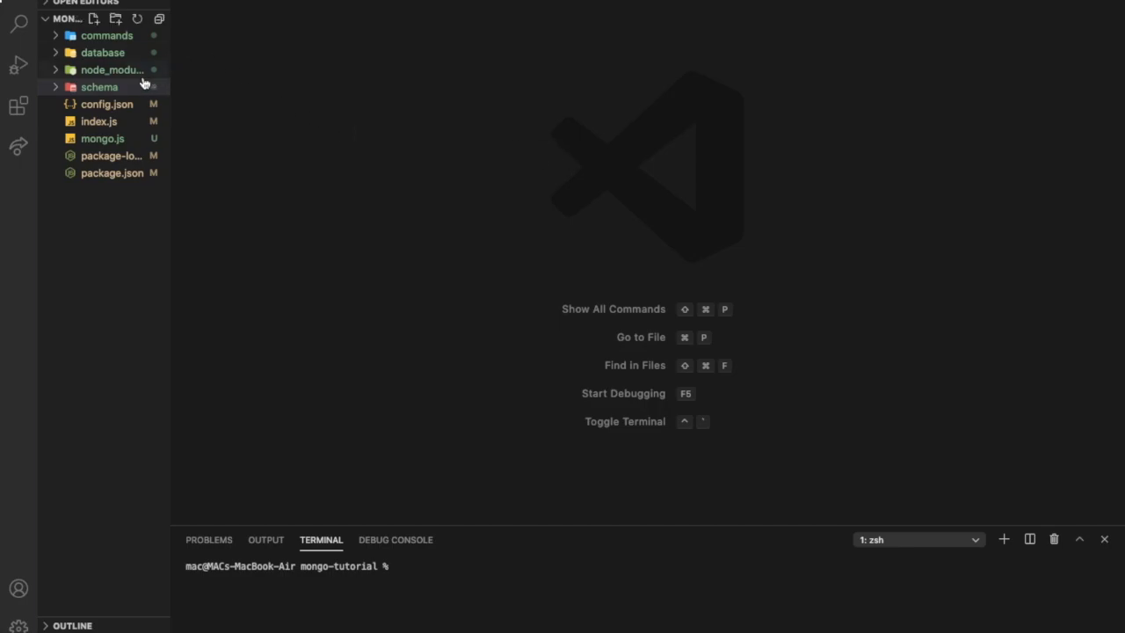
Step: Add a new file named afk-schema.js under the schema folder
right_click(100, 87)
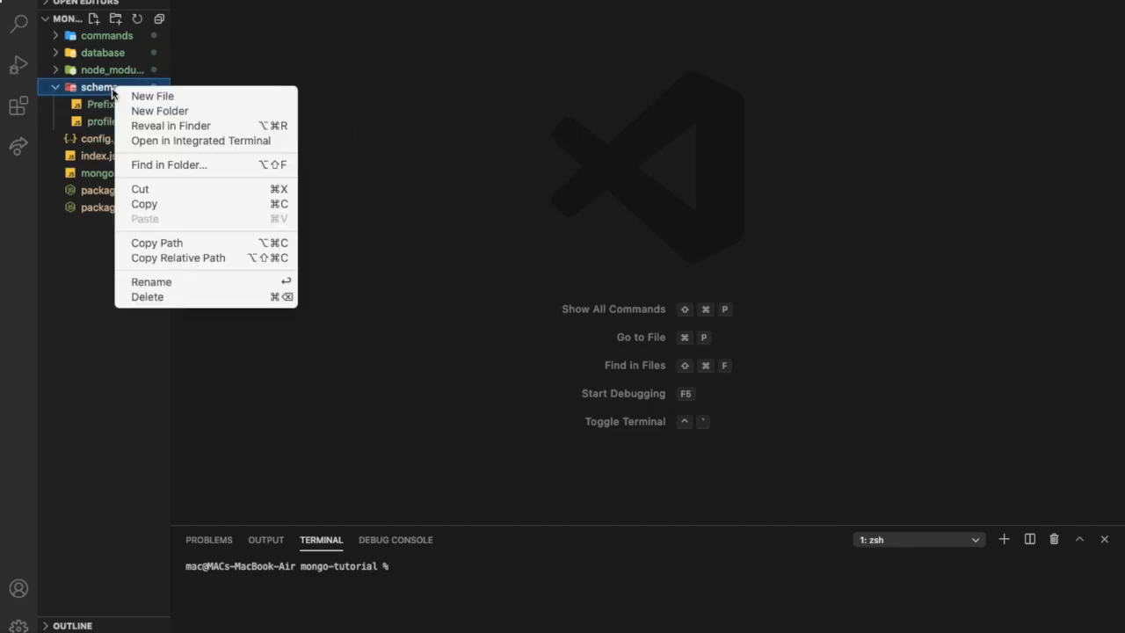
click(368, 106)
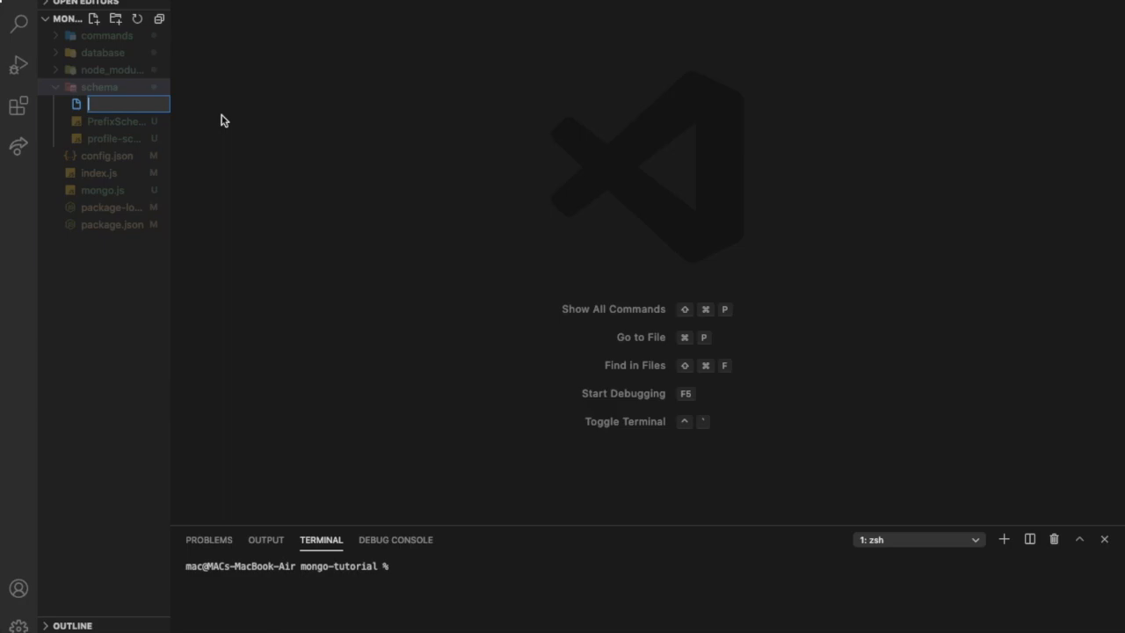
text(afk)
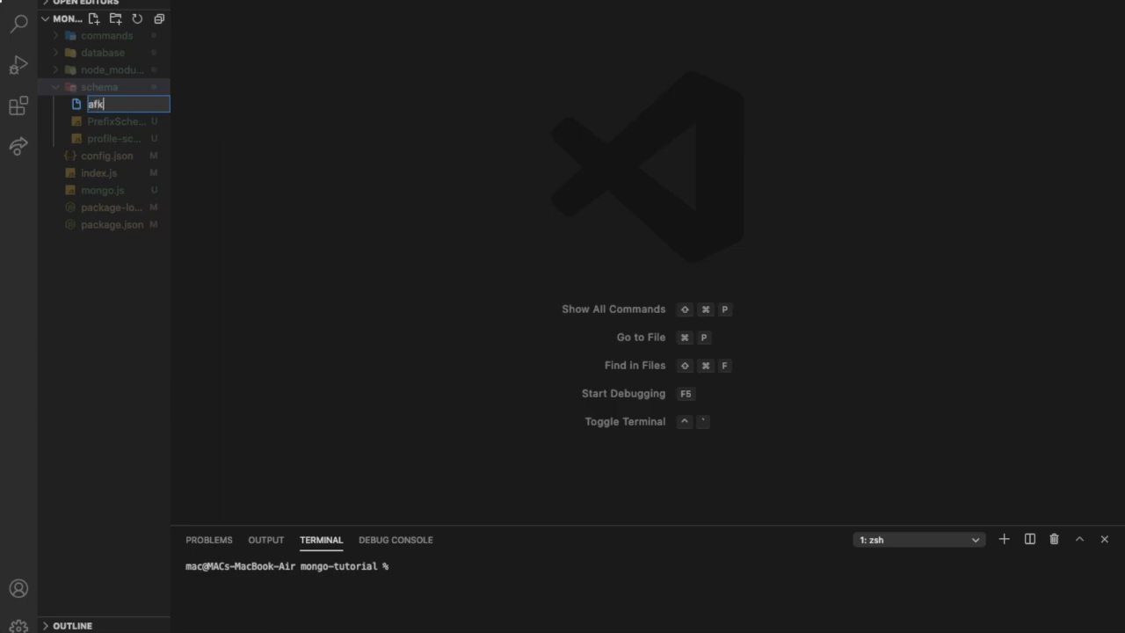
text(-schema.)
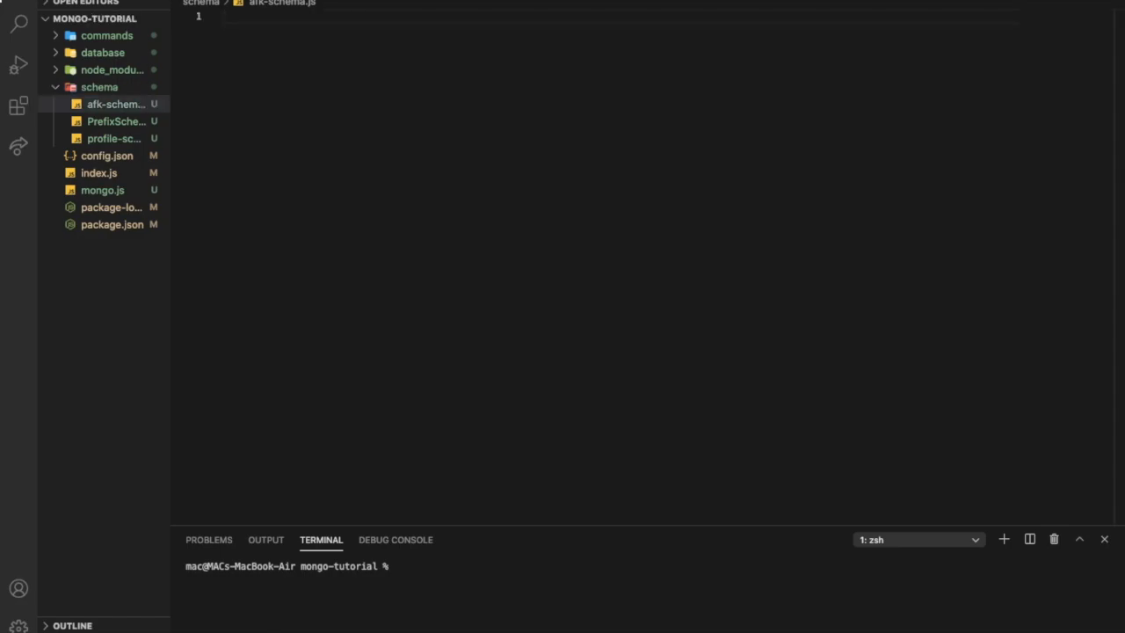
Step: Import mongoose with a const require line at the top of afk-schema.js
text(const mongoose = new)
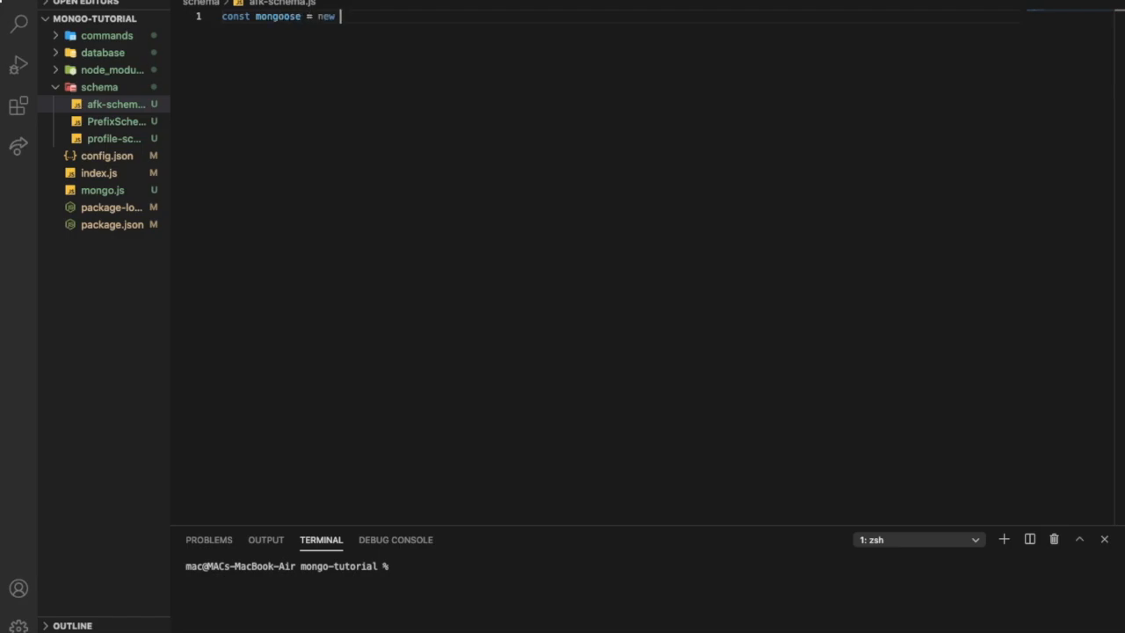
text(require)
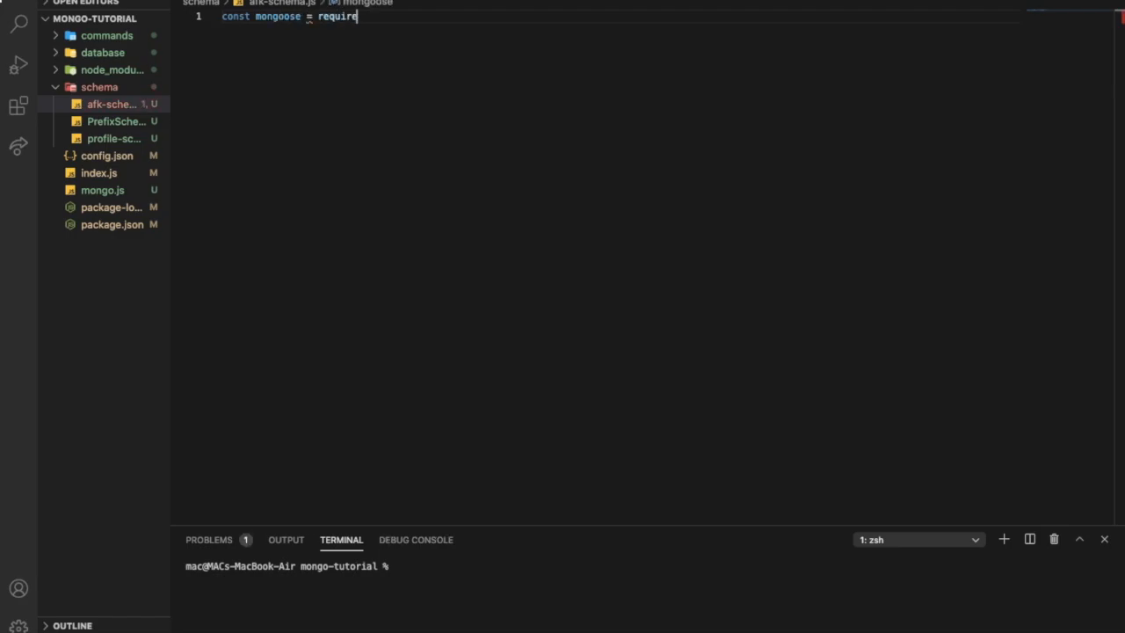
text(("mongoose)
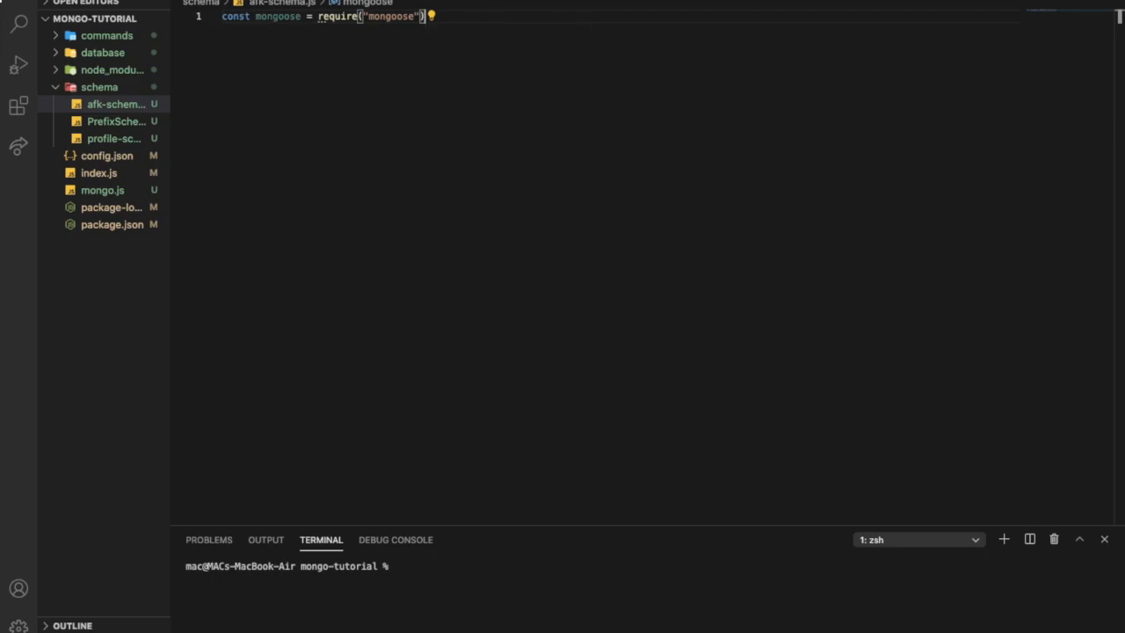
key(Enter)
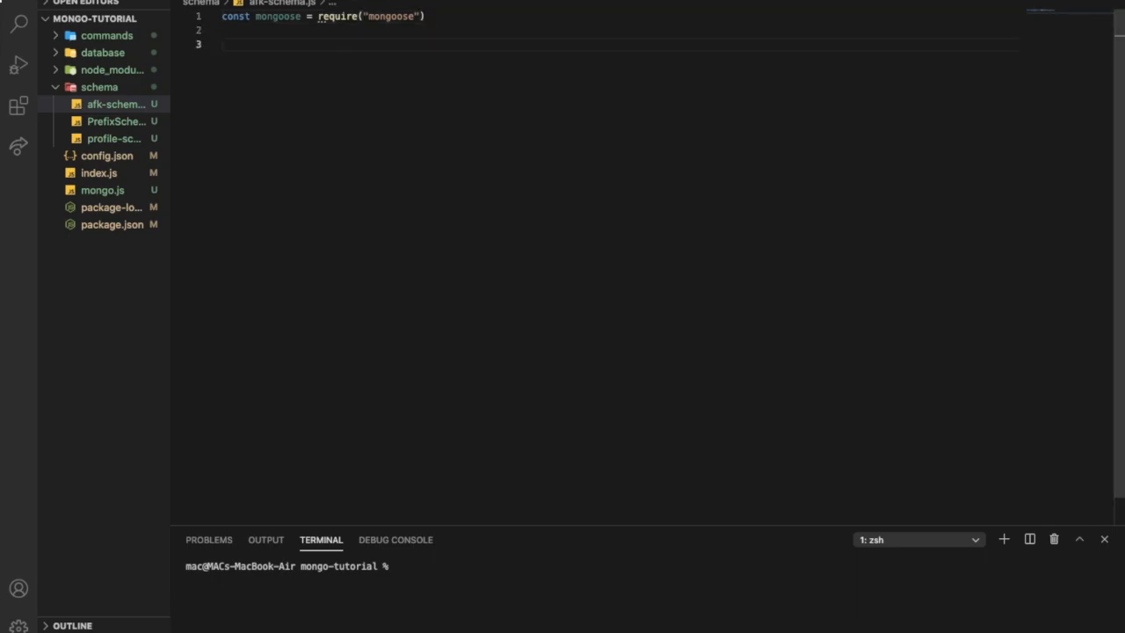
Step: Declare AFKSchema as an empty mongoose.Schema({})
text(const)
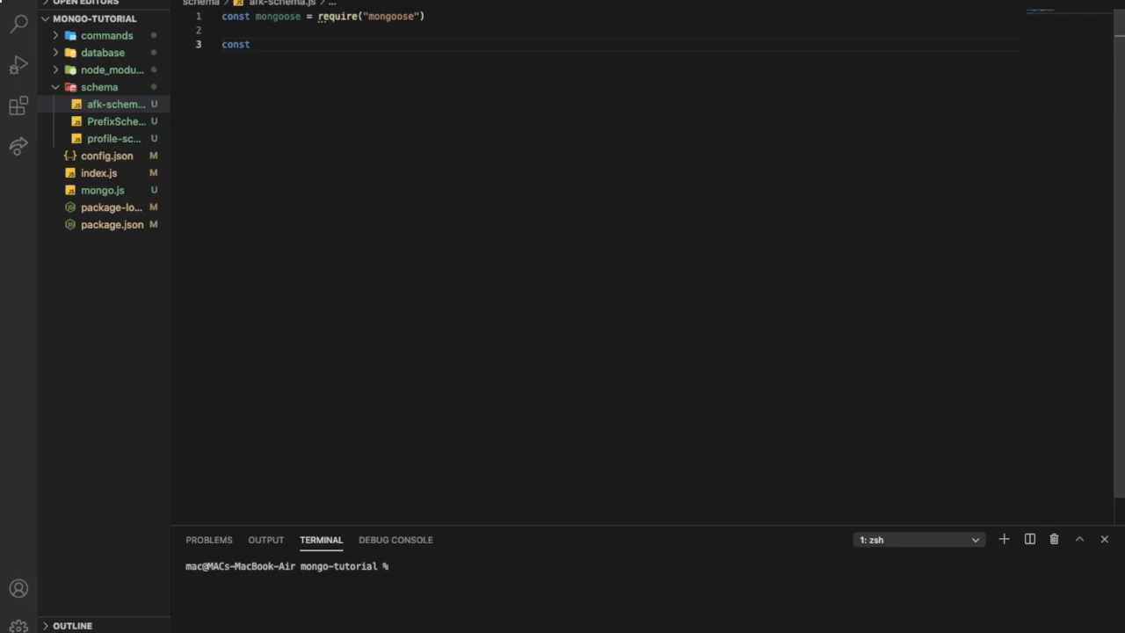
text(AFK)
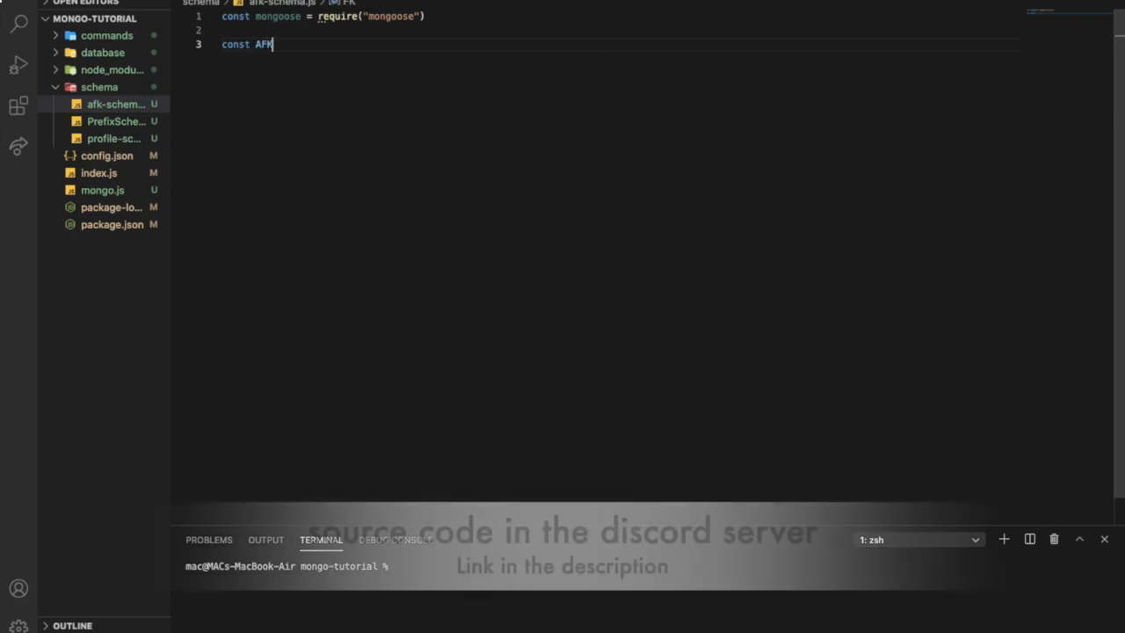
text(Schema = m)
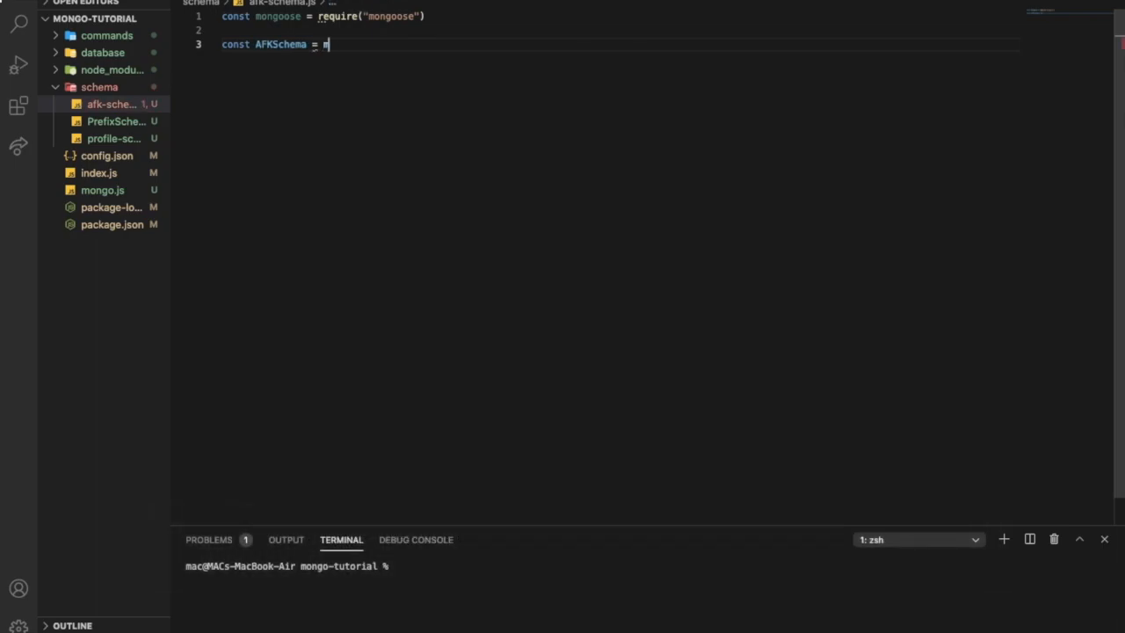
text(ongoose)
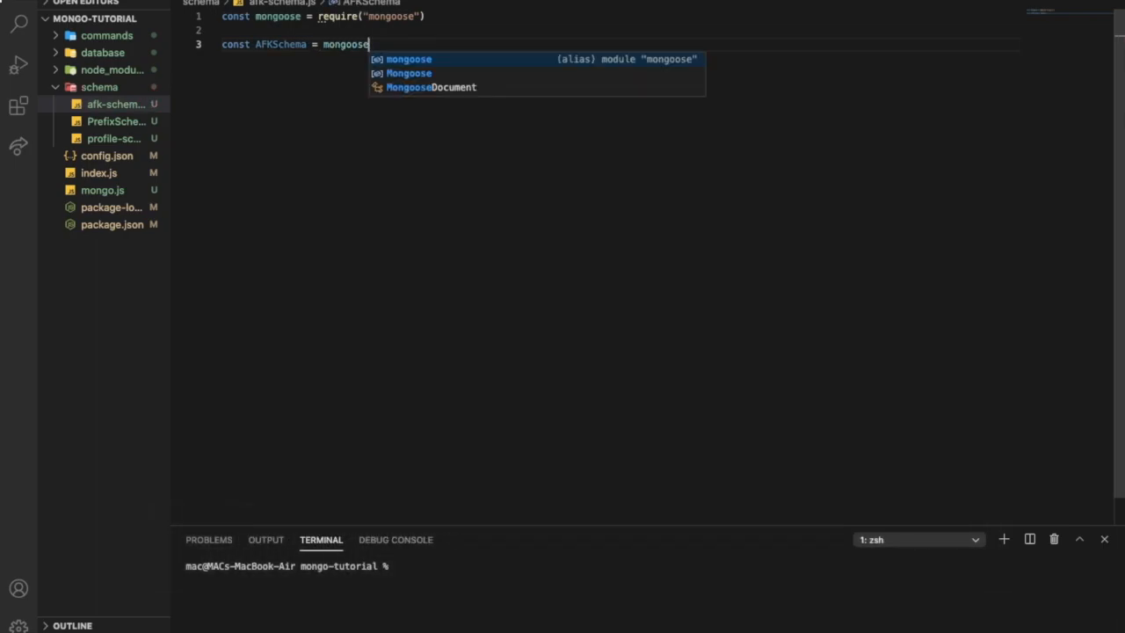
text(.Schema)
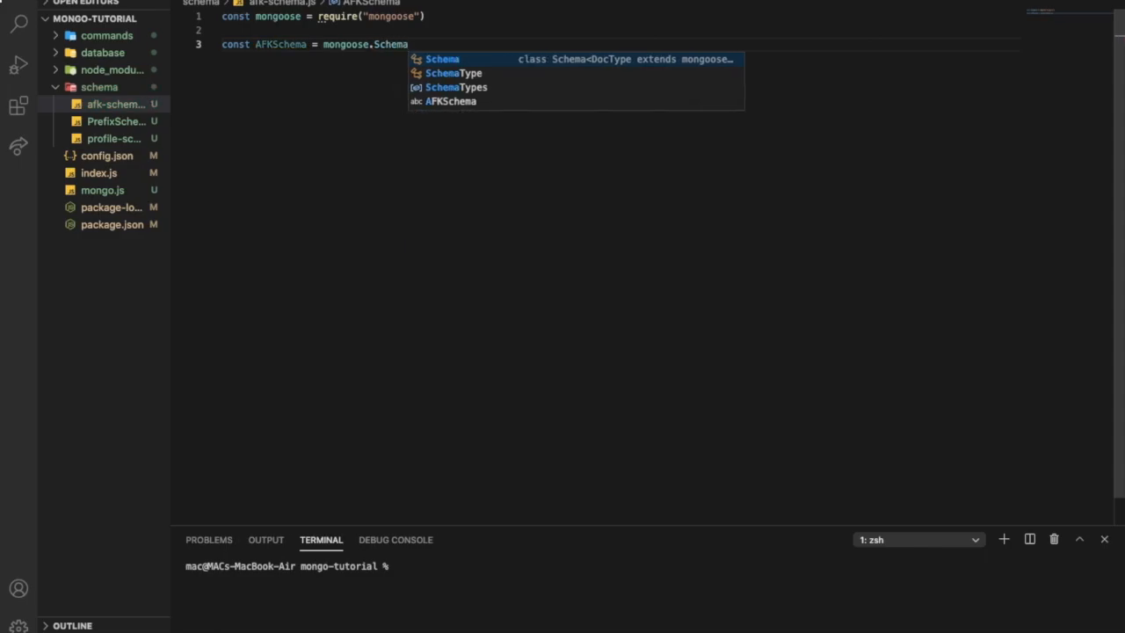
text(({)
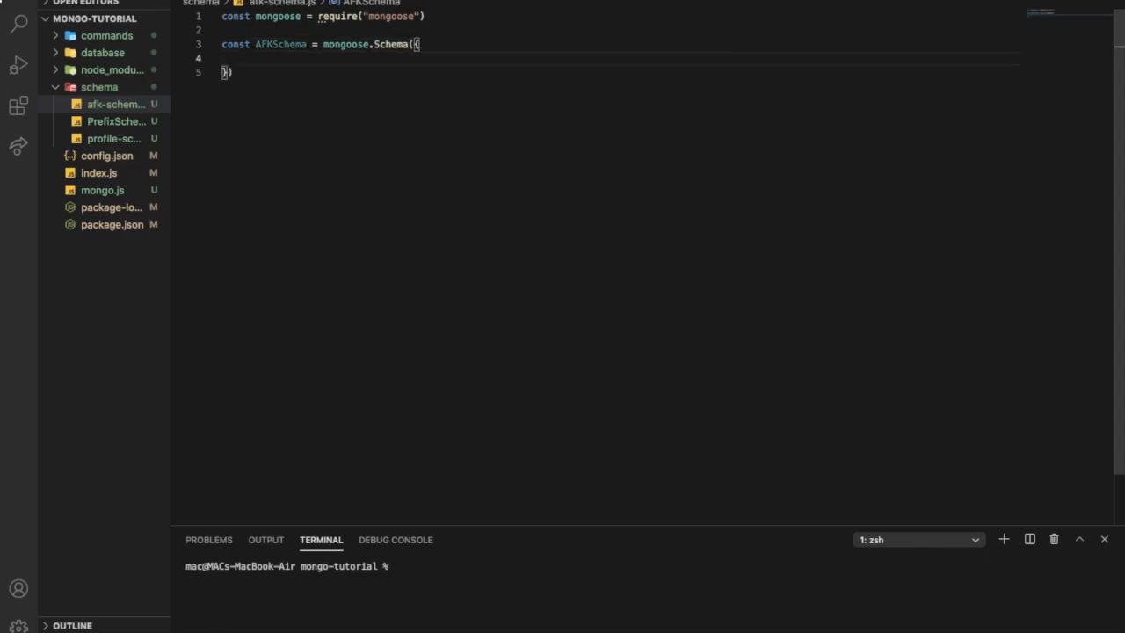
key(Enter)
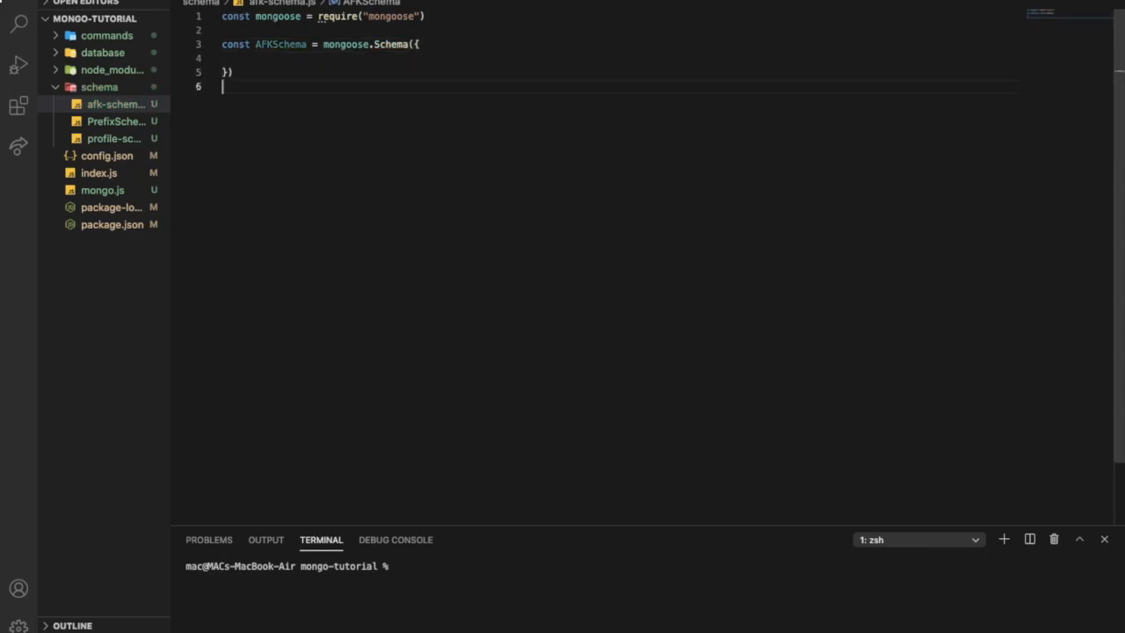
key(Enter)
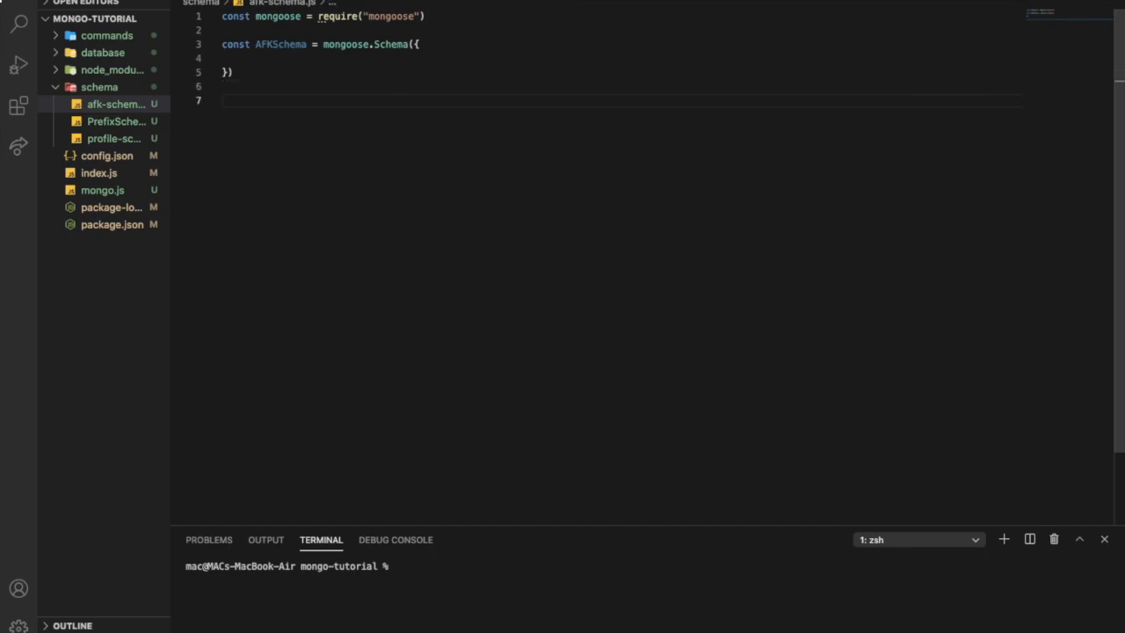
Step: Export AFKSchema via module.exports = mongoose.model("afk", AFKSchema)
text(module.exort)
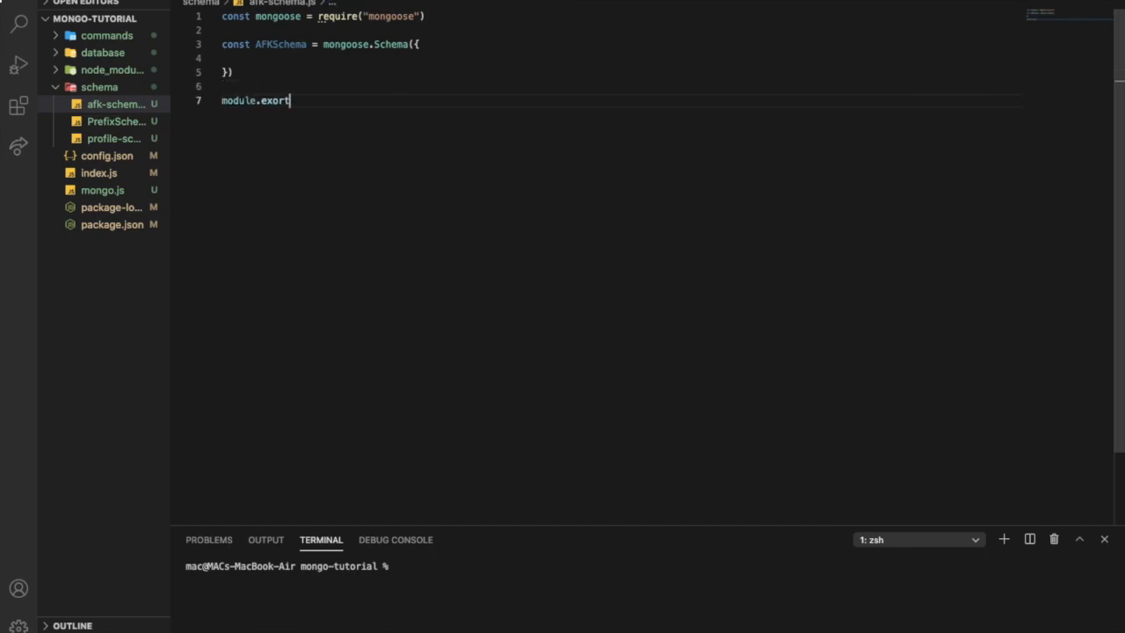
text(s)
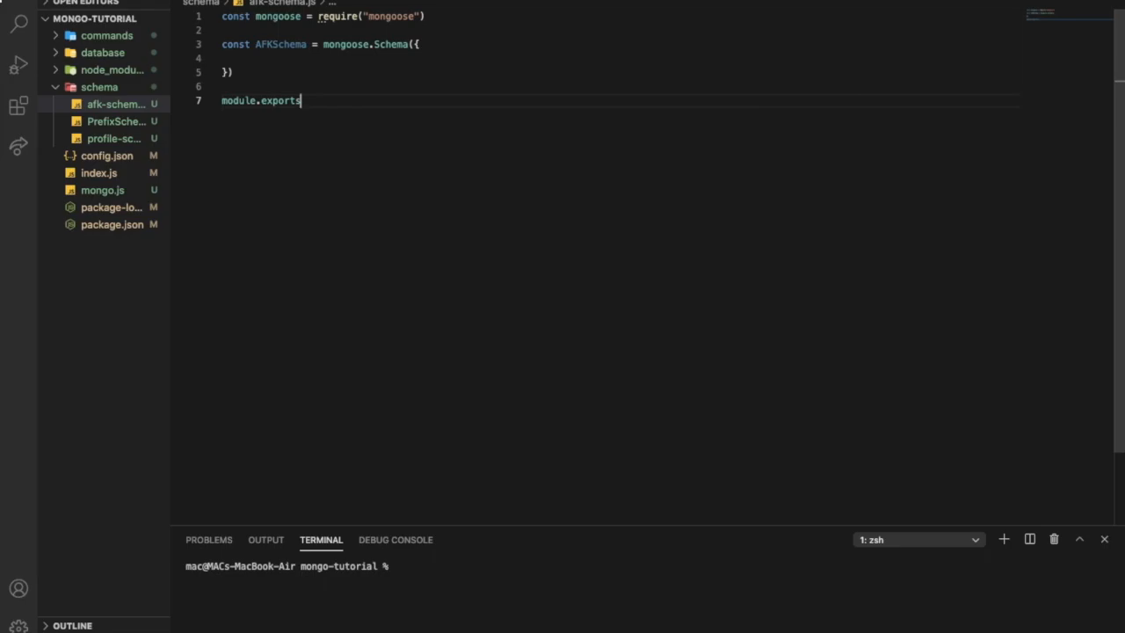
text(= ,)
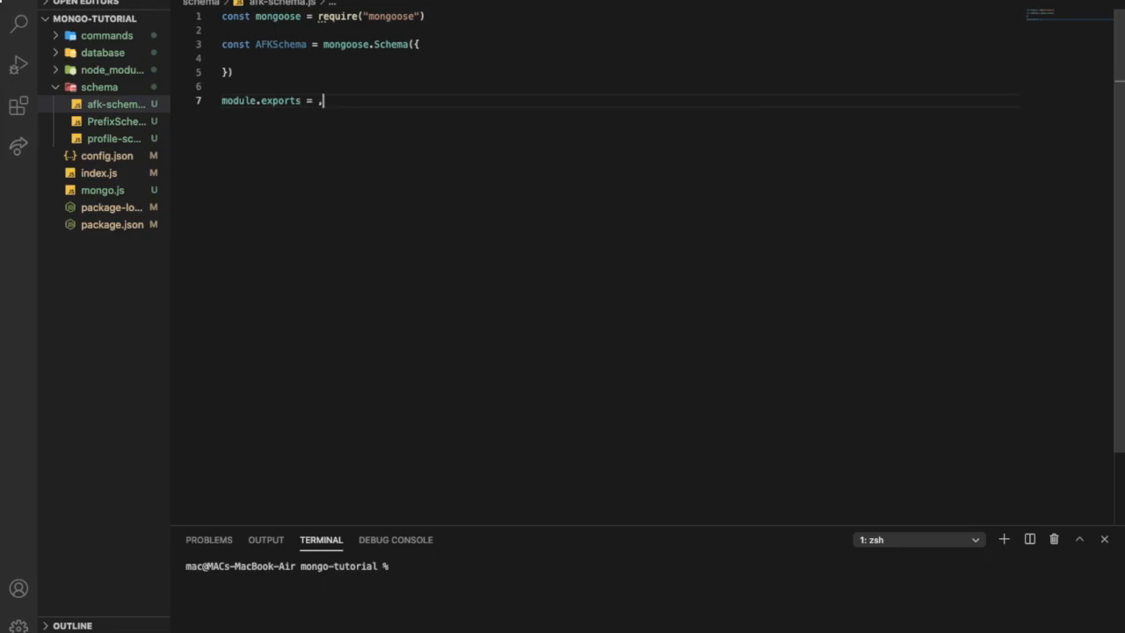
text(mongoose)
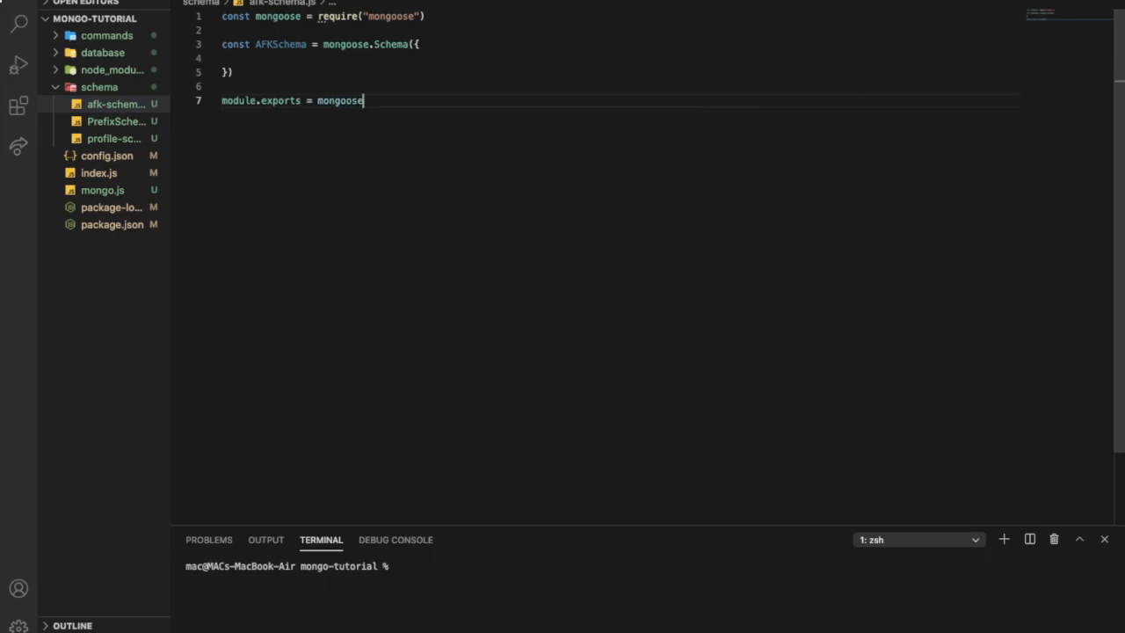
text(.model("afk",)
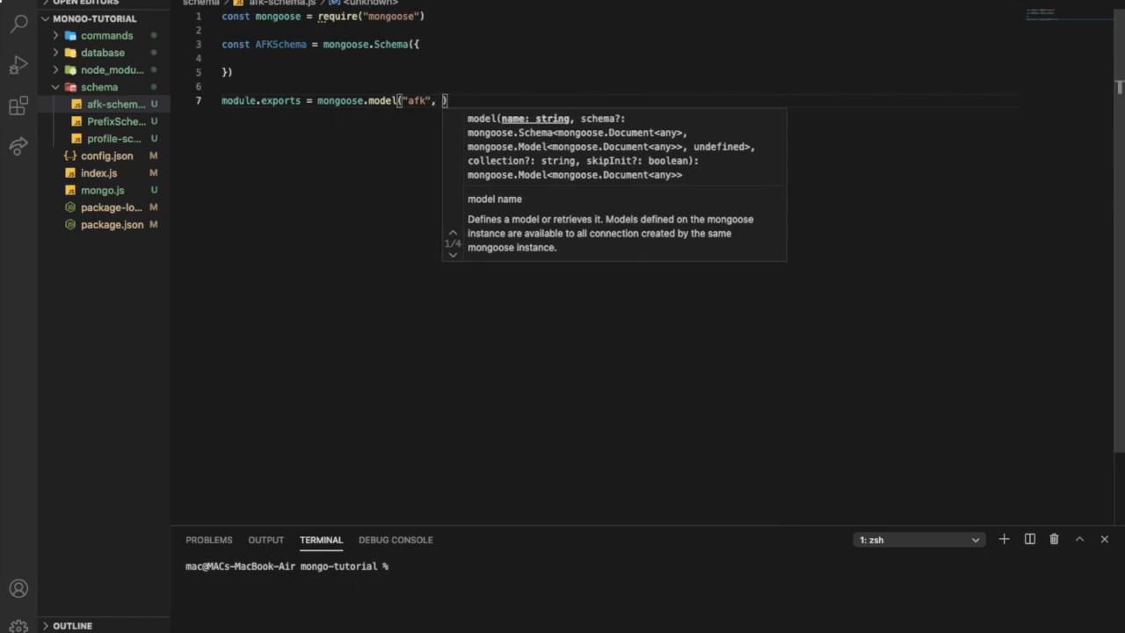
text(A)
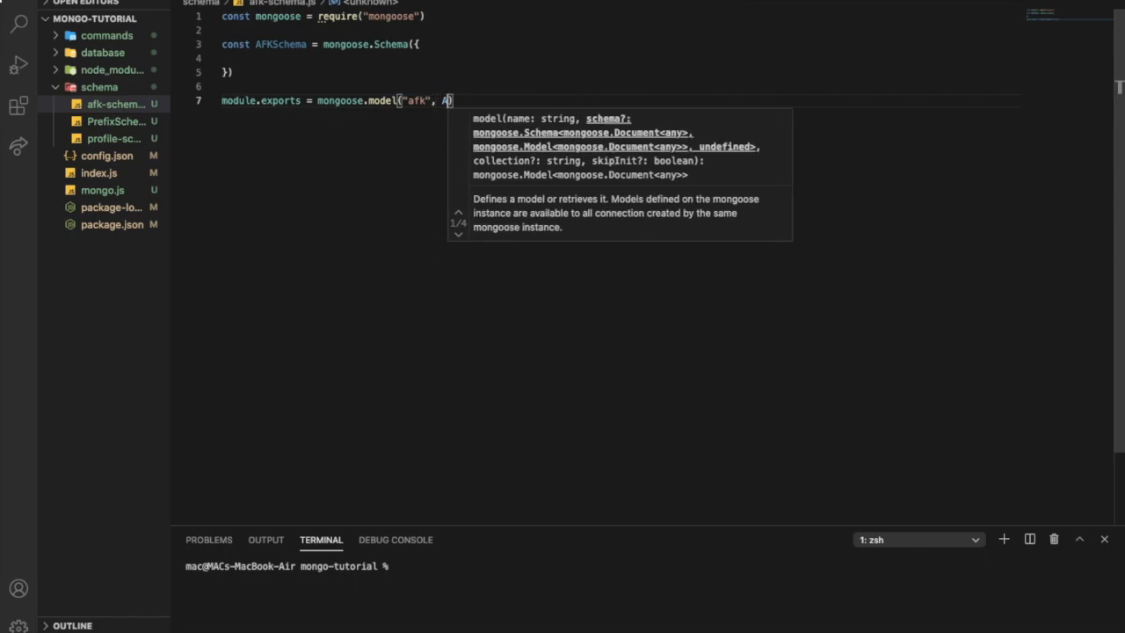
text(FKSchema)
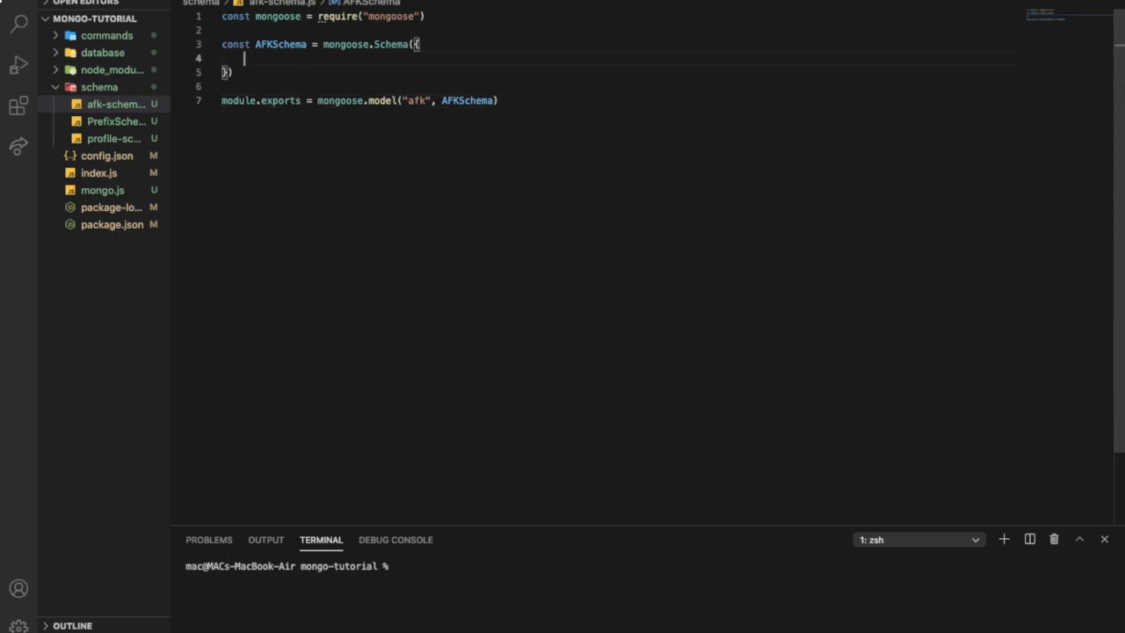
Step: Give AFKSchema a userId field with type String and required: true
text(userId:)
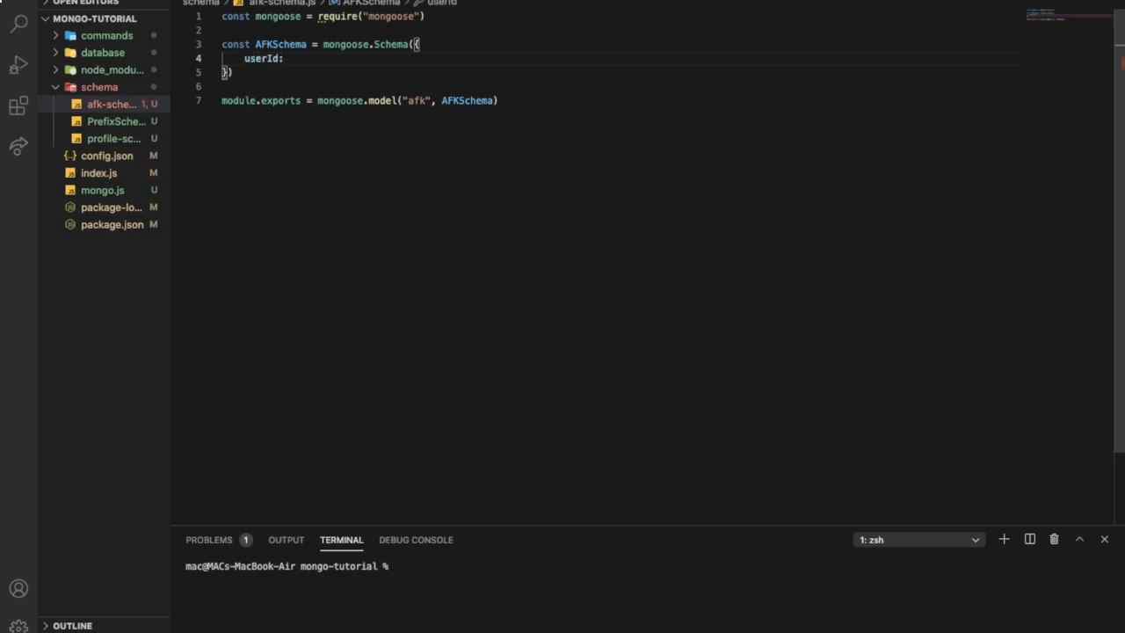
text({)
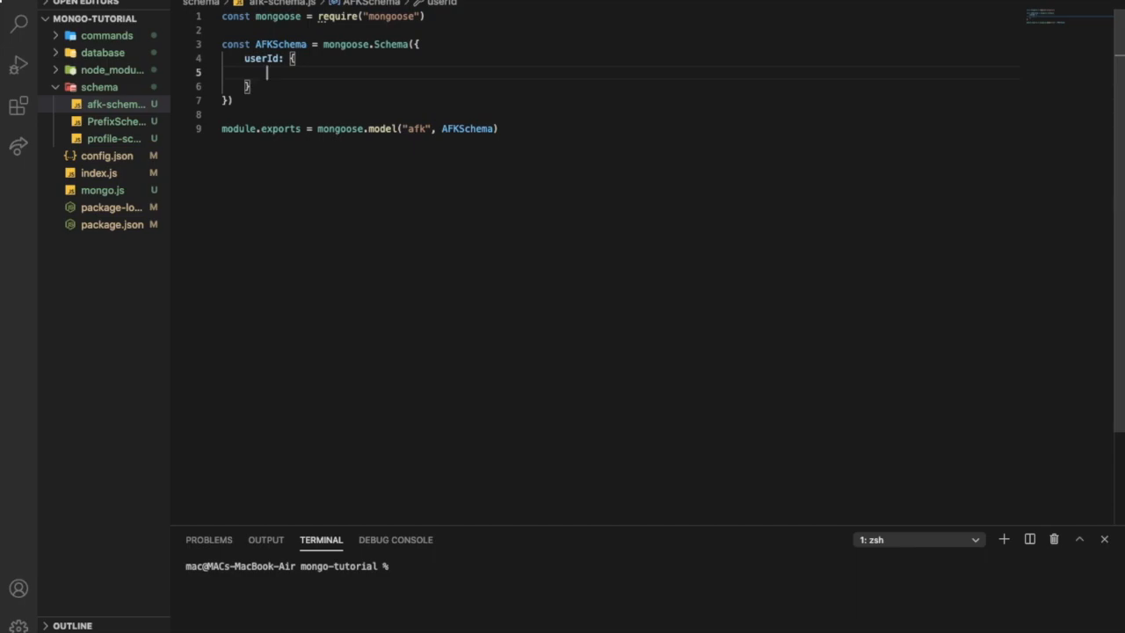
text(type: Str)
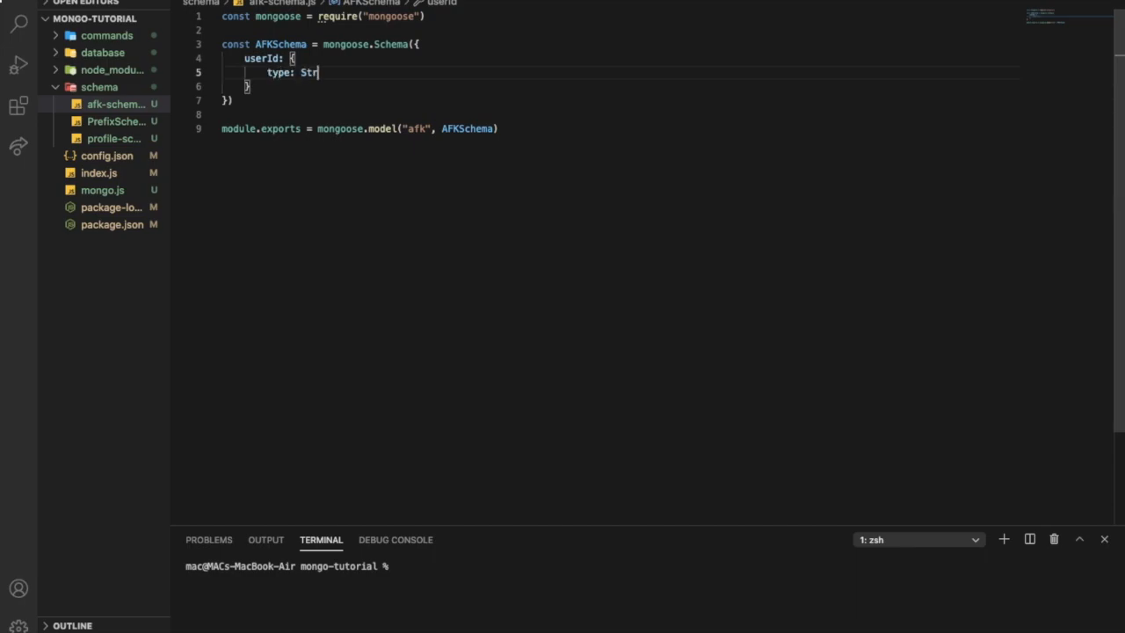
text(ing)
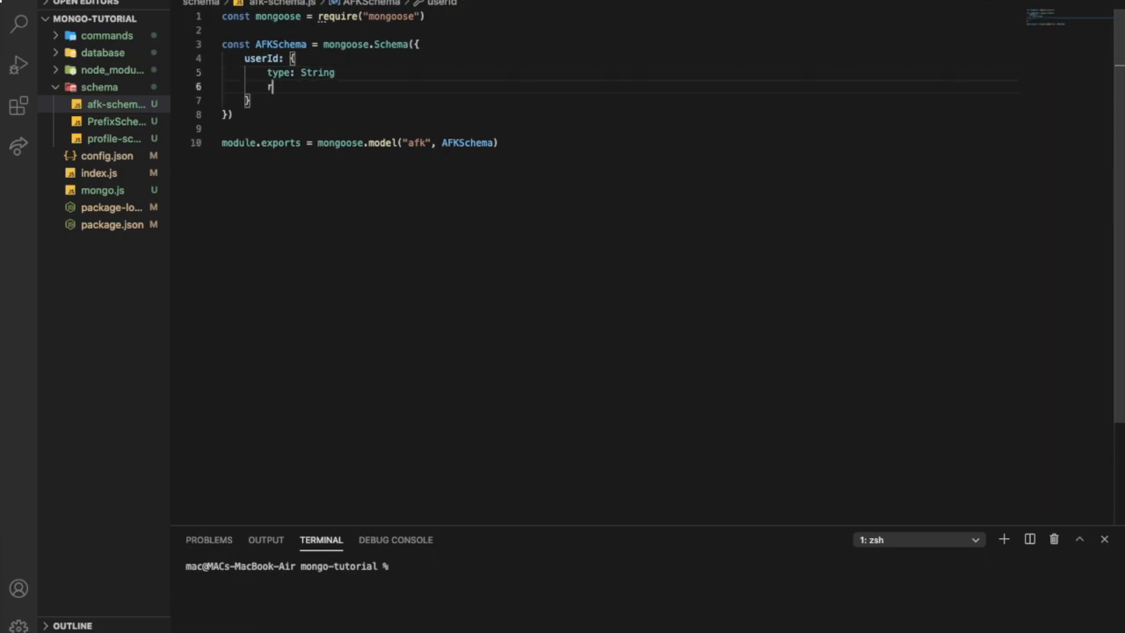
text(required)
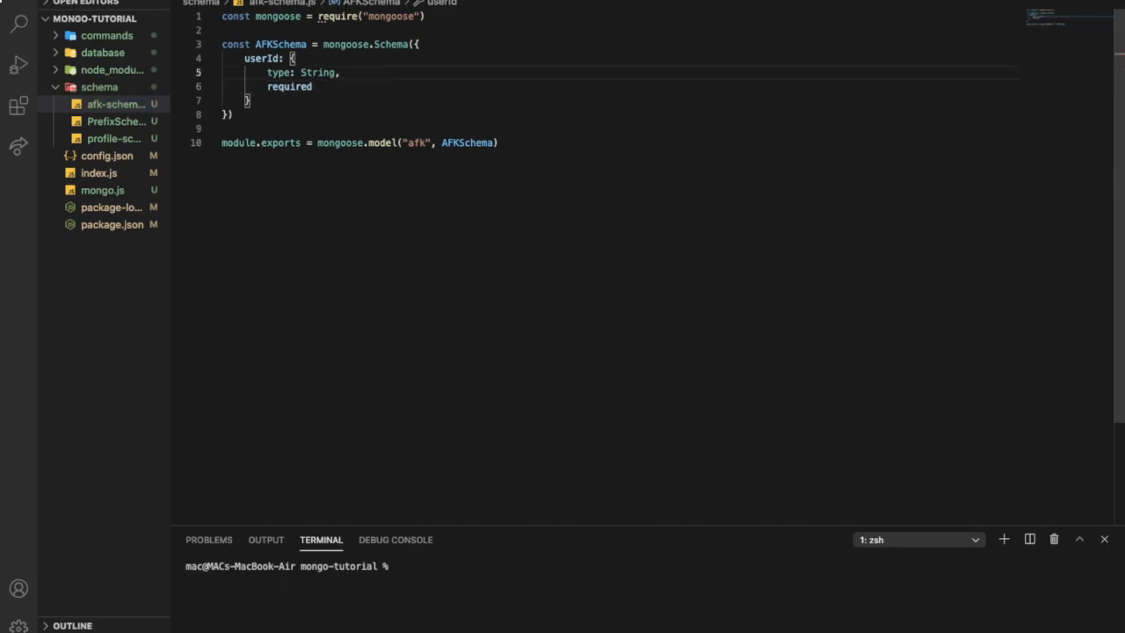
double_click(289, 86)
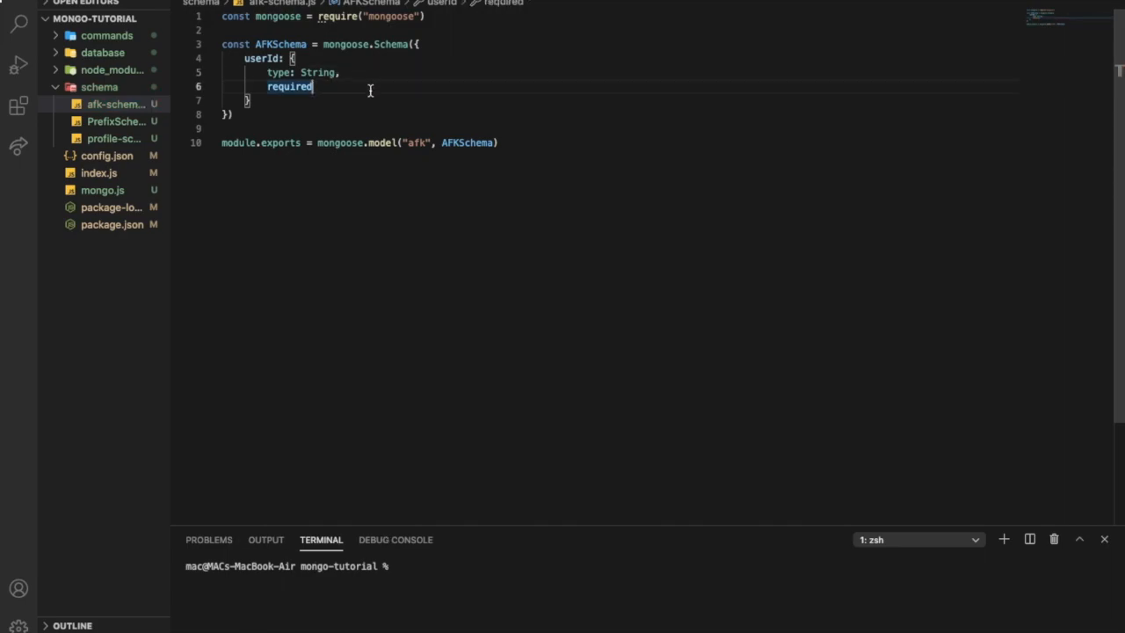
text(:)
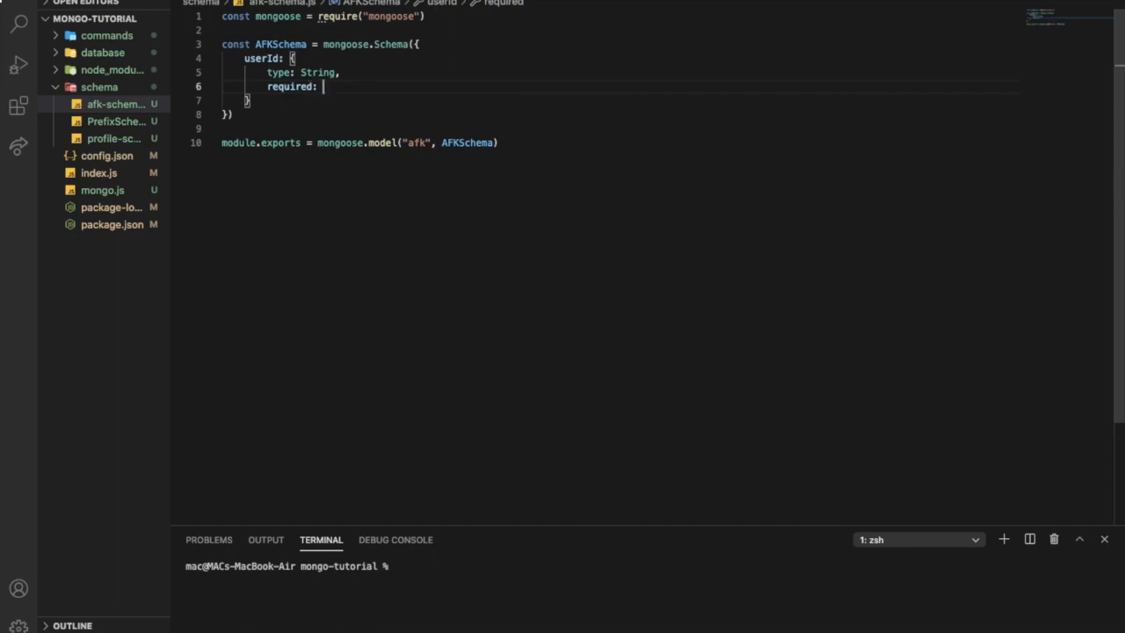
text(true)
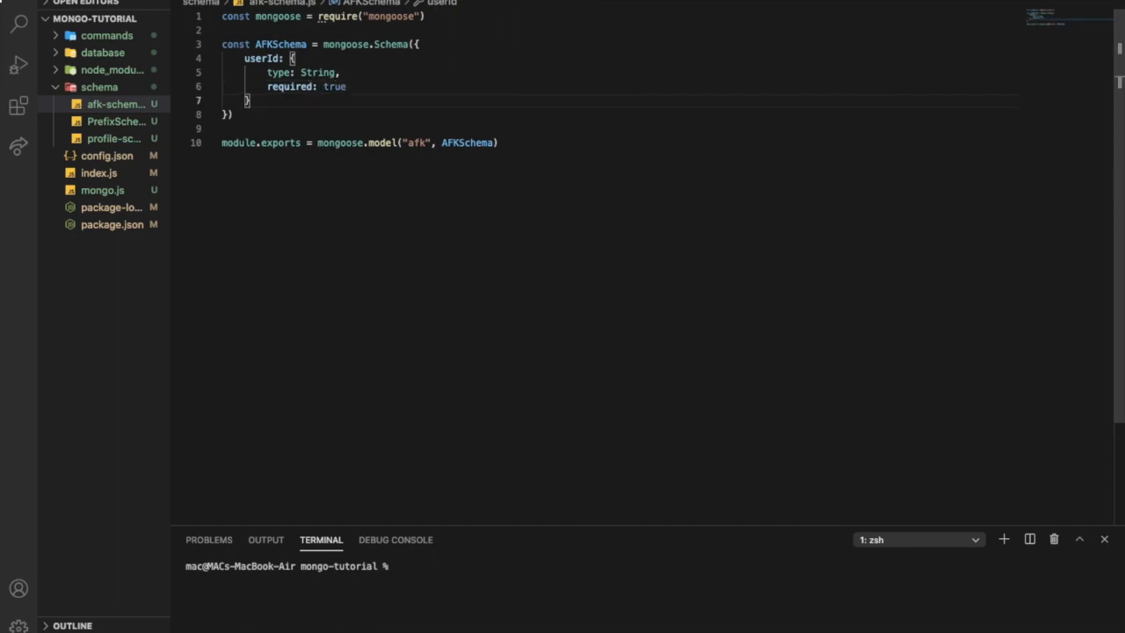
text(,)
key(Enter)
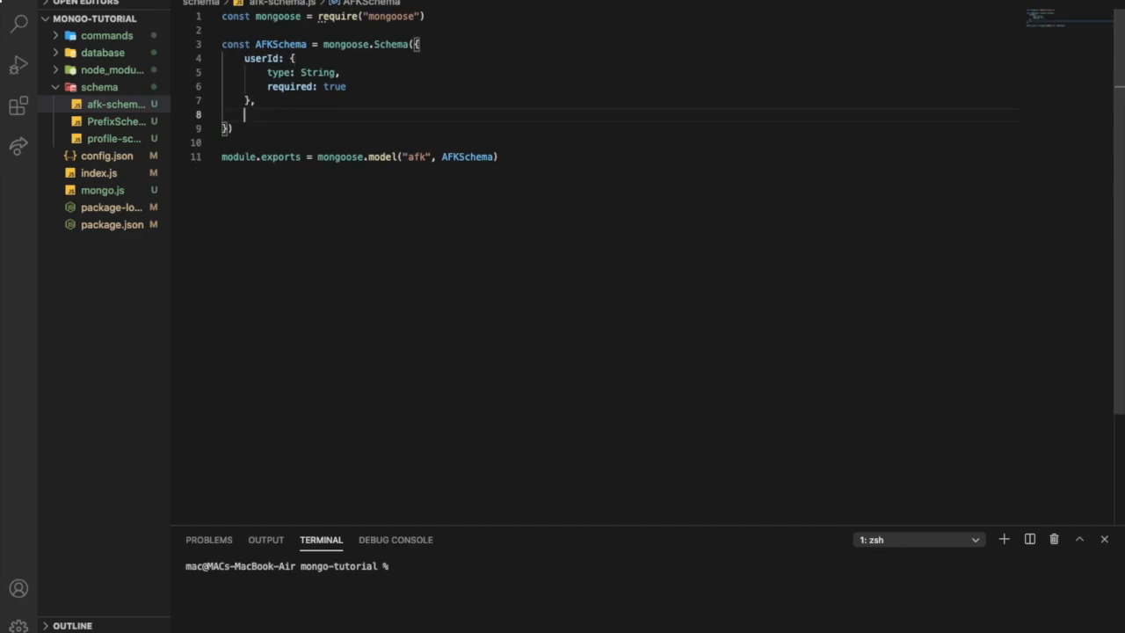
Step: Add guildId as a required String field below userId, then begin the AFK field
text(guild)
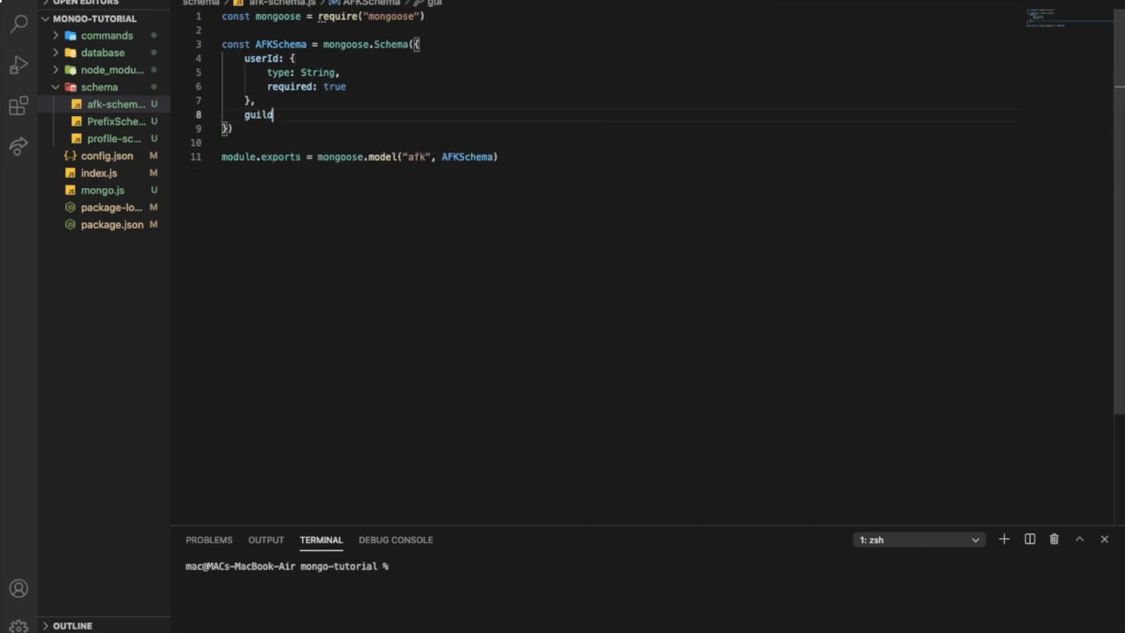
text(Id:)
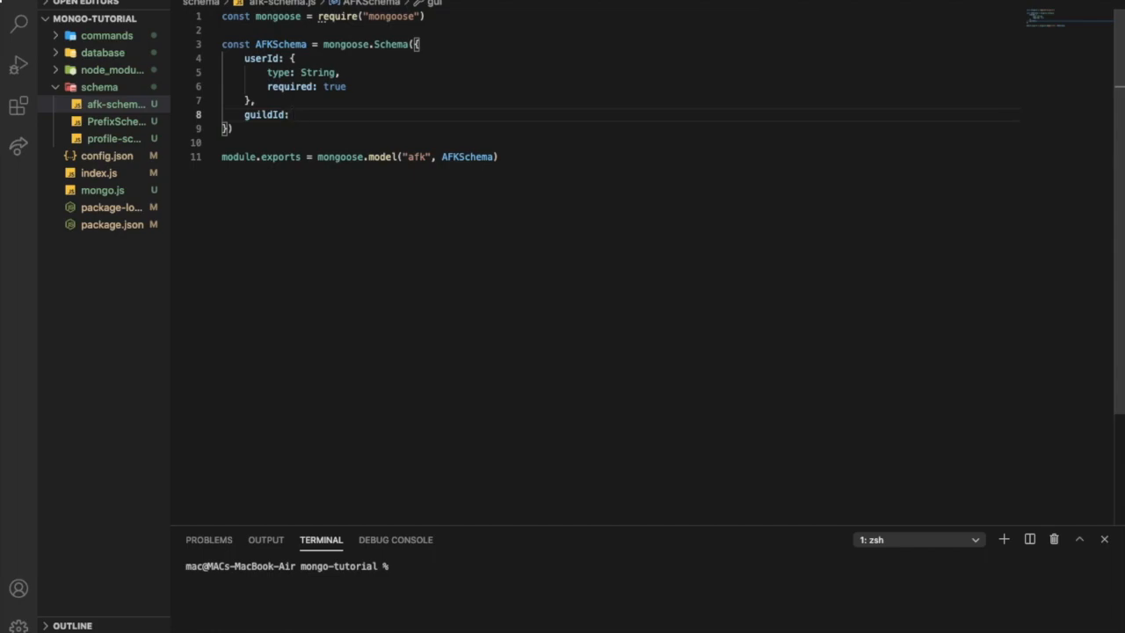
text({ type)
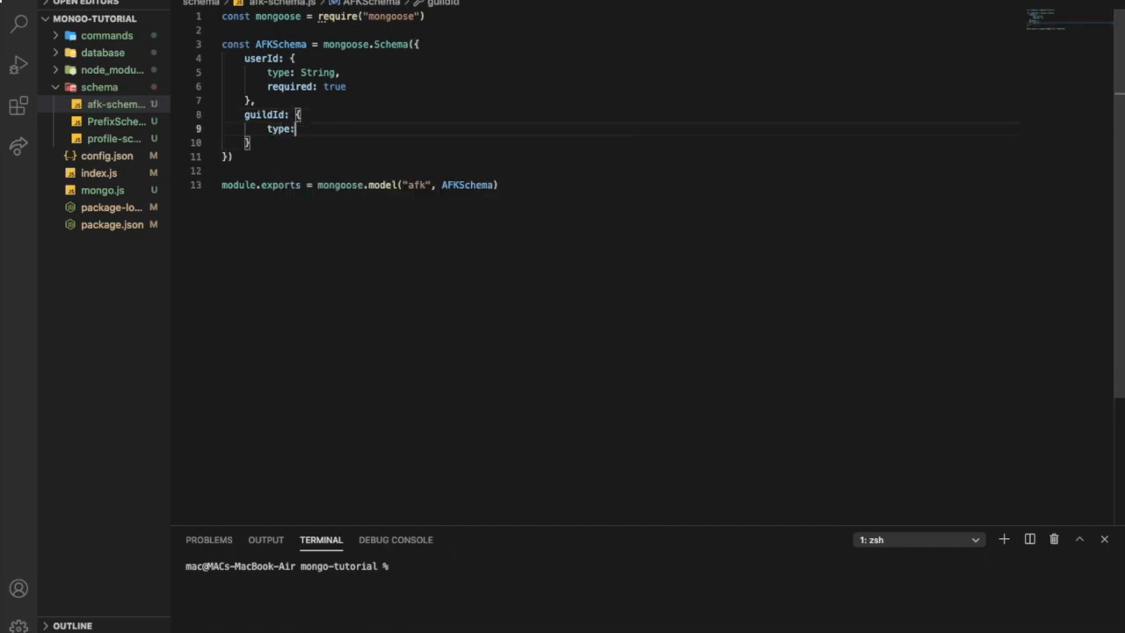
text(String,)
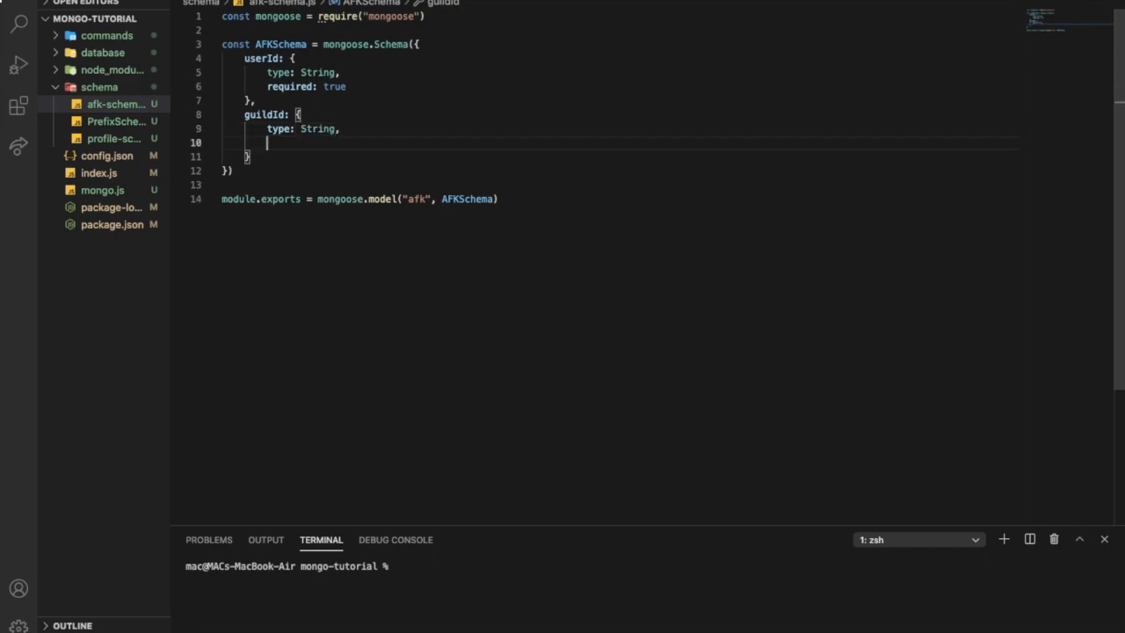
text(required: t)
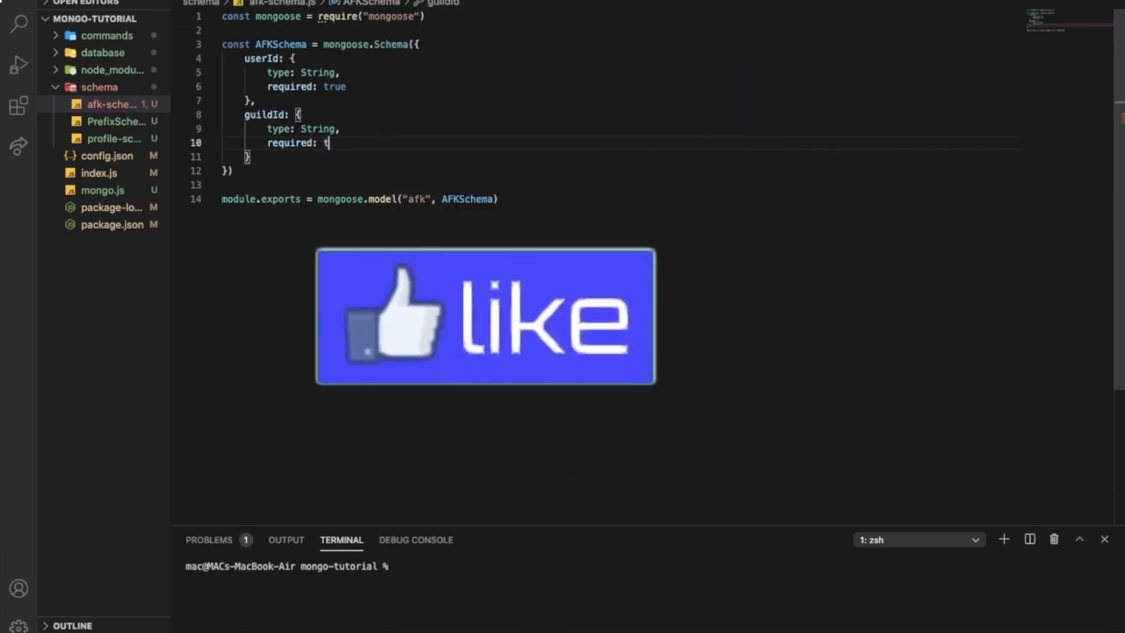
text(rue)
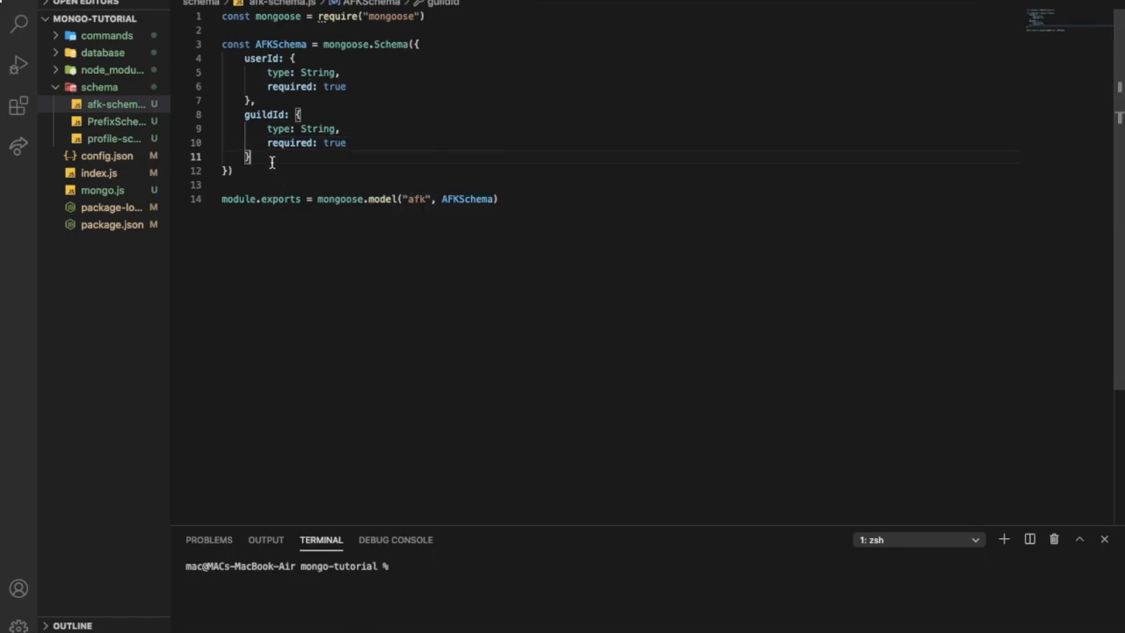
text(AFK{)
text(ty)
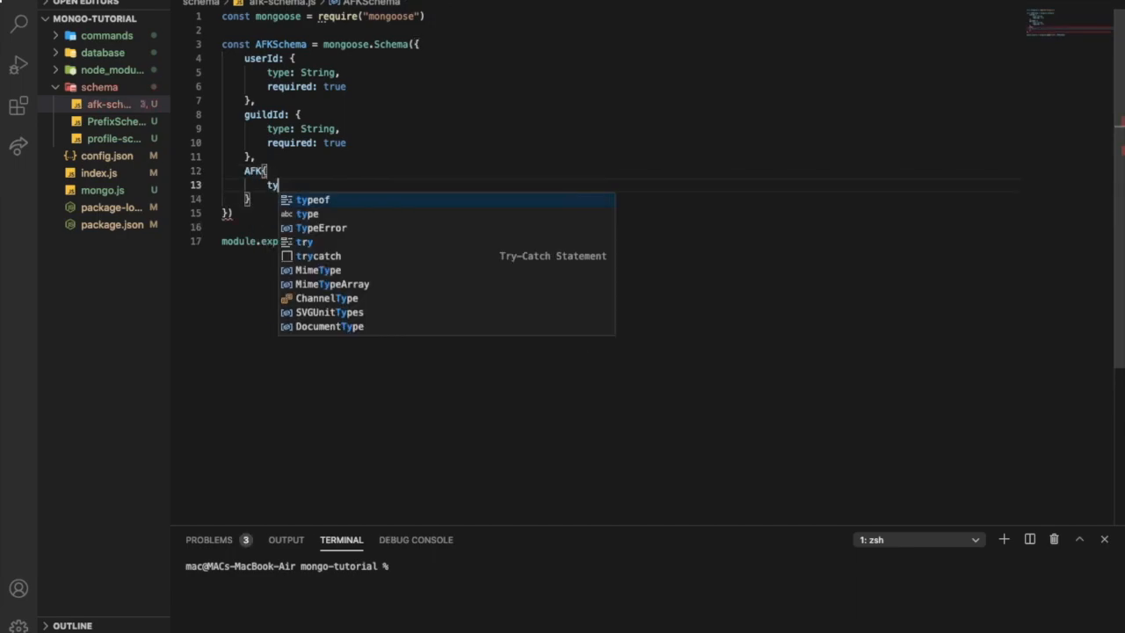
Step: Define the AFK field as type Boolean with default false instead of null
text(pe:)
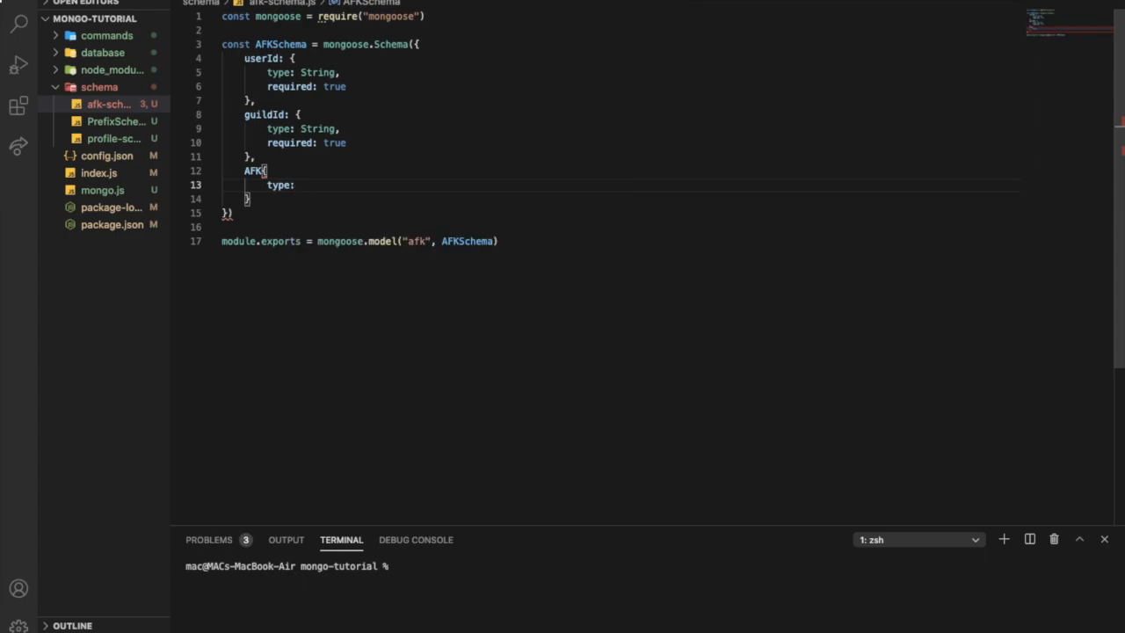
text(Boolean)
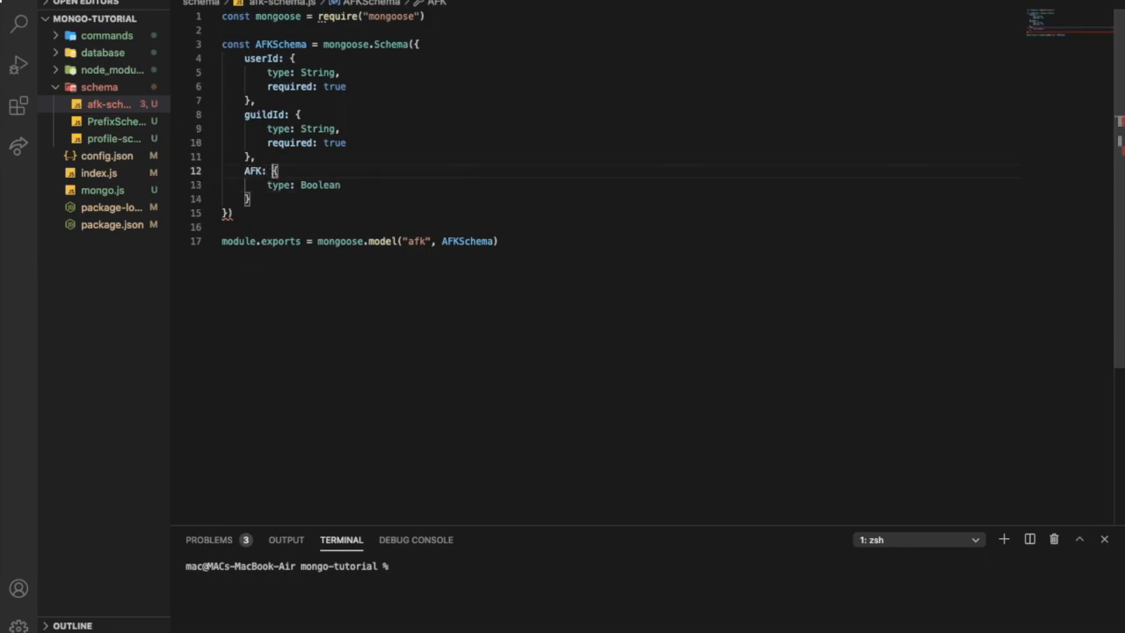
double_click(321, 184)
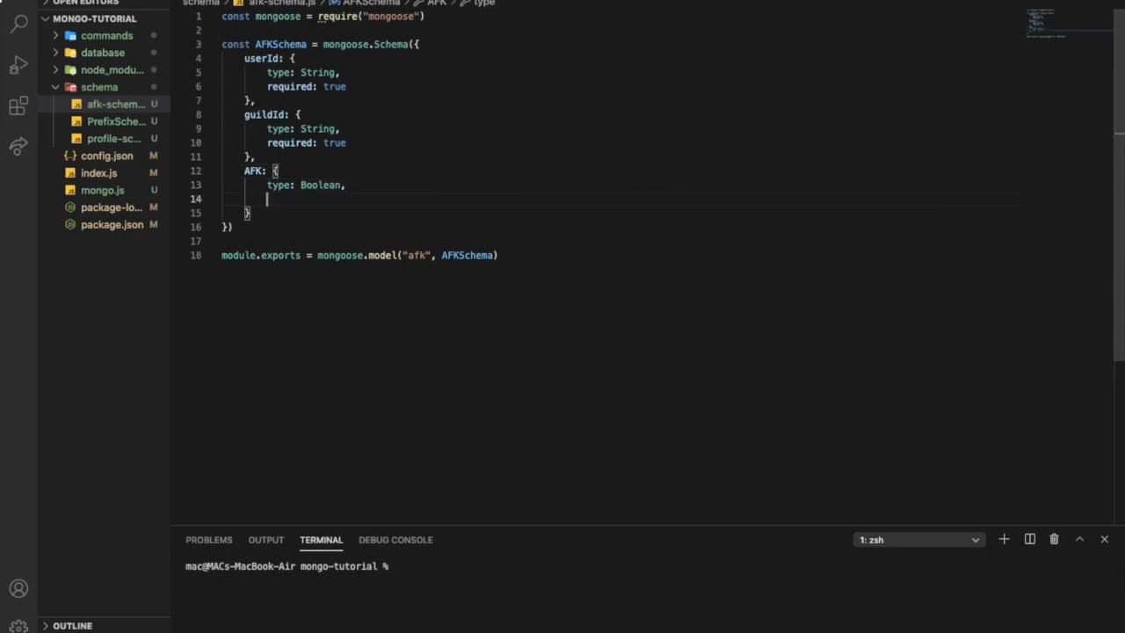
text(default:)
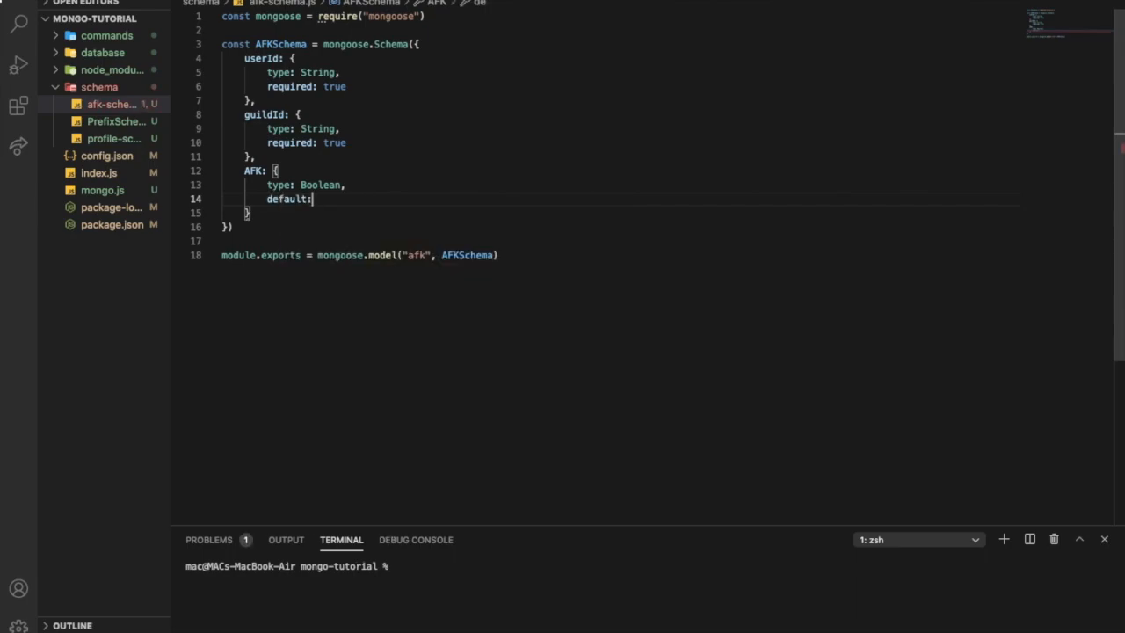
text(null)
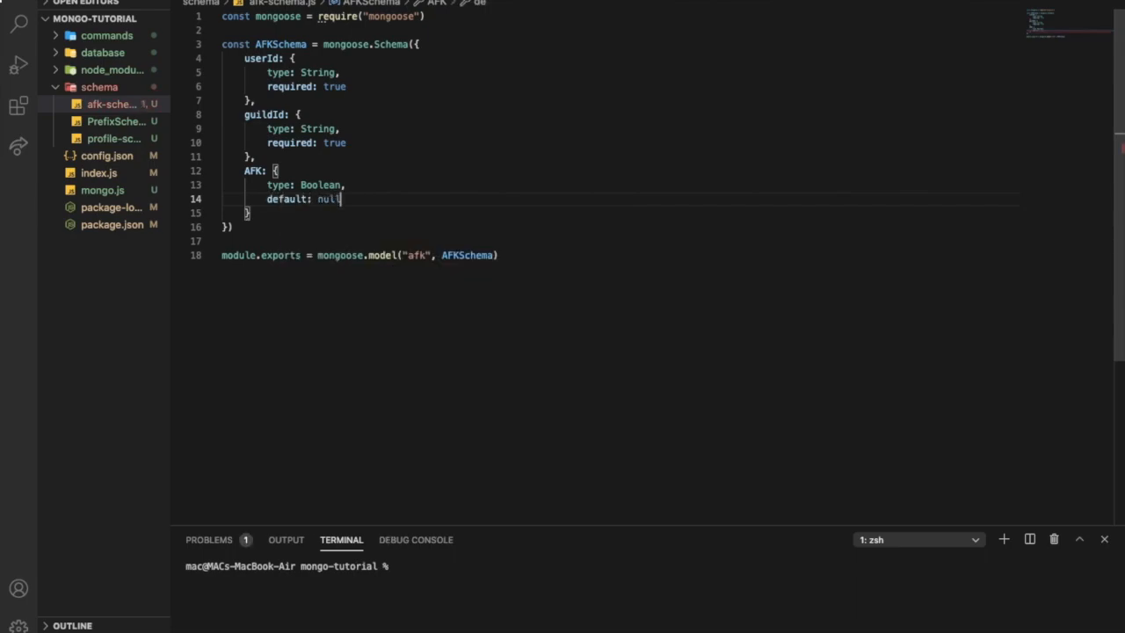
key(Backspace)
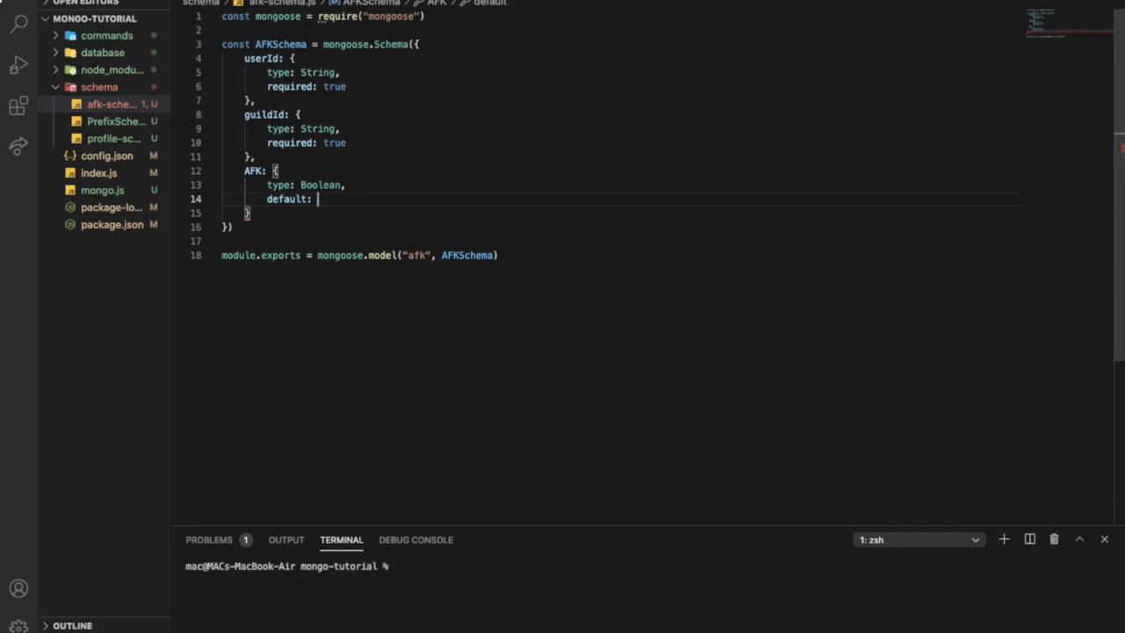
text(false)
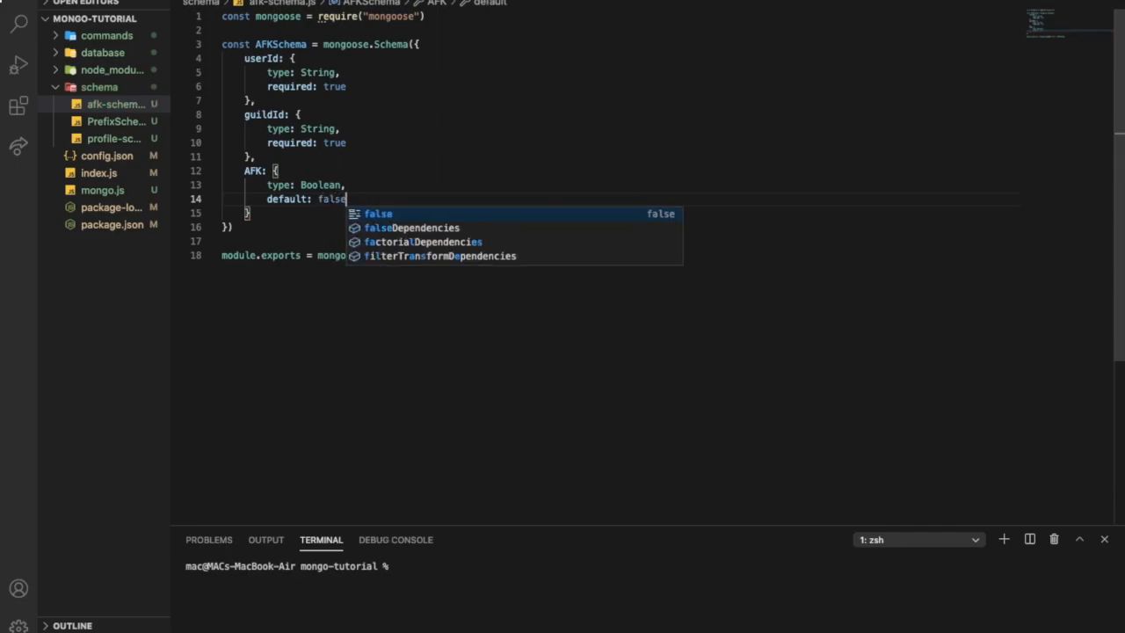
key(Escape)
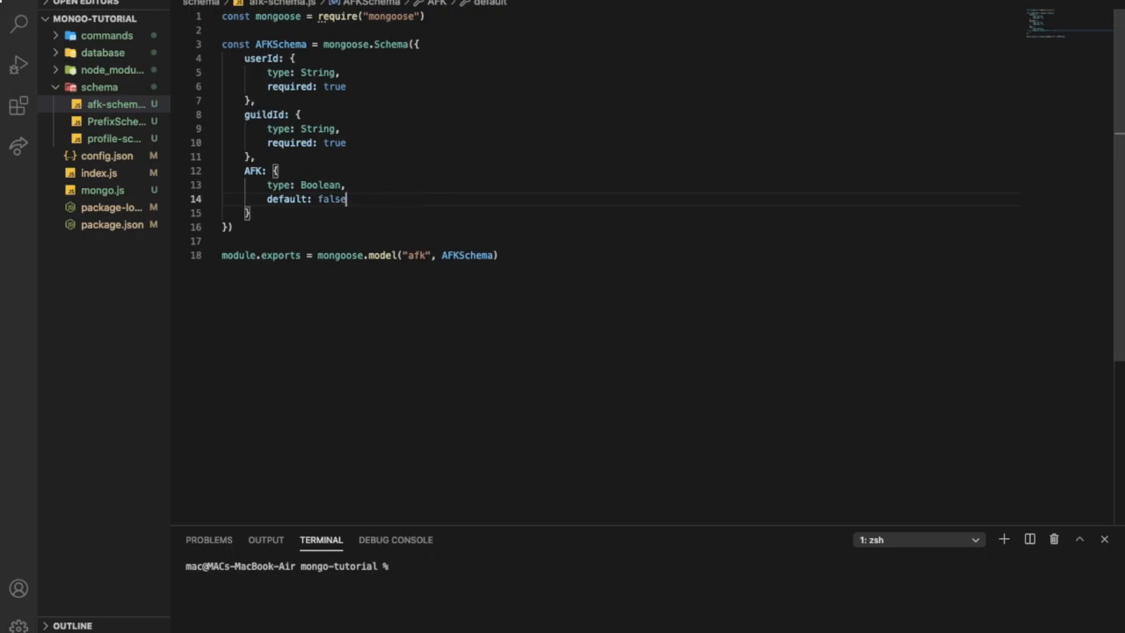
text(,)
click(620, 213)
text(,)
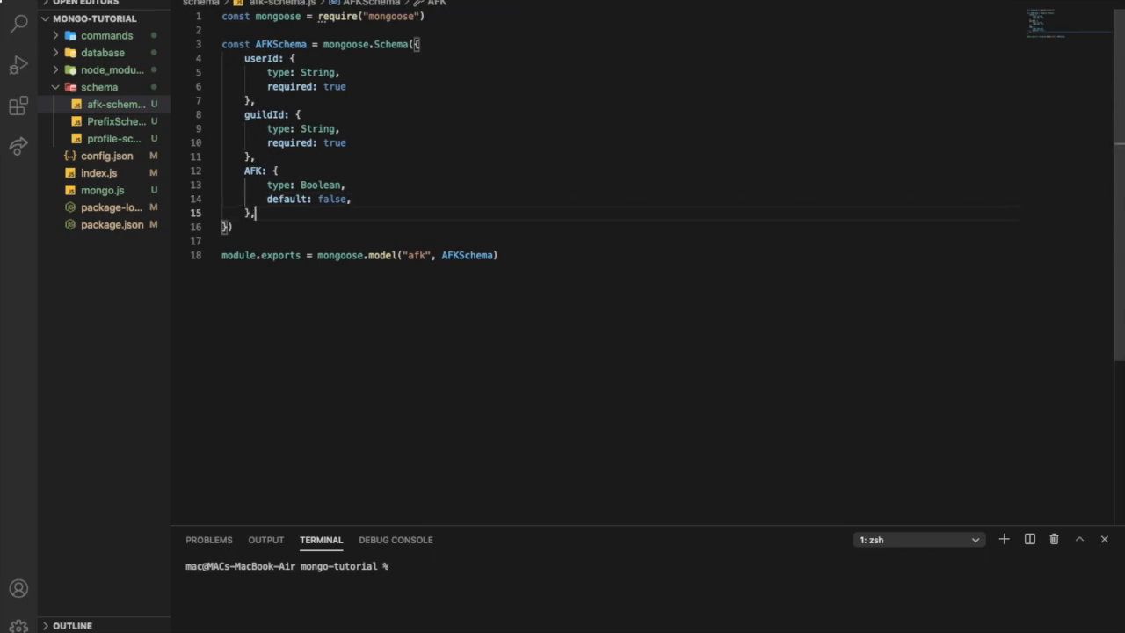
key(Enter)
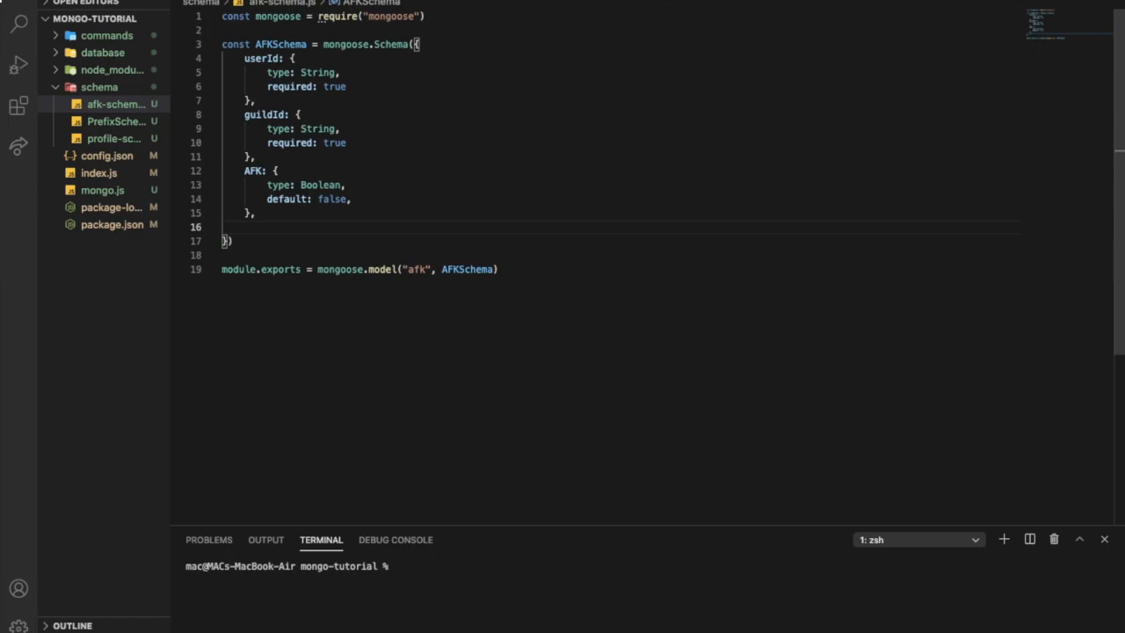
Step: Add AFK_Reason with type String and default null, fixing STRING to String
text(AFK_)
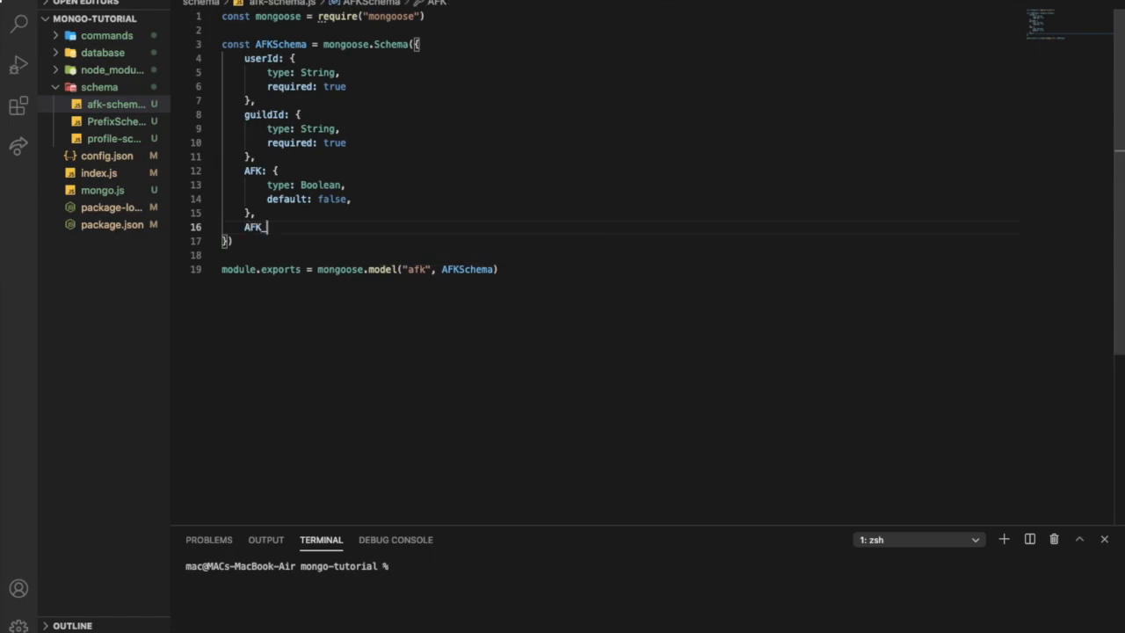
text(Reaso)
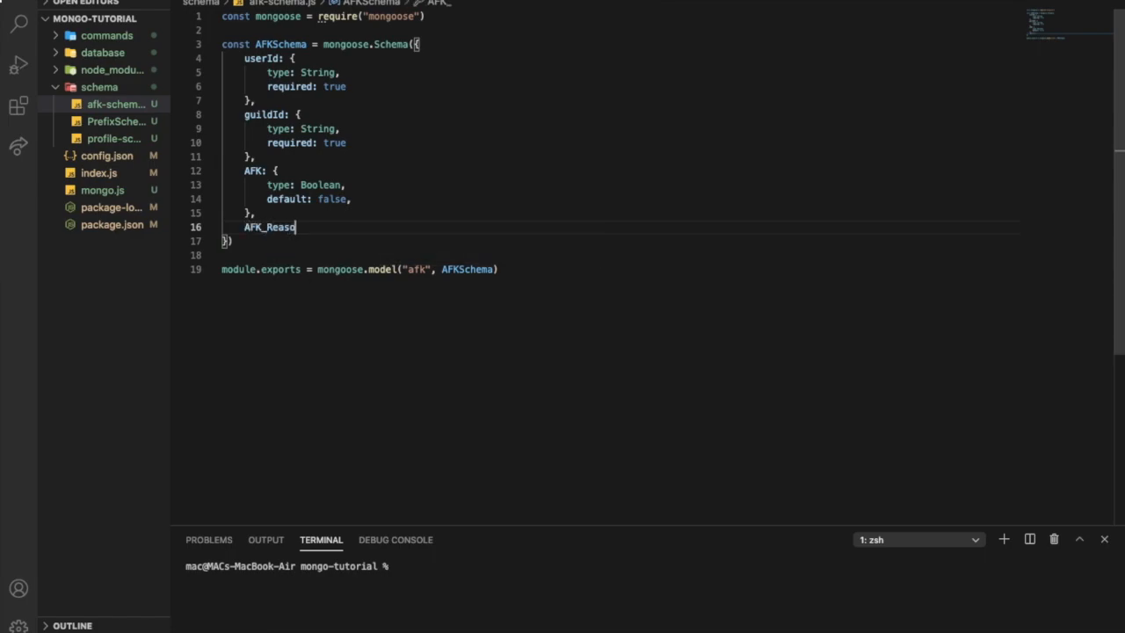
text(n:)
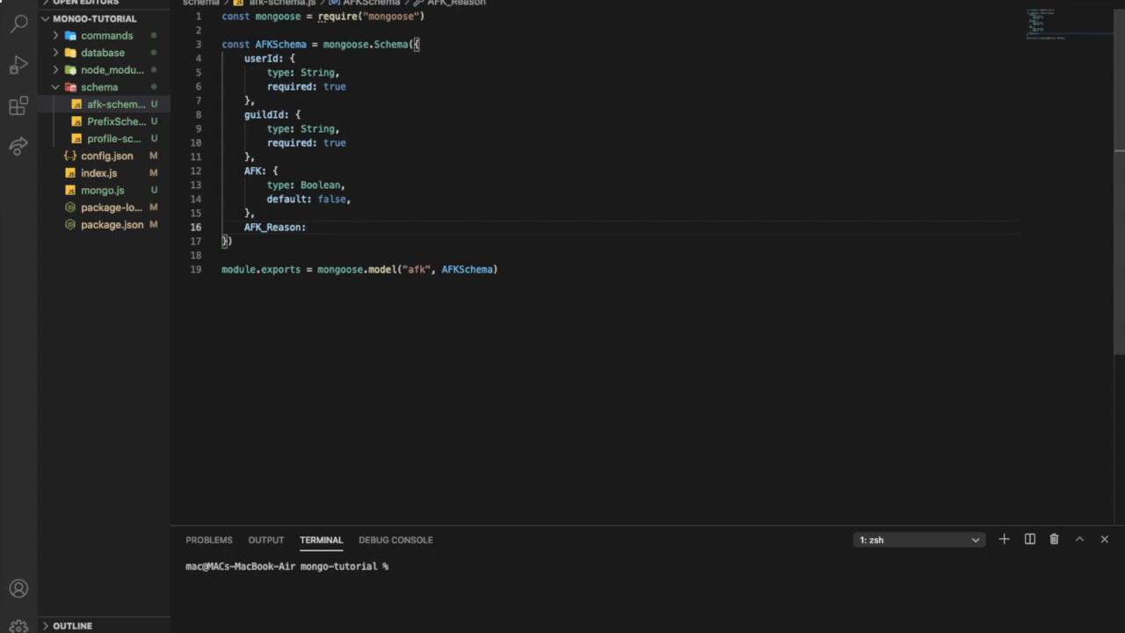
text({)
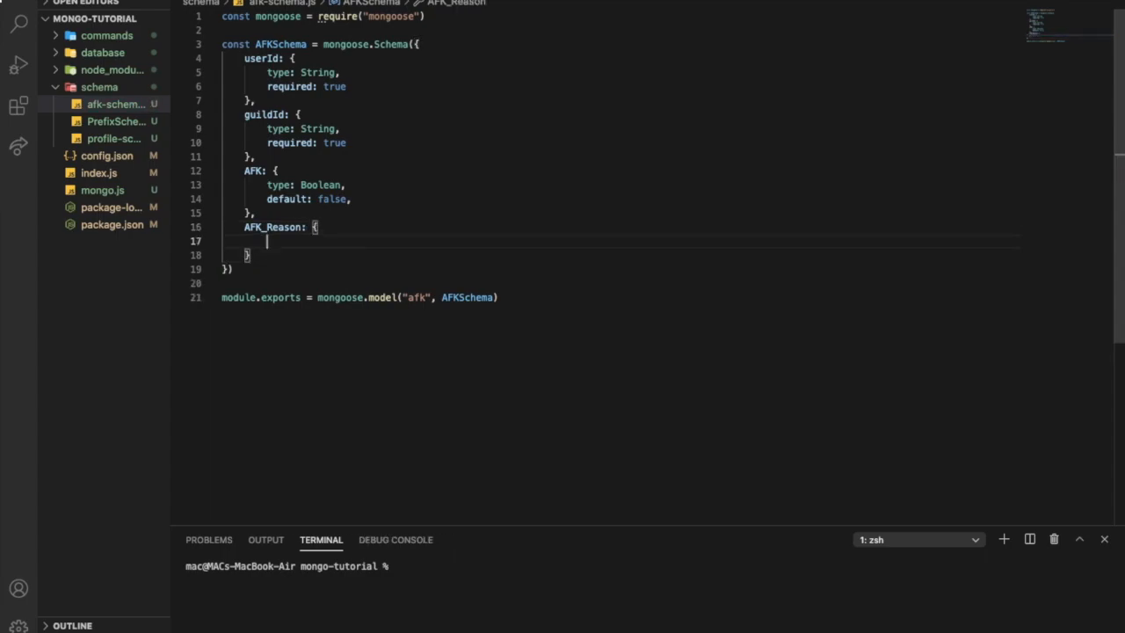
text(type: STRING)
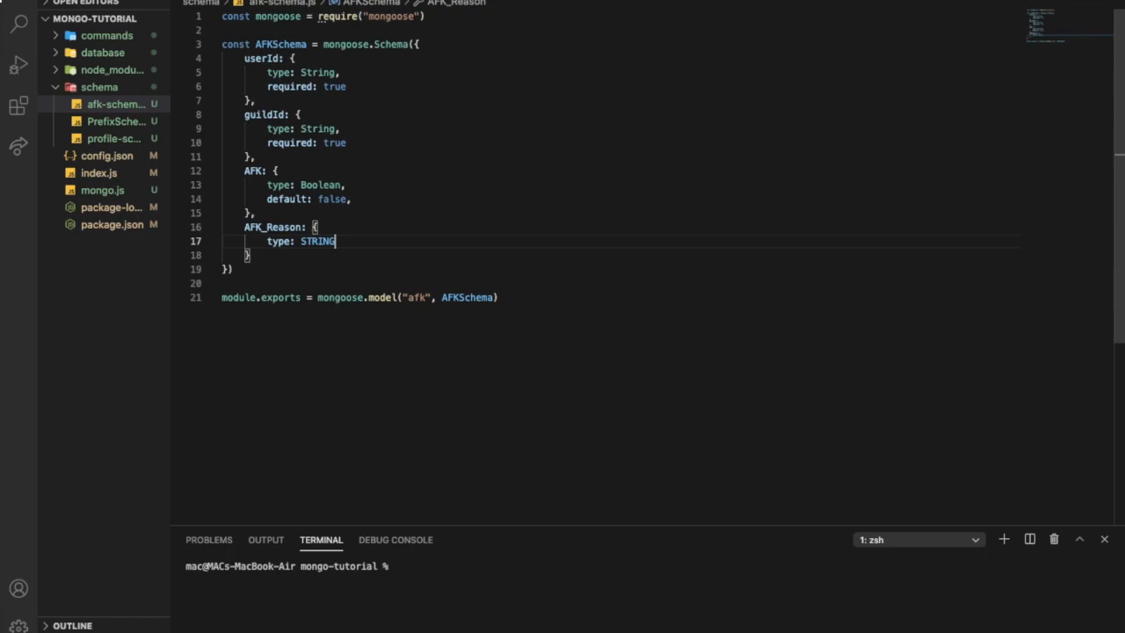
key(Backspace)
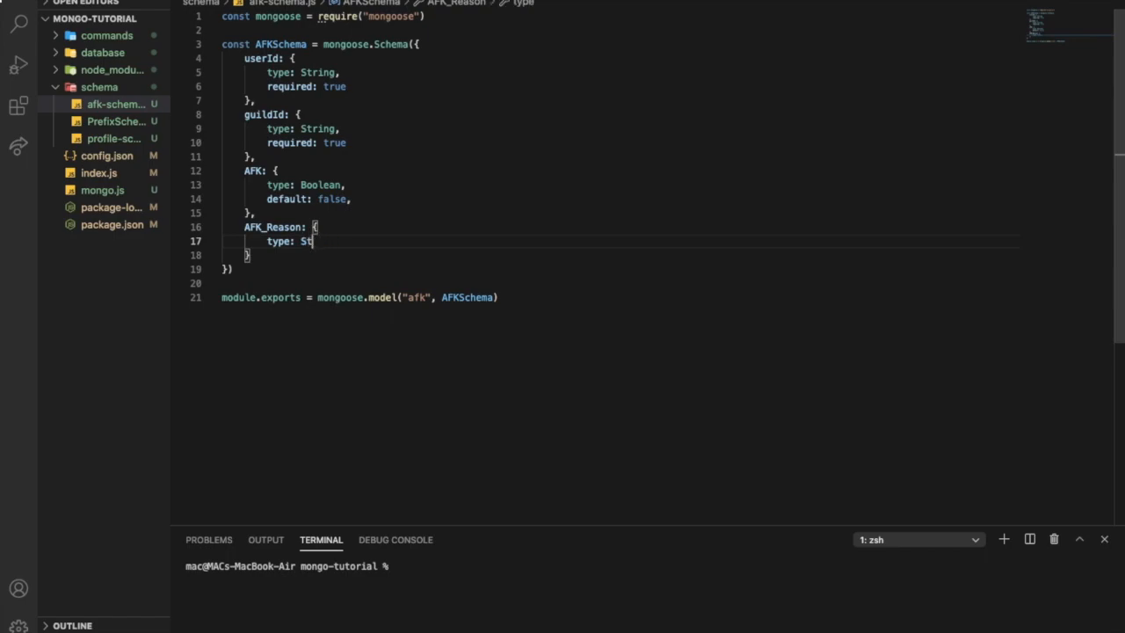
text(ring,)
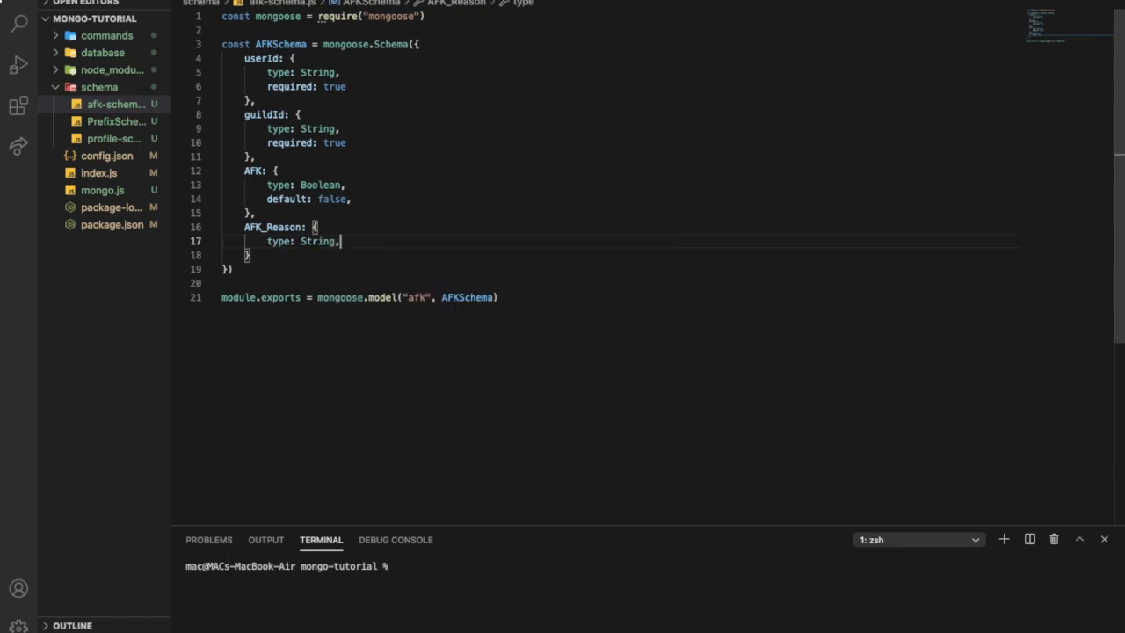
text(de)
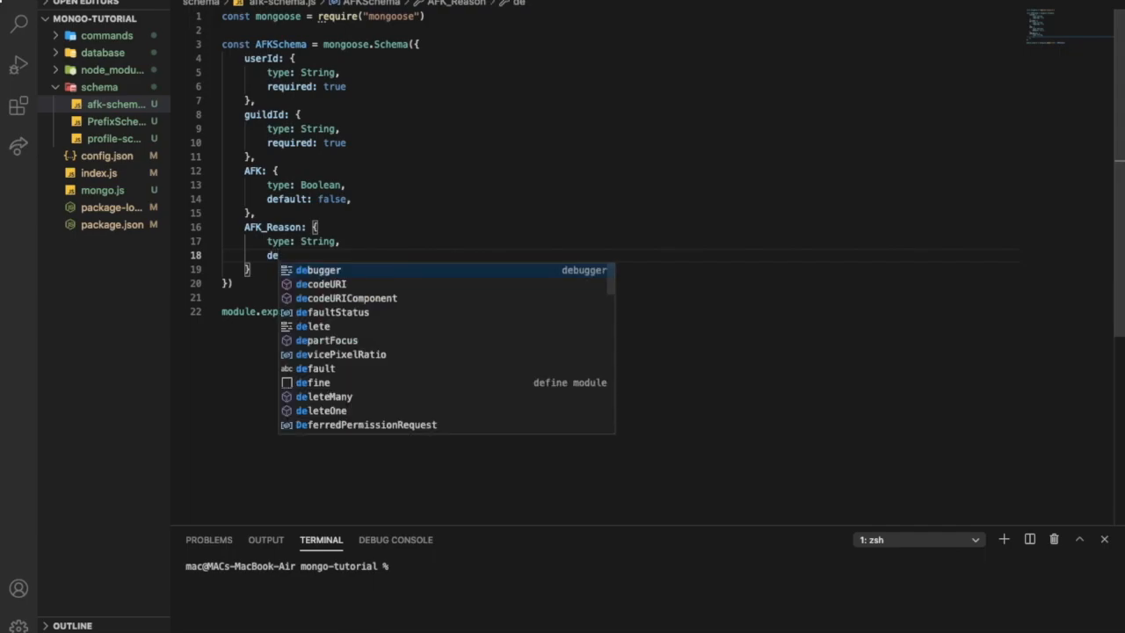
text(fault:)
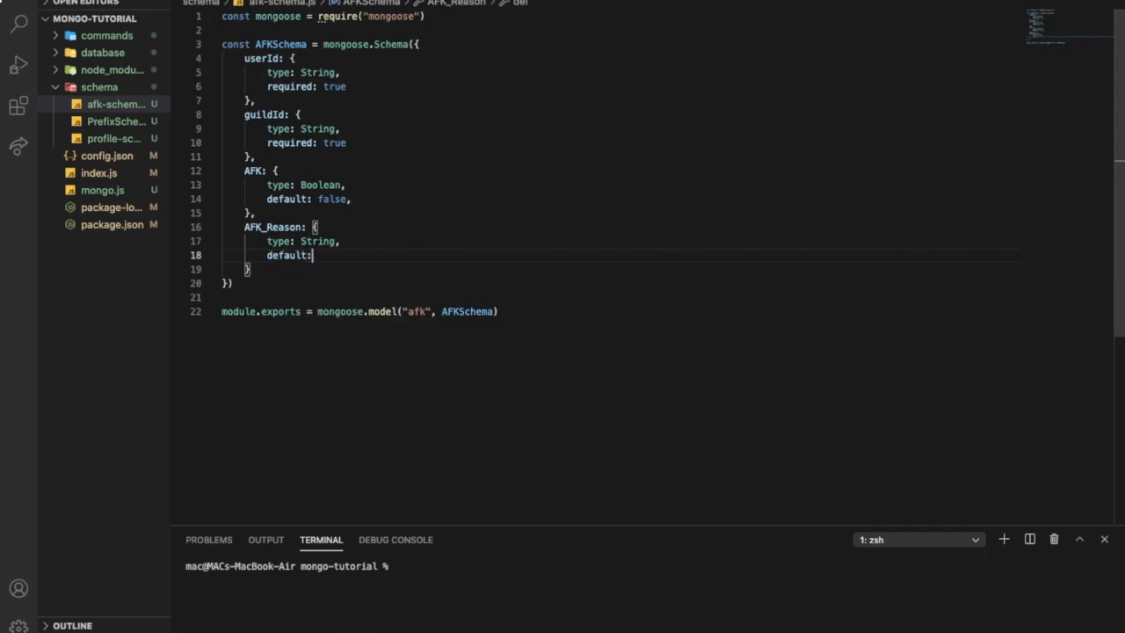
text(null)
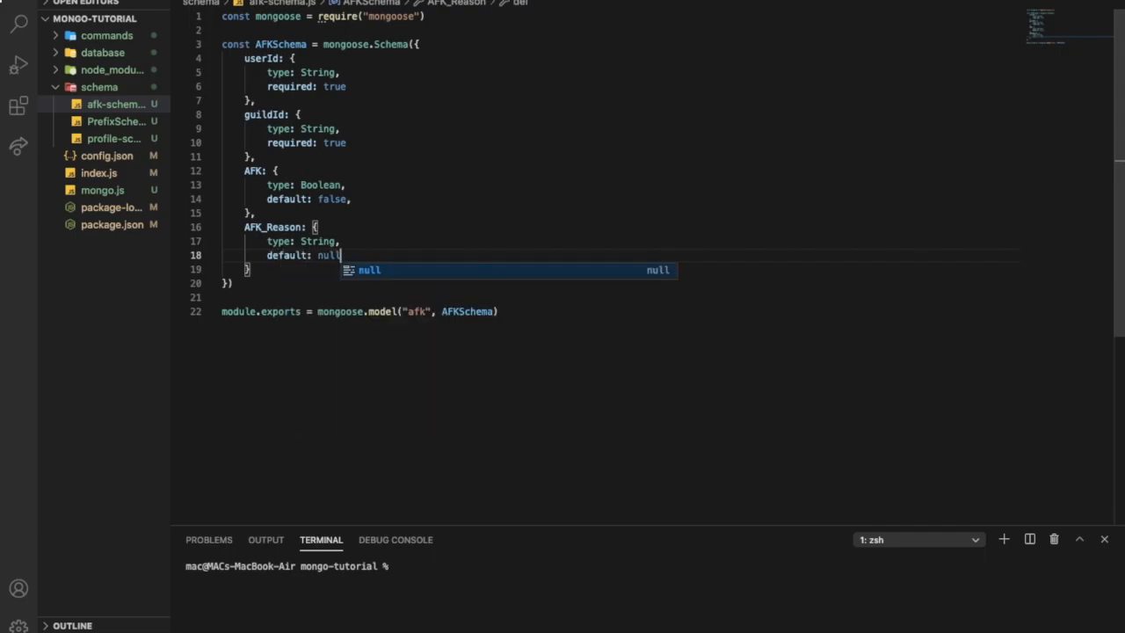
click(393, 140)
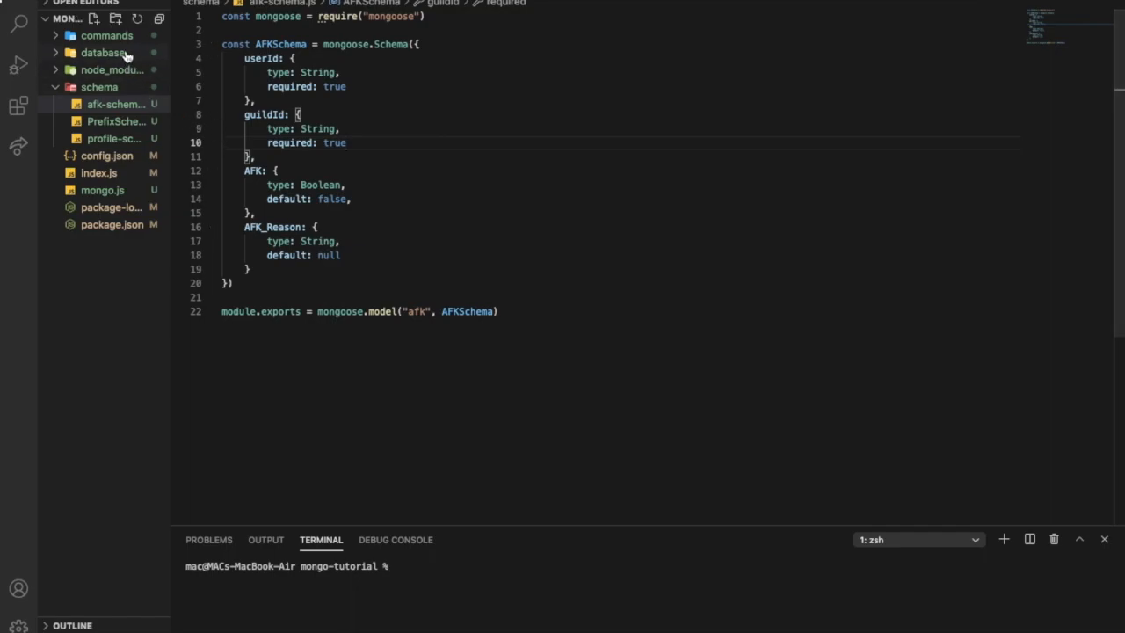
Step: Create afk.js inside the commands/normal folder
click(106, 35)
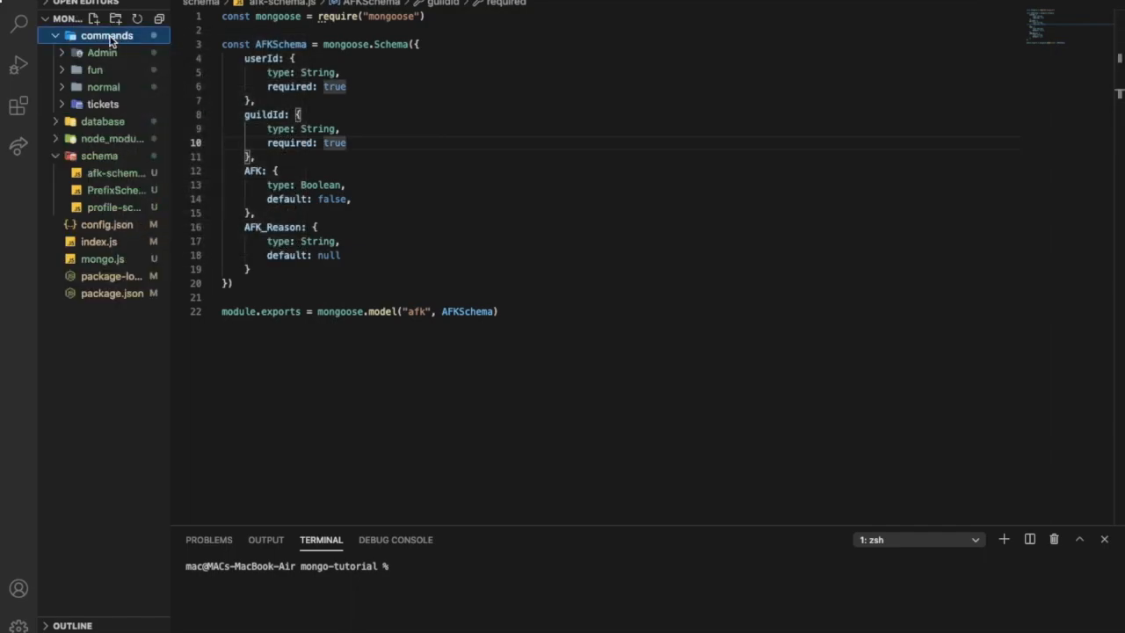
right_click(103, 86)
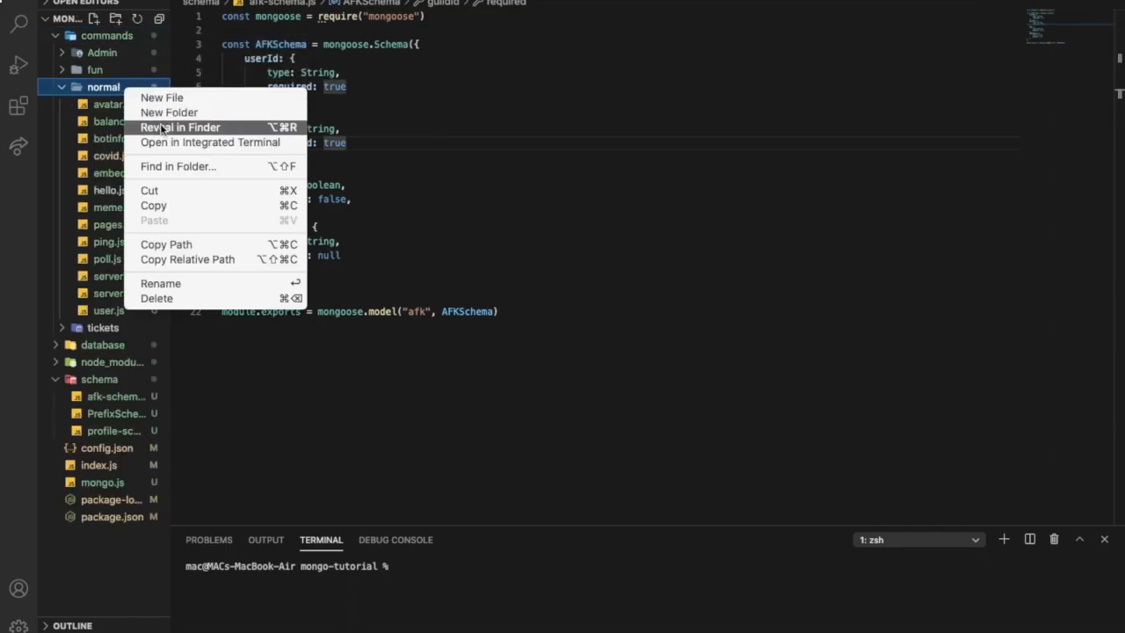
click(162, 98)
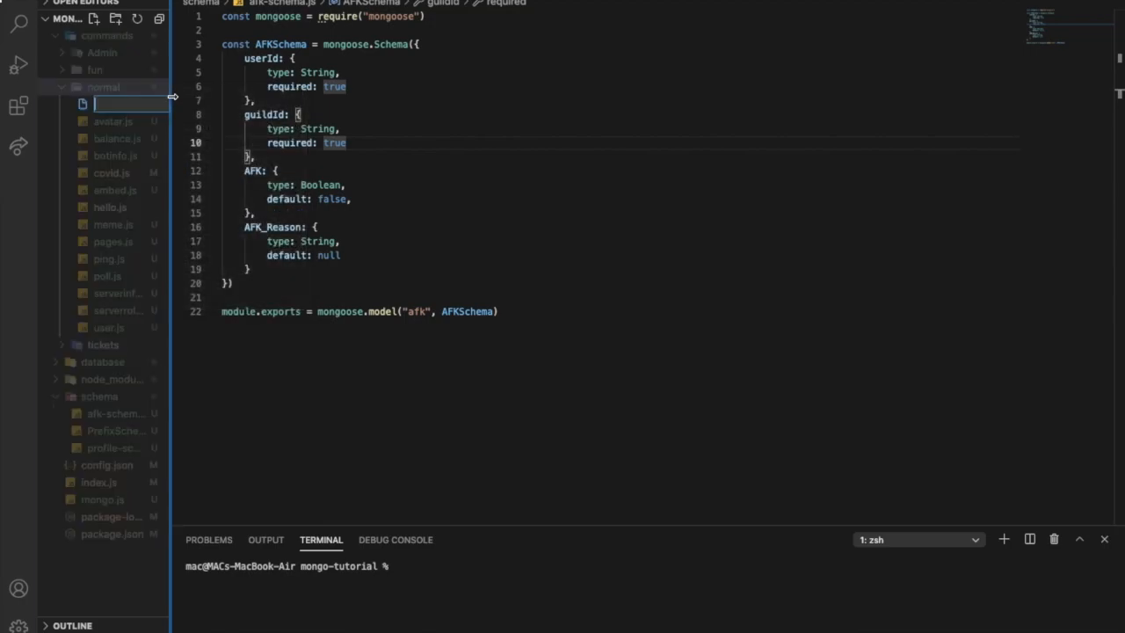
text(afk.js)
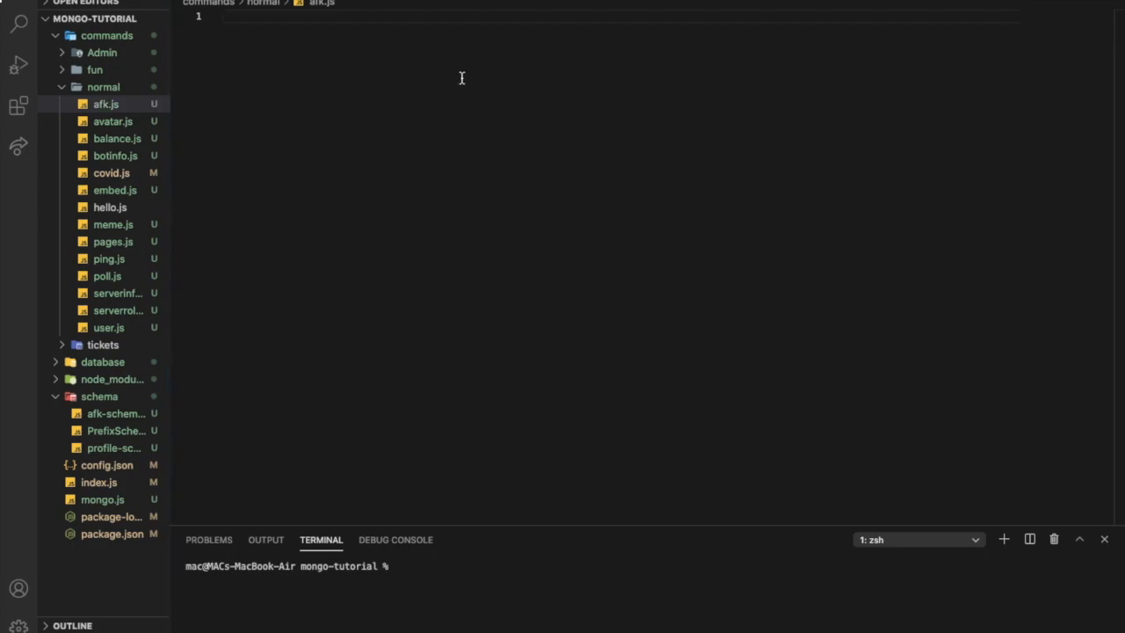
text(/)
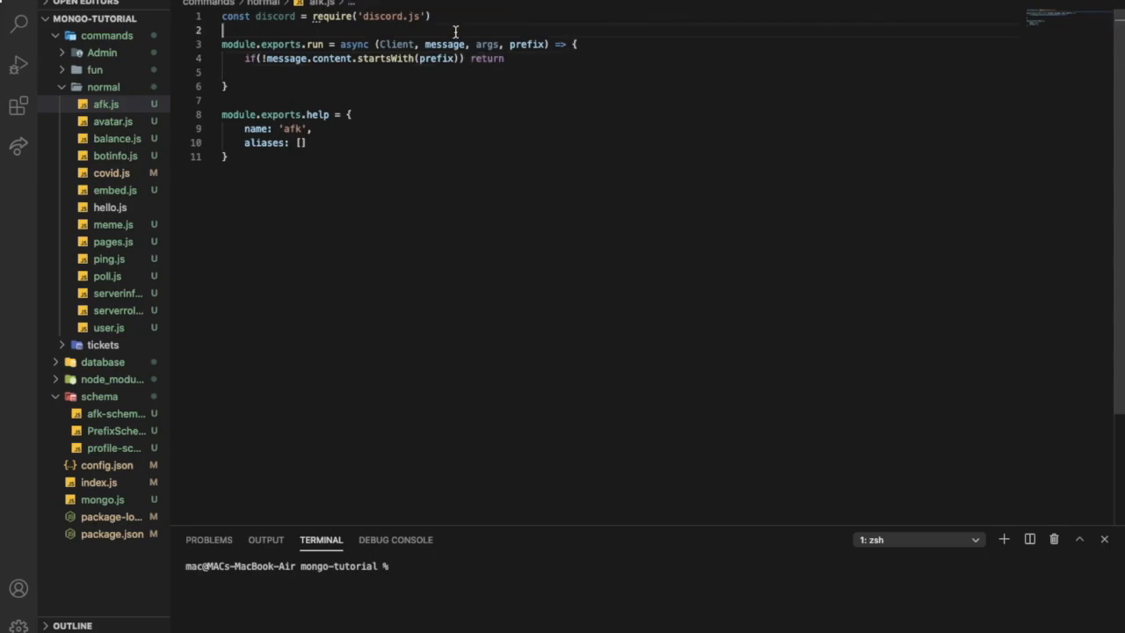
Step: Import the schema with const schema = require('../../schema/afk-schema') on line 2
text(const schema =)
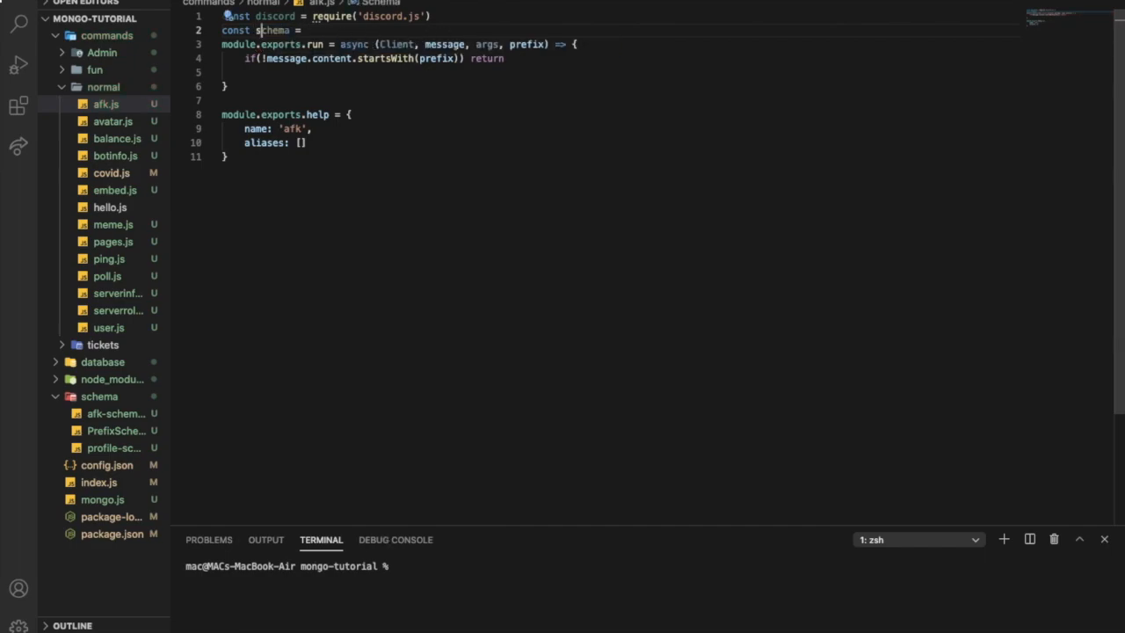
text(require(')
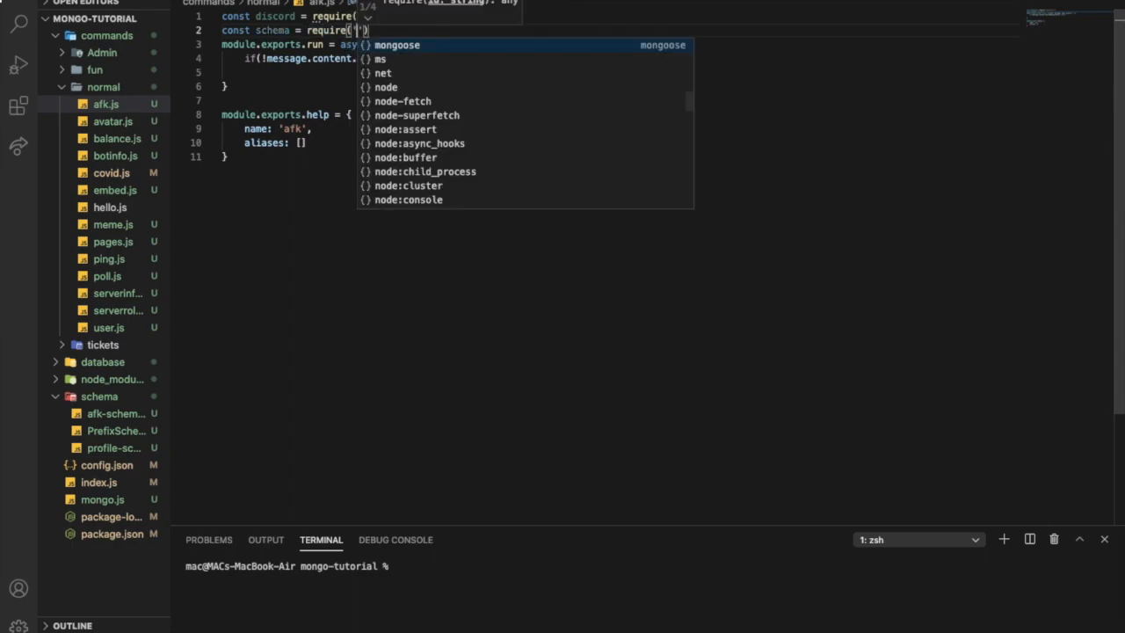
text(../../)
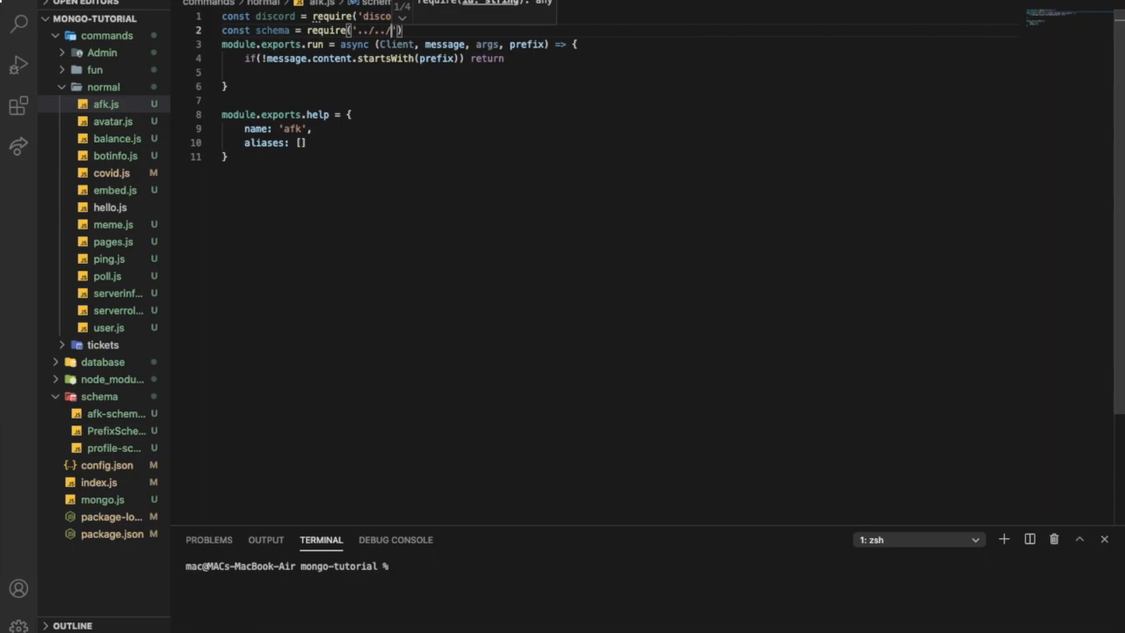
text(schema/afk-schema)
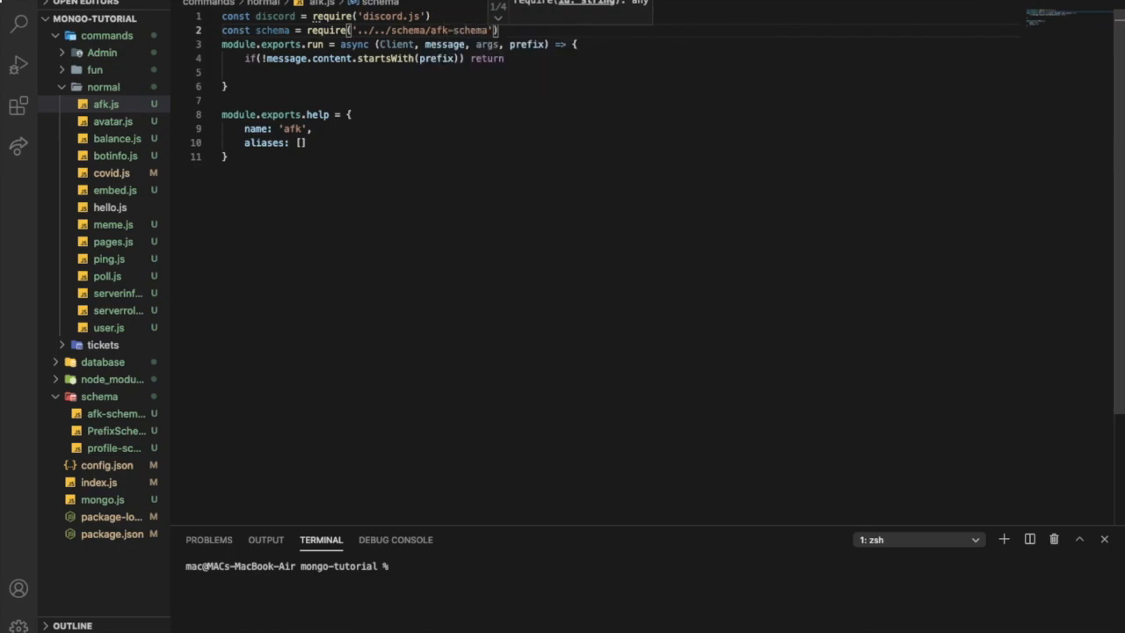
key(Enter)
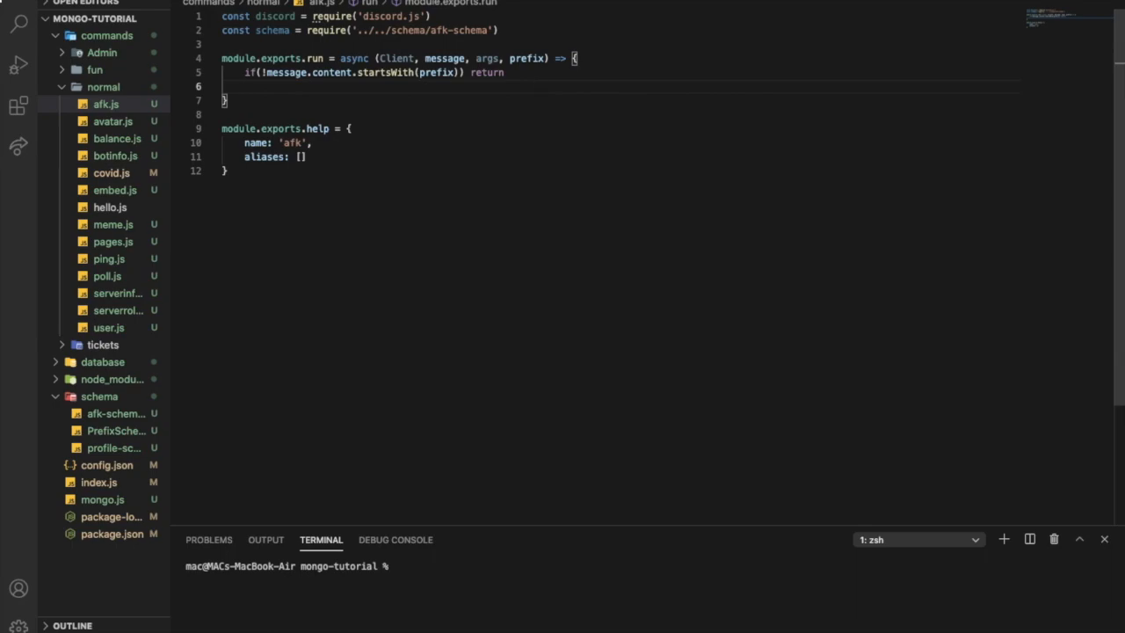
Step: Declare let data; and a try/catch logging errors with console.log(e)
text(let da)
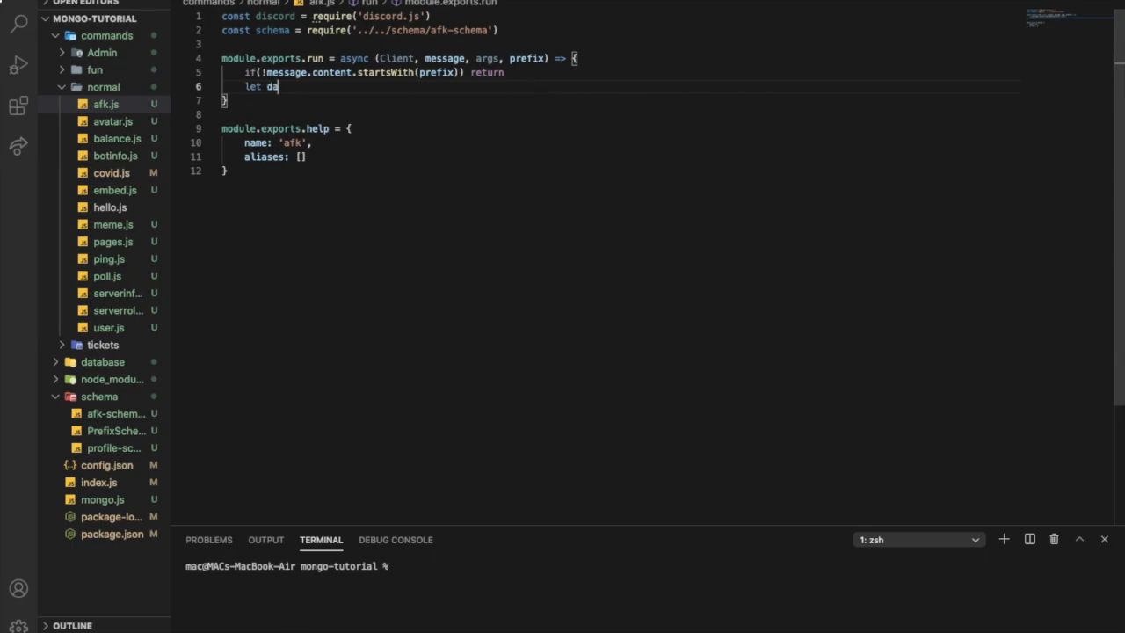
text(ta;)
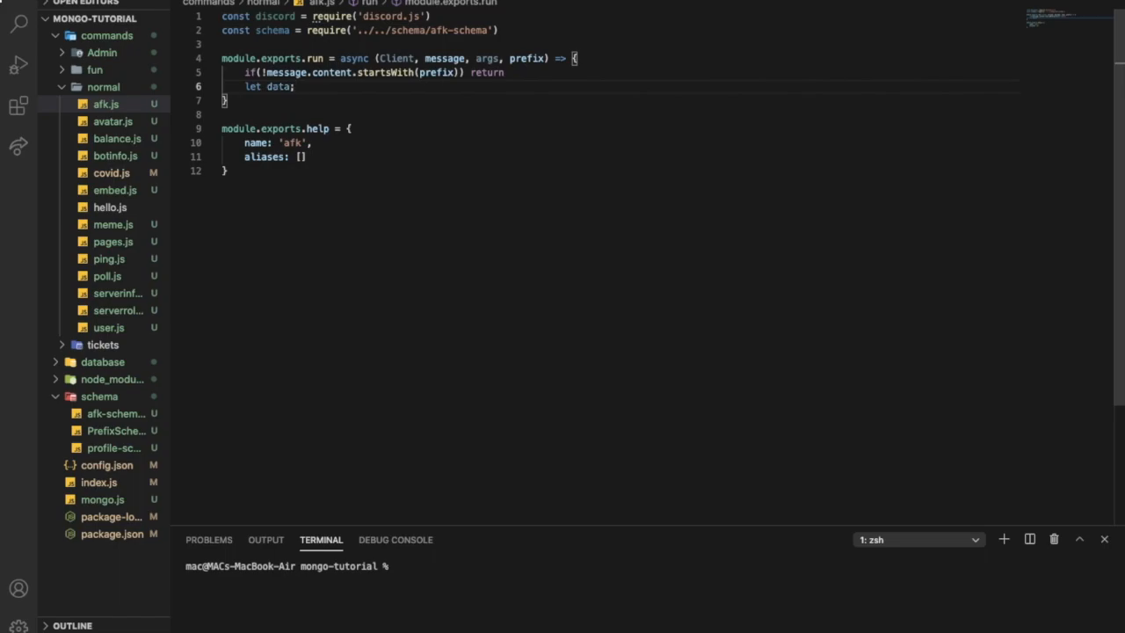
text(try)
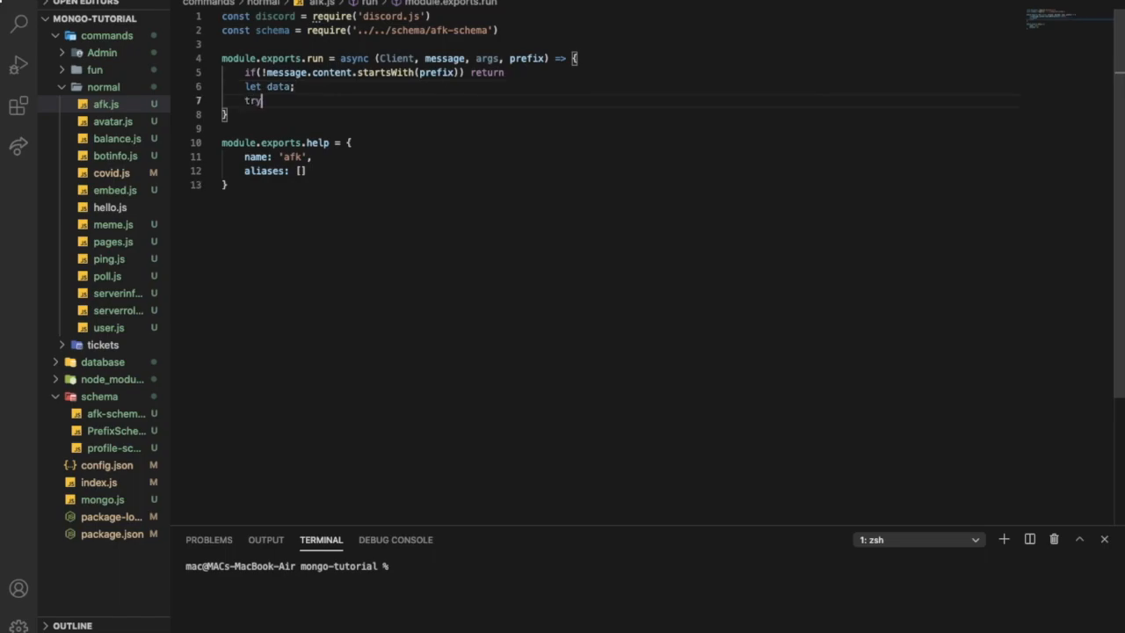
text(try)
text(} catch)
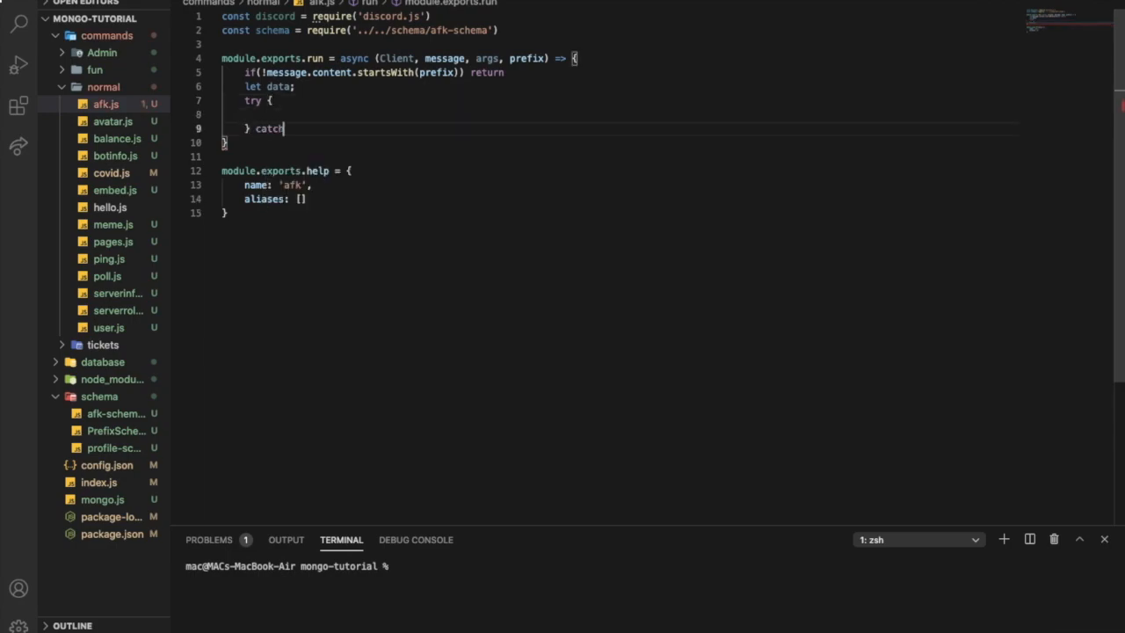
text((e) {)
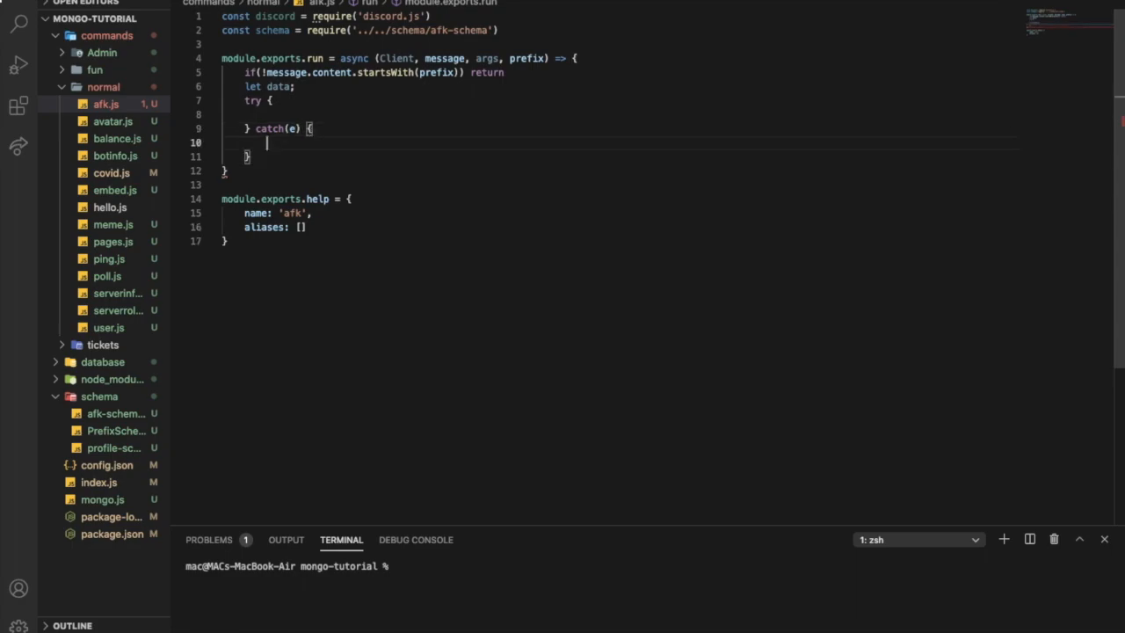
text(console)
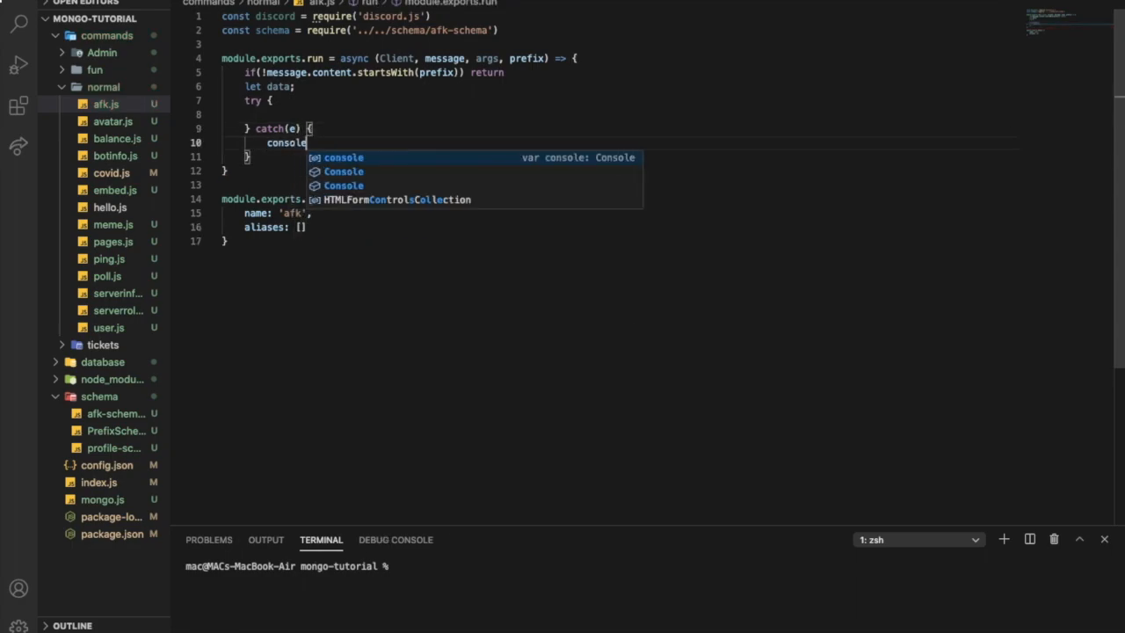
text(.log())
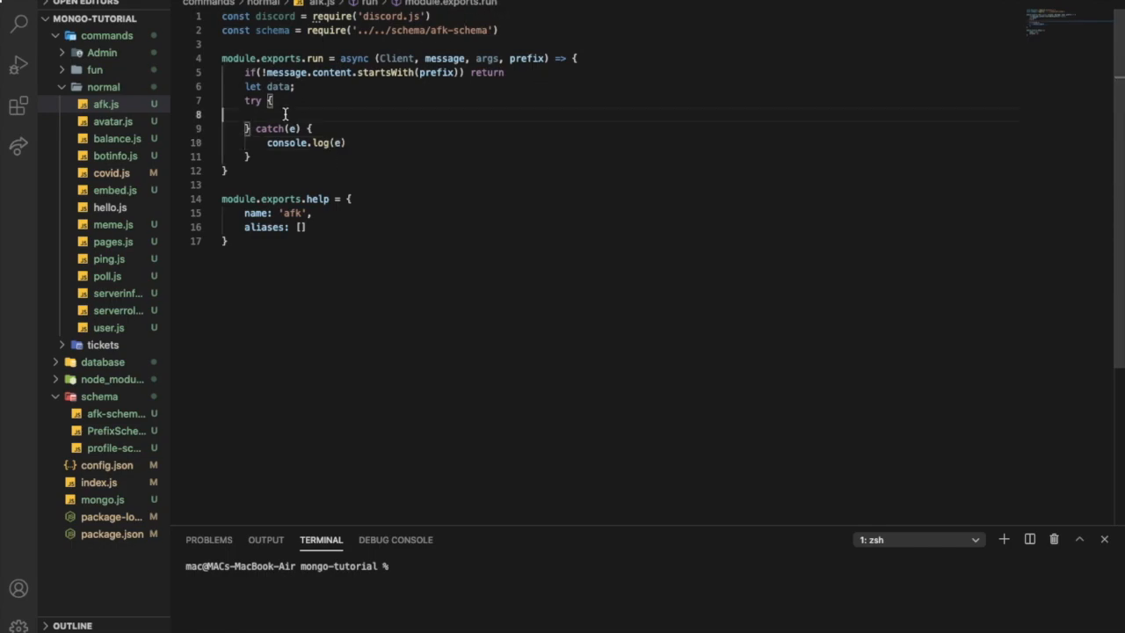
text(data =)
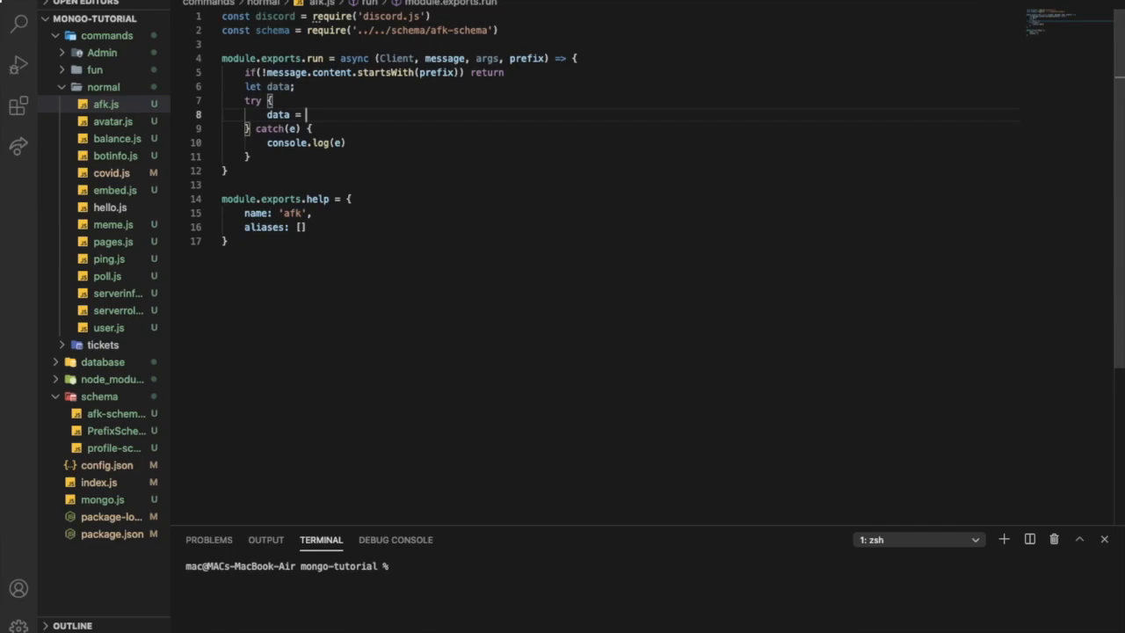
Step: Fetch data with schema.findOne by userId and guildId, creating a record if none exists
text(await schm)
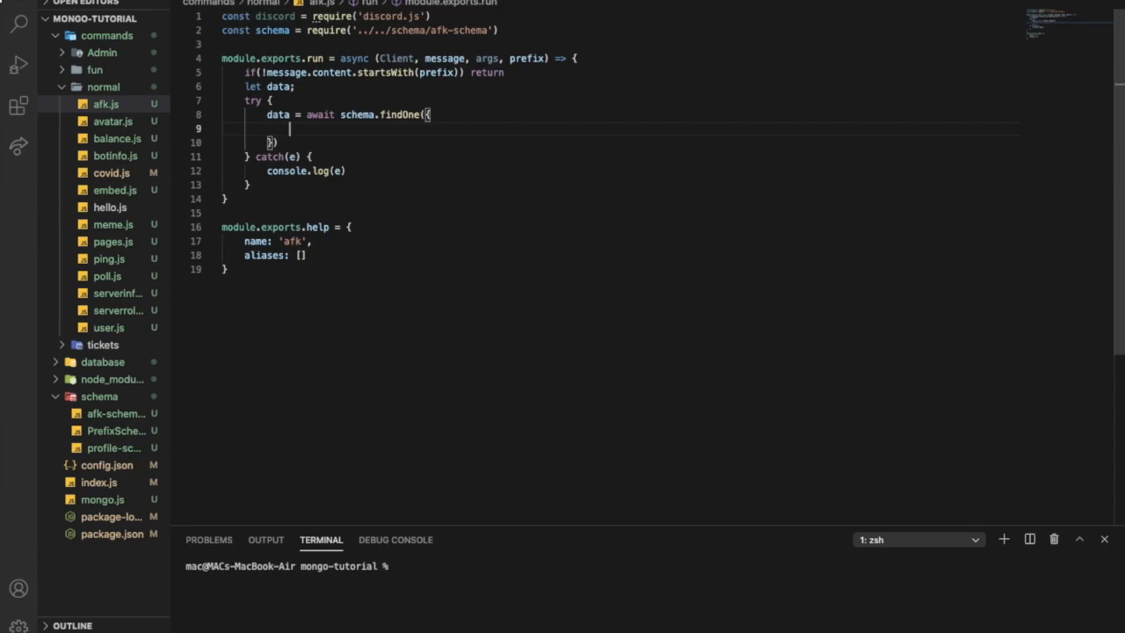
text(userId)
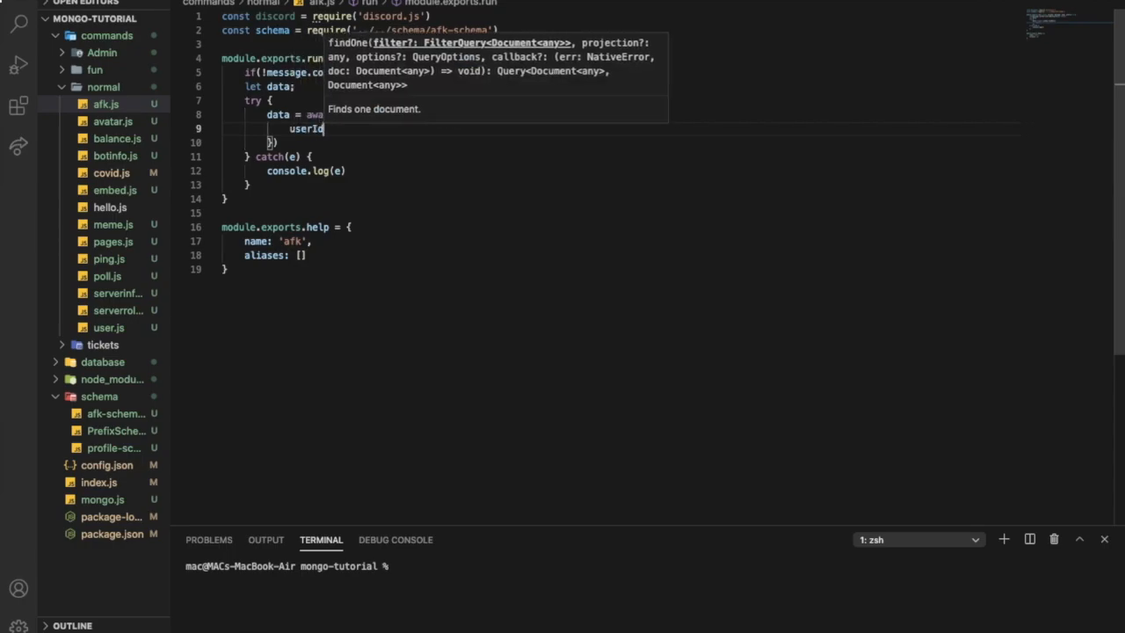
text(:)
text(guildId:)
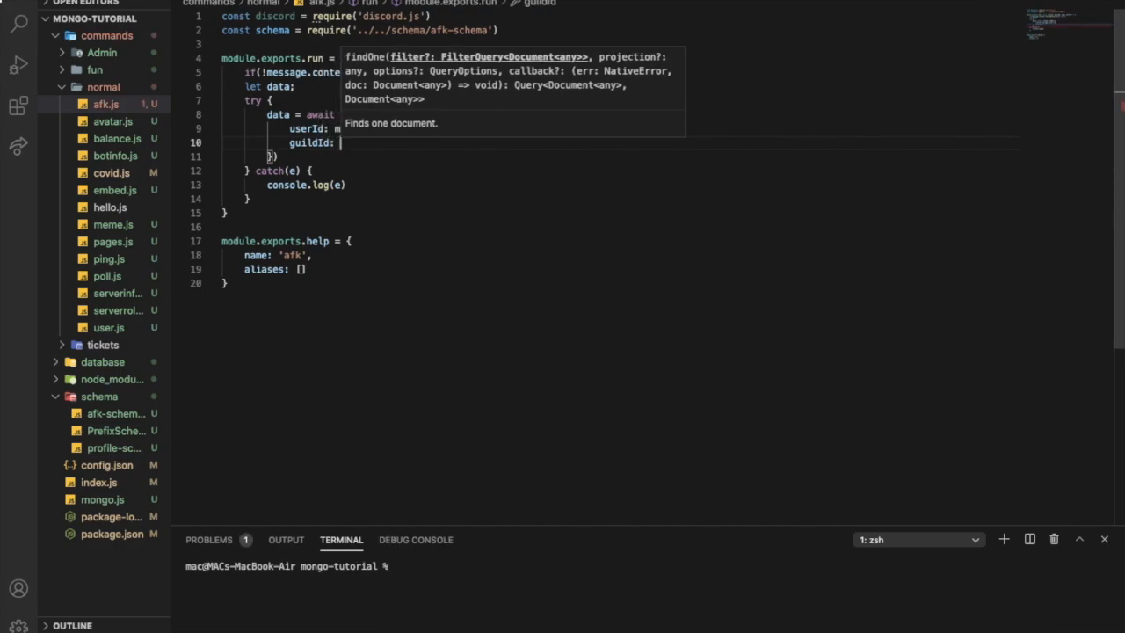
text(message.guild.id,)
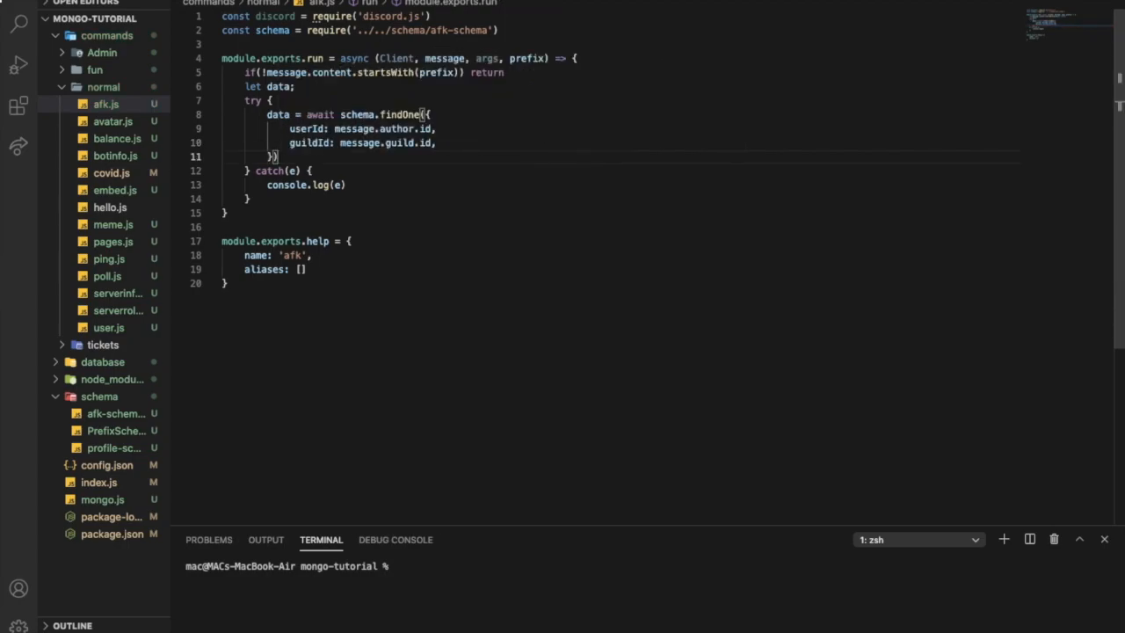
key(Enter)
text(if(!)
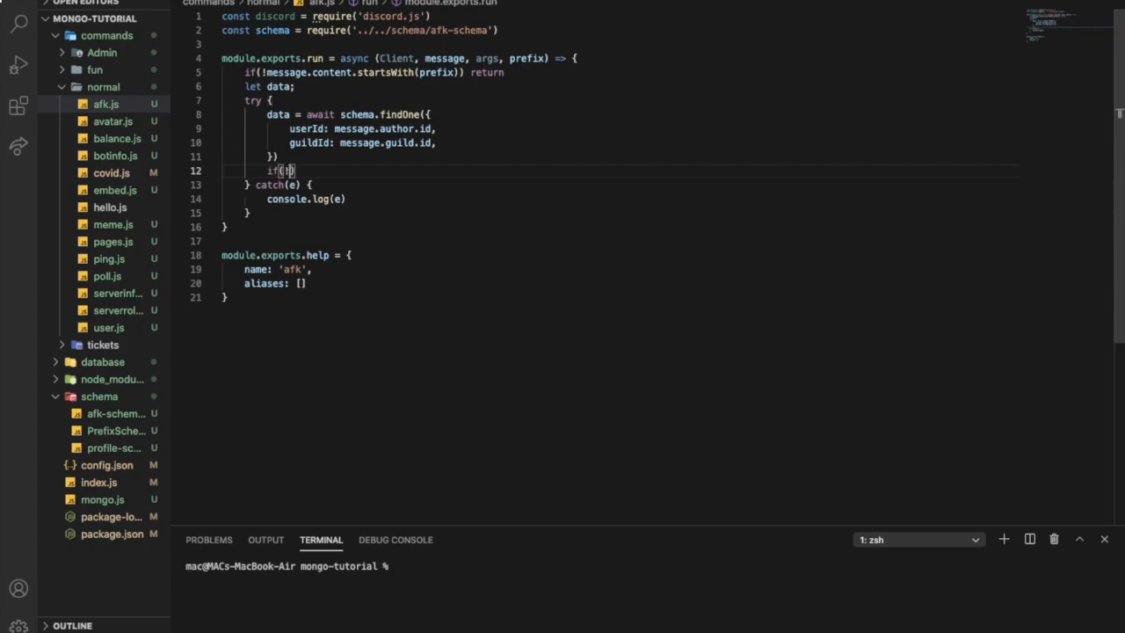
text(!data)
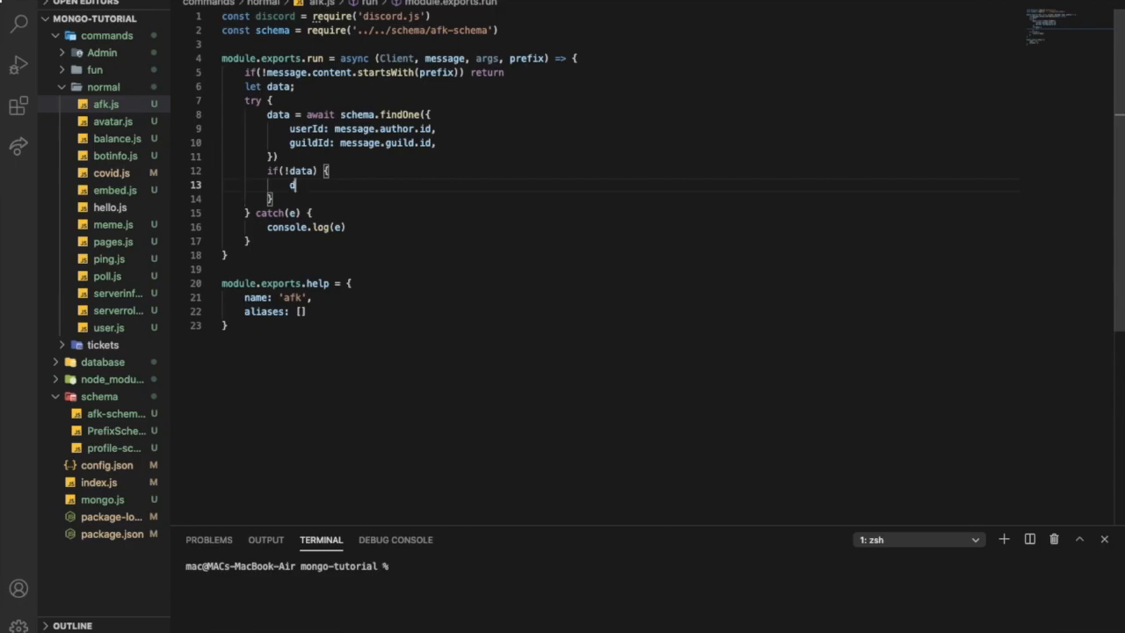
text(ata =)
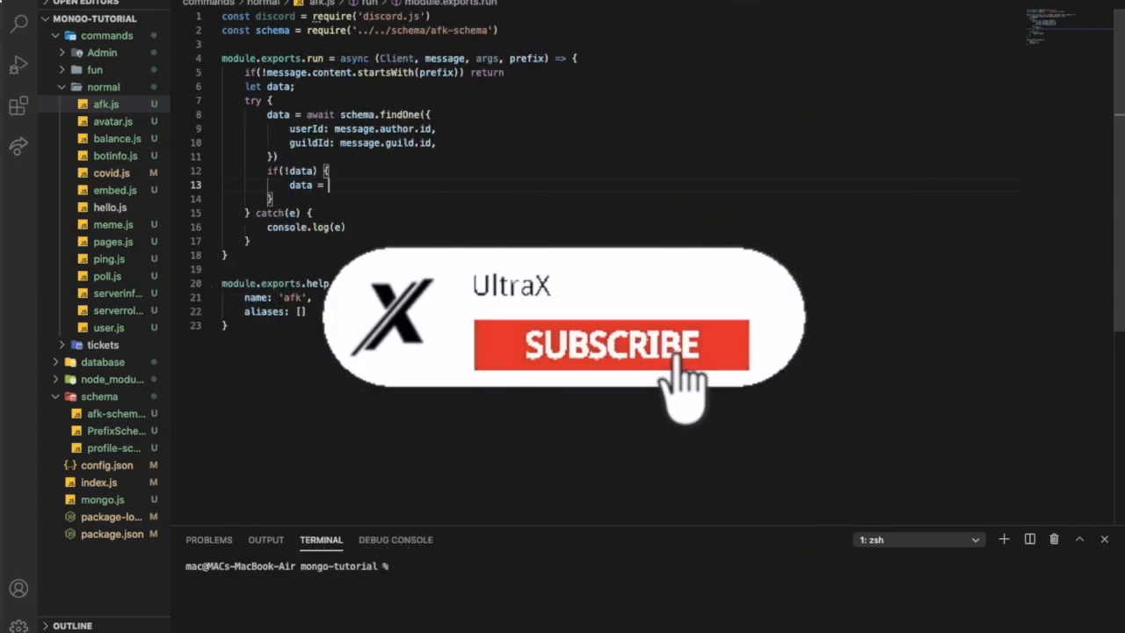
text(await schema)
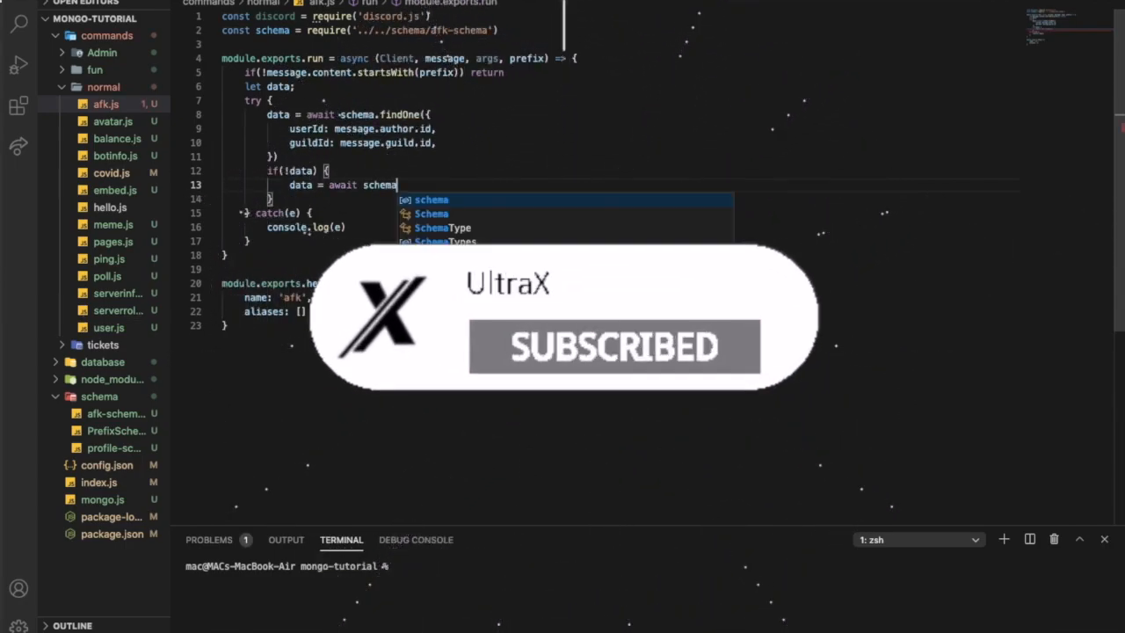
text(.create({)
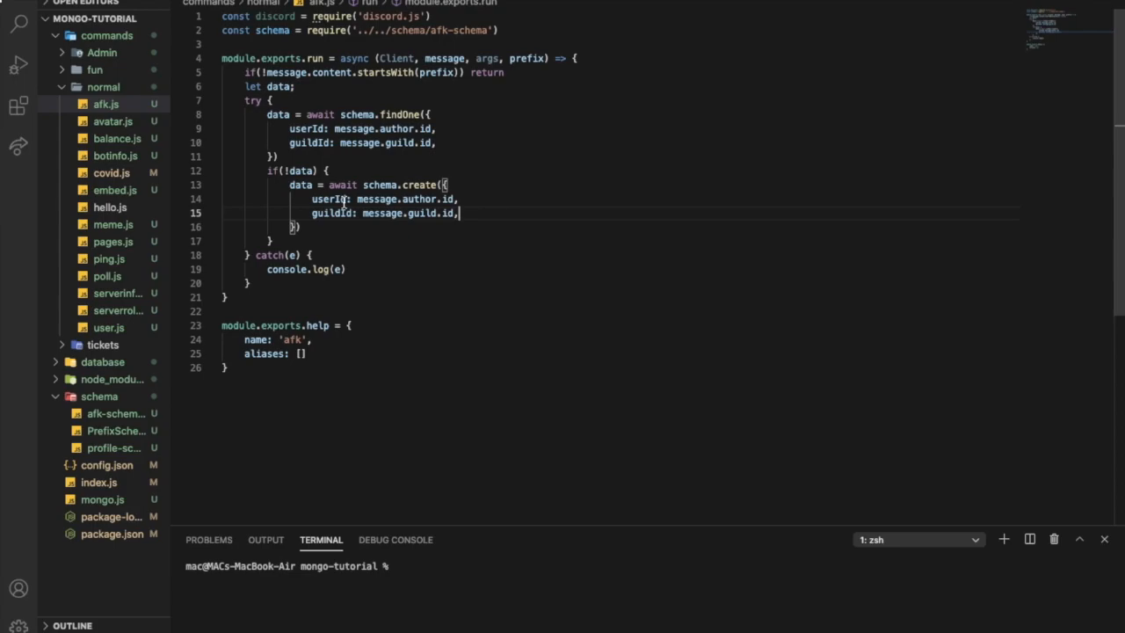
mouse_move(425, 239)
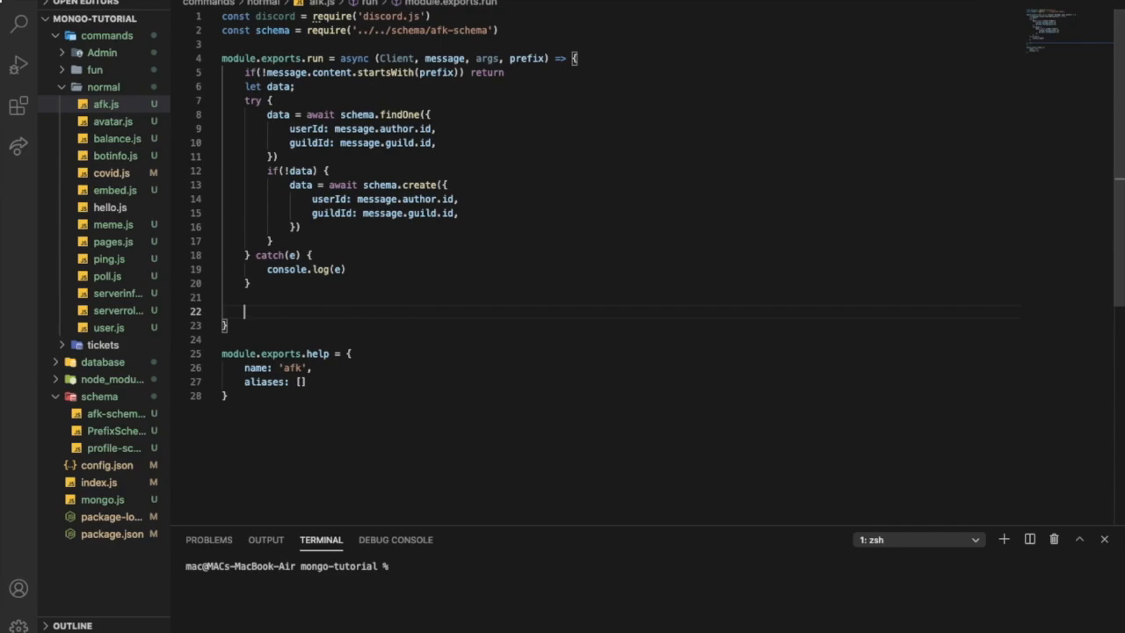
Step: Send 'You are now afk' to the channel and begin a data.AFK line
text(message.channel.send(')
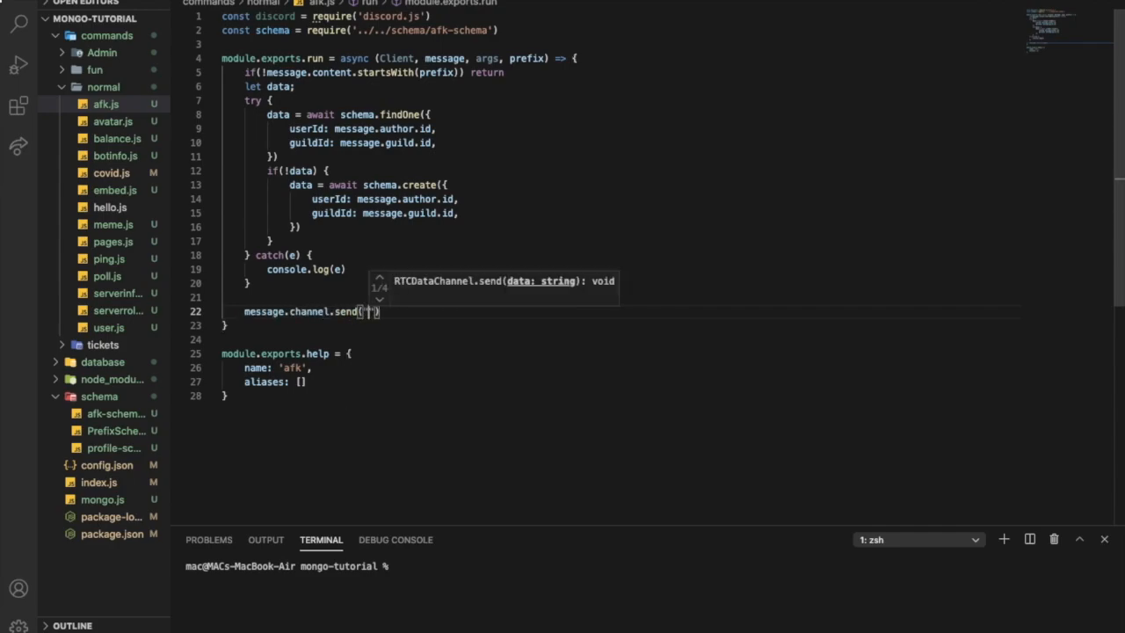
text(u)
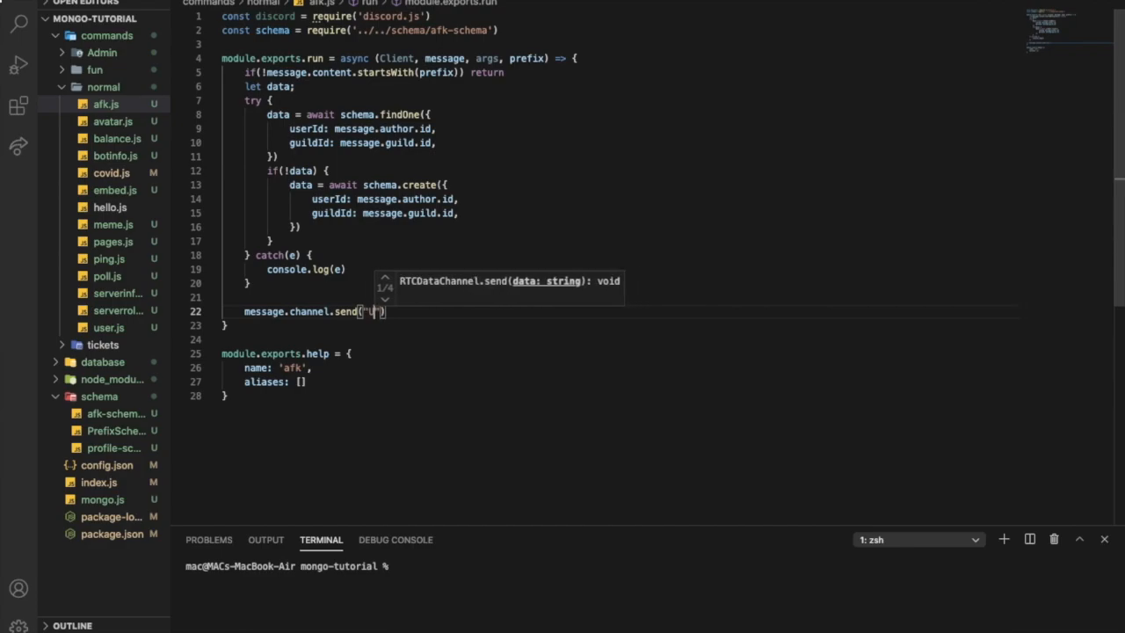
text(You are now)
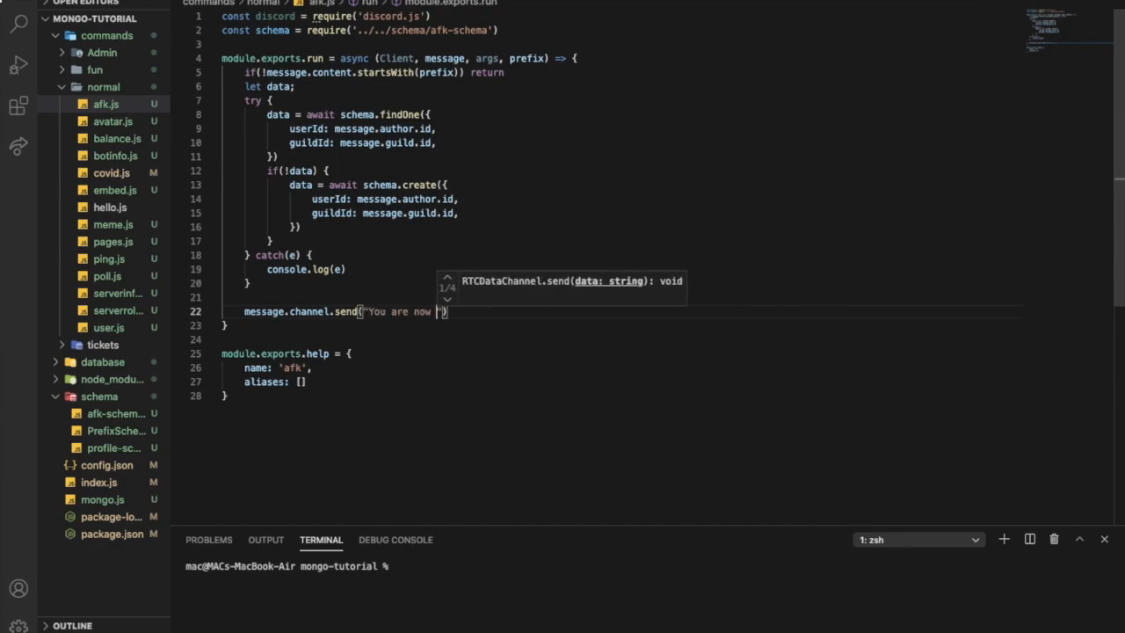
text(afk)
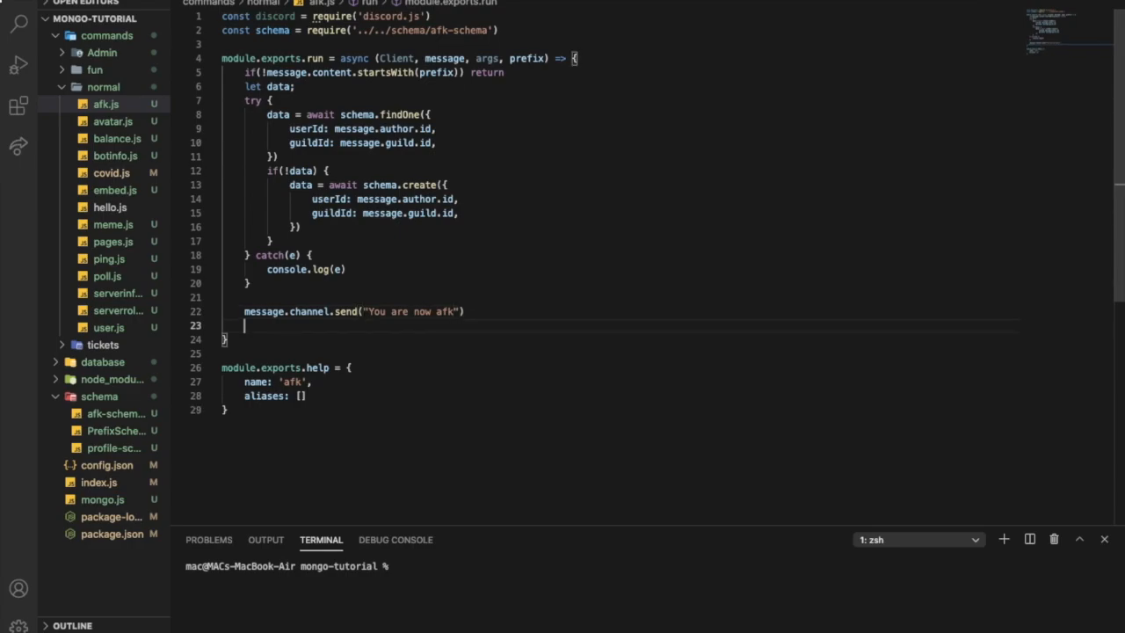
text(data)
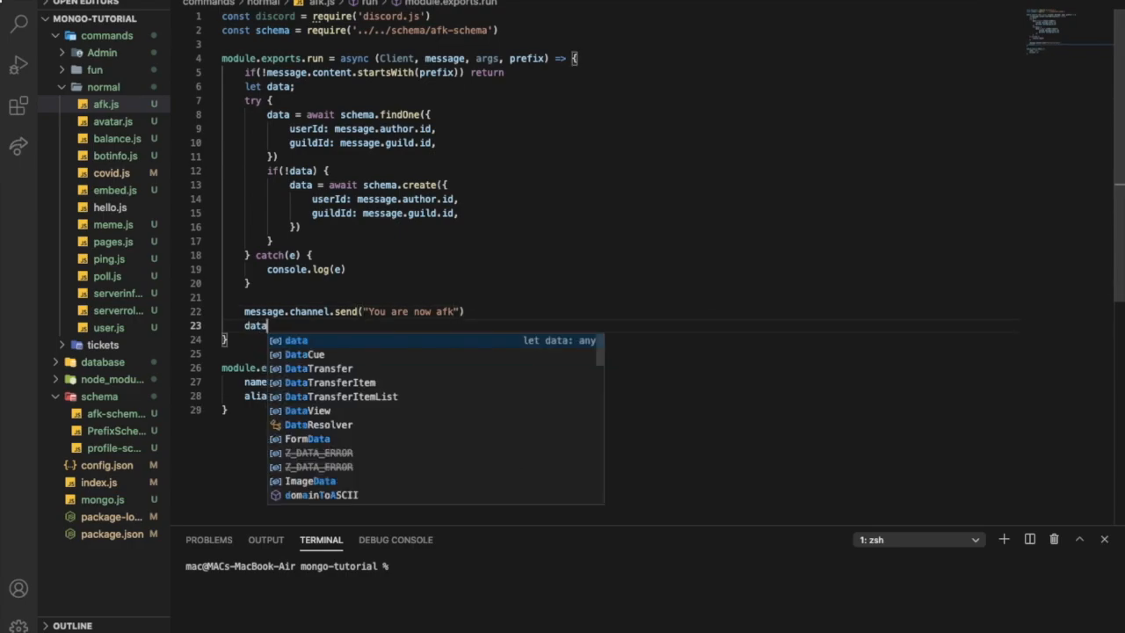
text(.A)
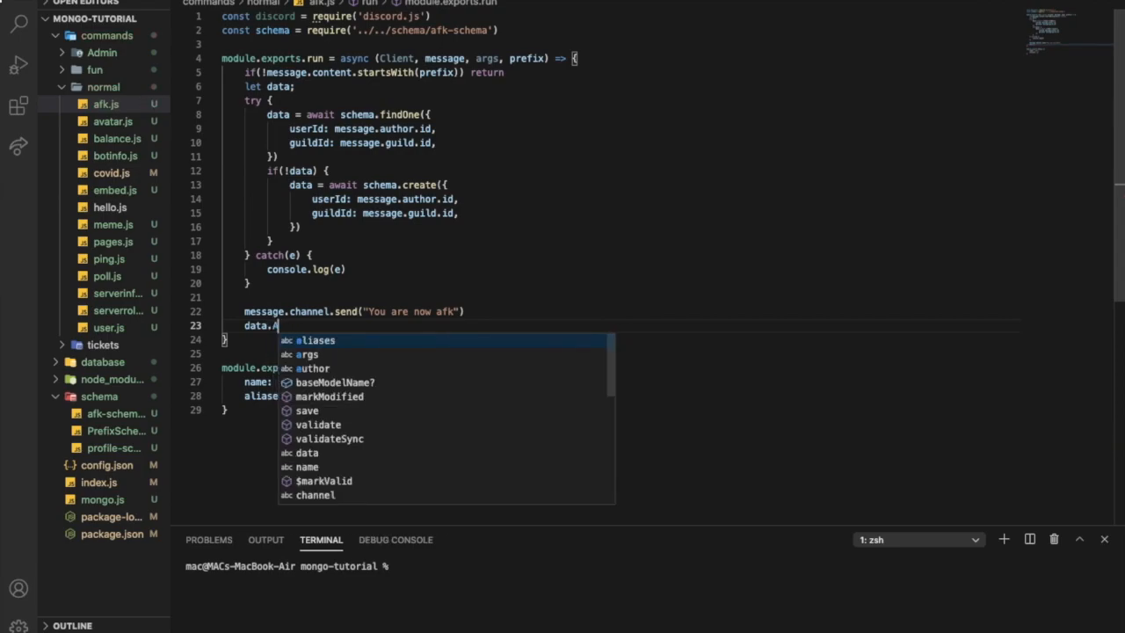
text(FK)
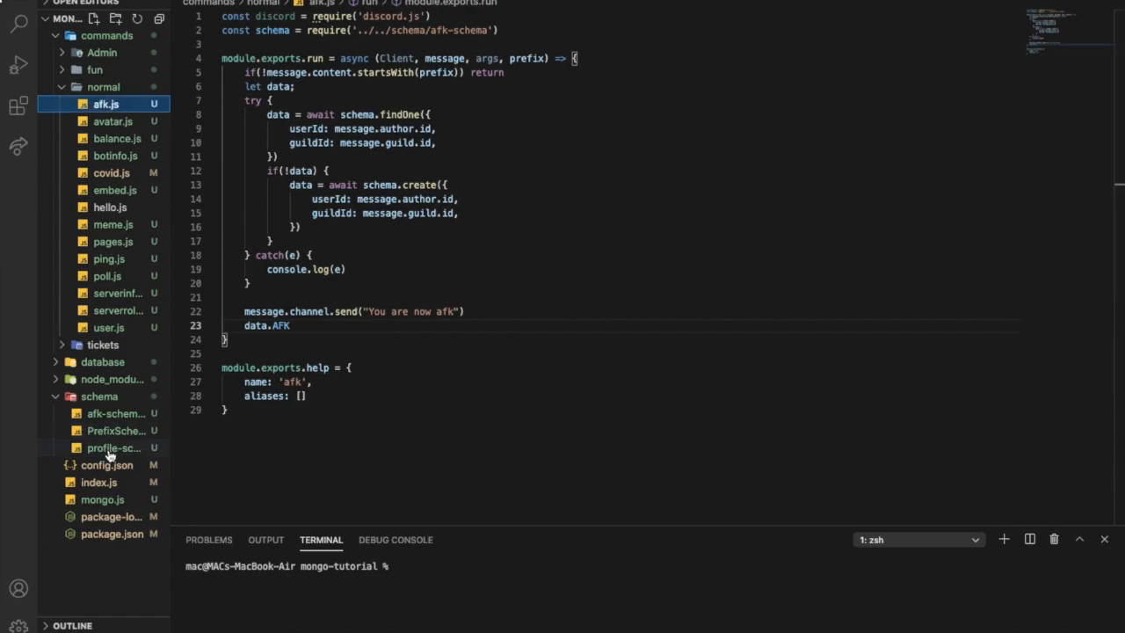
Step: Look up the AFK field names in afk-schema.js, then return to afk.js
click(116, 430)
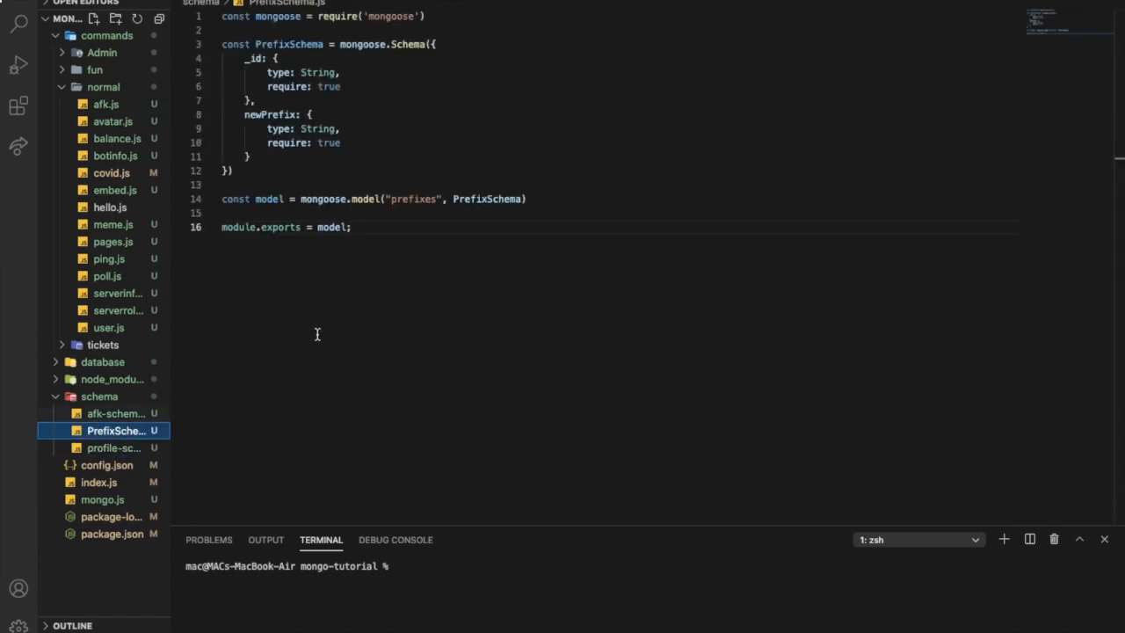
click(115, 413)
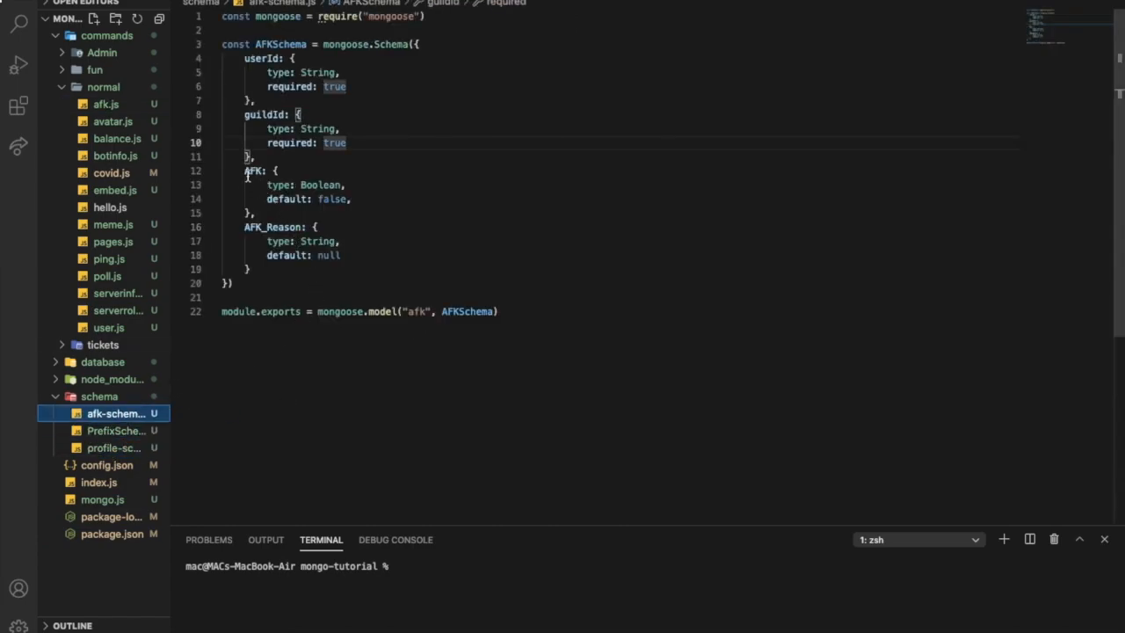
double_click(254, 171)
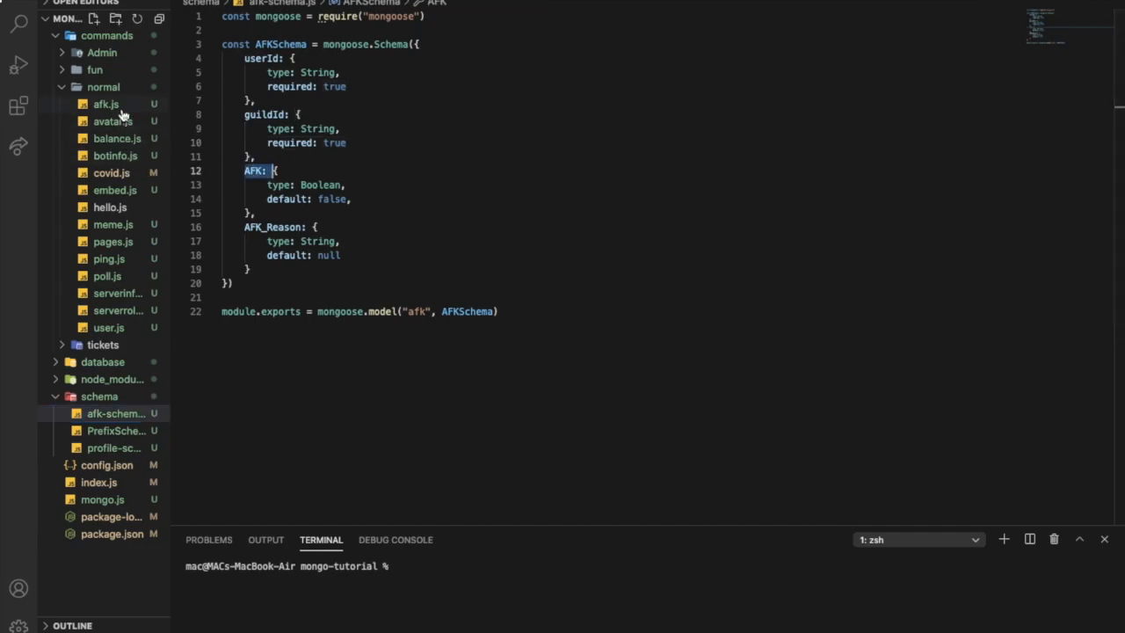
click(105, 104)
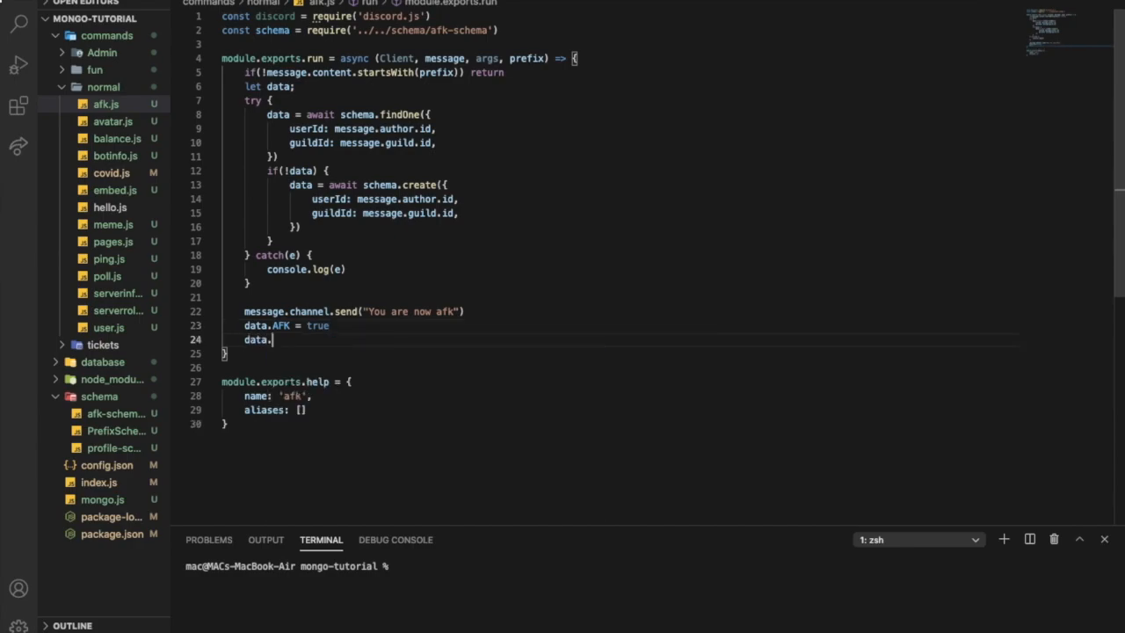
Step: In afk.js, set AFK_Reason to args.join(" ") and add an await save.data() line
text(AFK_R)
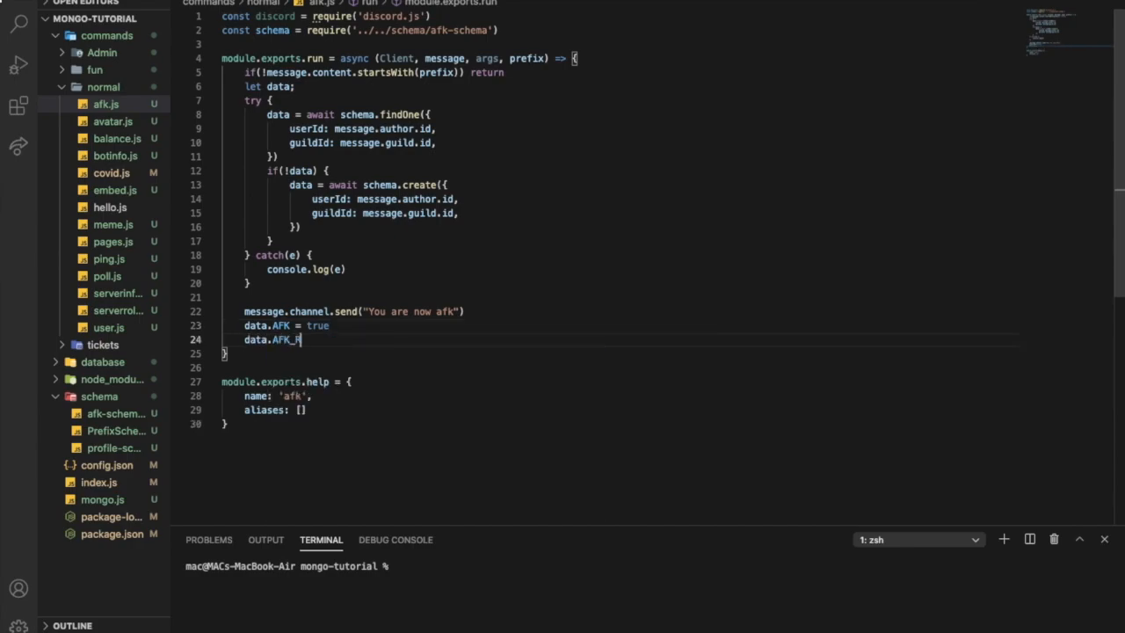
text(eason =)
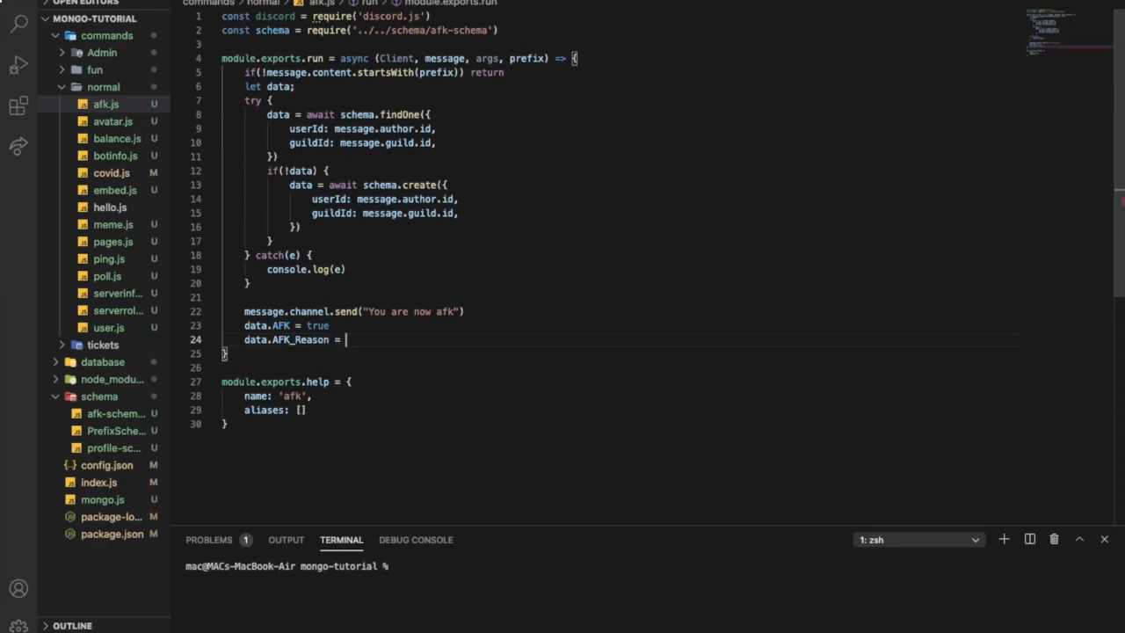
text(args)
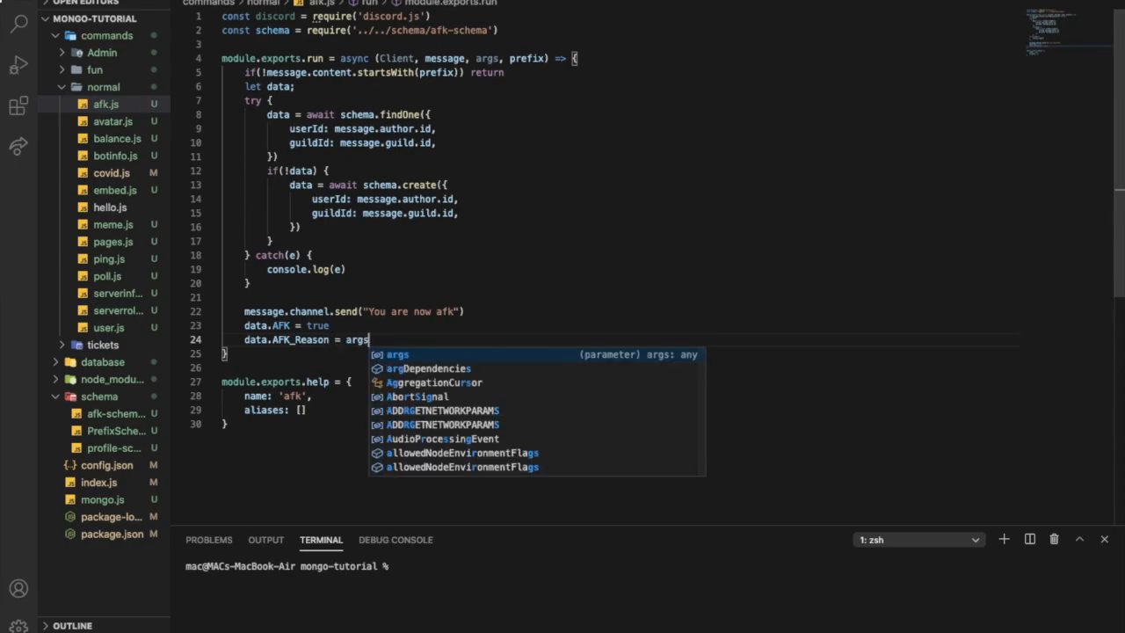
text(.join(")
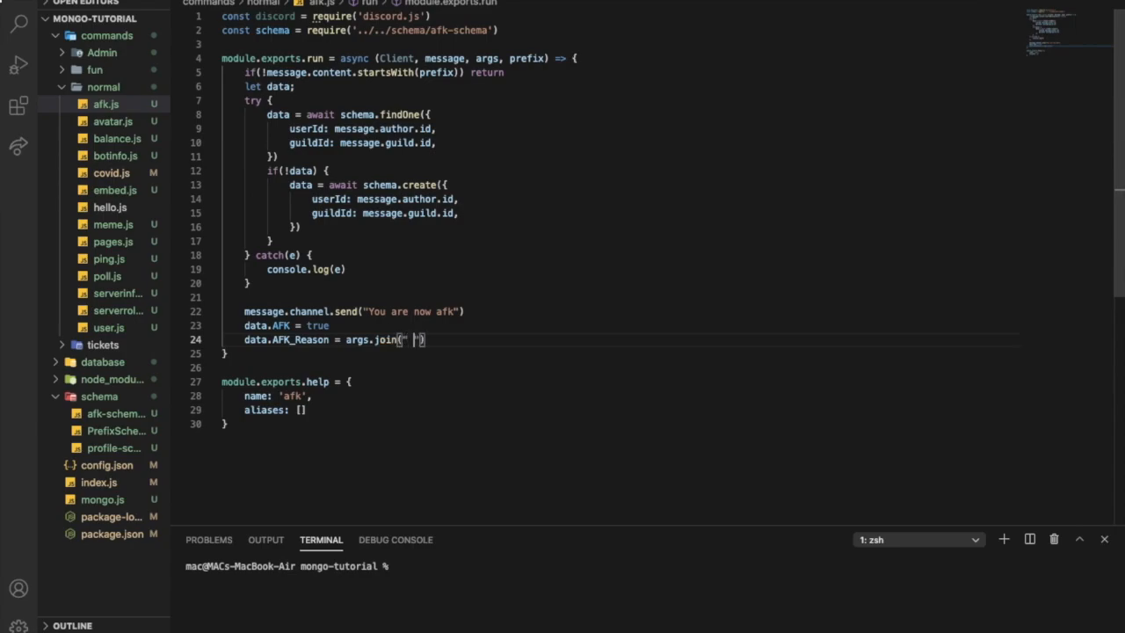
key(enter)
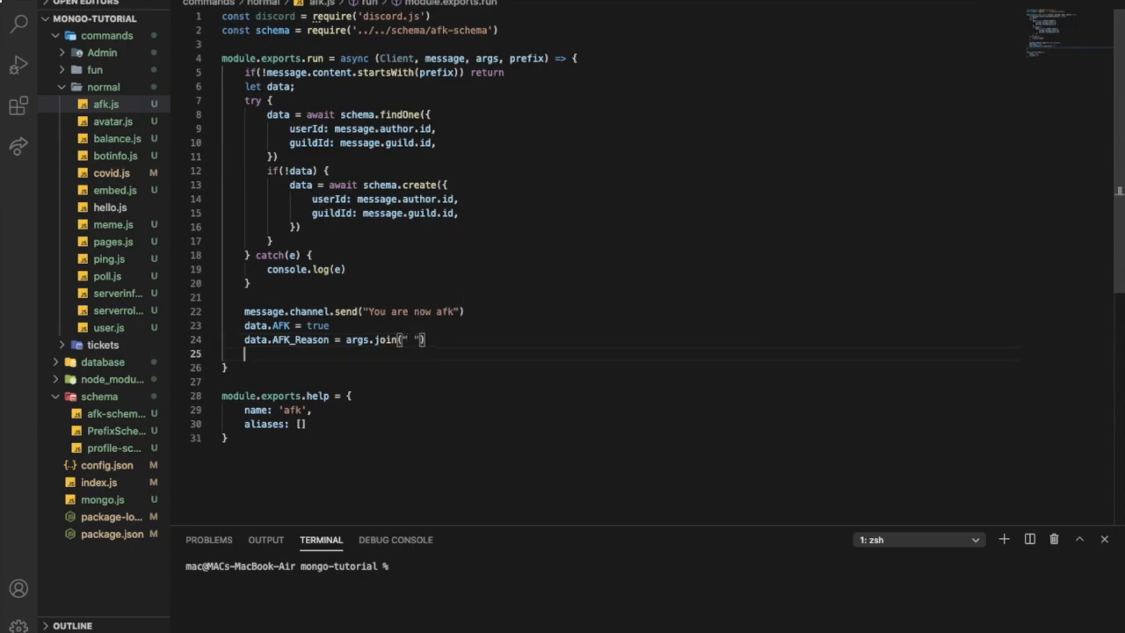
text(await s)
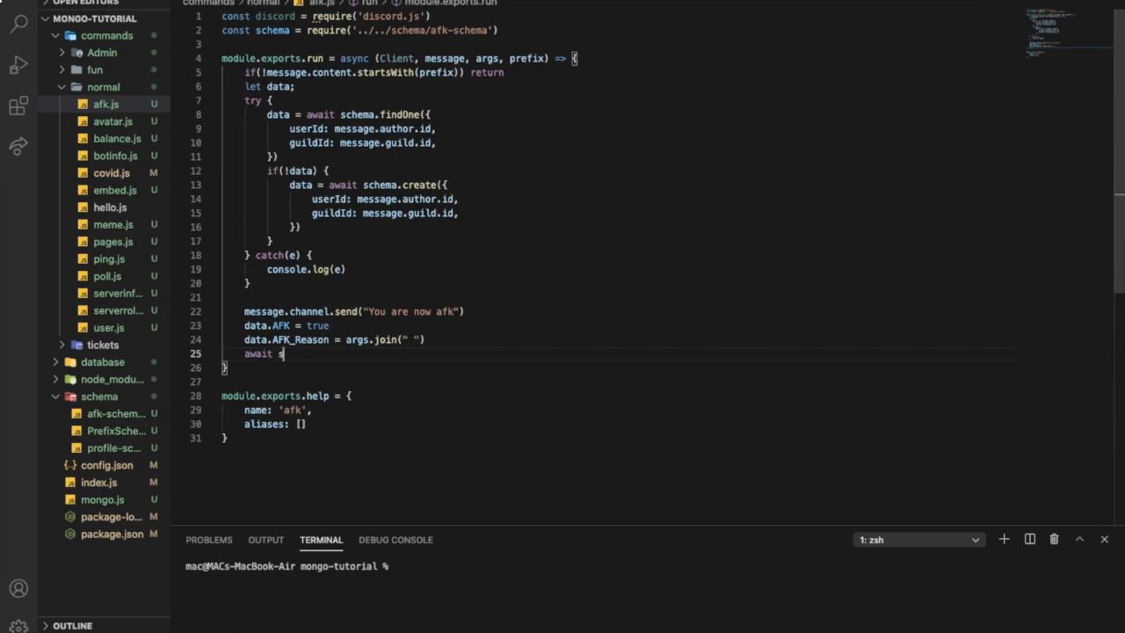
text(ave.data())
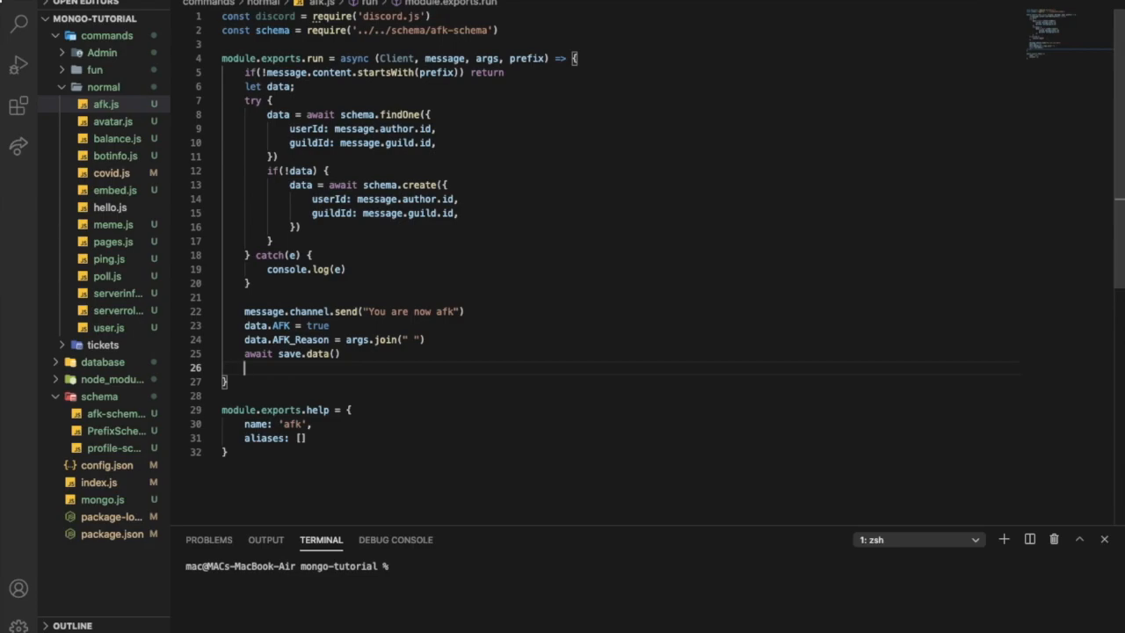
mouse_move(469, 292)
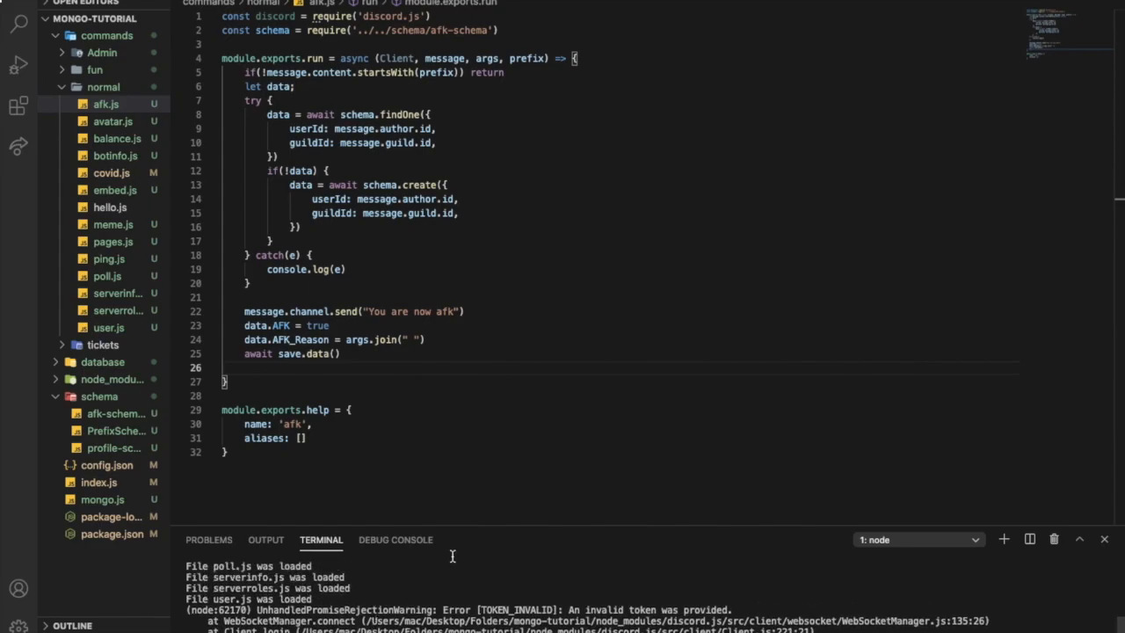
click(99, 482)
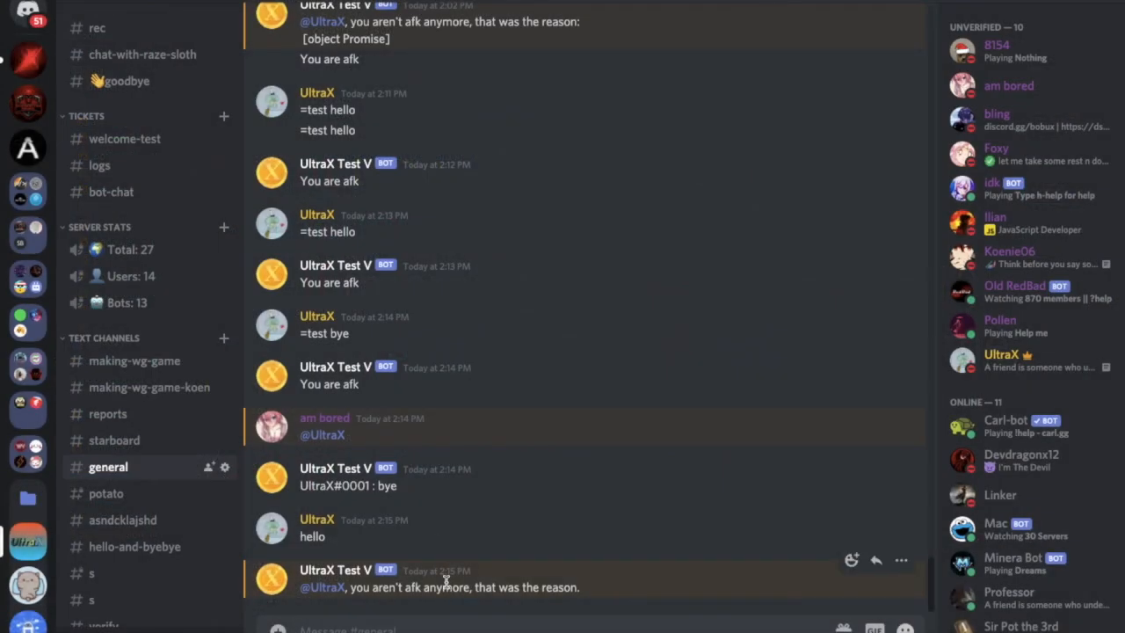
Step: Send =afk in the #general channel to test the bot
text(=af)
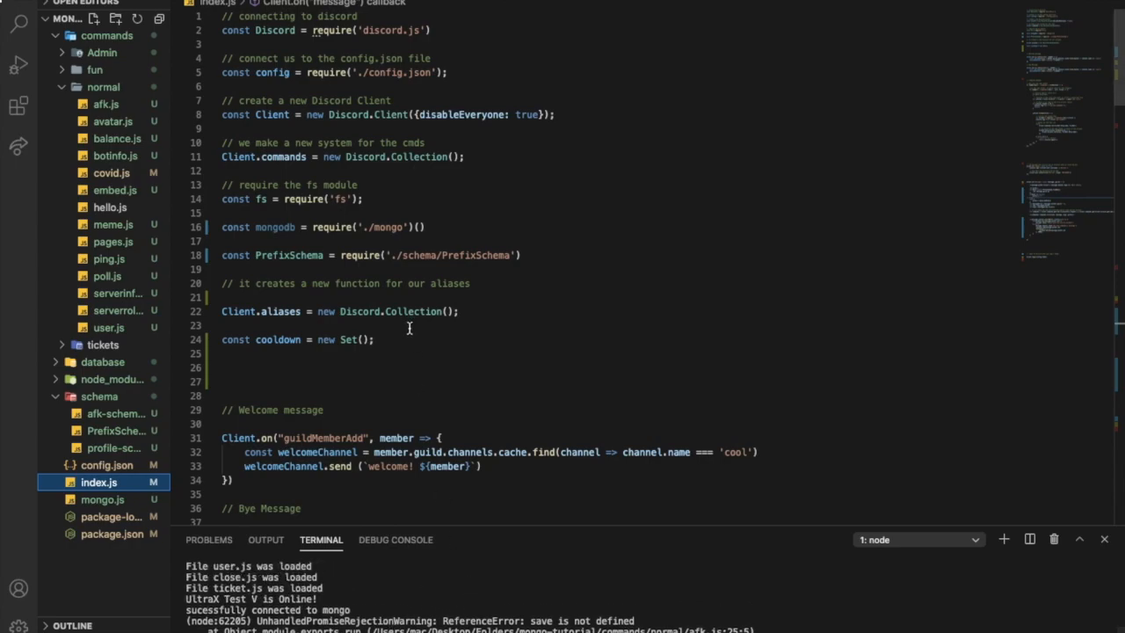
mouse_move(211, 92)
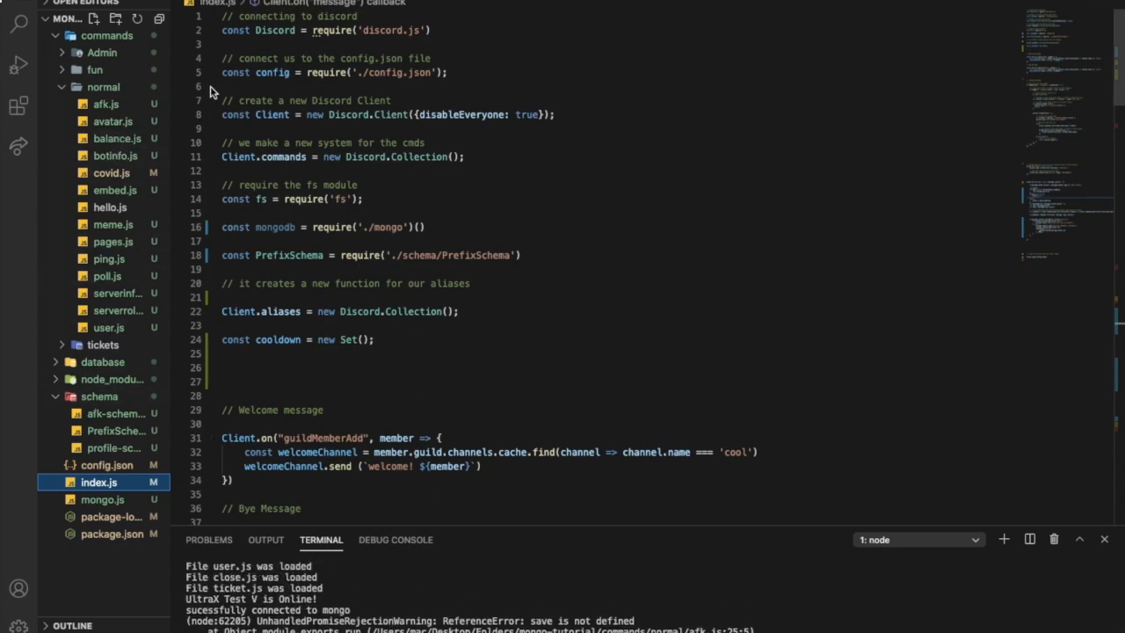
click(105, 103)
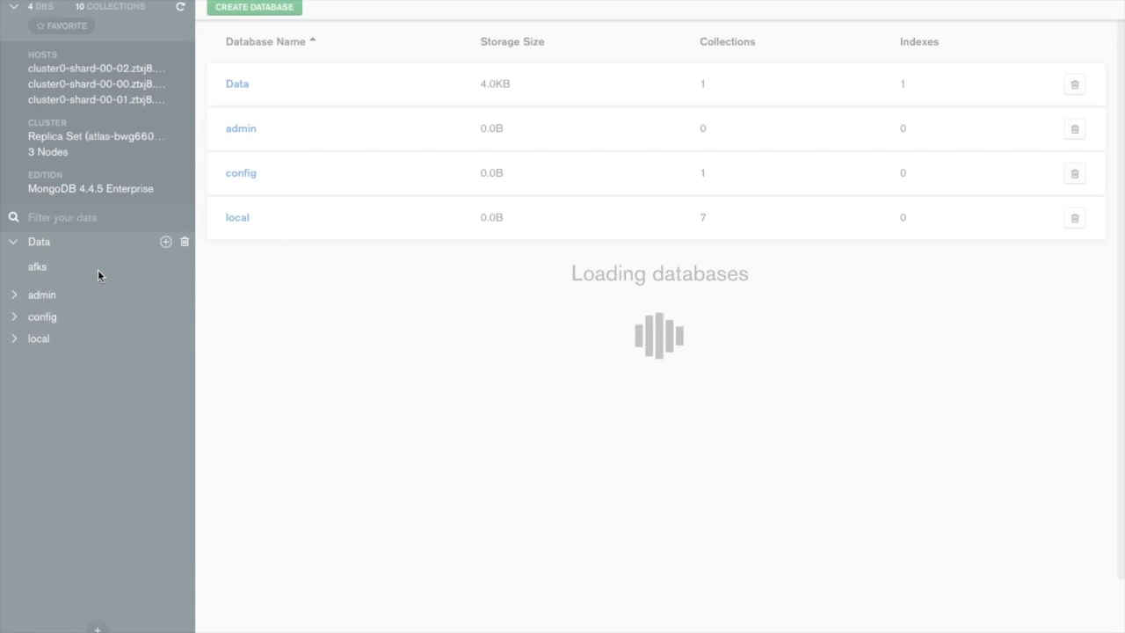
mouse_move(490, 413)
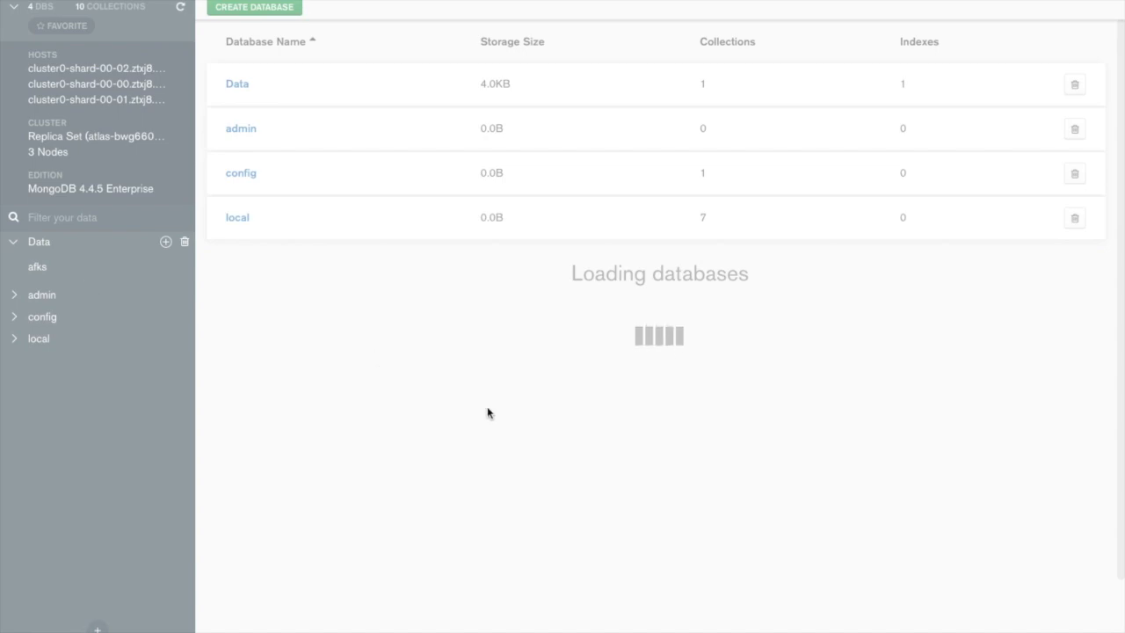
mouse_move(612, 399)
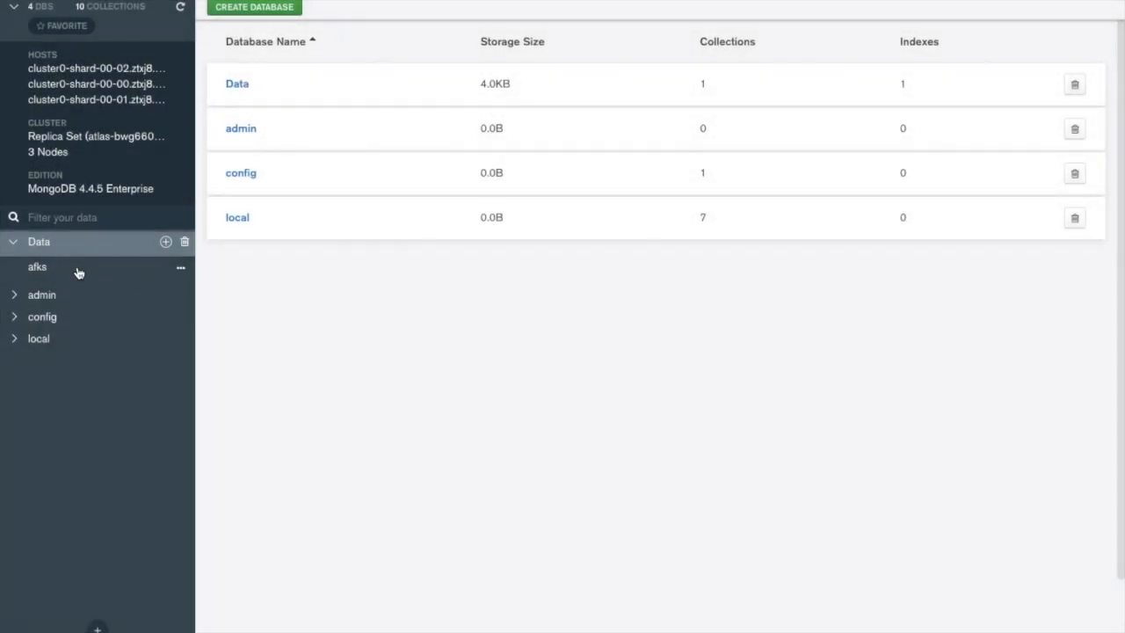
Step: View the afks collection, whose single document has AFK false and a null reason
click(37, 266)
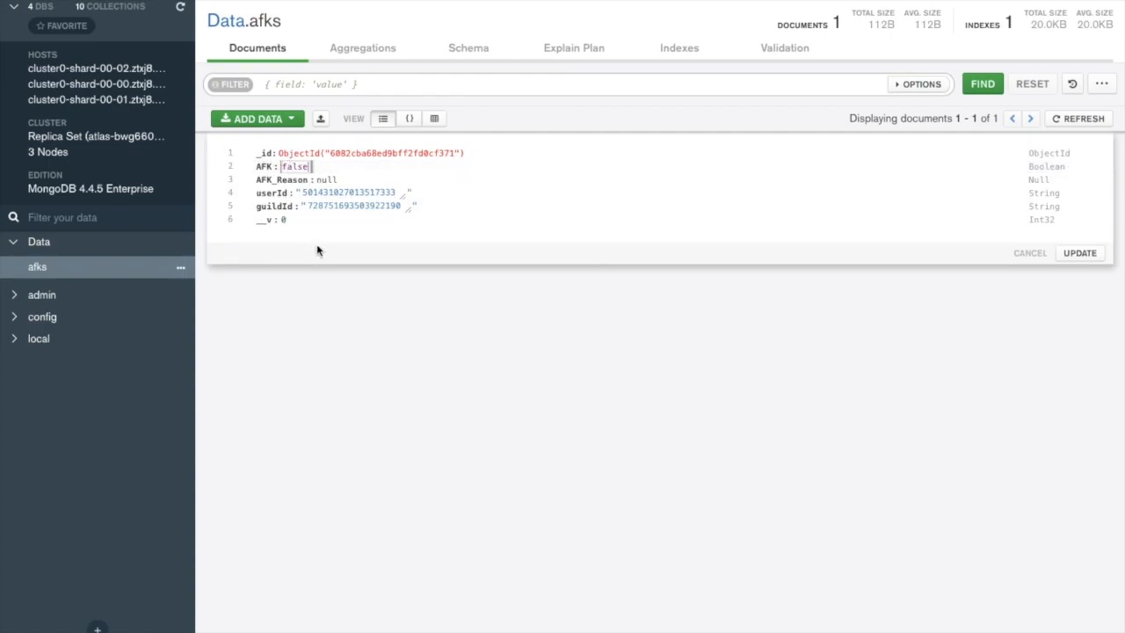
click(1080, 253)
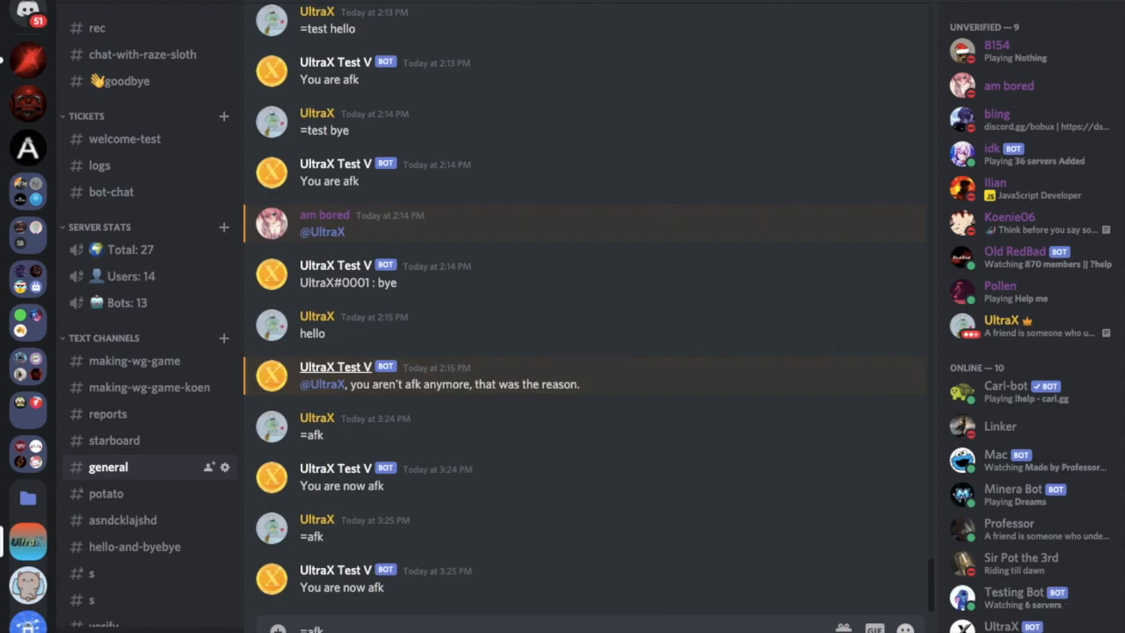
Step: Send =afk again in #general with a reason beginning 'Sub 2 a'
text(Sub 2 a)
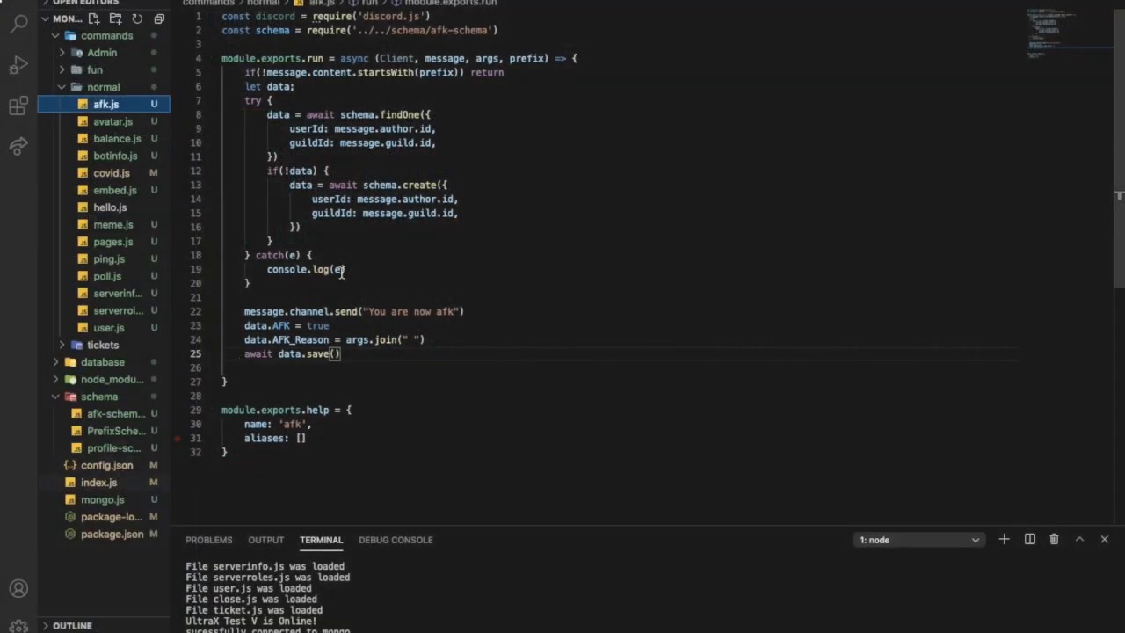
Step: Add const AFKS = require("./schema/afk-schema") to index.js
click(99, 482)
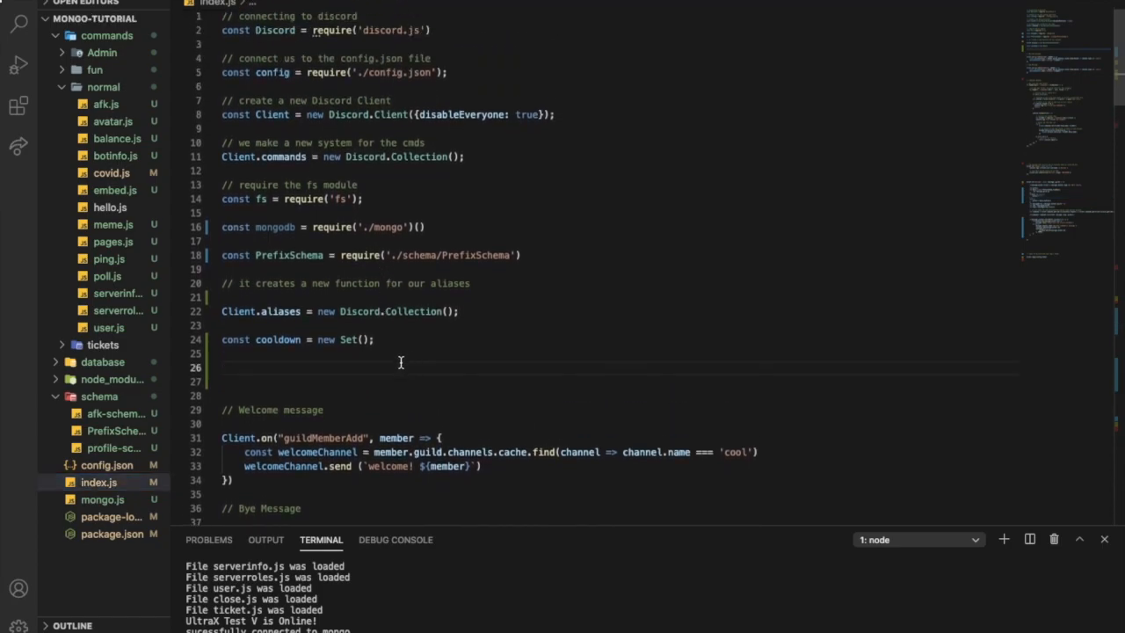
text(const)
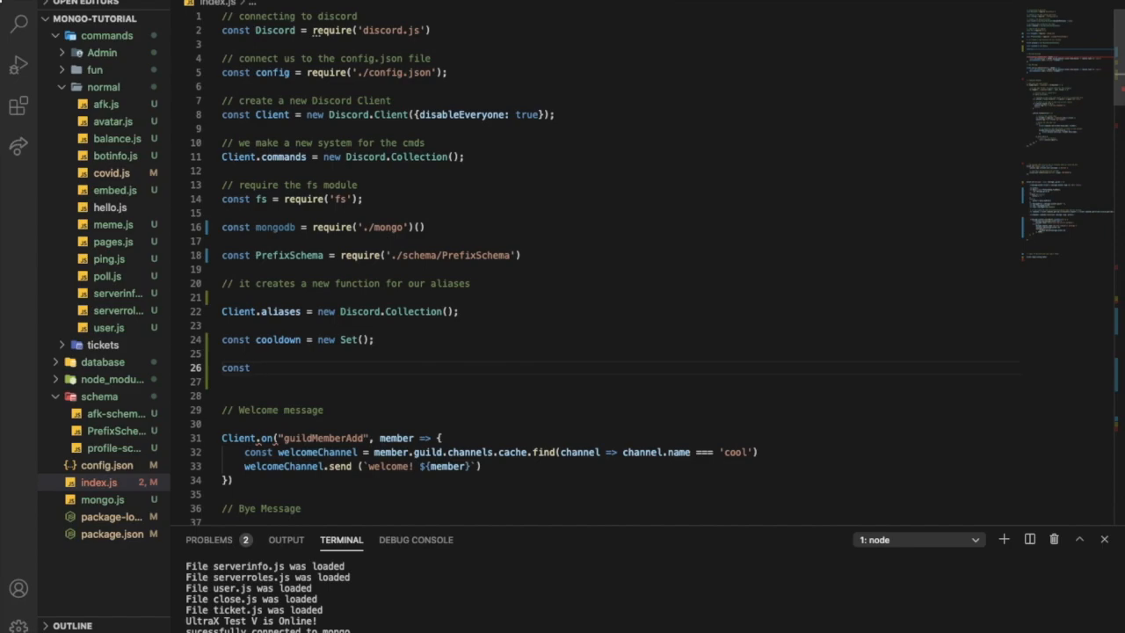
text(AFKS =)
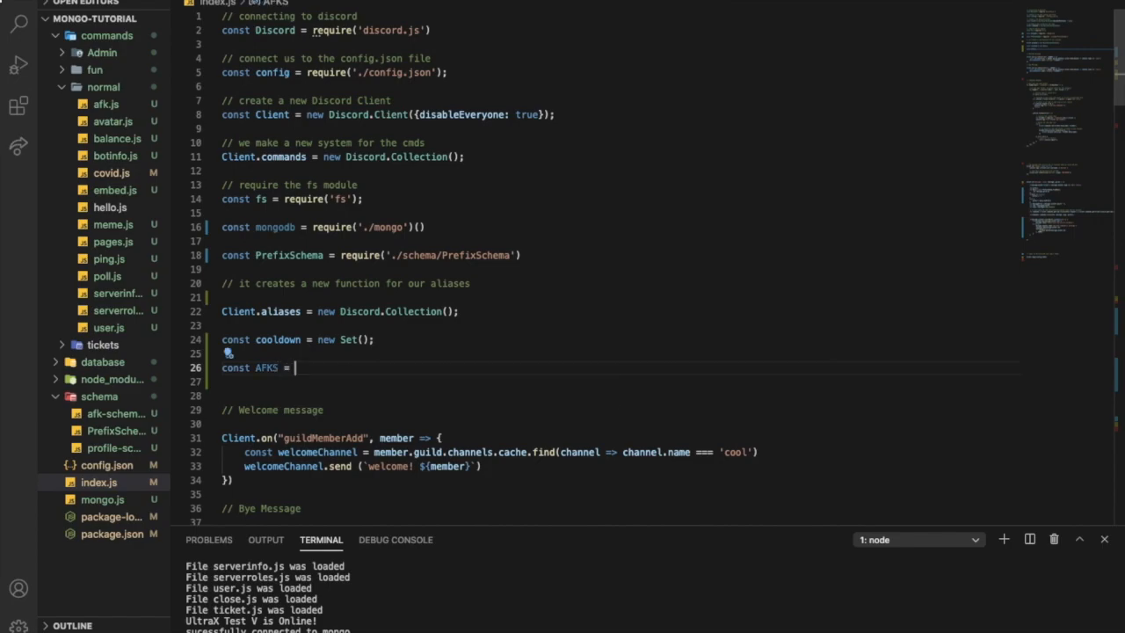
text(require)
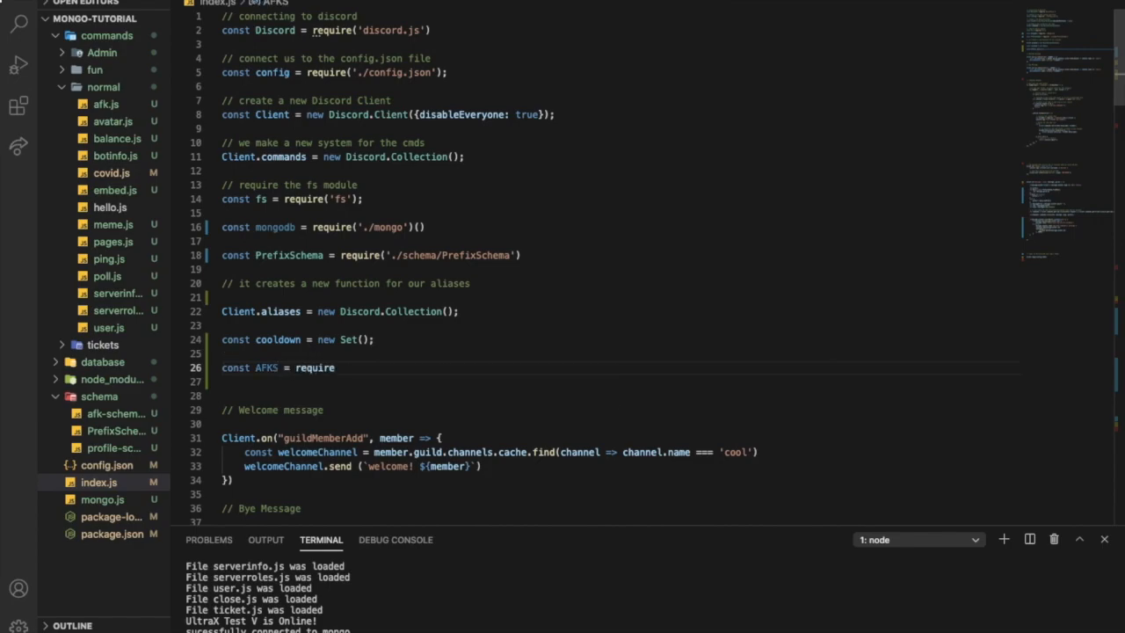
text(./schema"))
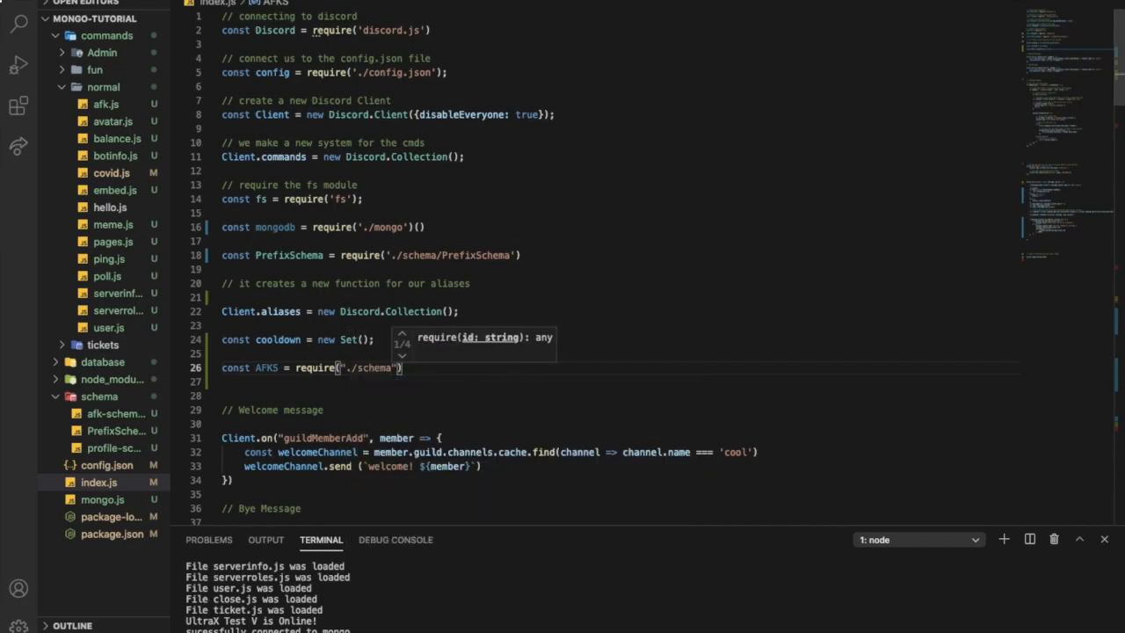
text(/afk-schema)
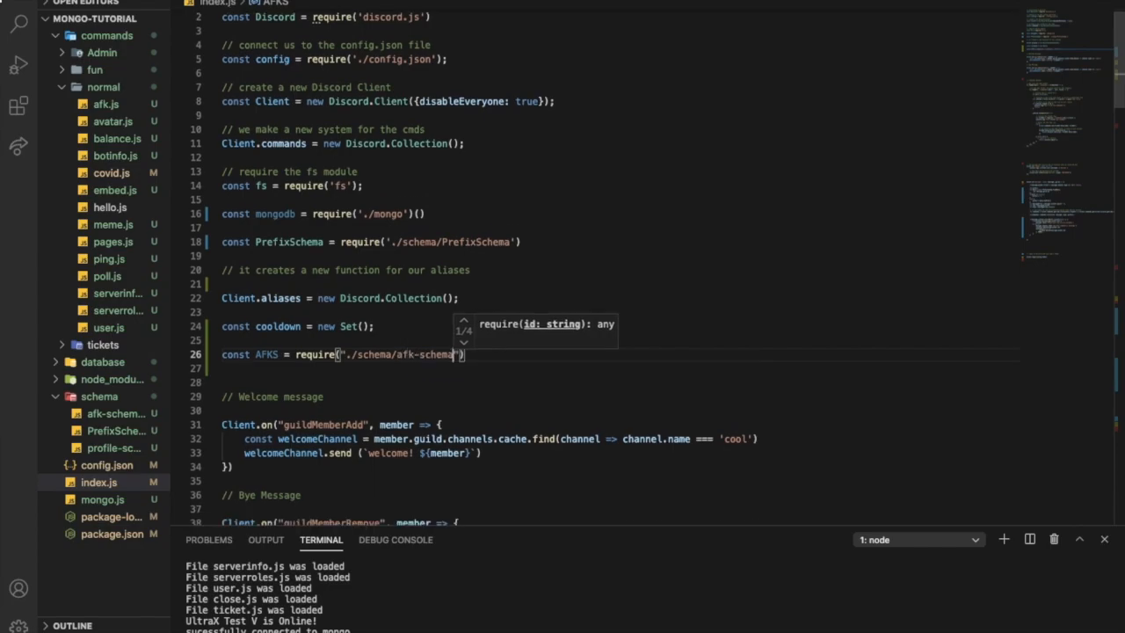
Step: Declare the data2 variable inside index.js's message handler
scroll(down, 3)
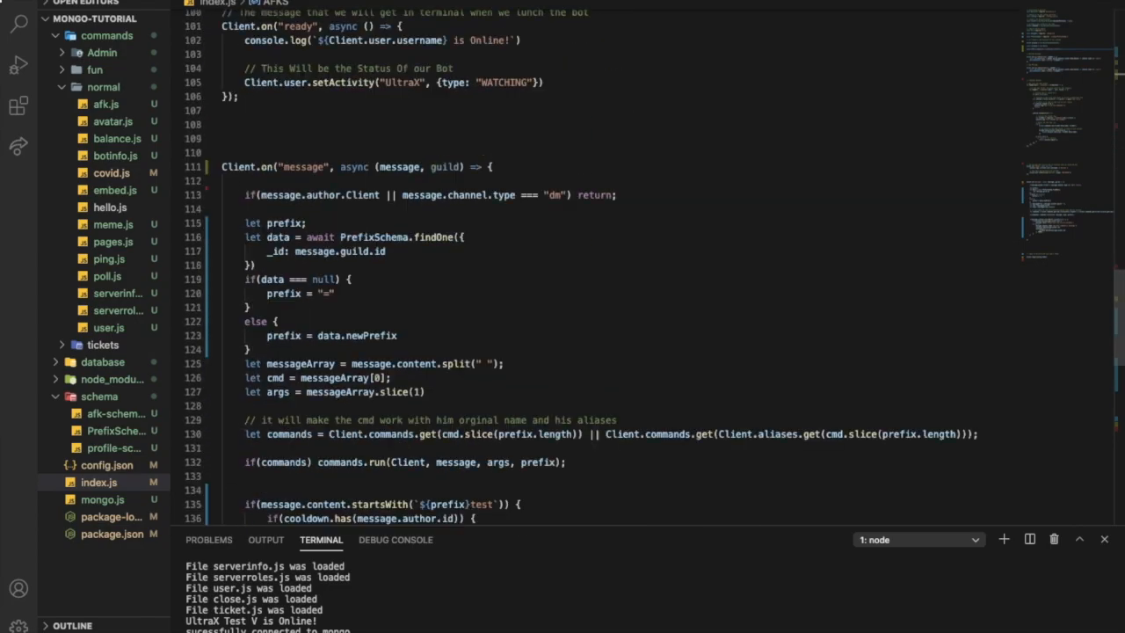
scroll(down, 3)
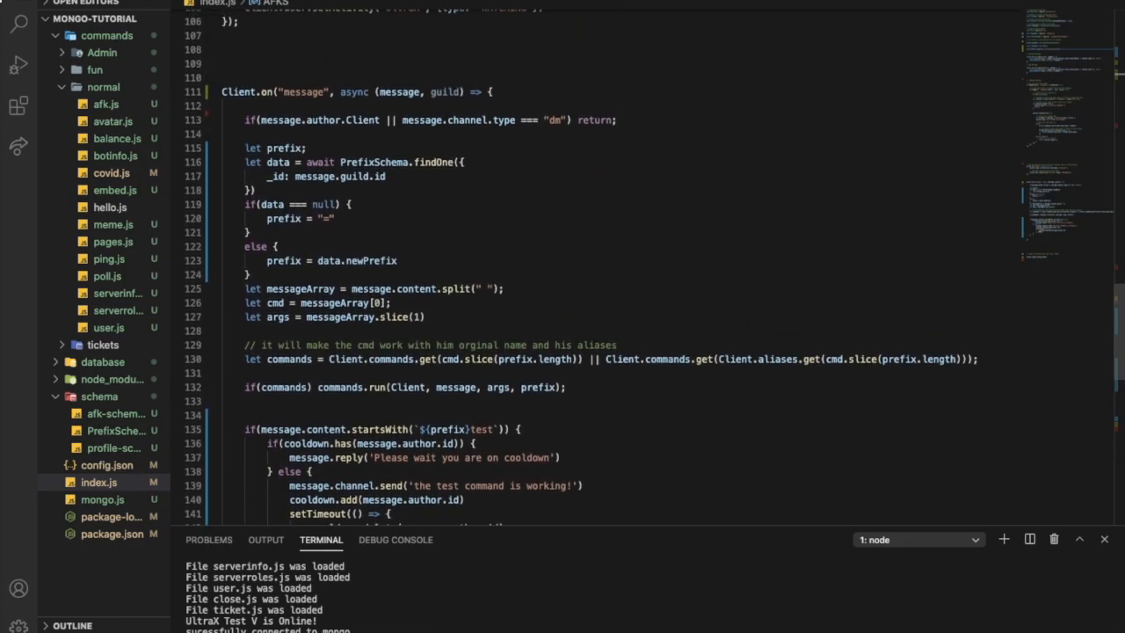
scroll(up, 3)
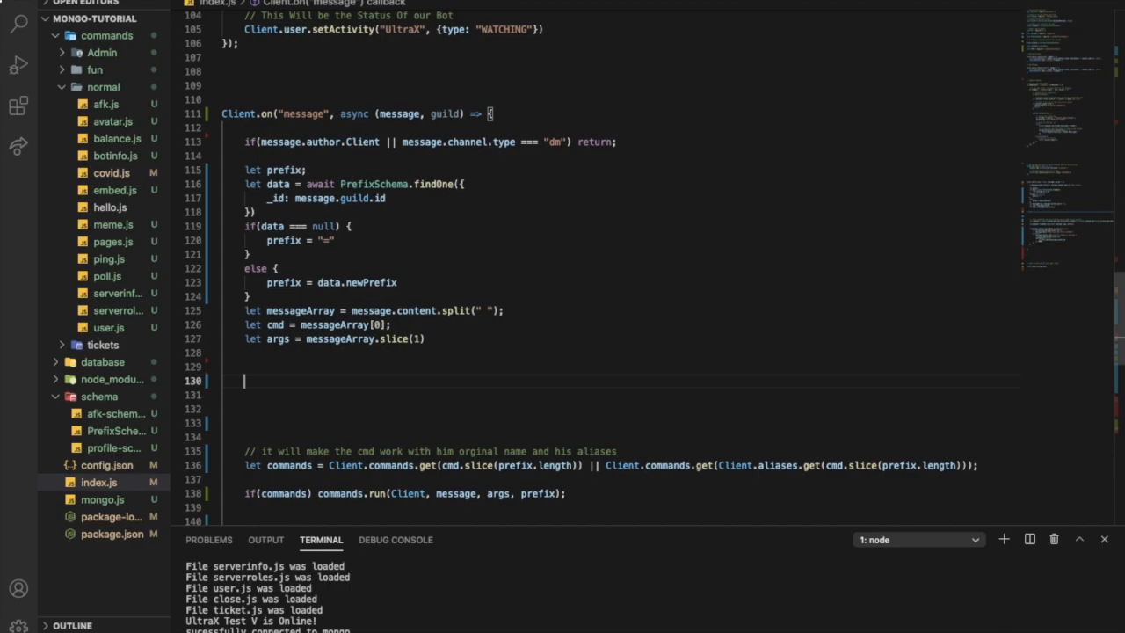
text(let)
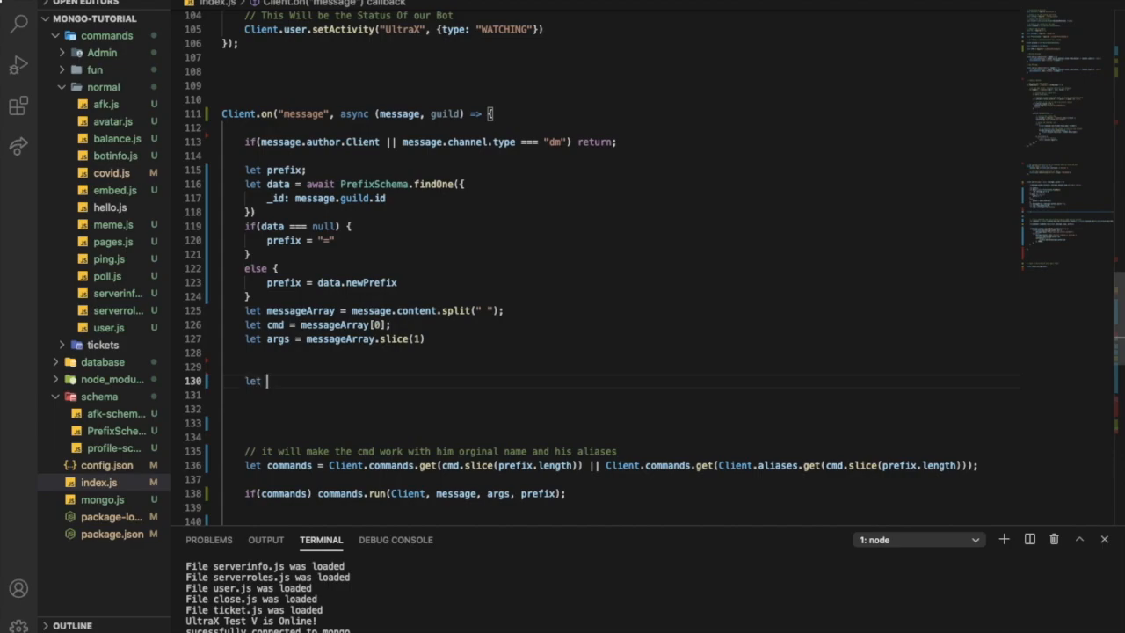
text(data)
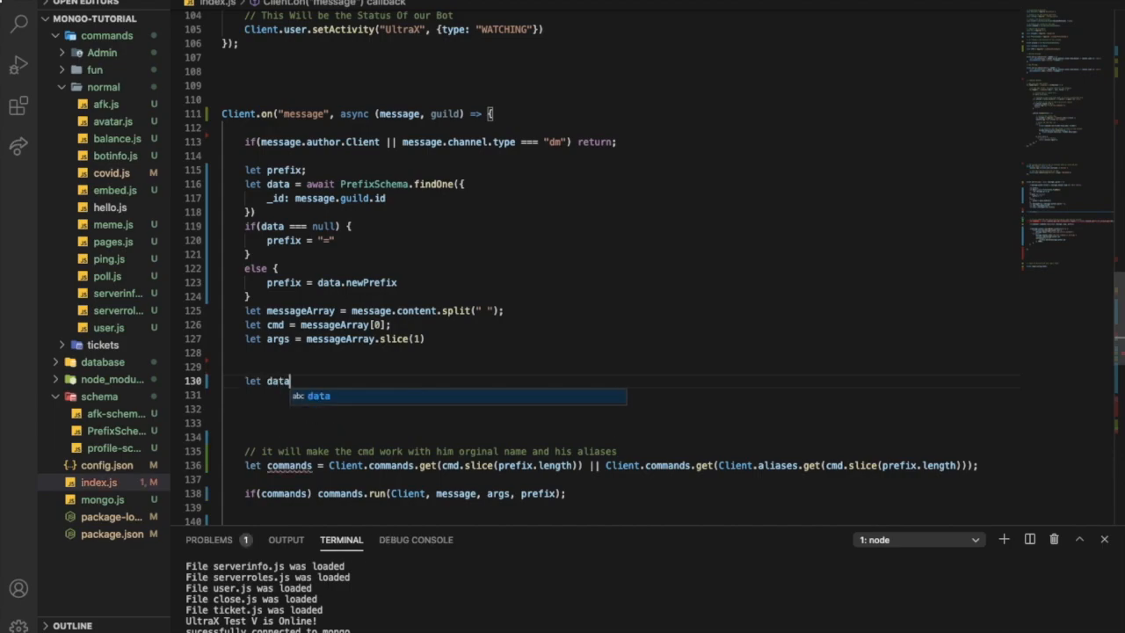
text(1)
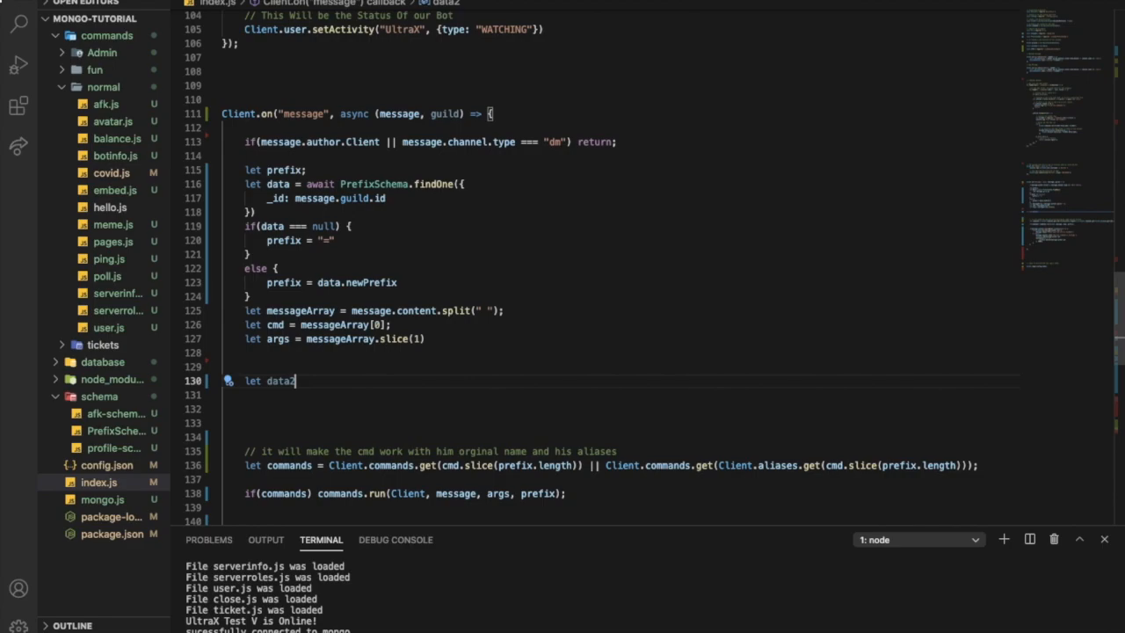
key(Enter)
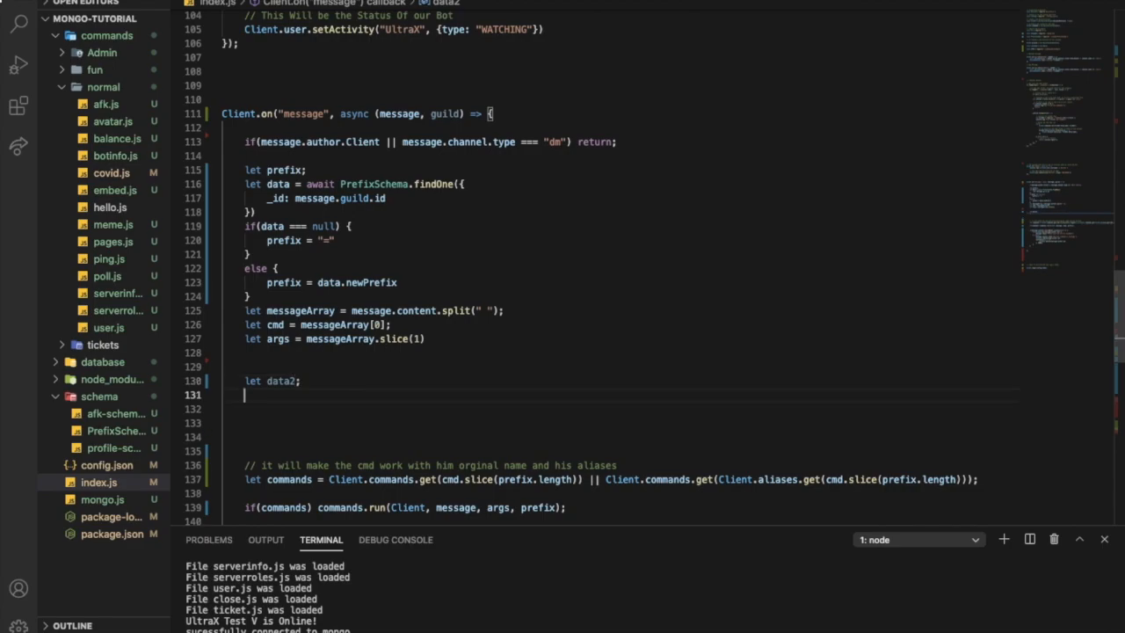
Step: Insert a try/catch block whose catch runs console.log(error)
text(tryca)
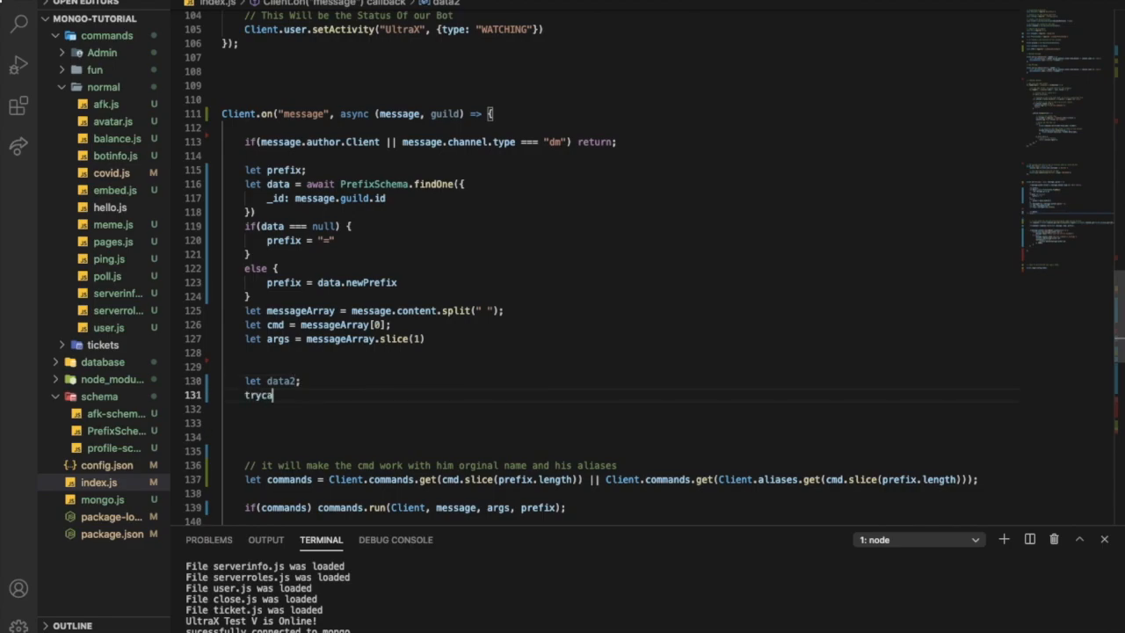
key(Tab)
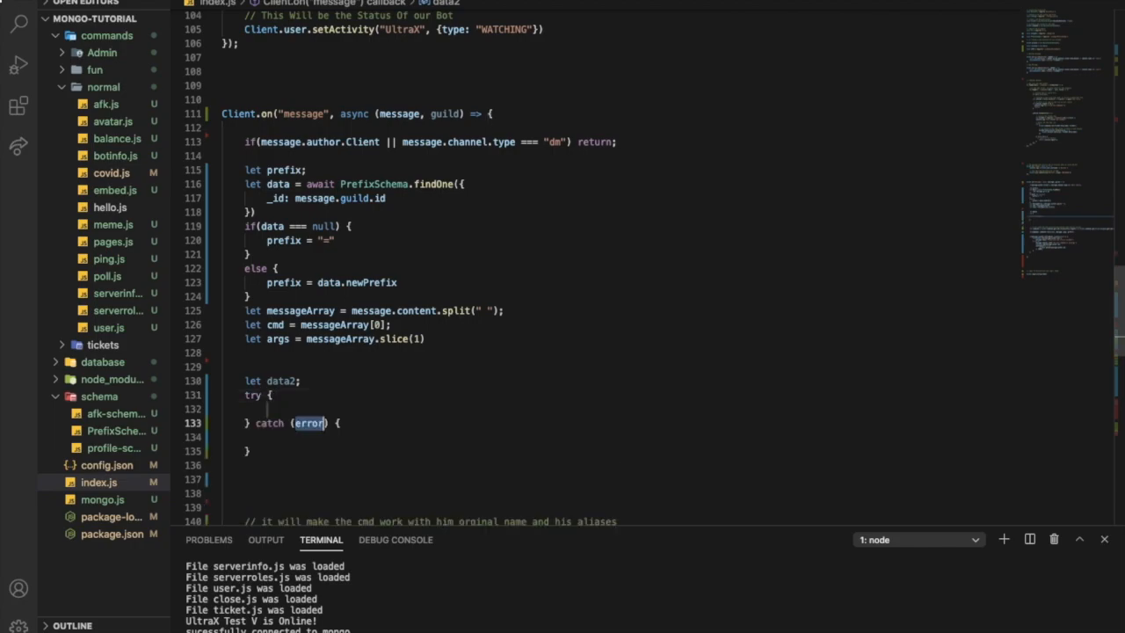
text(c)
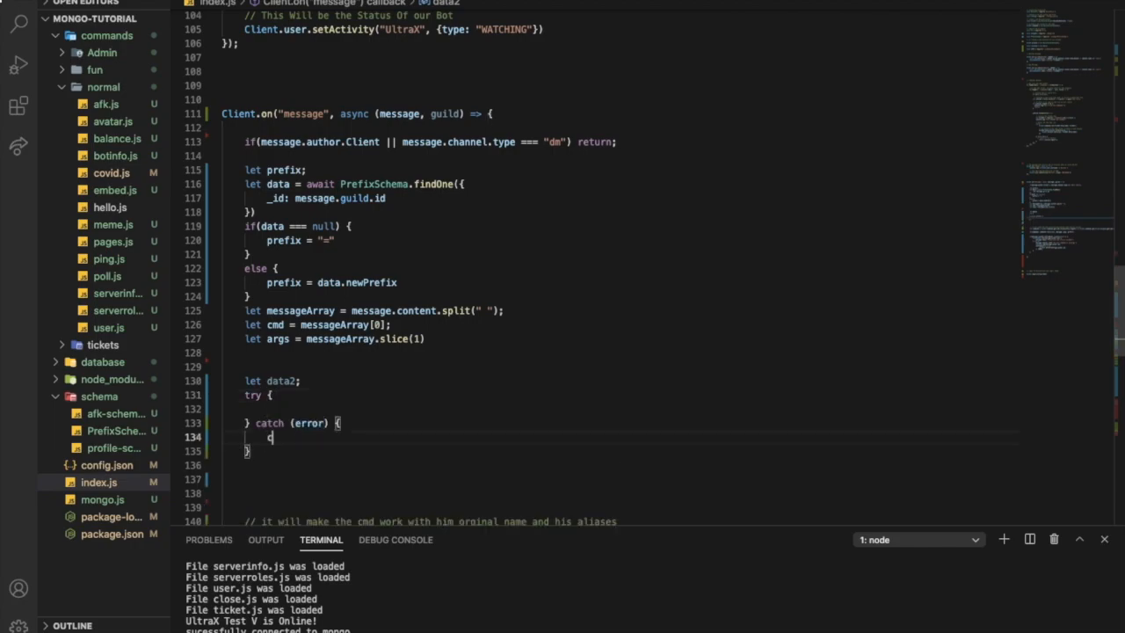
text(console)
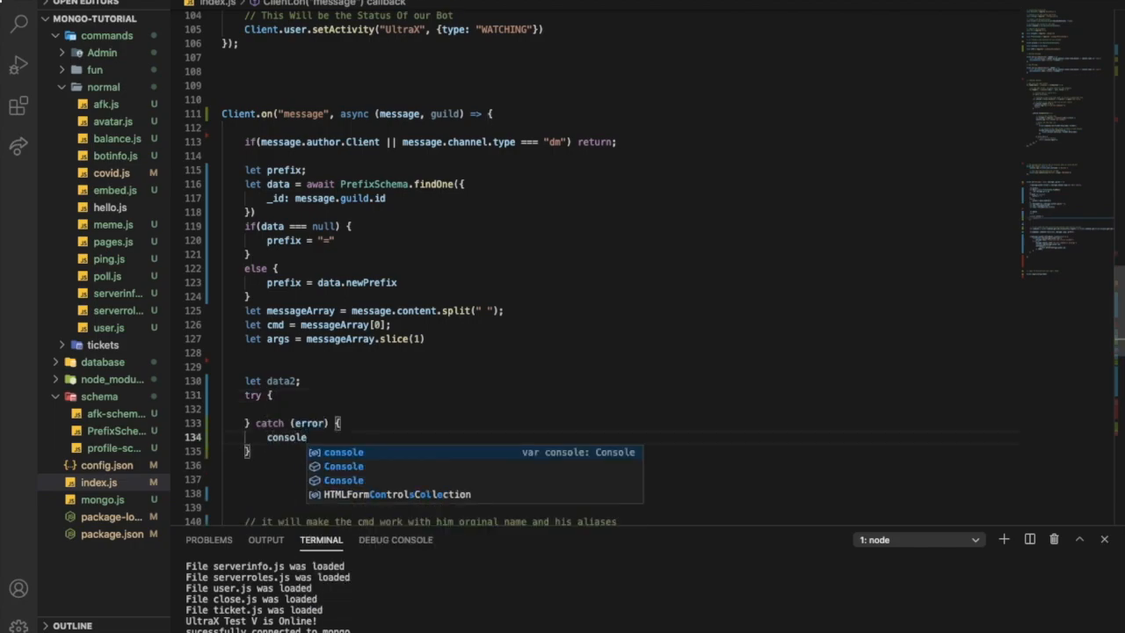
text(.log(error))
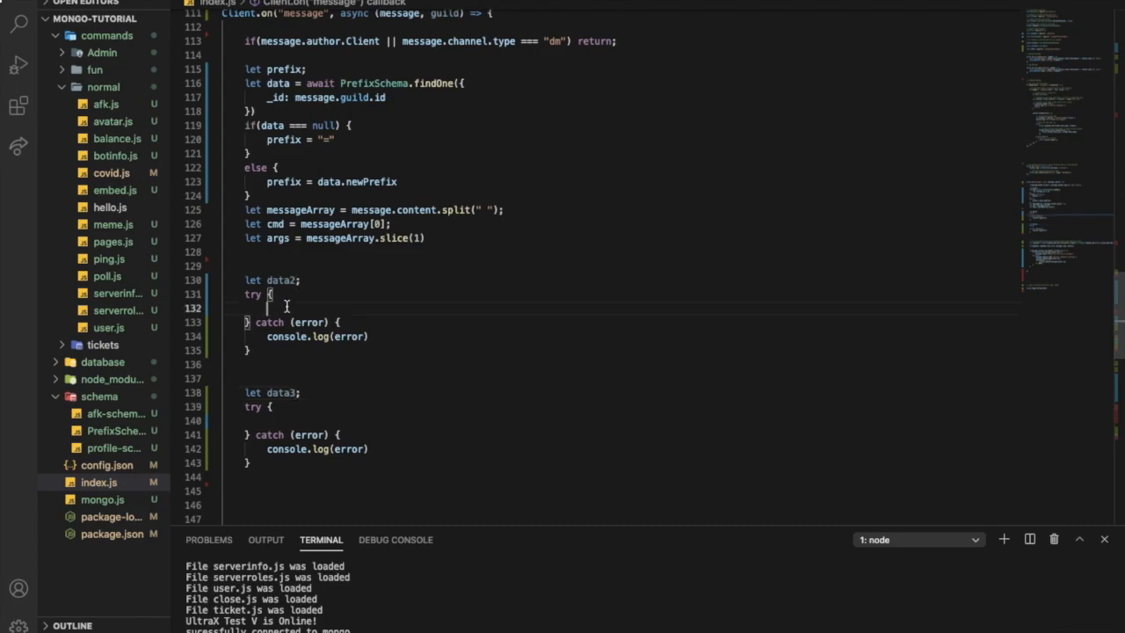
Step: In the first try, set data2 = await AFKS.findOne by userId and guildId
text(data2 = await)
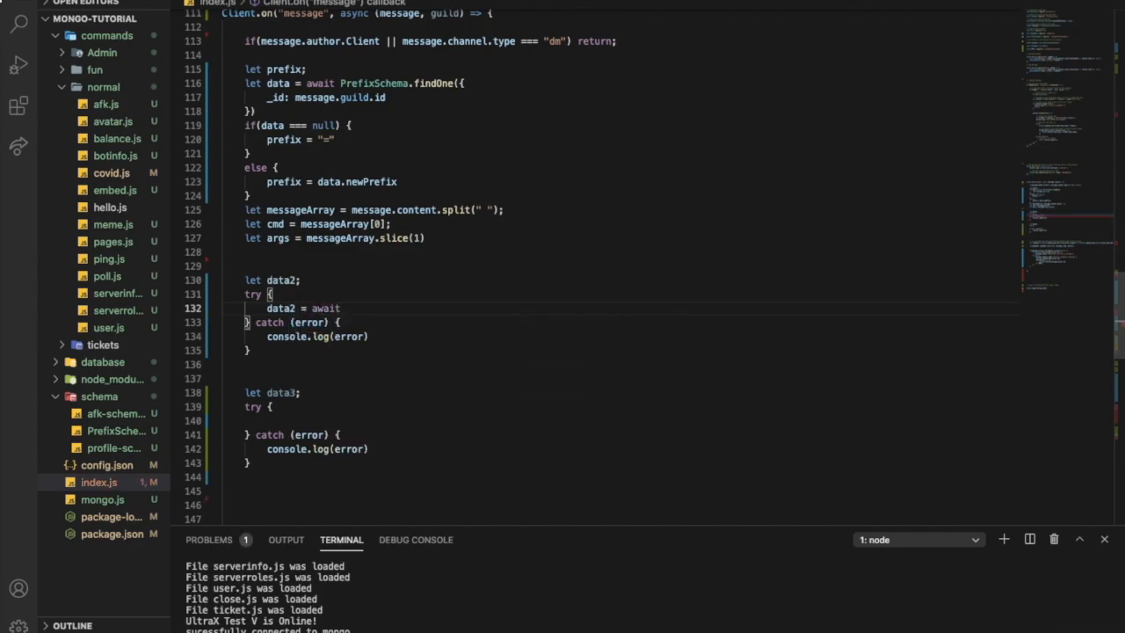
text(Sc)
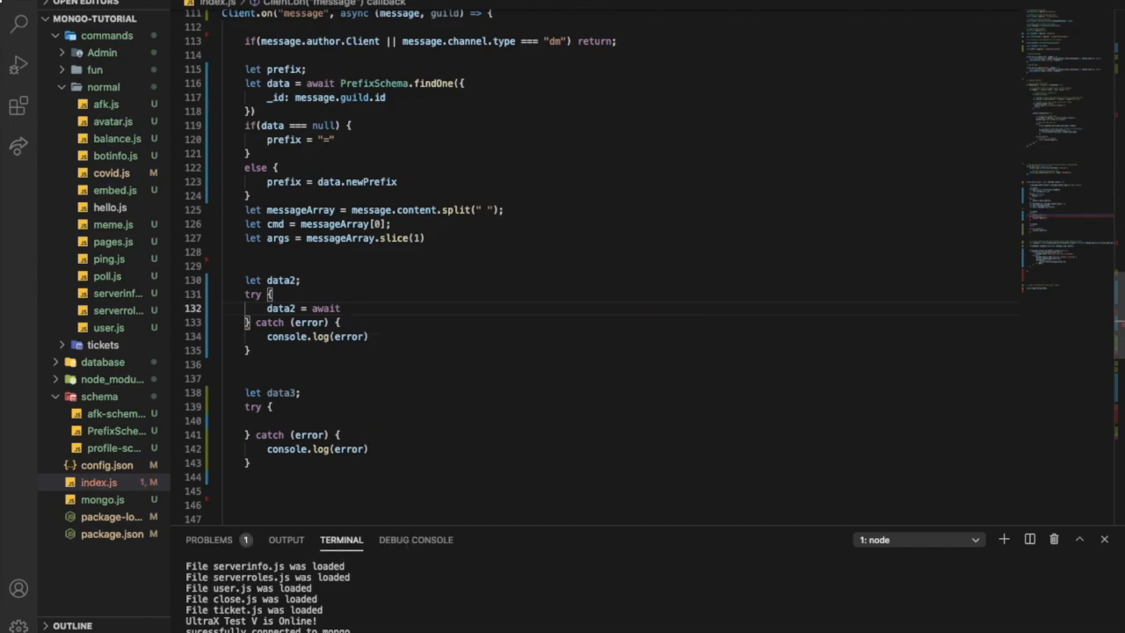
text(Af)
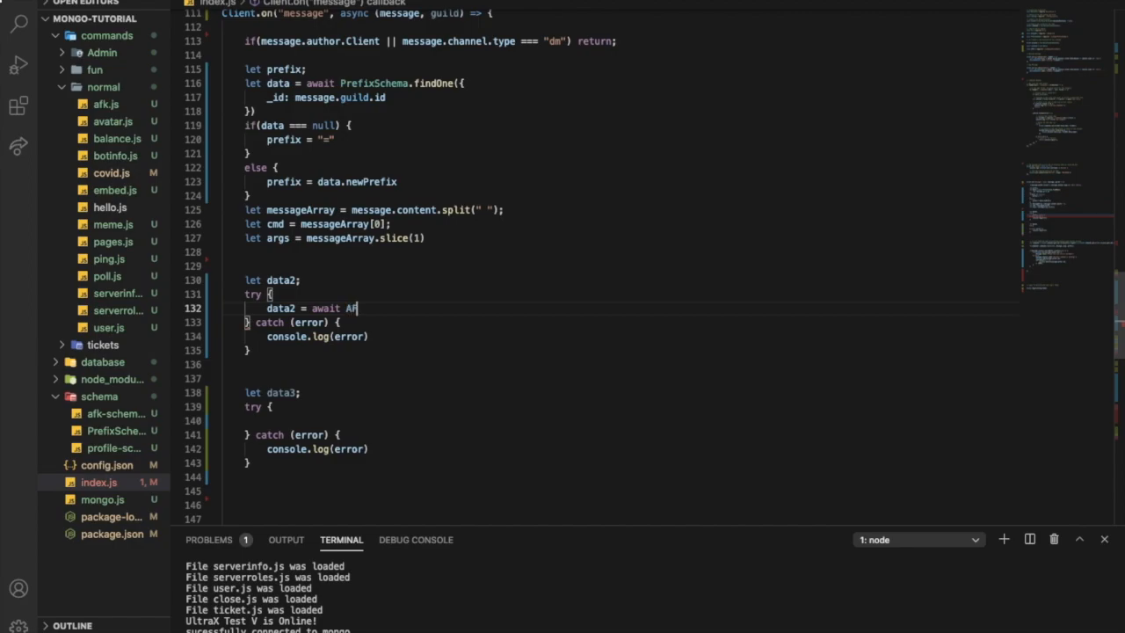
text(S)
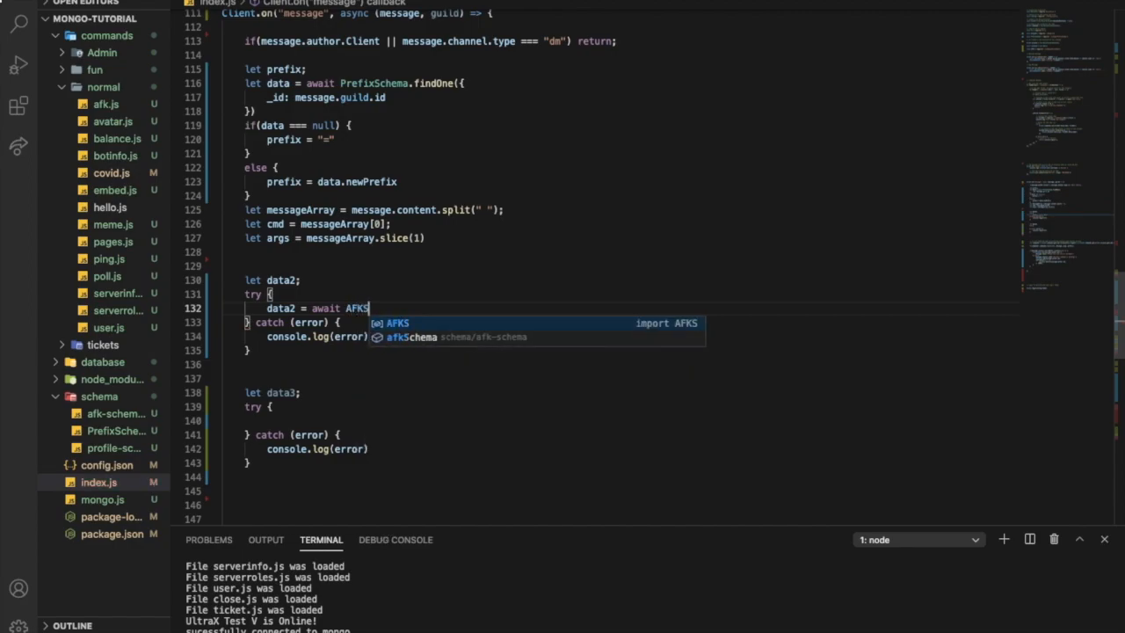
text(.findOn)
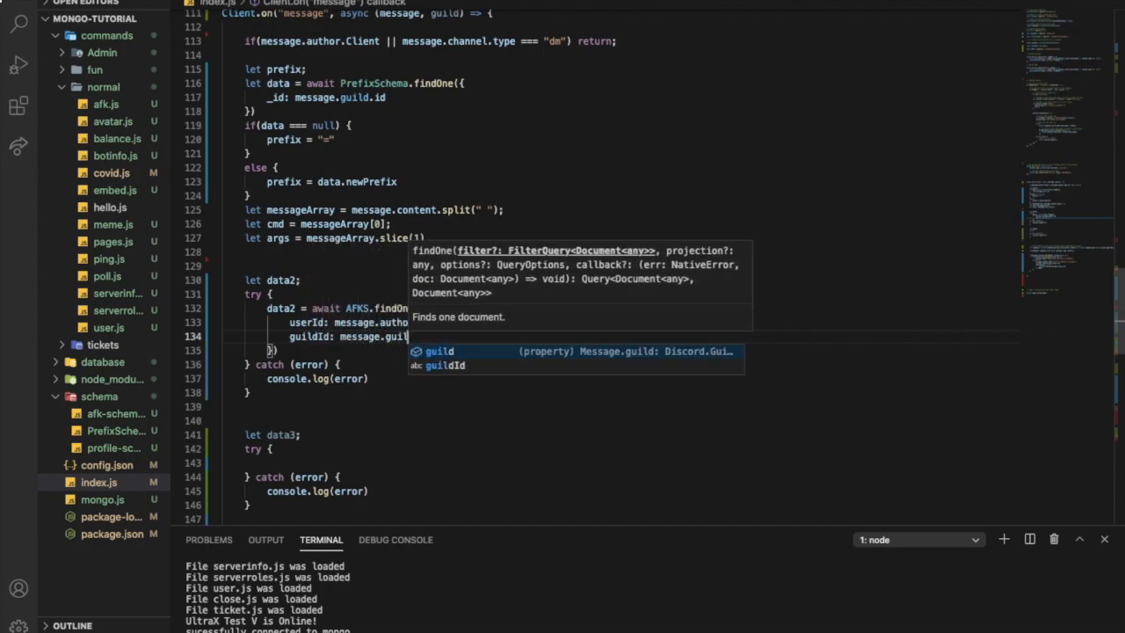
text(.id)
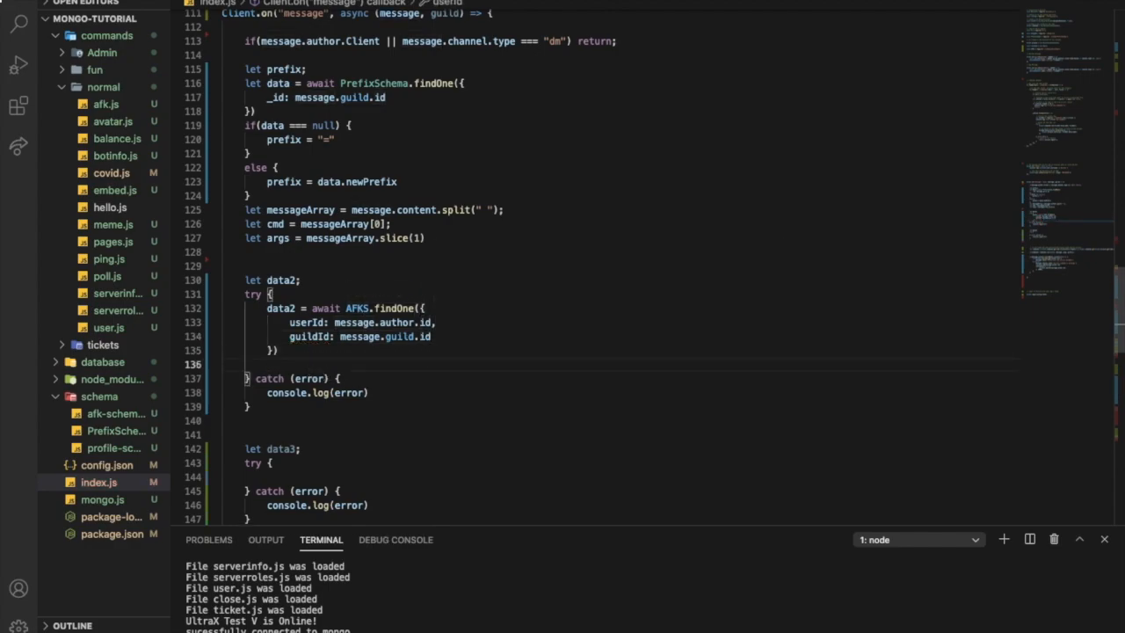
Step: When no record exists, create one with AFKS.create using the message's userId and guildId
text(if(!data))
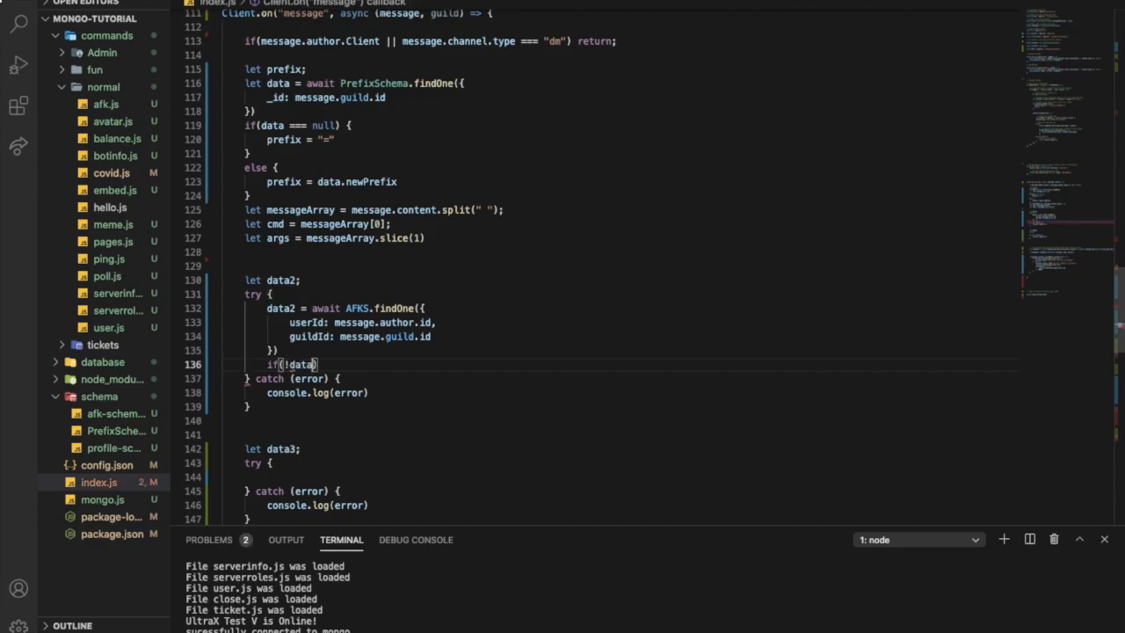
text(data =)
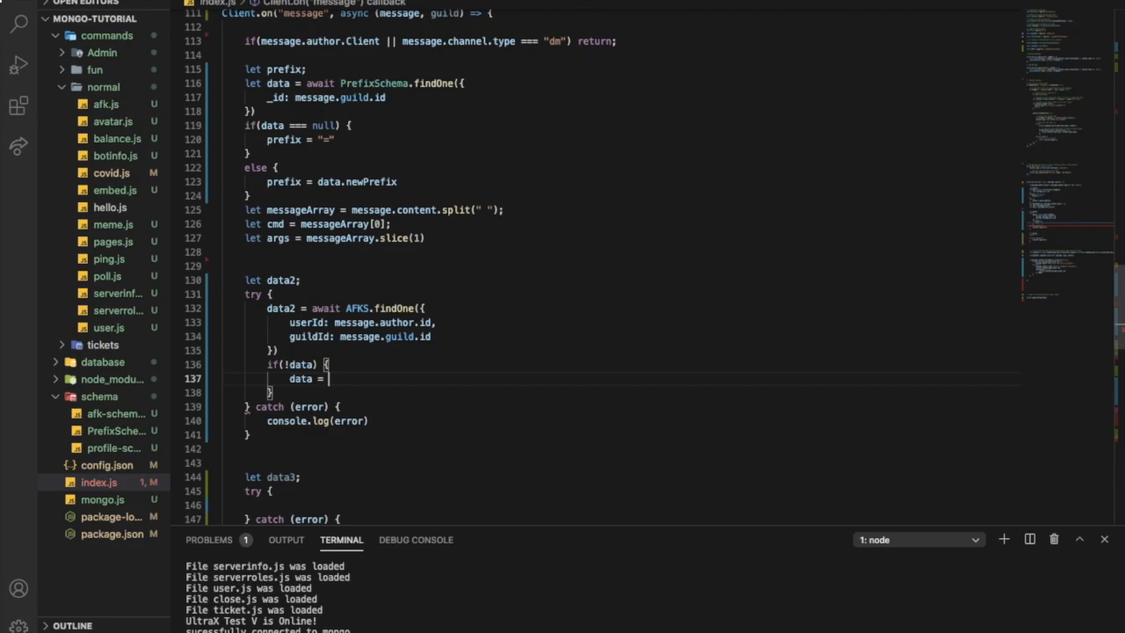
text(await)
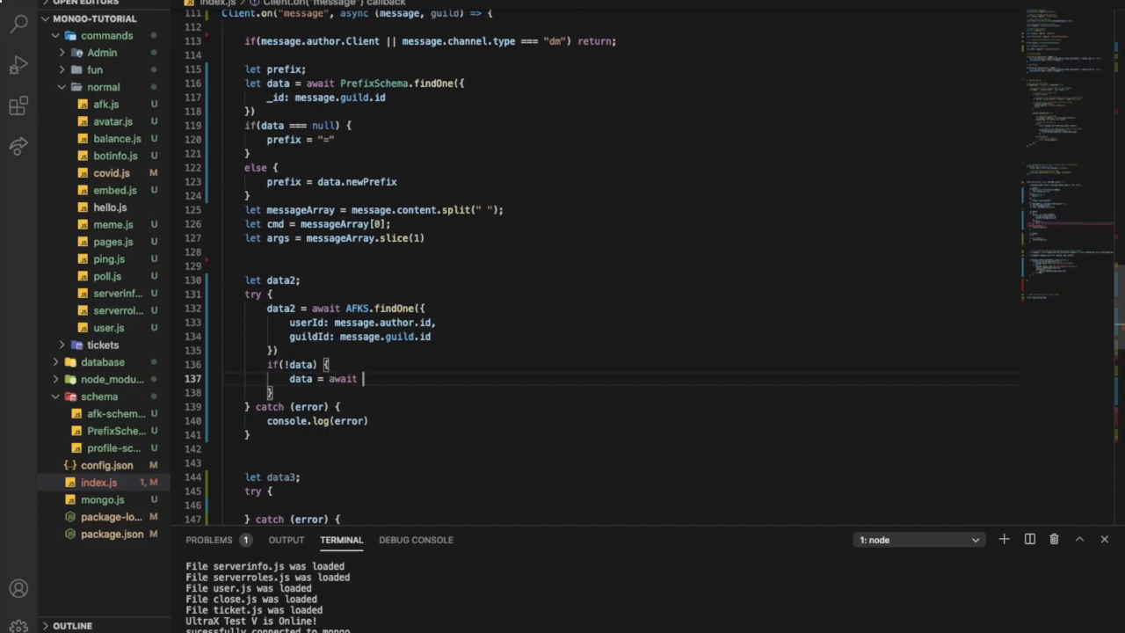
text(AFK)
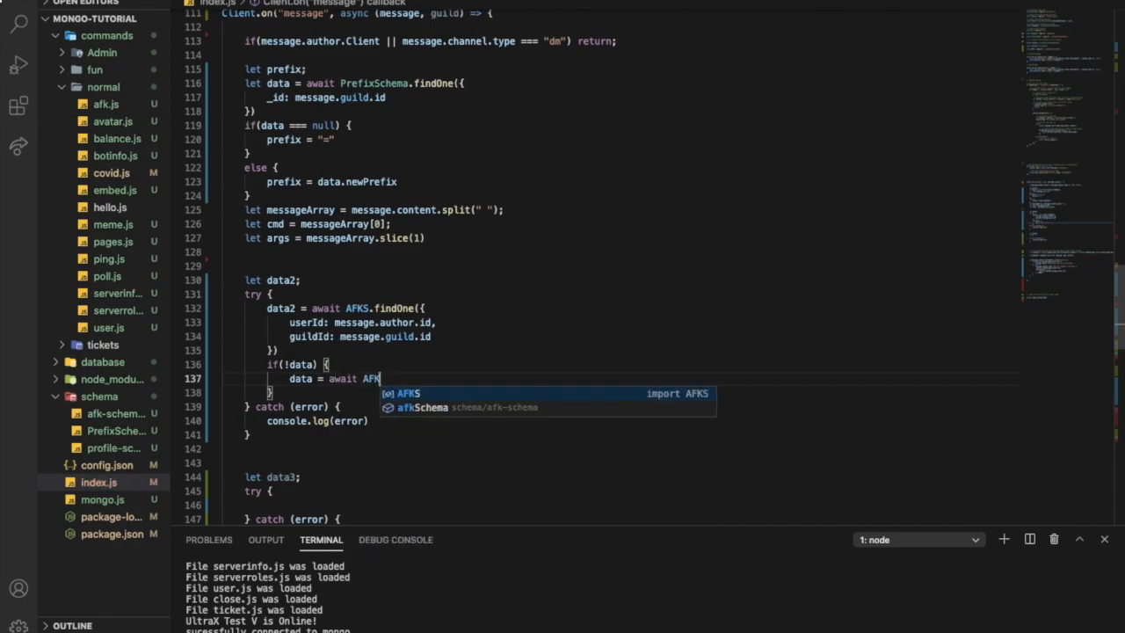
text(S.create({)
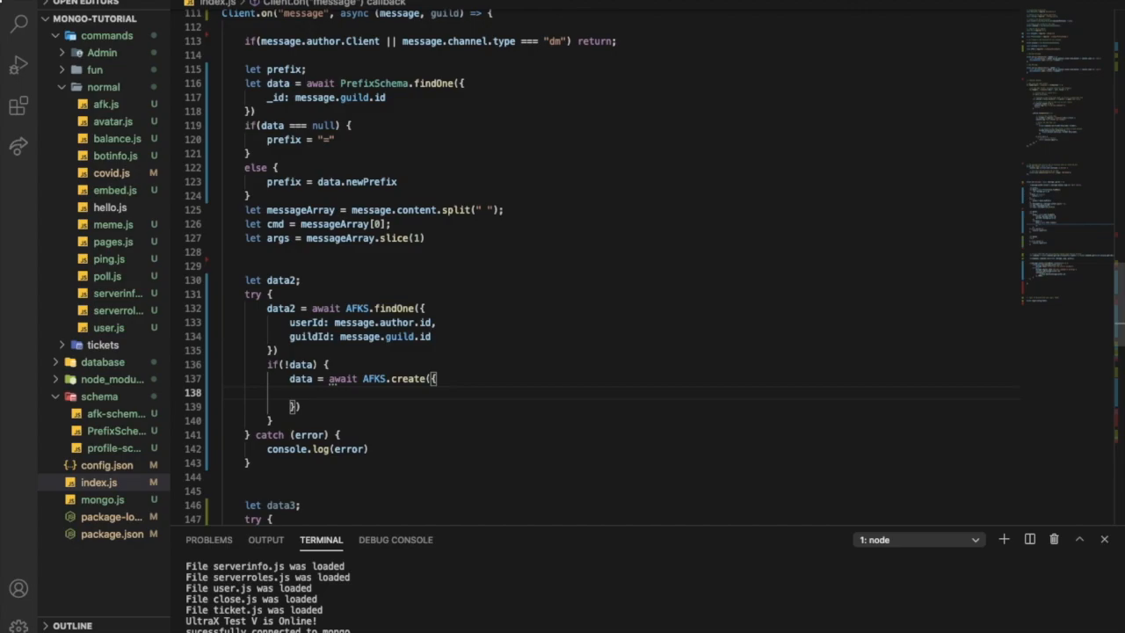
text(userId:)
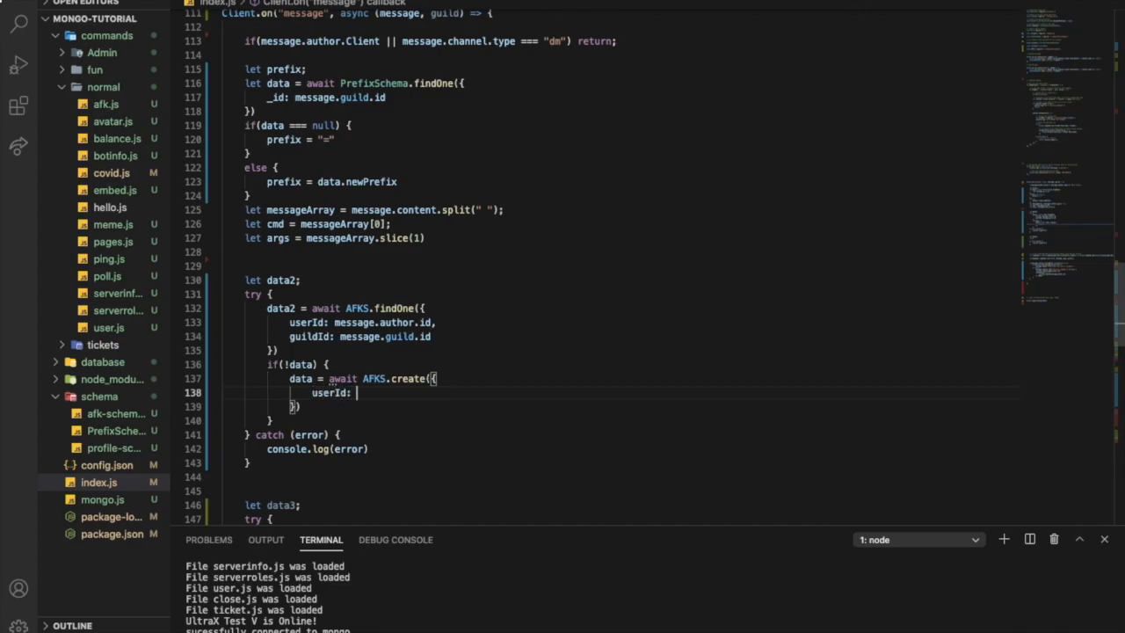
text(message.author.id,)
text(guildId: message.guild.id)
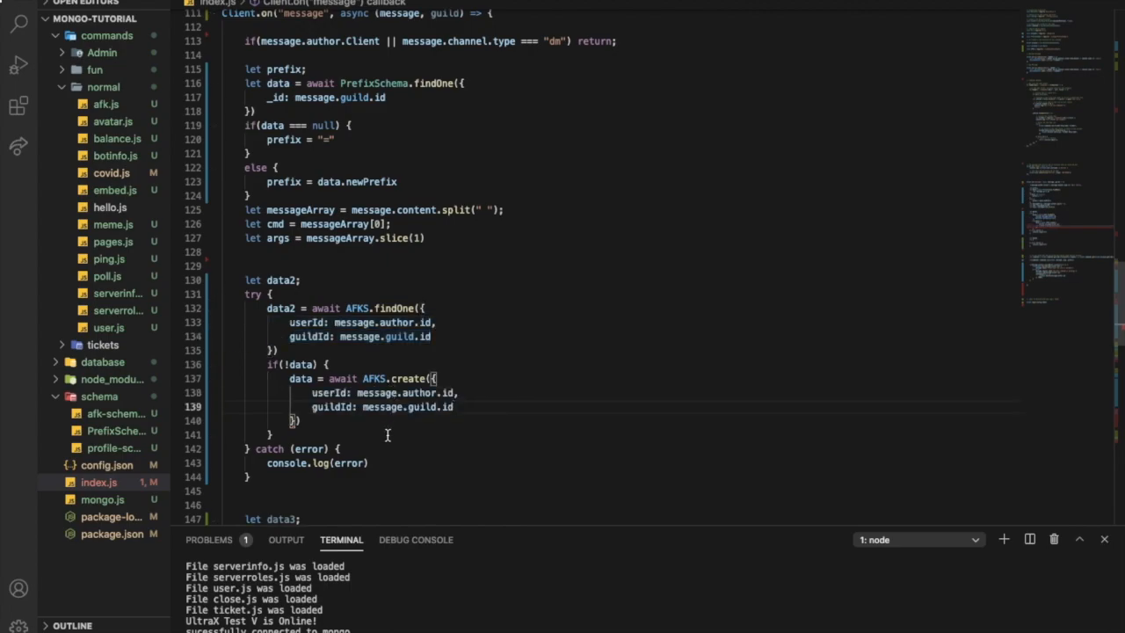
scroll(down, 3)
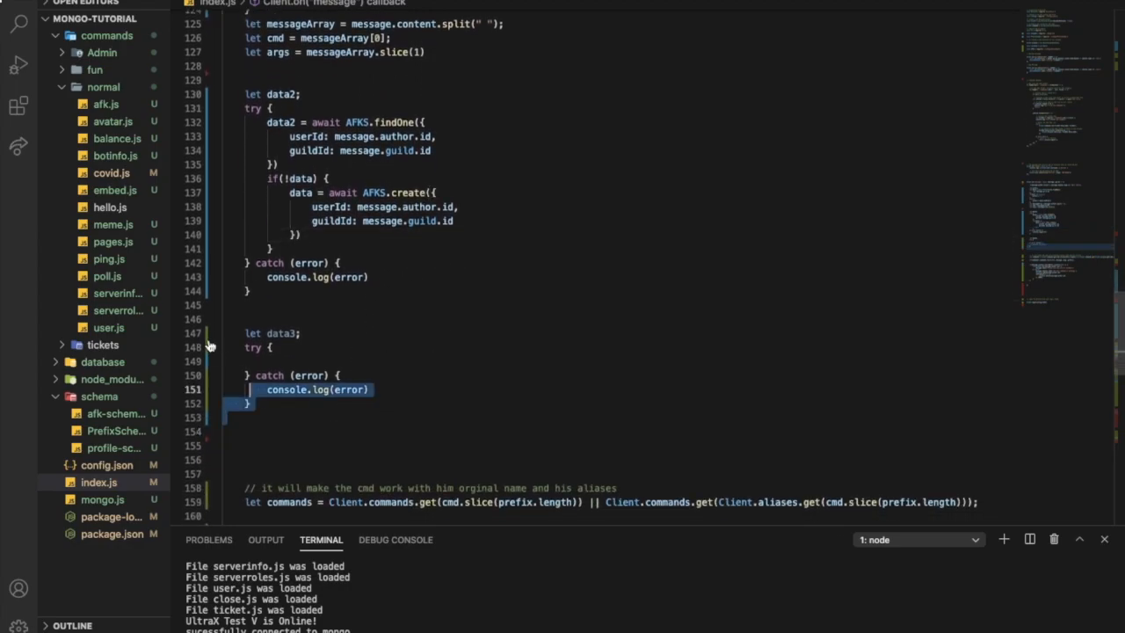
Step: Start an if(data2.AFK) condition below the lookup block, checking the schema's AFK field
click(293, 318)
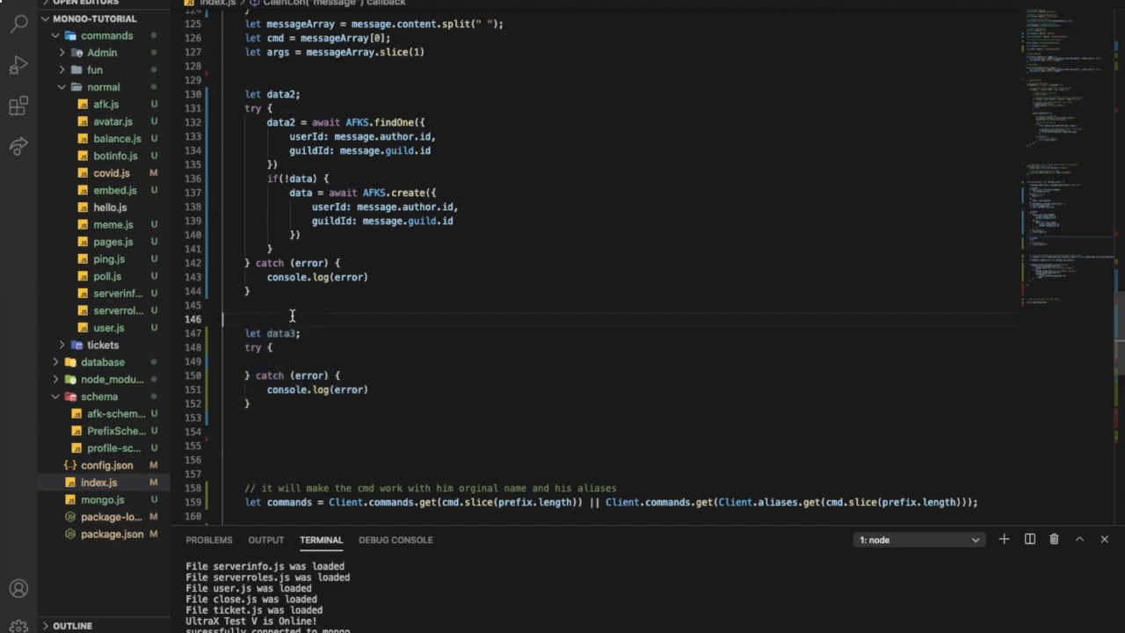
key(Enter)
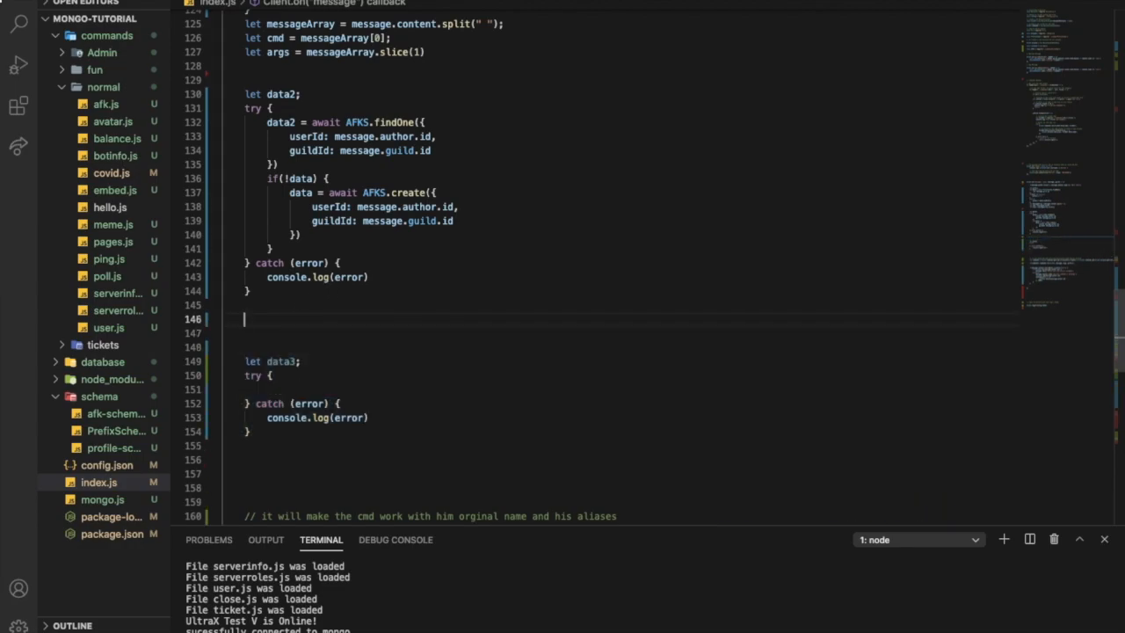
text(if())
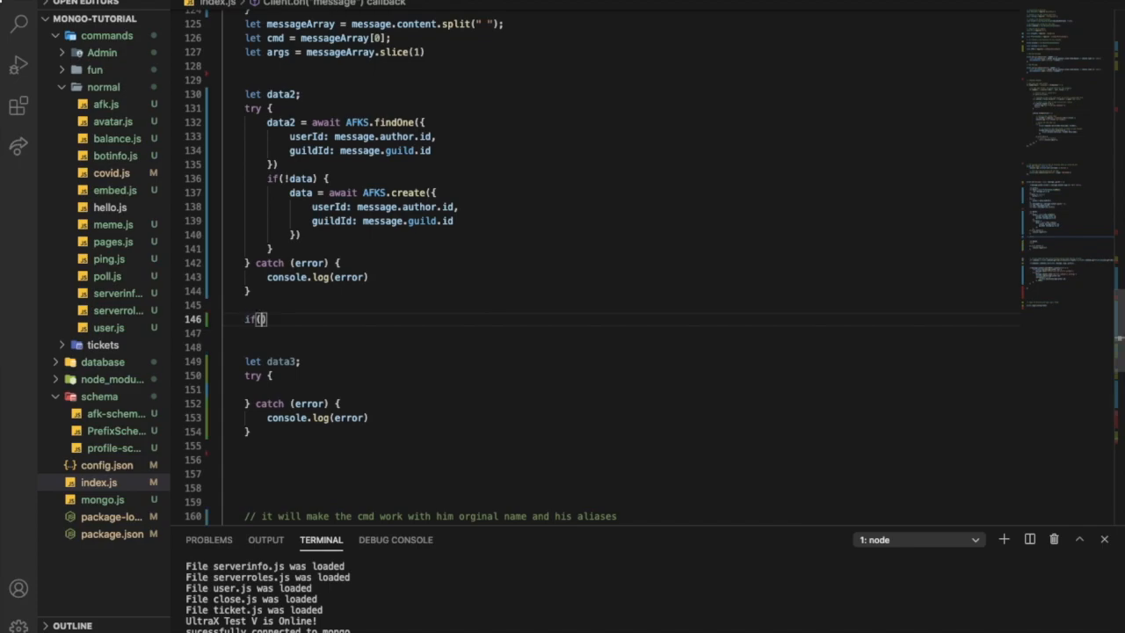
text(AFKS)
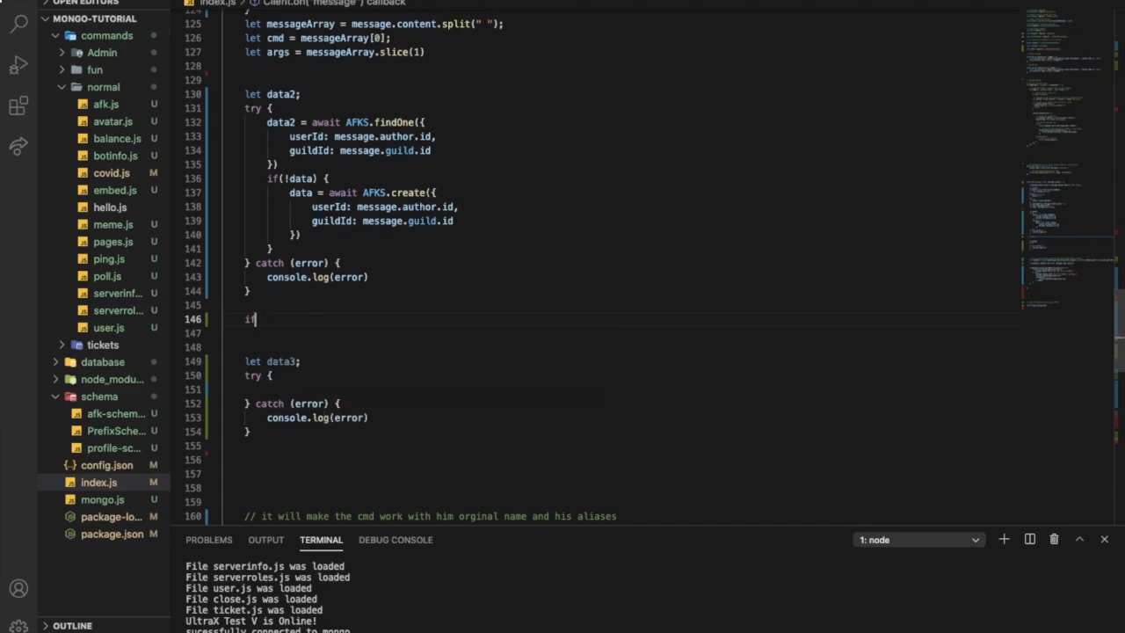
text((data2))
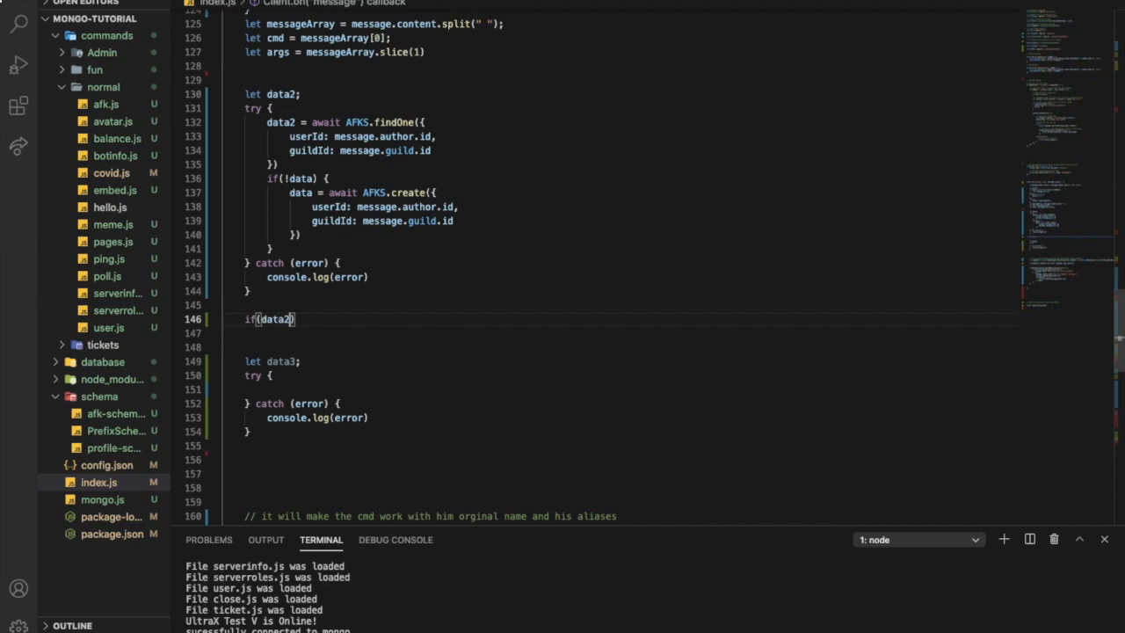
text(.AFK)
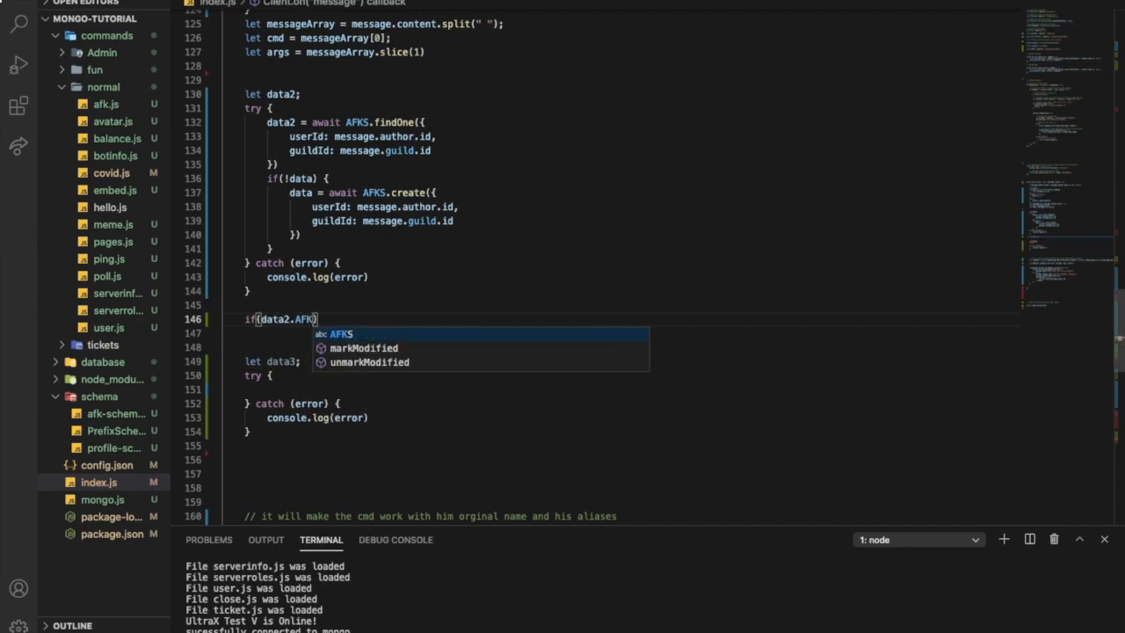
click(114, 413)
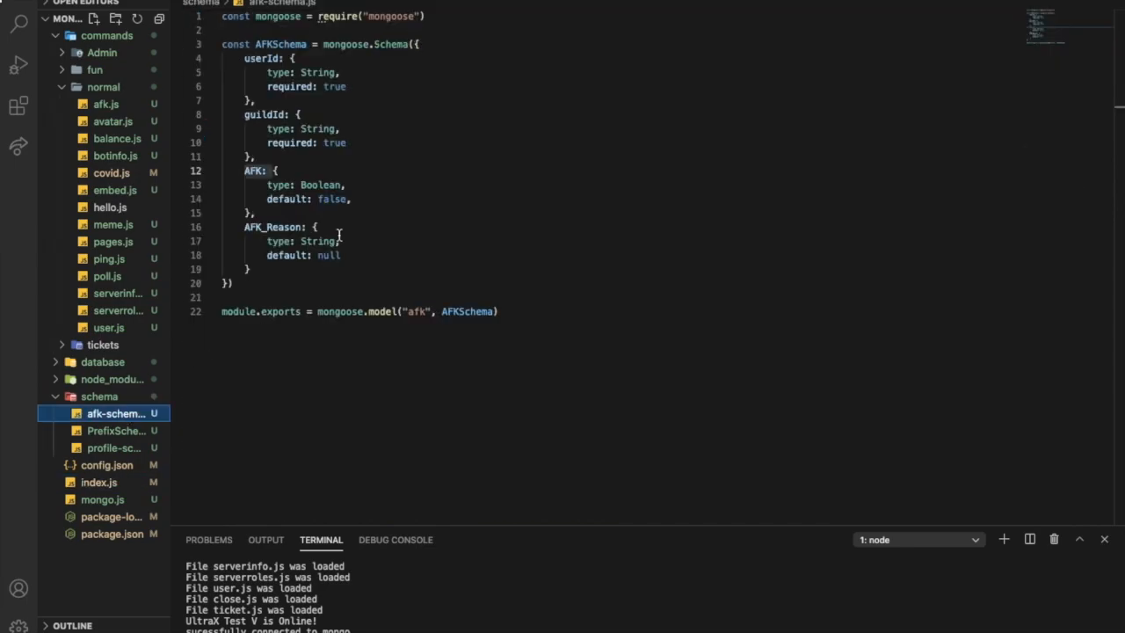
click(99, 482)
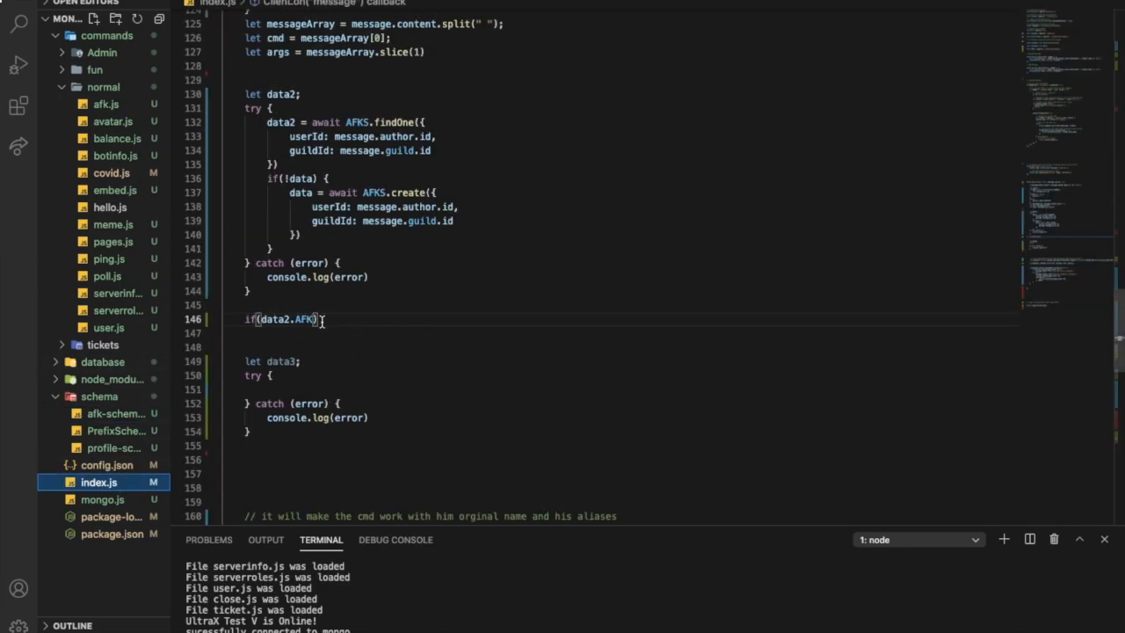
Step: Complete the condition as data2.AFK === true, clearing AFK_Reason to null and setting AFK false
text(===)
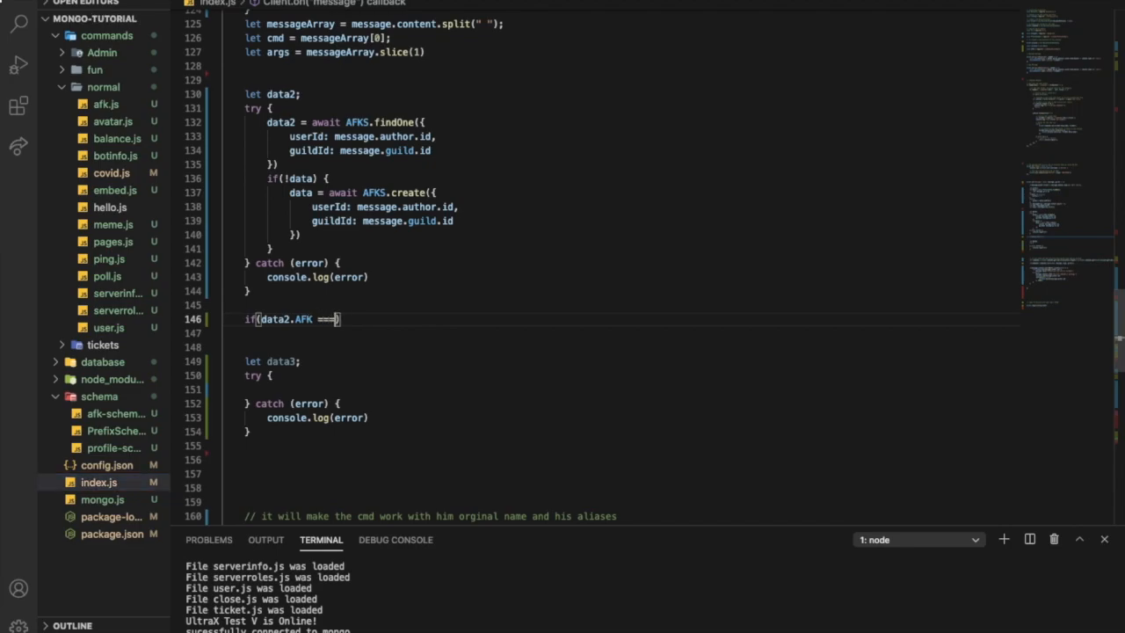
text(true)
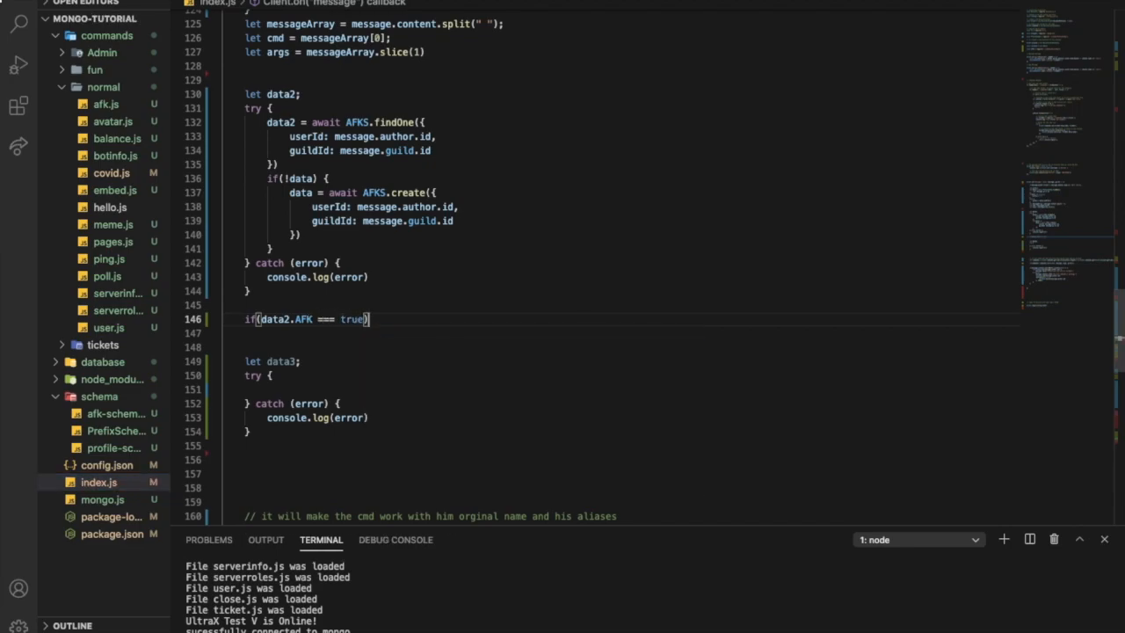
text({)
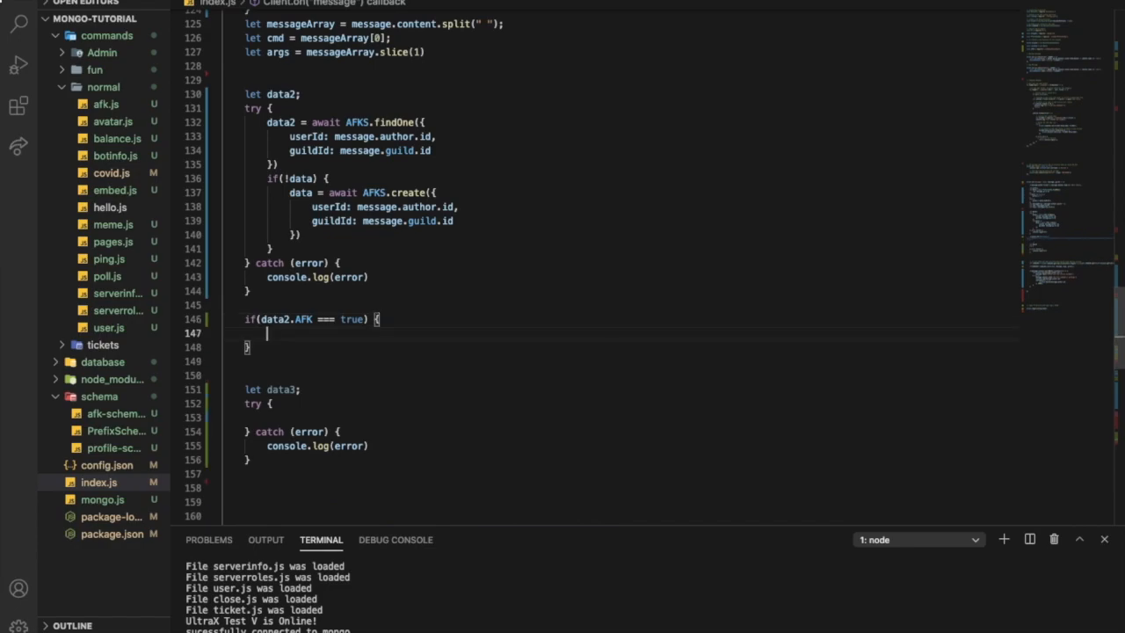
text(d)
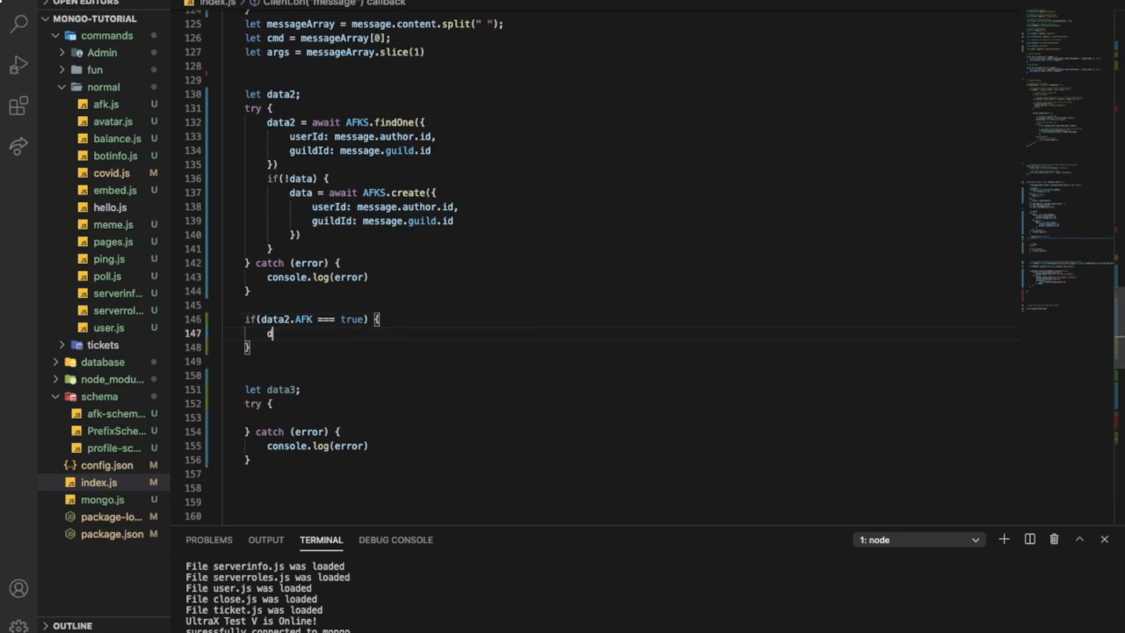
text(ata2.)
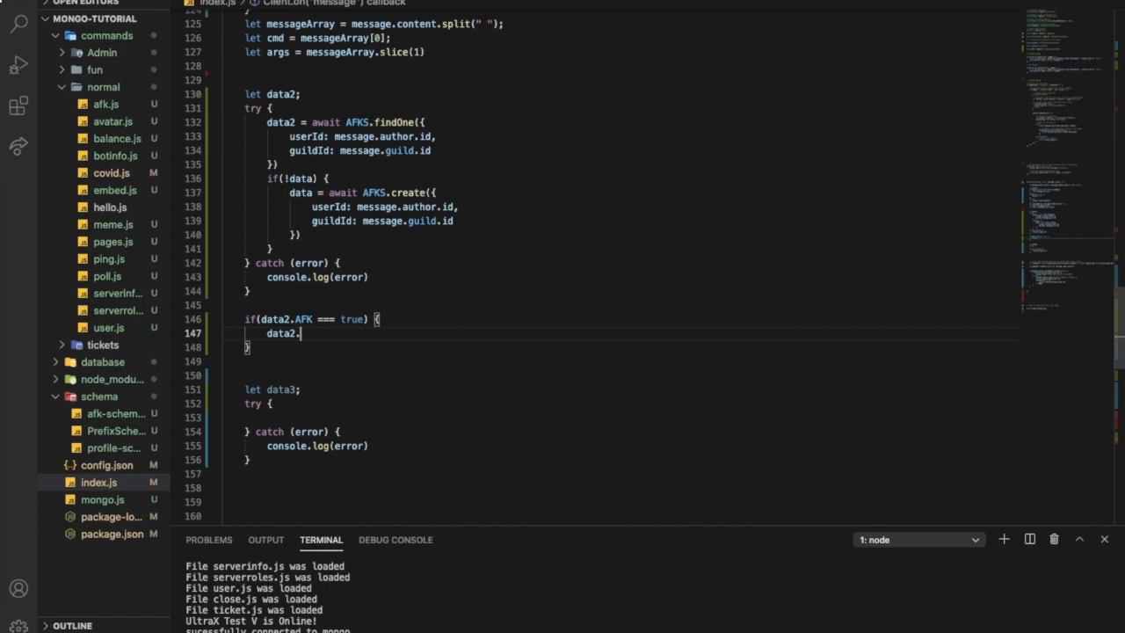
text(AF)
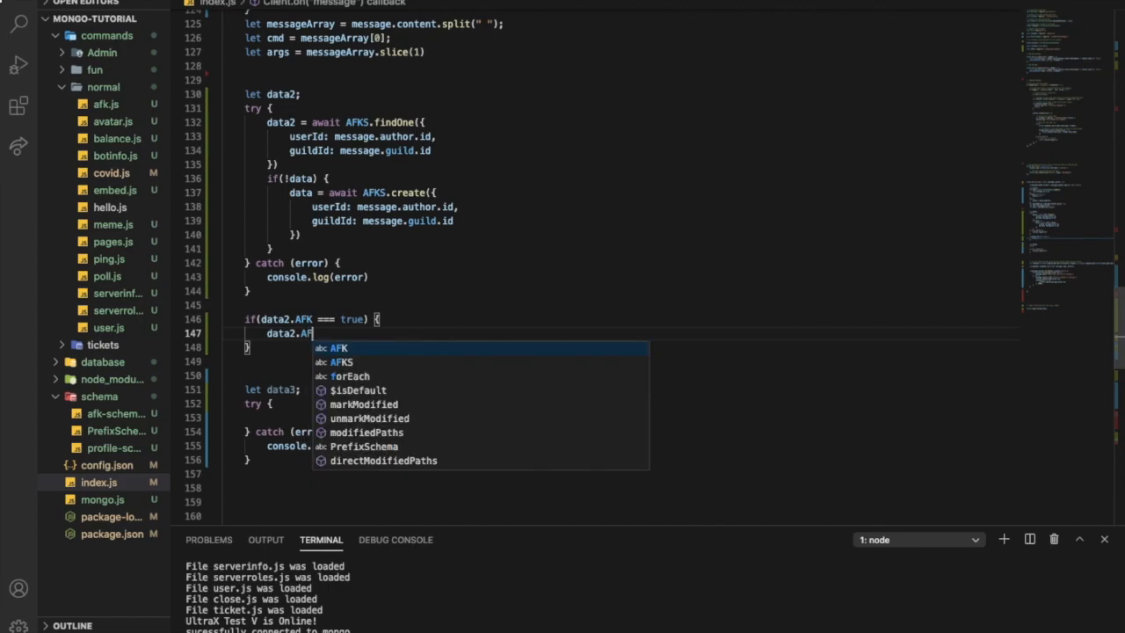
text(K_Re)
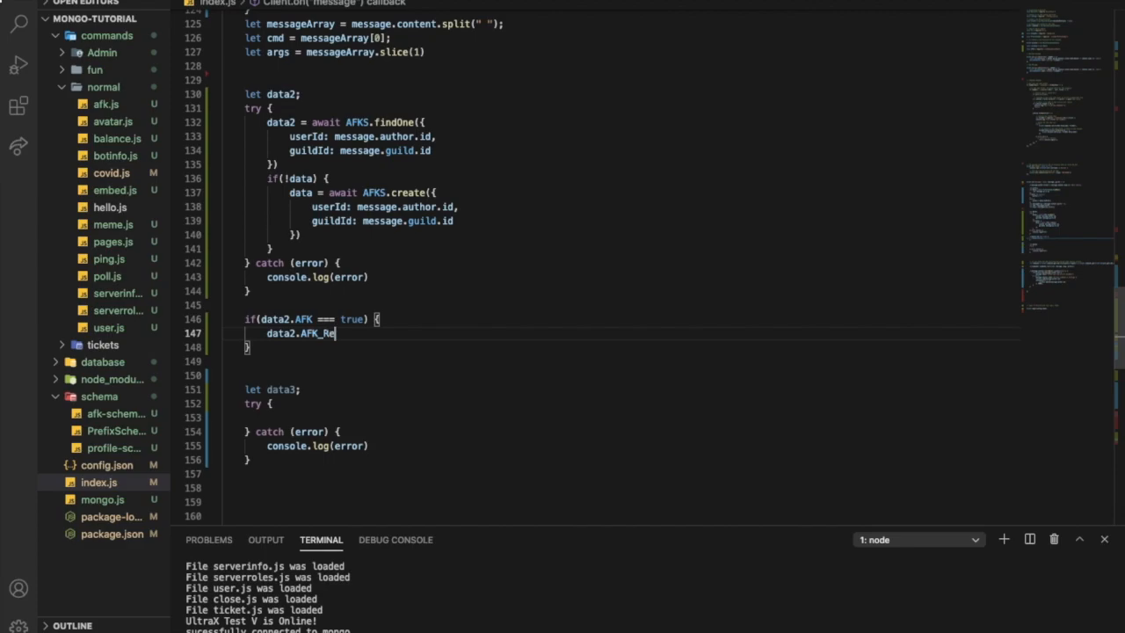
text(ason = nul)
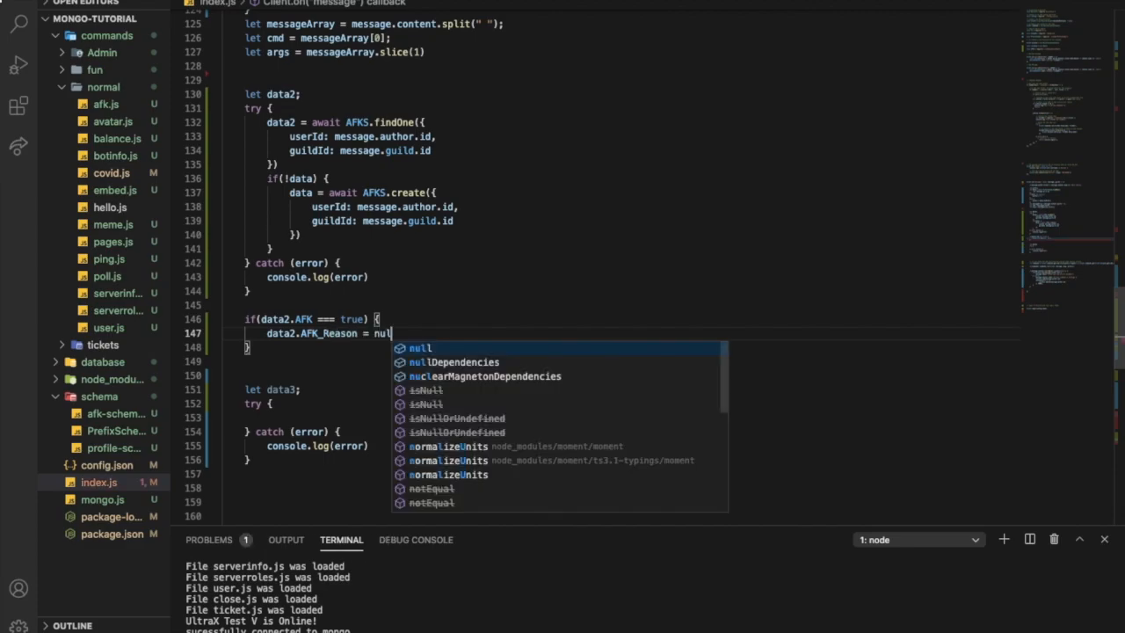
text(data2.AFK =)
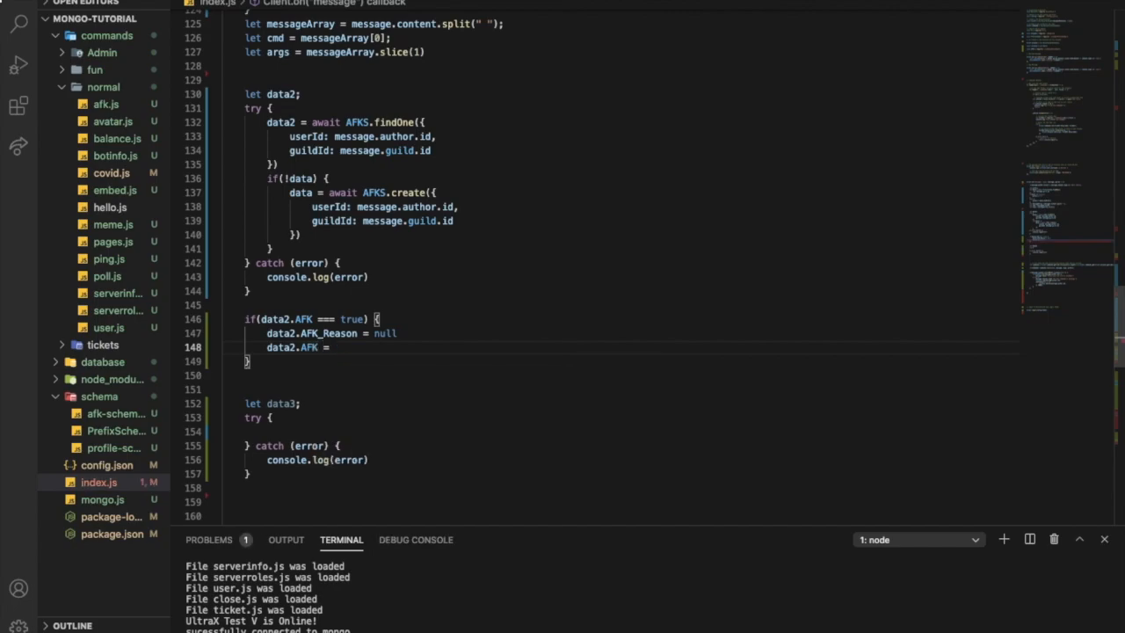
text(false)
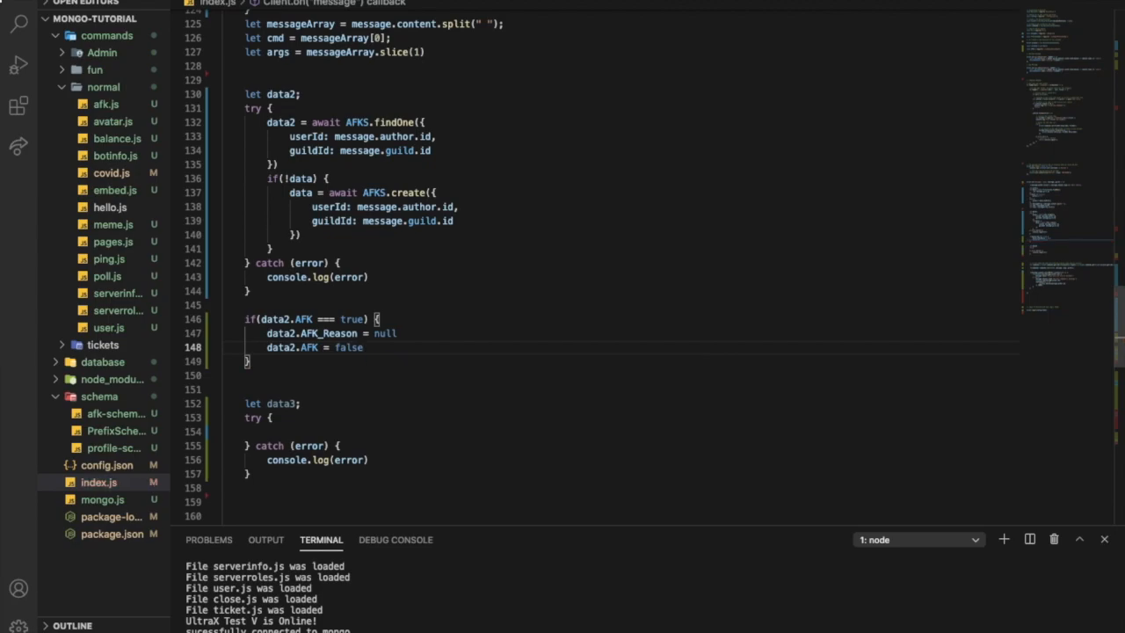
Step: Send "You ain't afk anymore" to the channel and call data2.save()
click(363, 347)
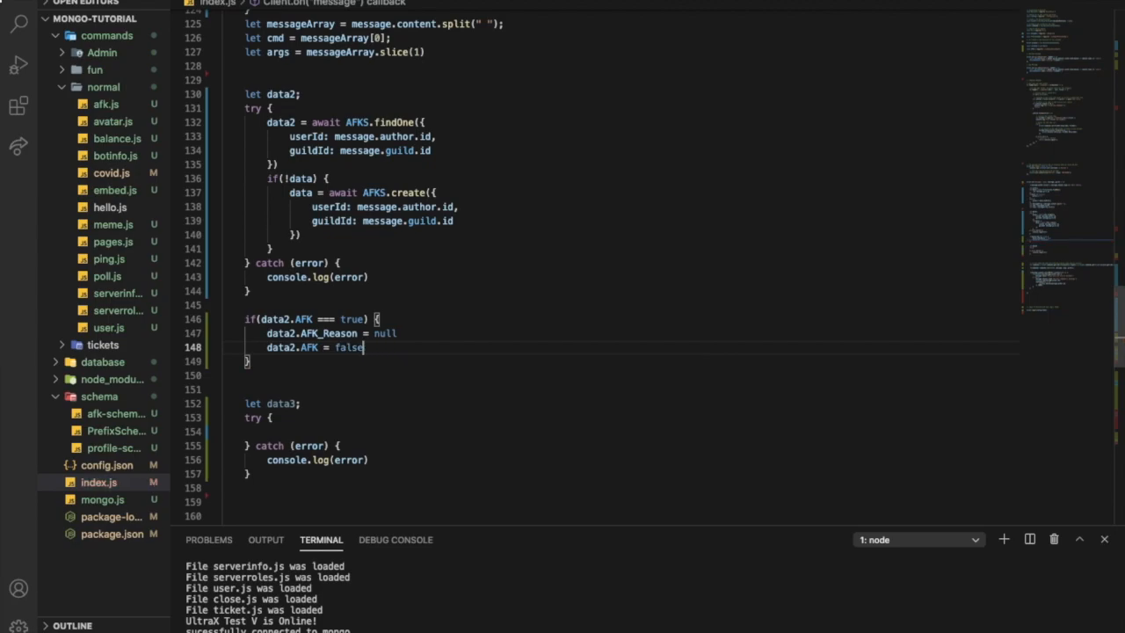
key(Enter)
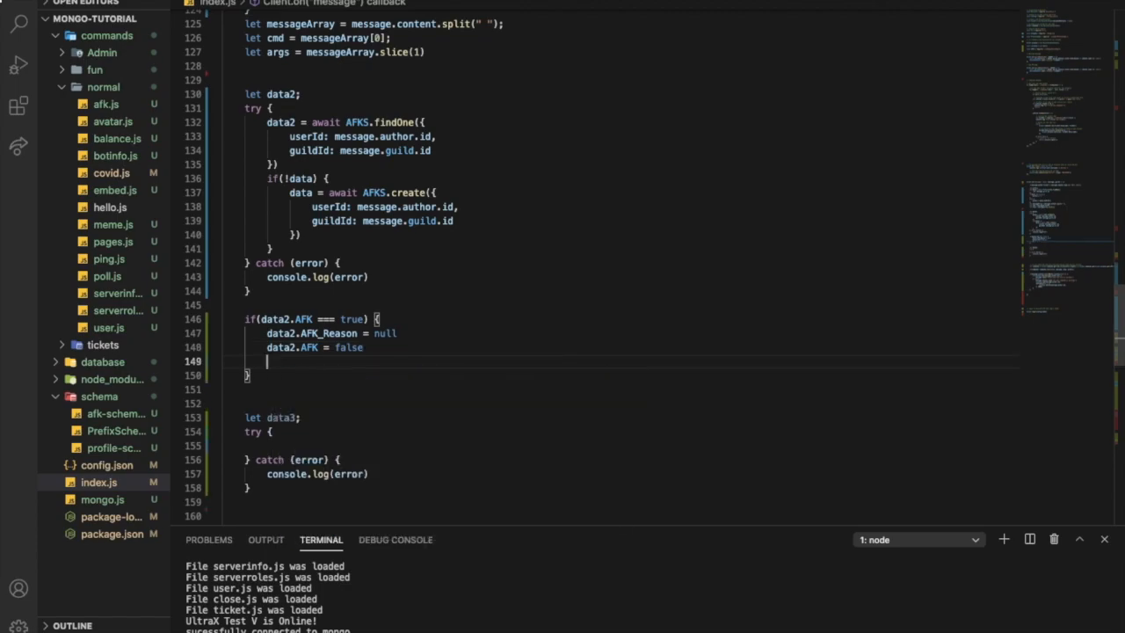
text(message)
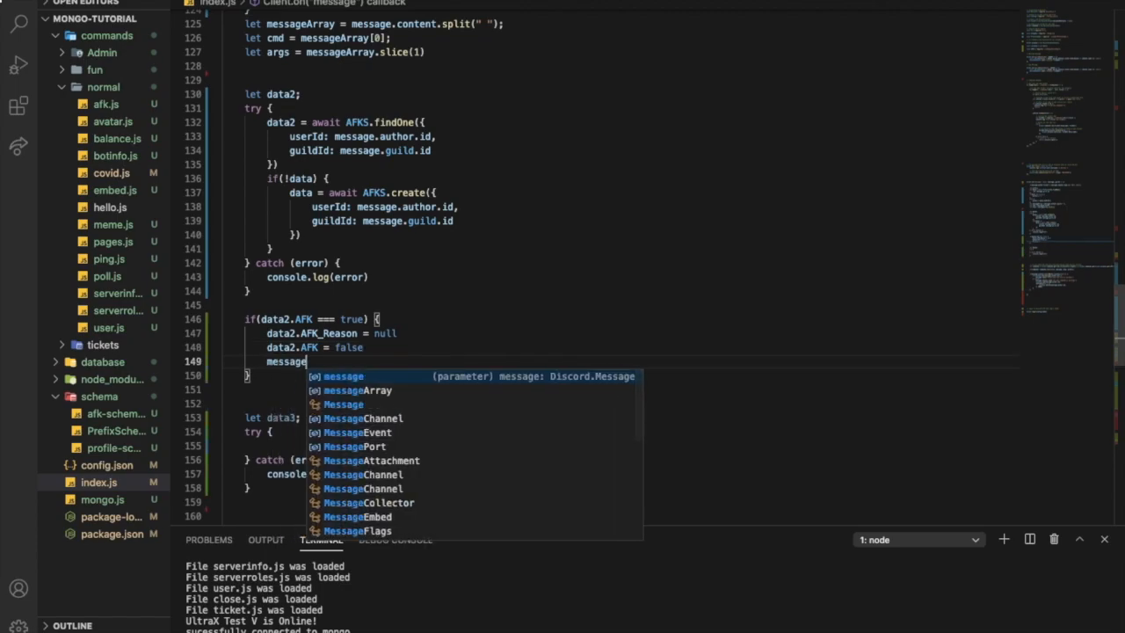
text(.channel.send(')
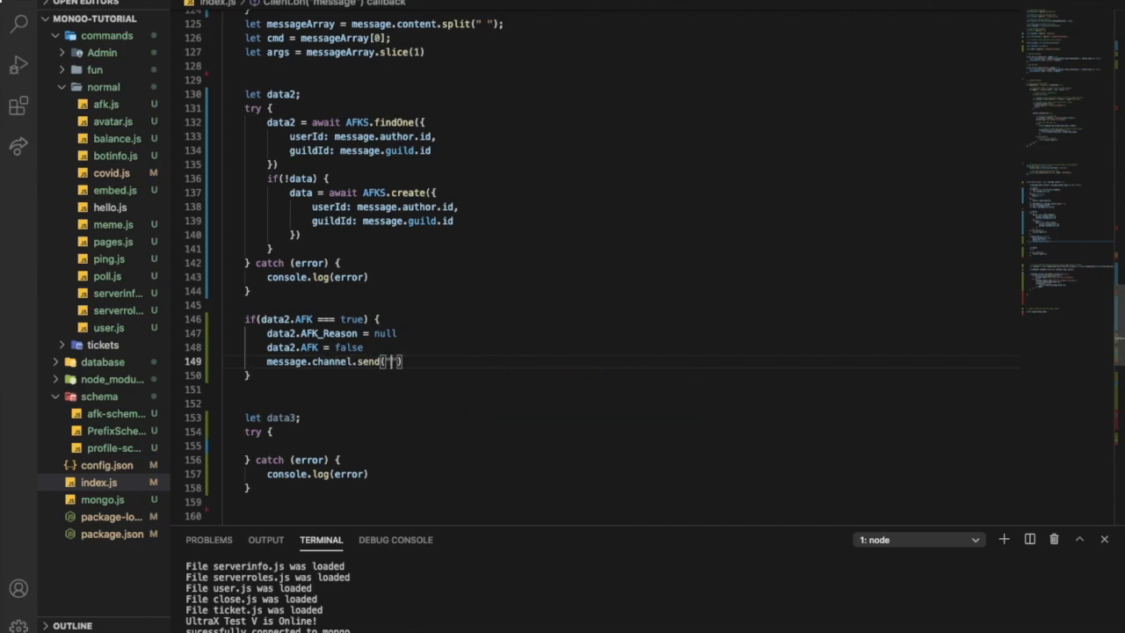
text(You ain't afk anymore)
text(dat)
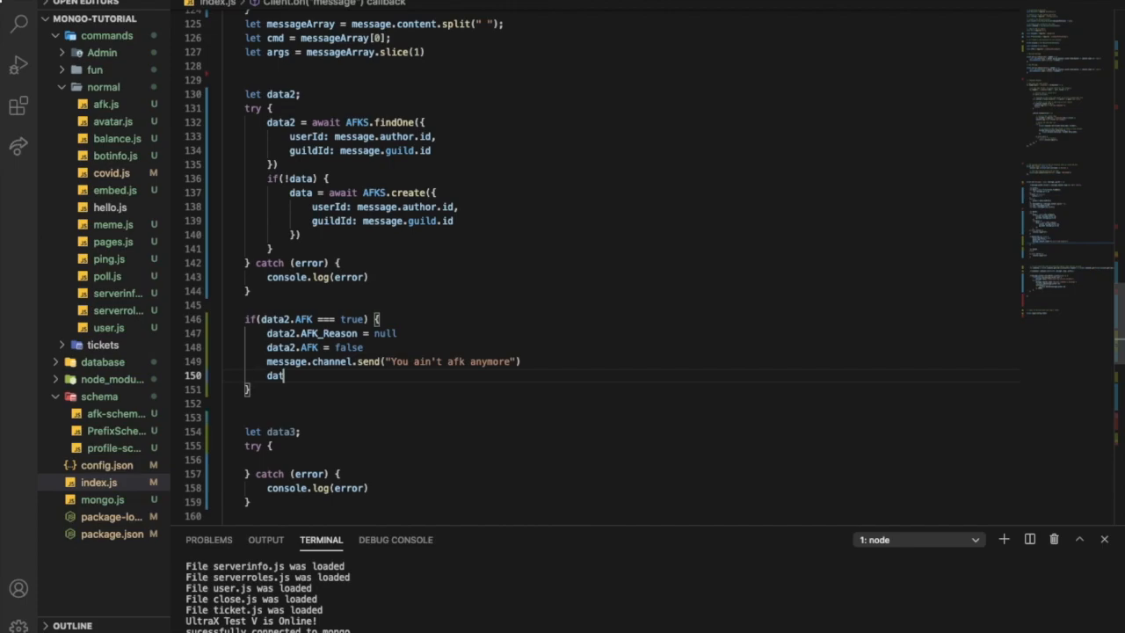
text(a2)
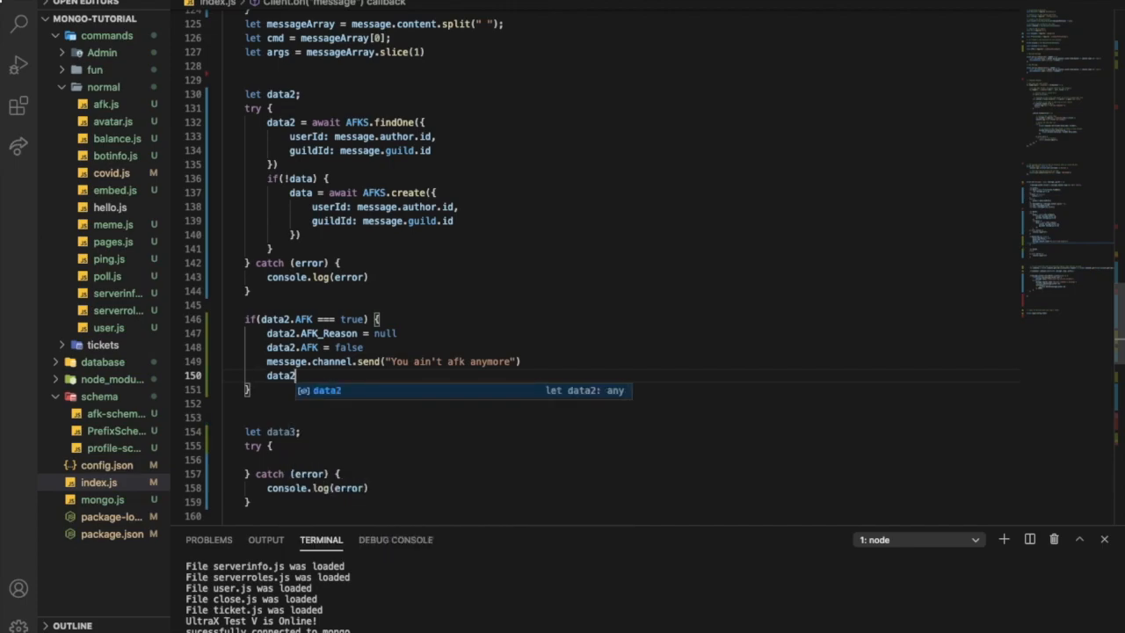
text(.save)
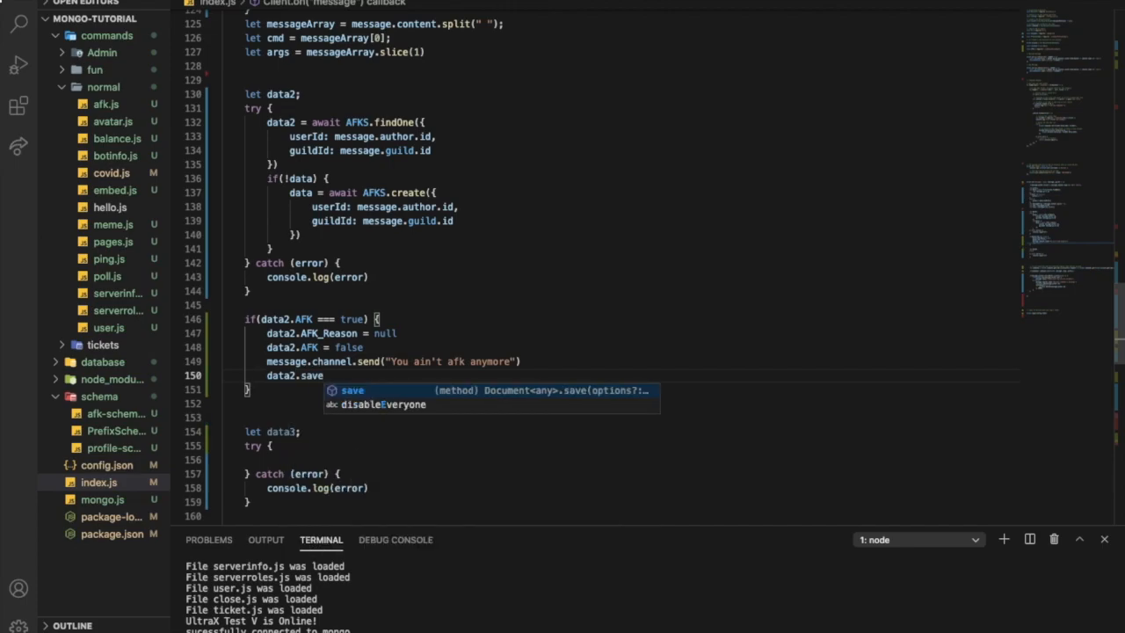
text(()
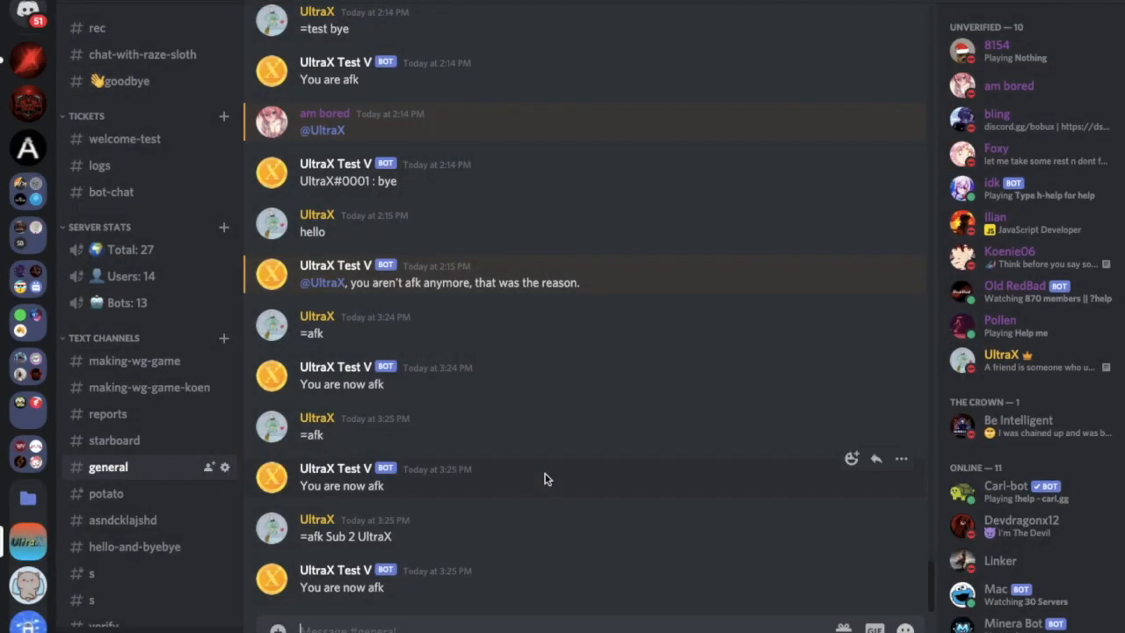
Step: Send '=afk Hello' in #general and confirm the bot replies "You are now afk"
text(=afk)
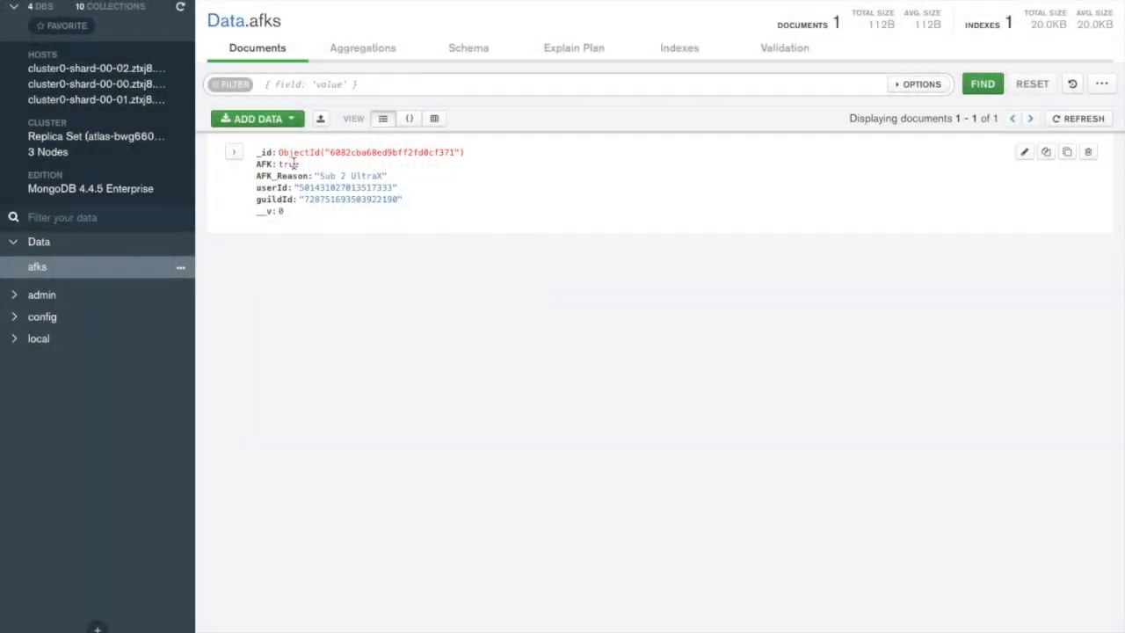
click(1024, 151)
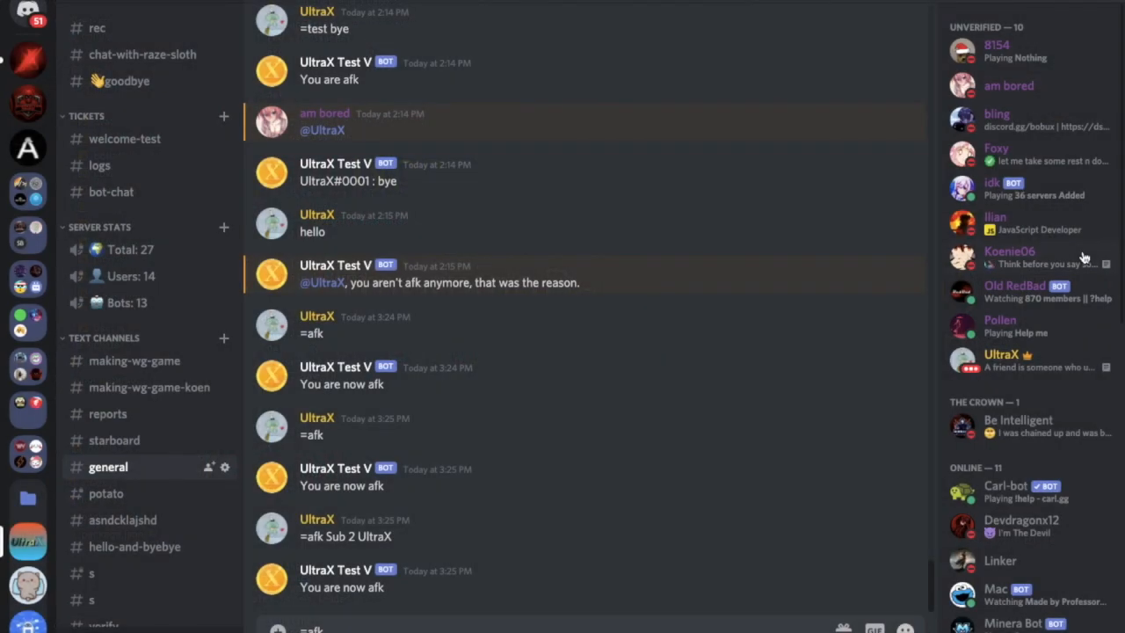
scroll(down, 3)
text( Hello)
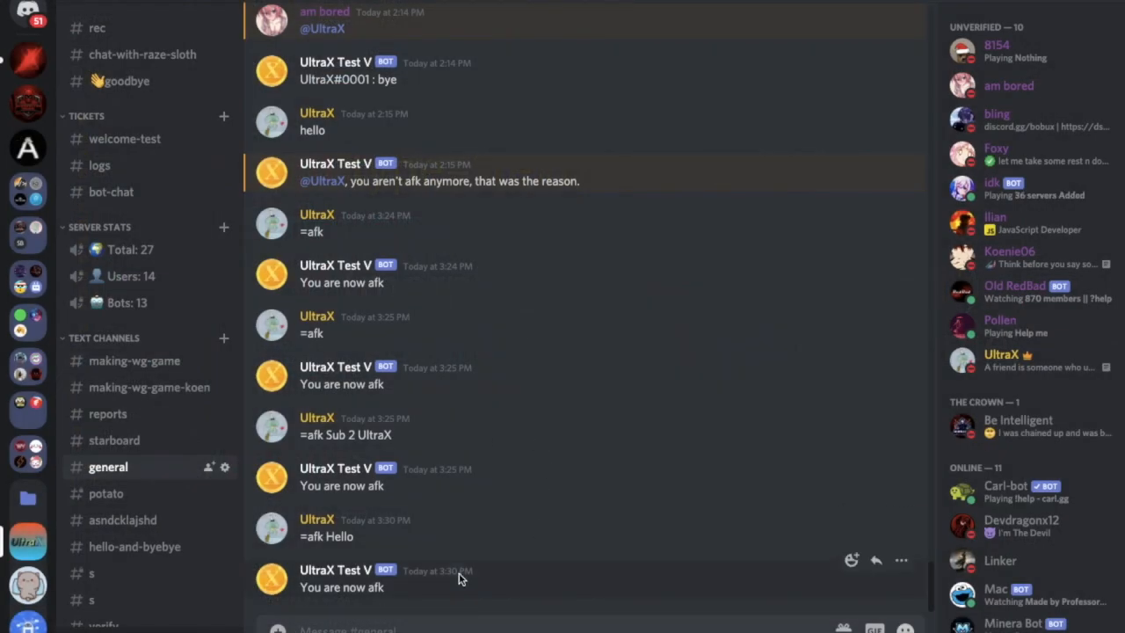
mouse_move(437, 571)
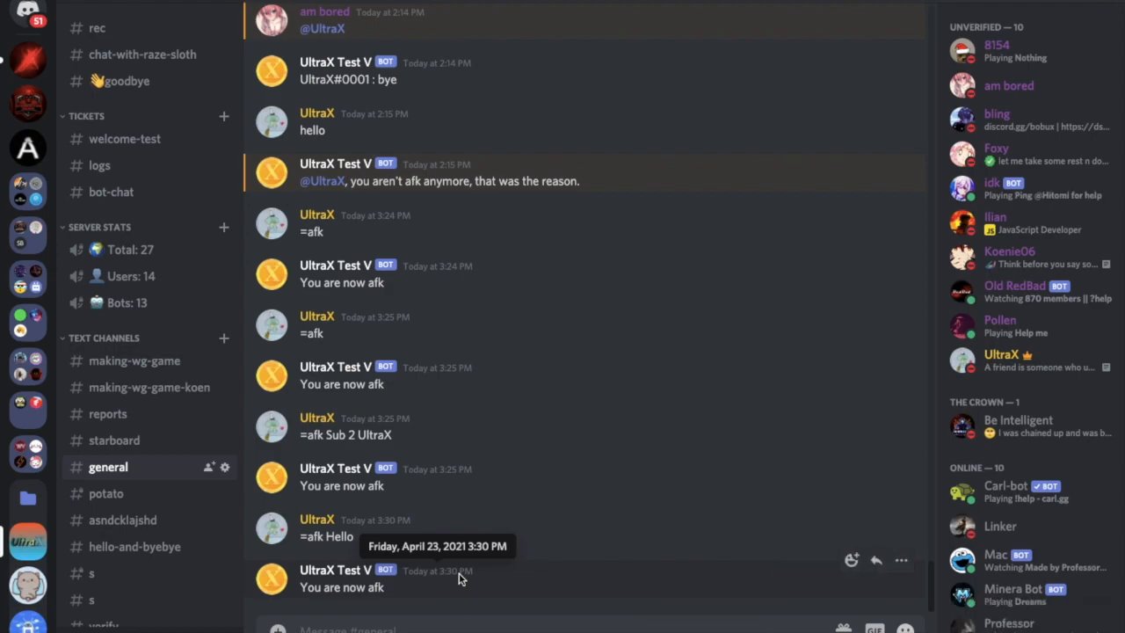
text(d)
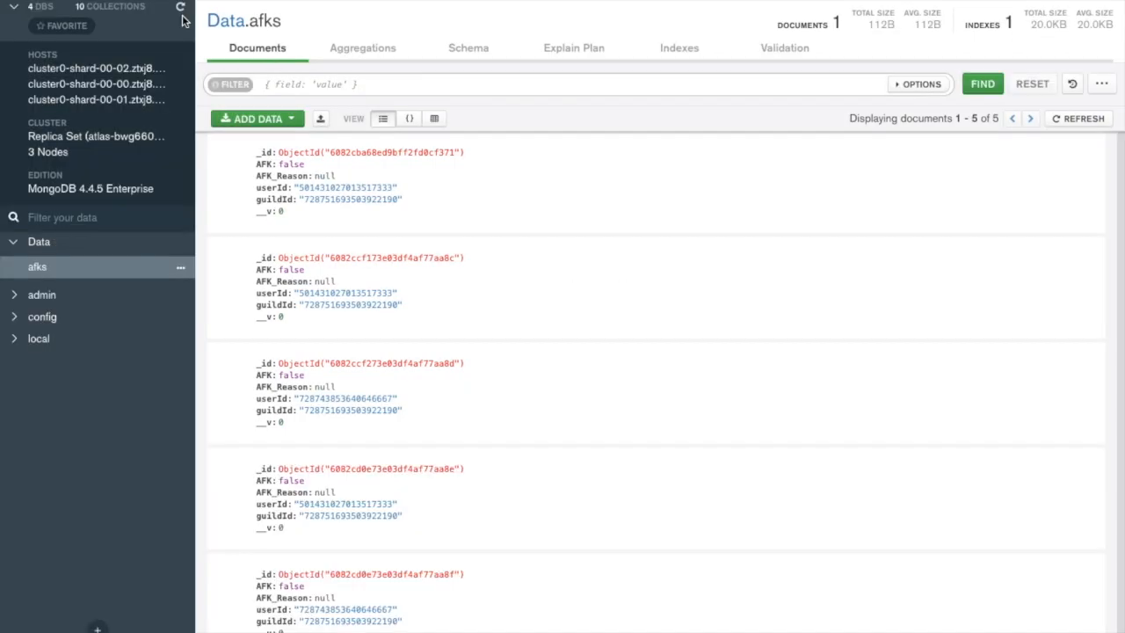
mouse_move(369, 328)
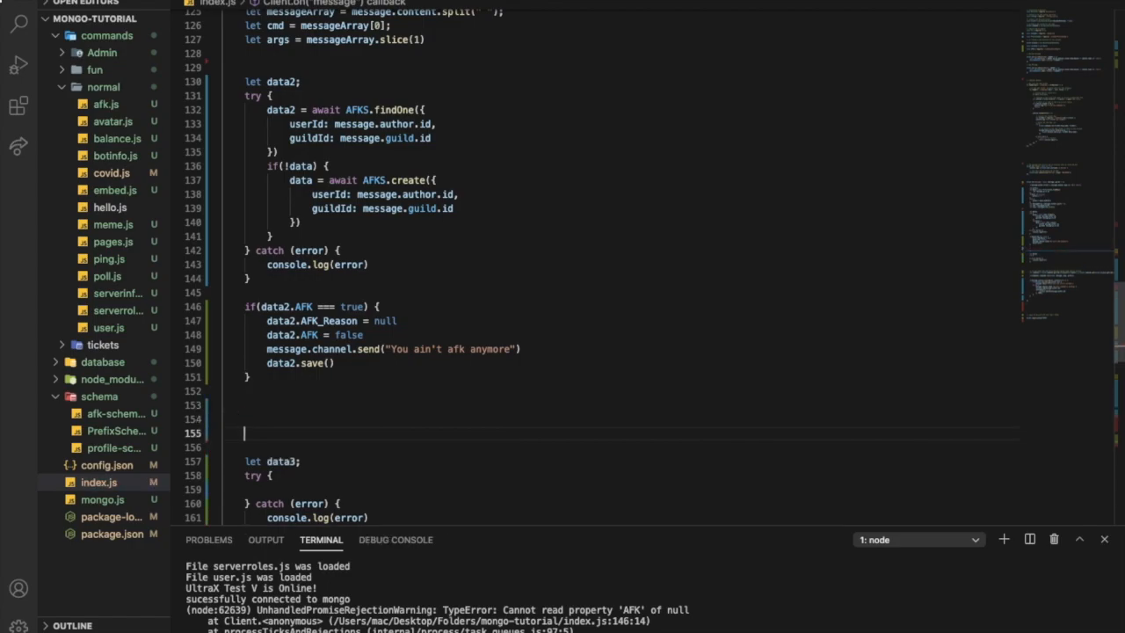
Step: Wrap the data3 AFK lookup in if(message.mentions.members.first()) and review the surrounding code
text(if()
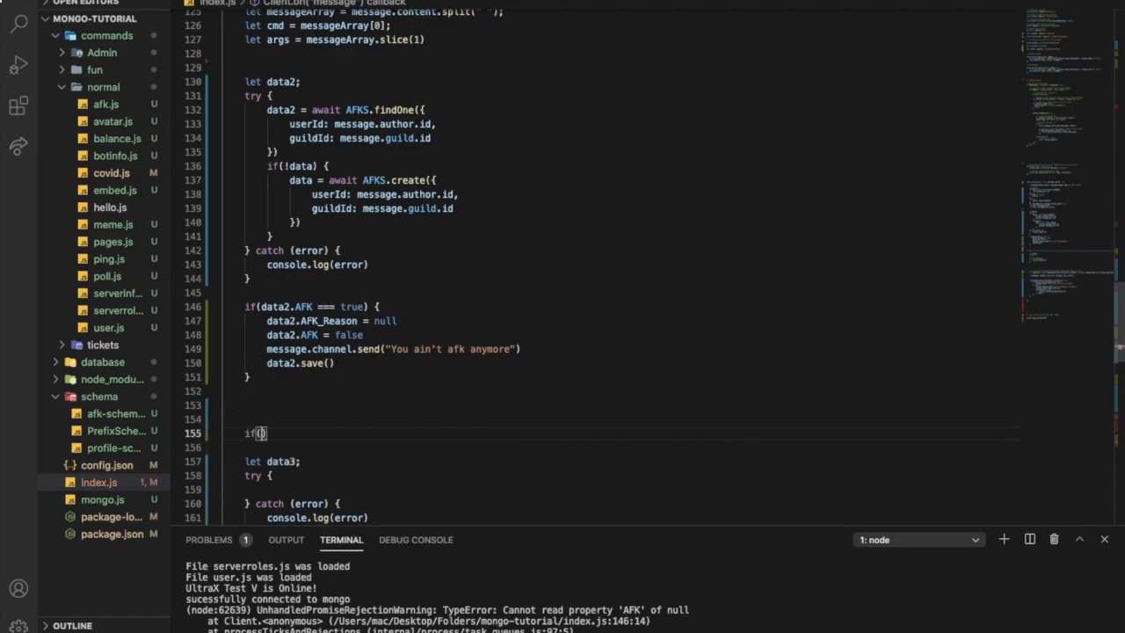
text(message.)
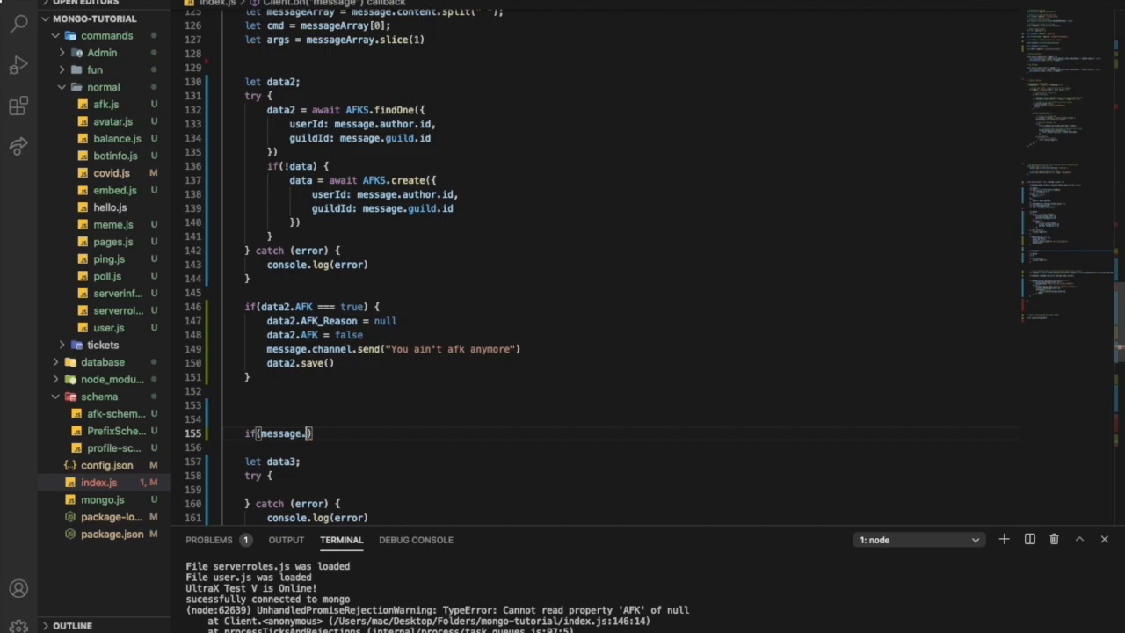
text(mentions)
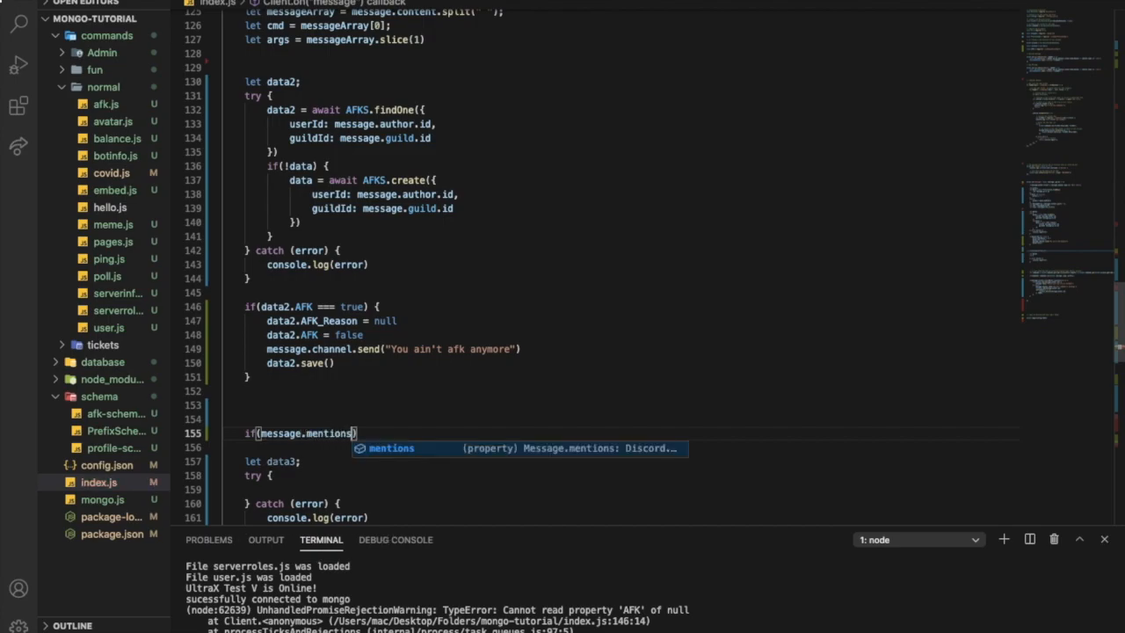
text(.members.first()
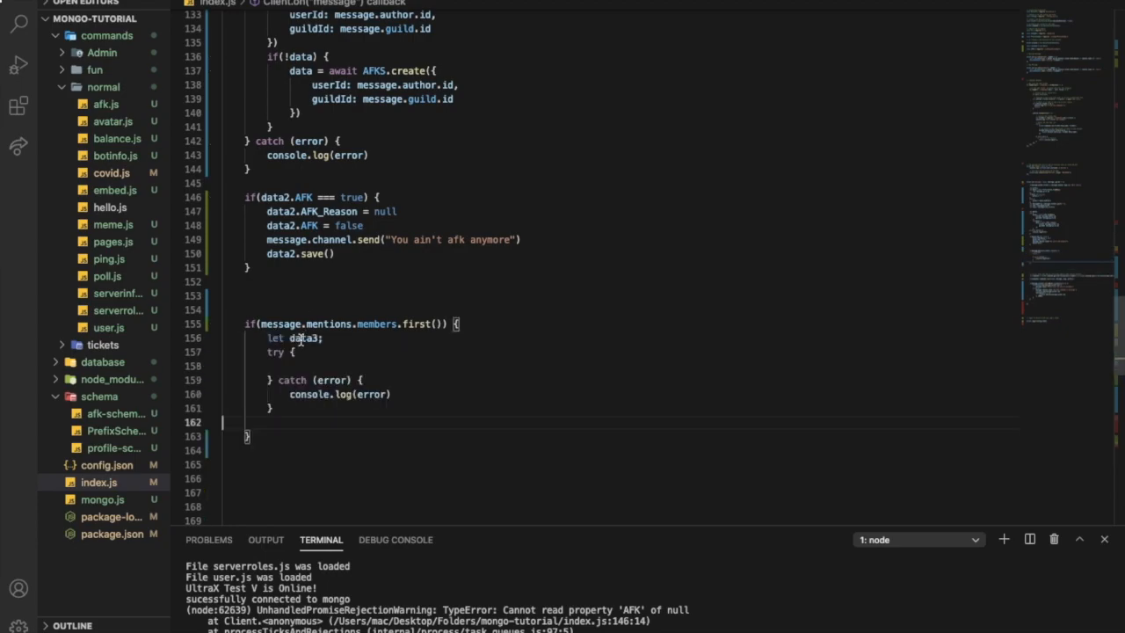
mouse_move(315, 368)
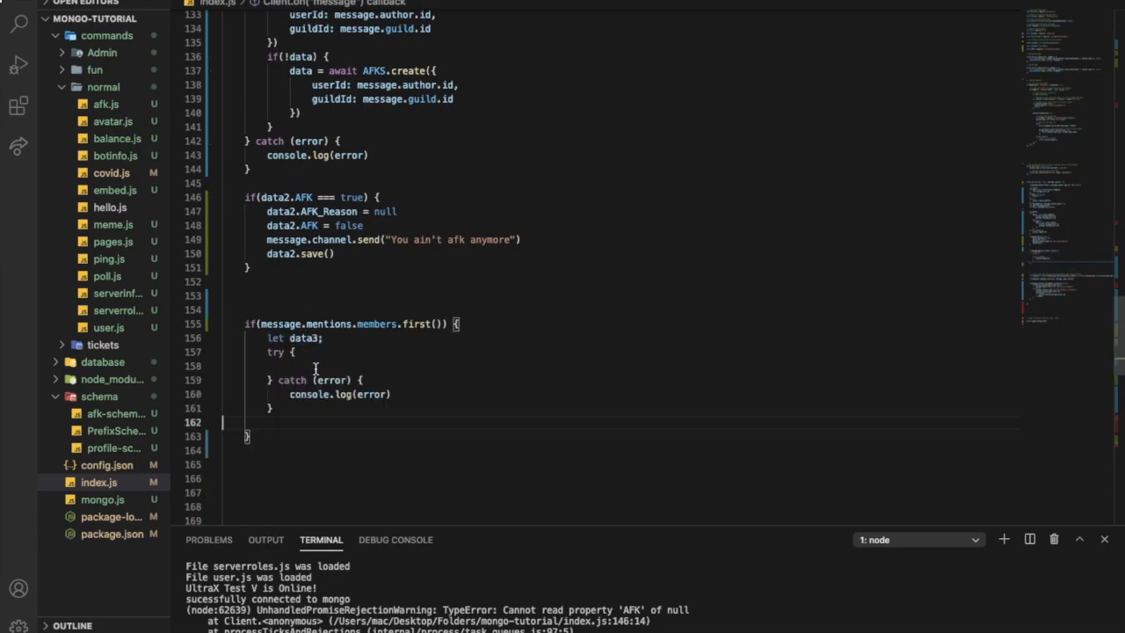
mouse_move(310, 239)
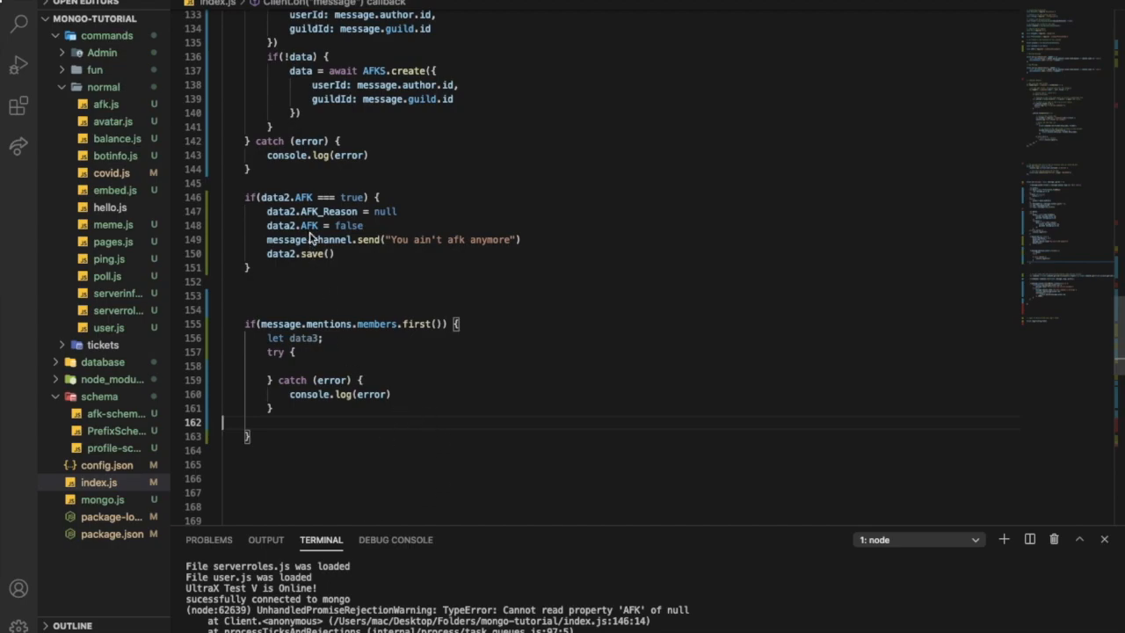
scroll(up, 3)
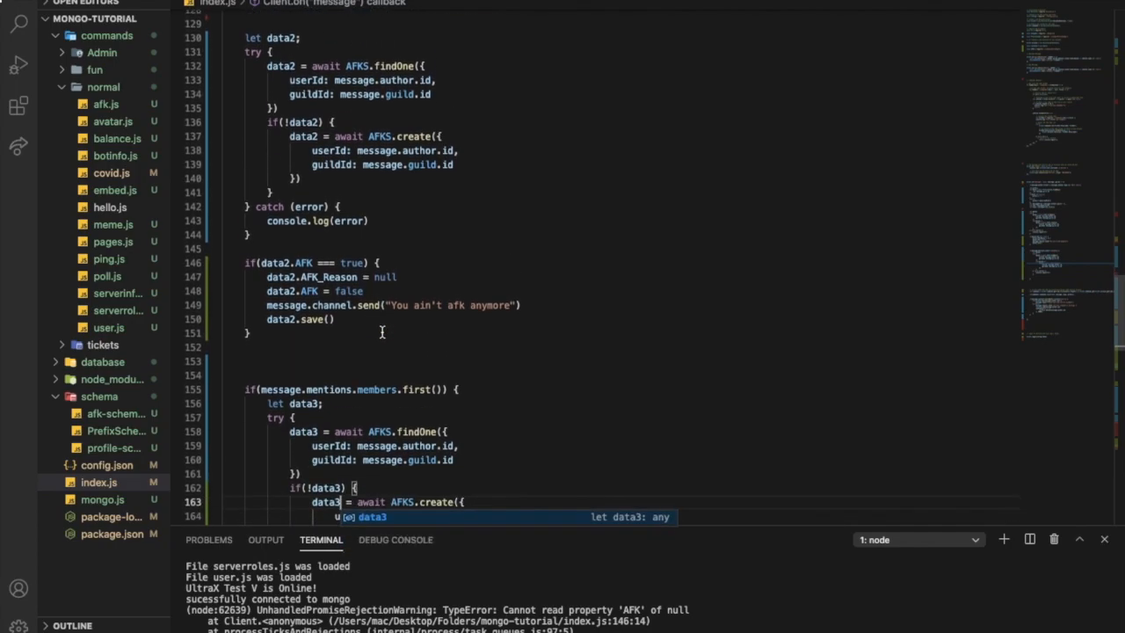
scroll(down, 3)
text(await )
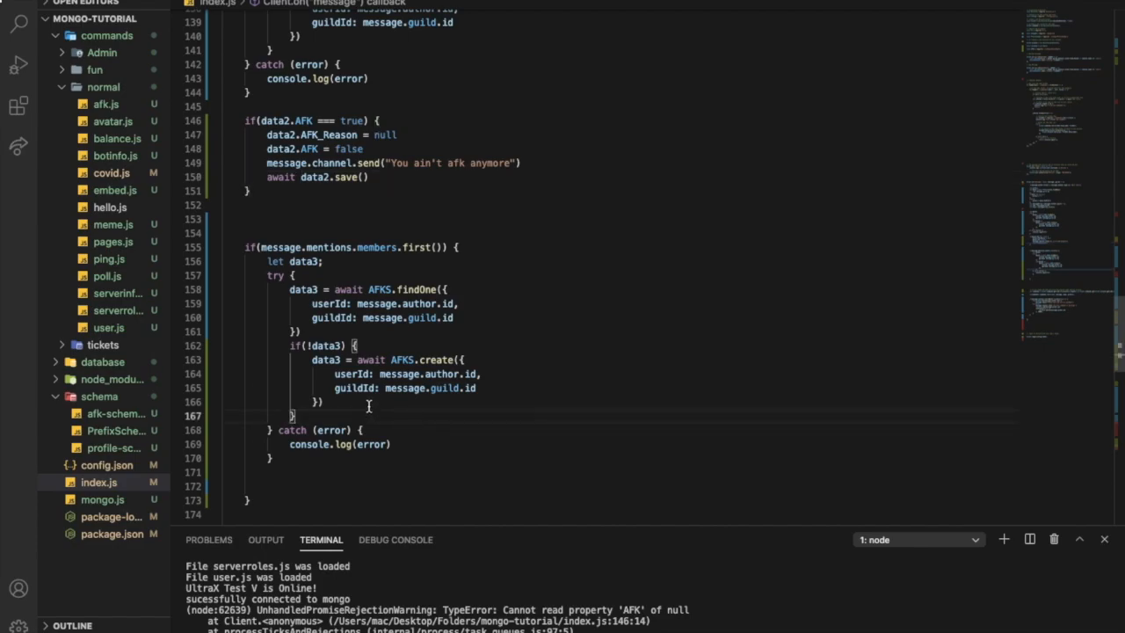
mouse_move(403, 454)
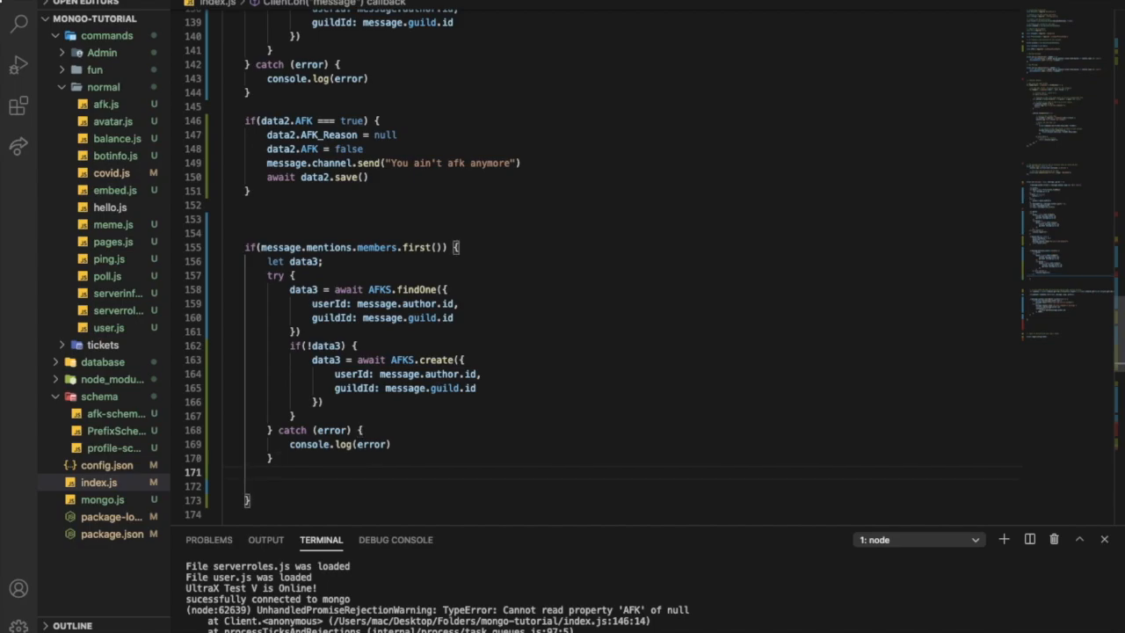
Step: Add if(data3.AFK == true) sending a channel message with the mentioned member's user tag
text(if()
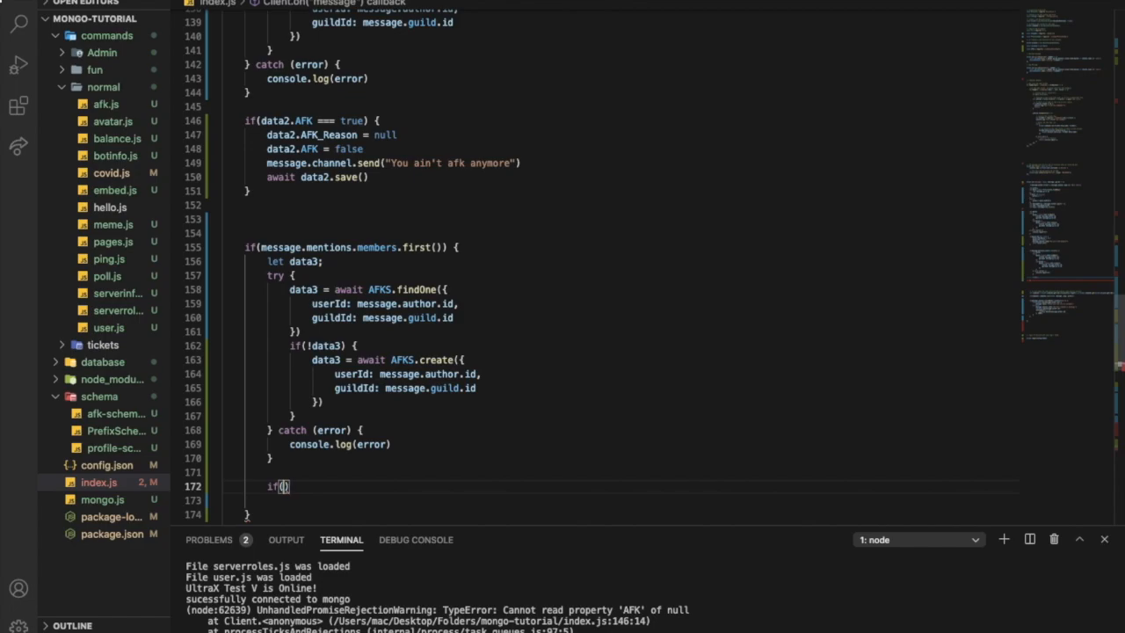
text(data3.AFK ==)
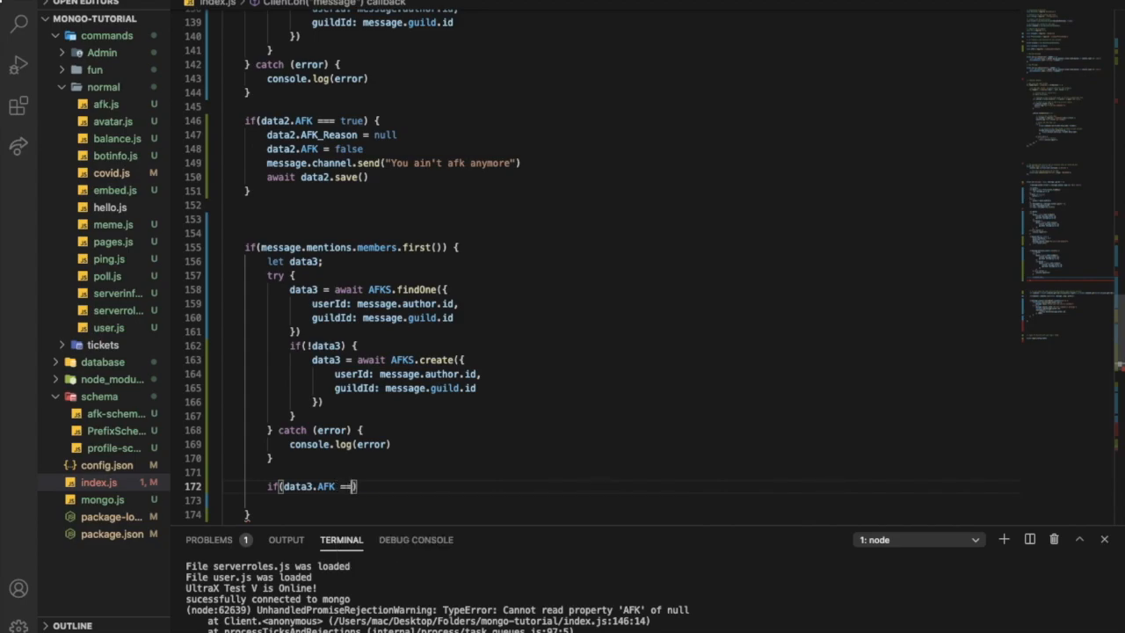
text(true)
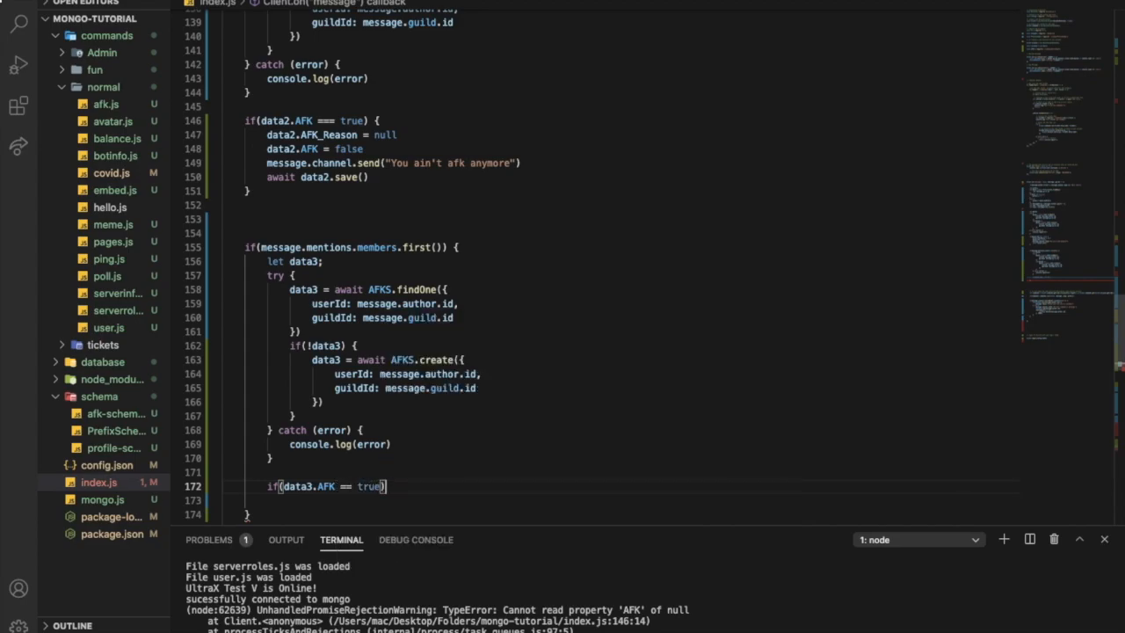
text({)
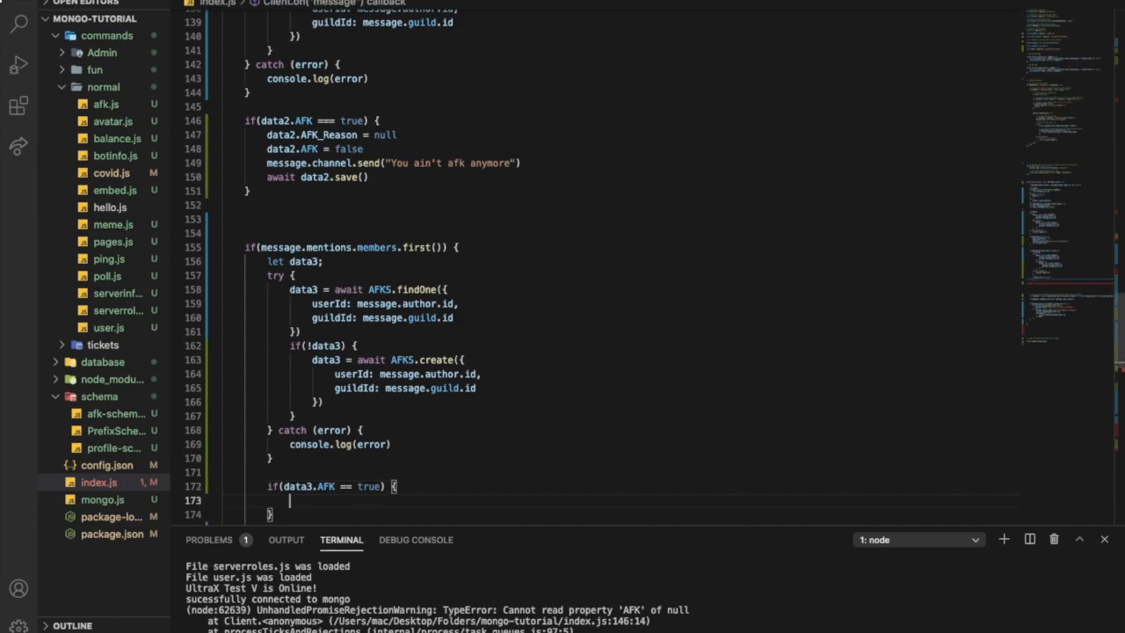
text(message.channel.send()
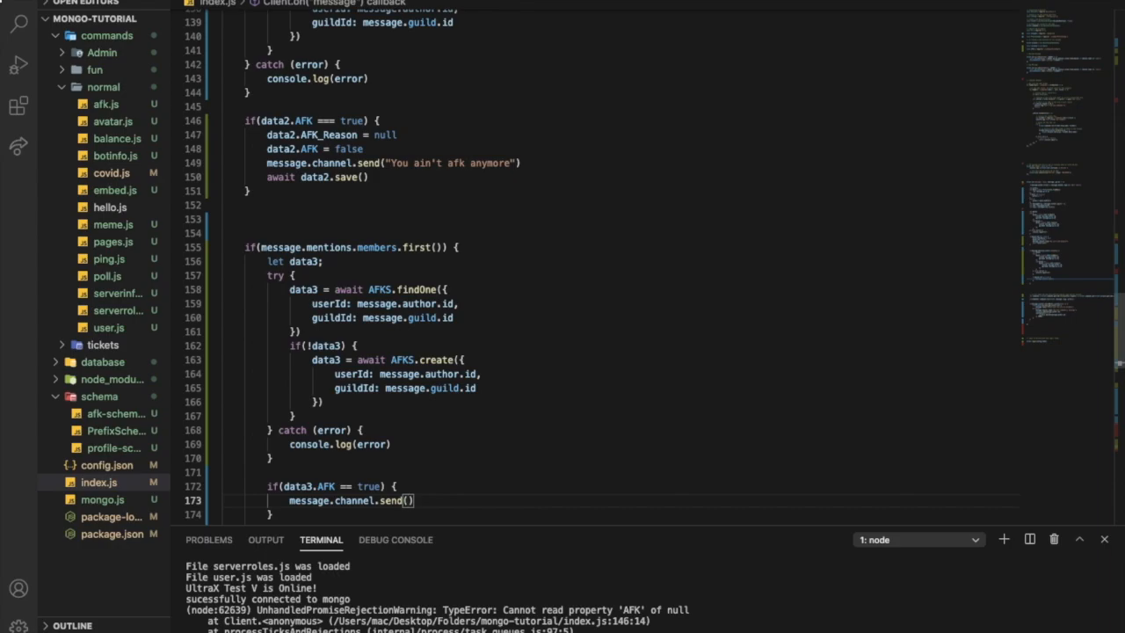
text(`${message}`)
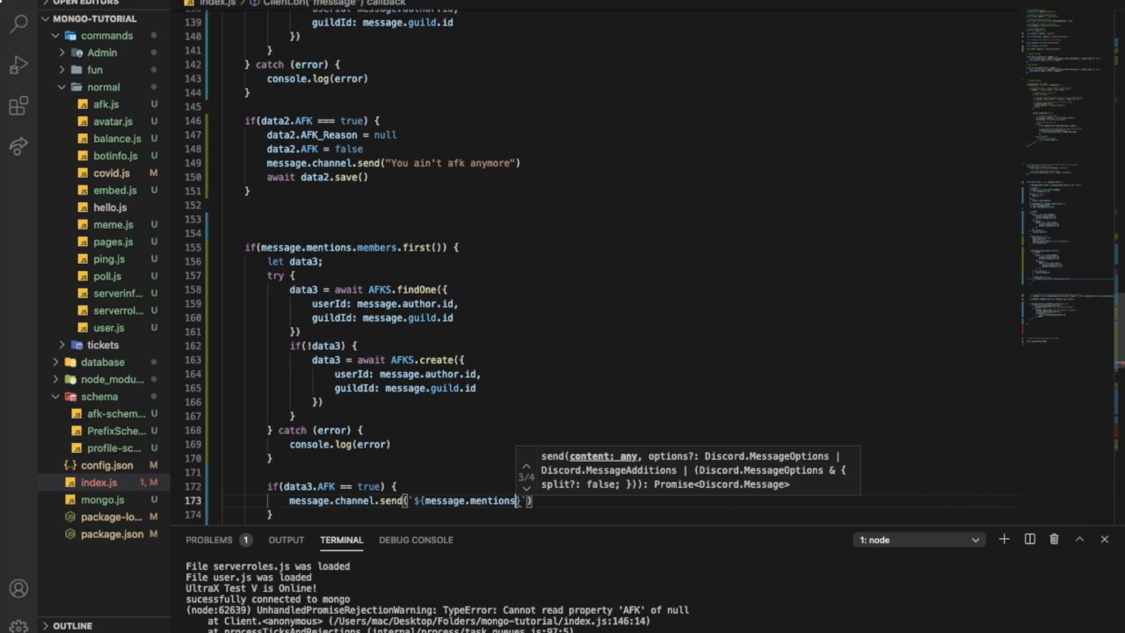
text(.members.first()
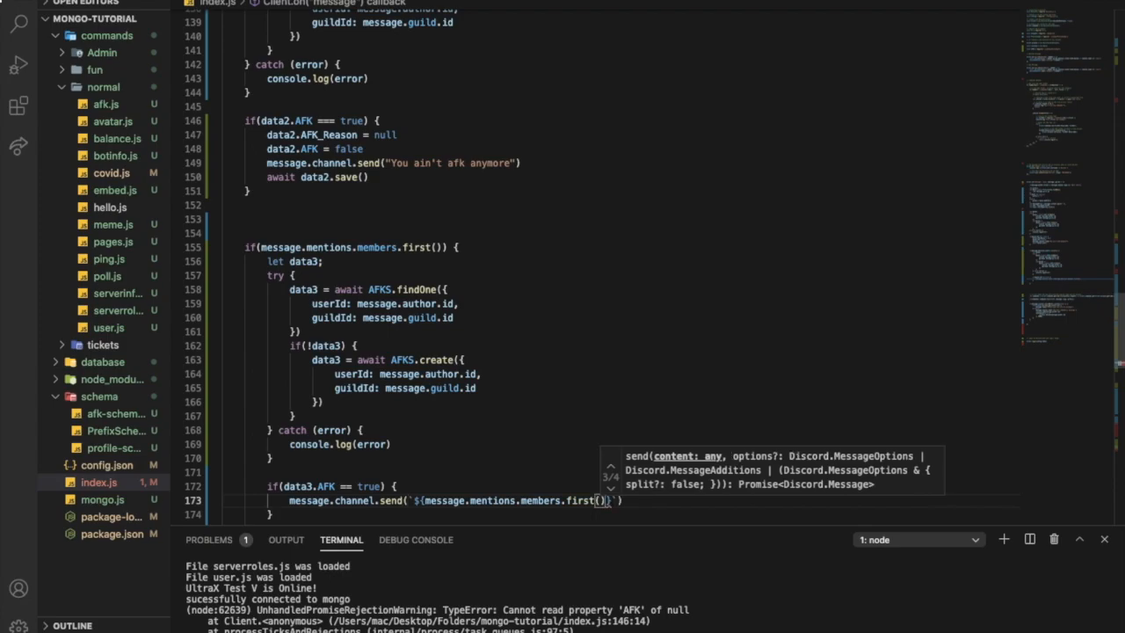
text(.user.tag)
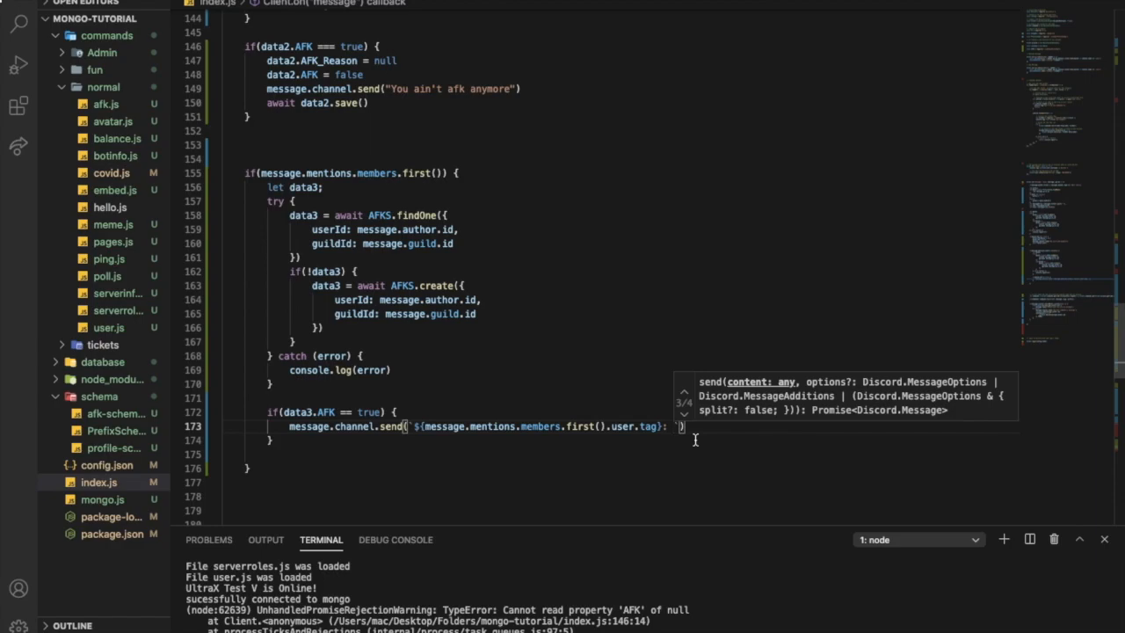
Step: Append ${data3.AFK_Reason || "No Reason"} after the member tag in the reply
text(data.)
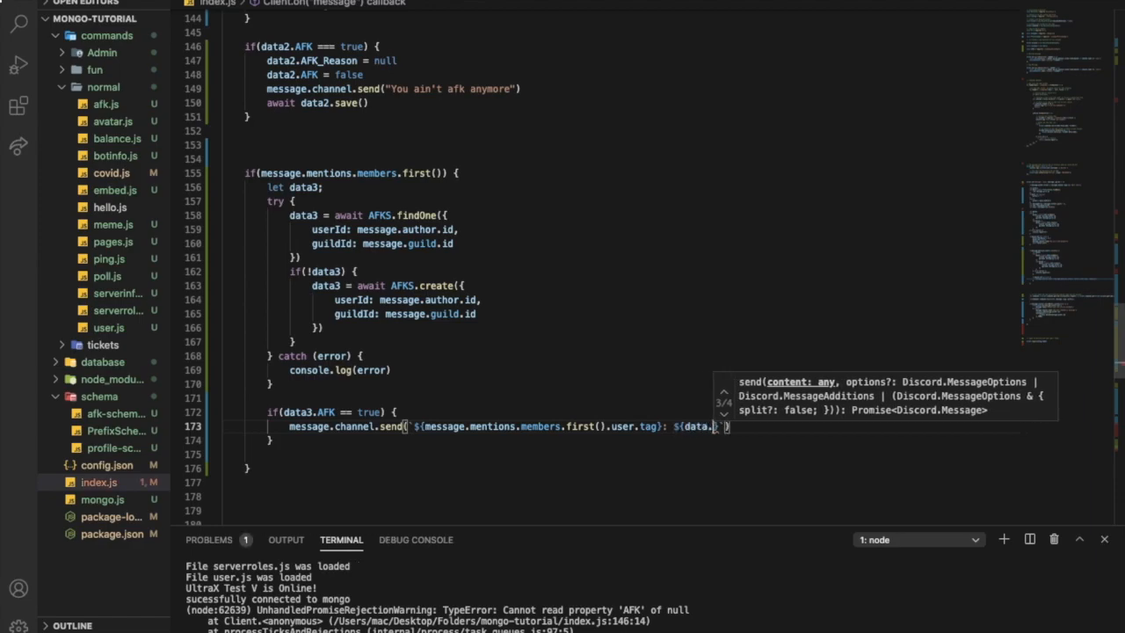
text(.)
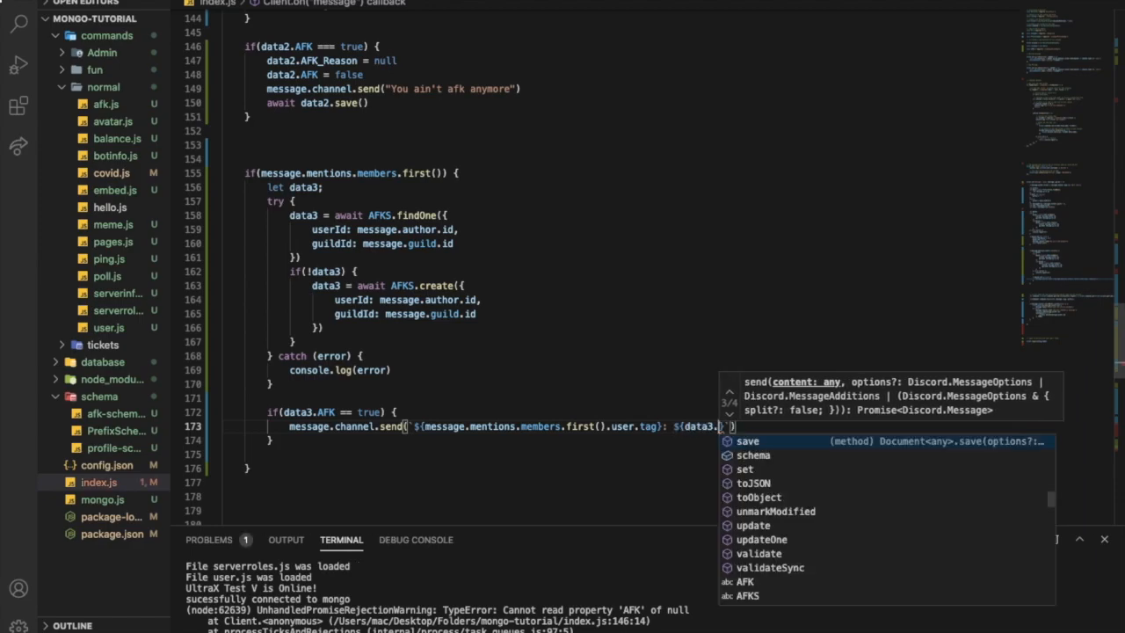
text(AFK_Reason || "No Reason)
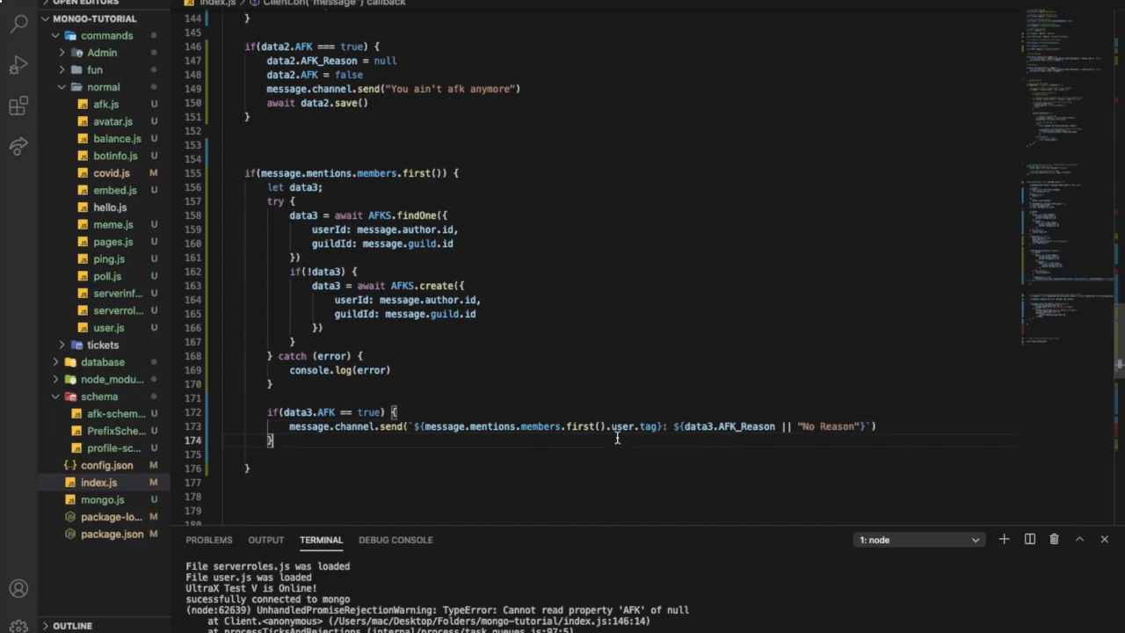
mouse_move(697, 426)
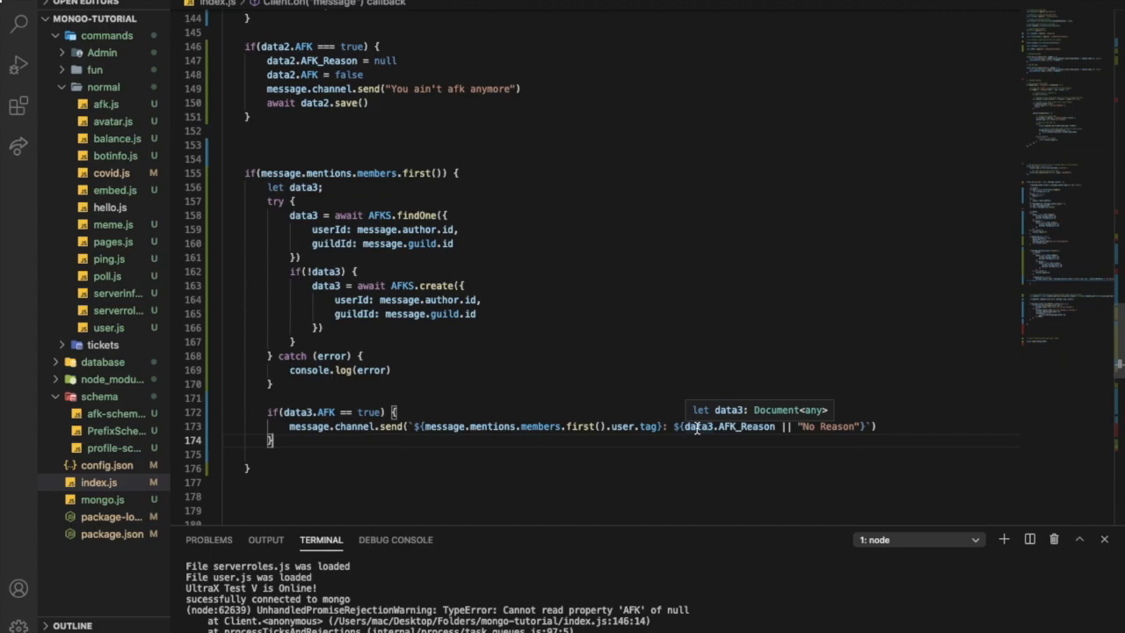
mouse_move(816, 420)
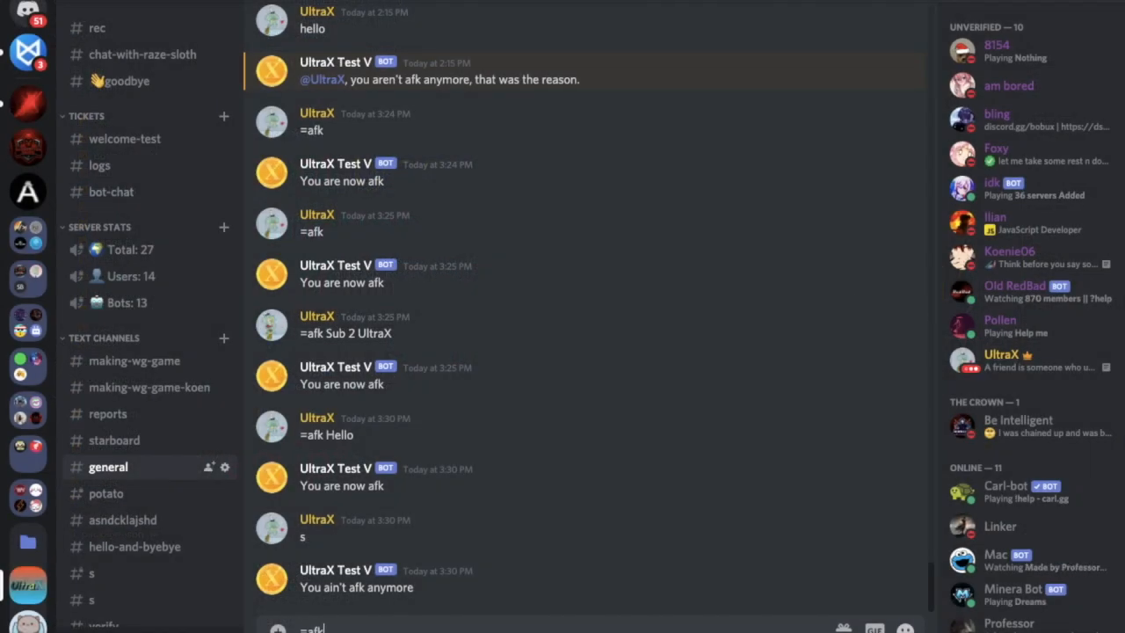
Step: In Discord's #general, send =afk sub 2 UltraX to go AFK
text(Hello)
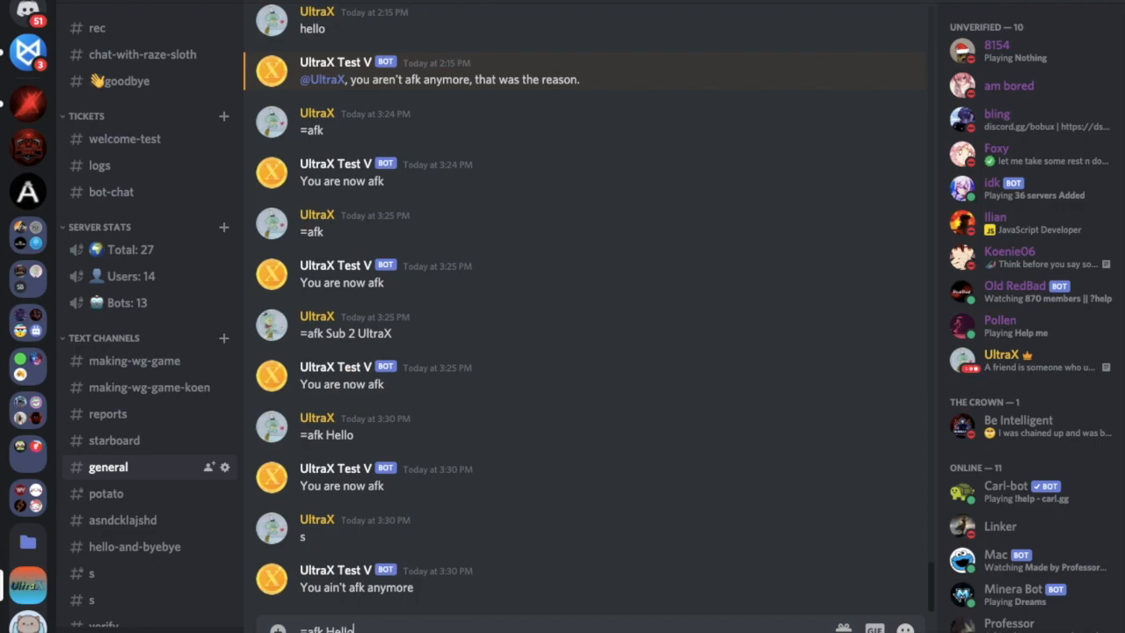
text(s)
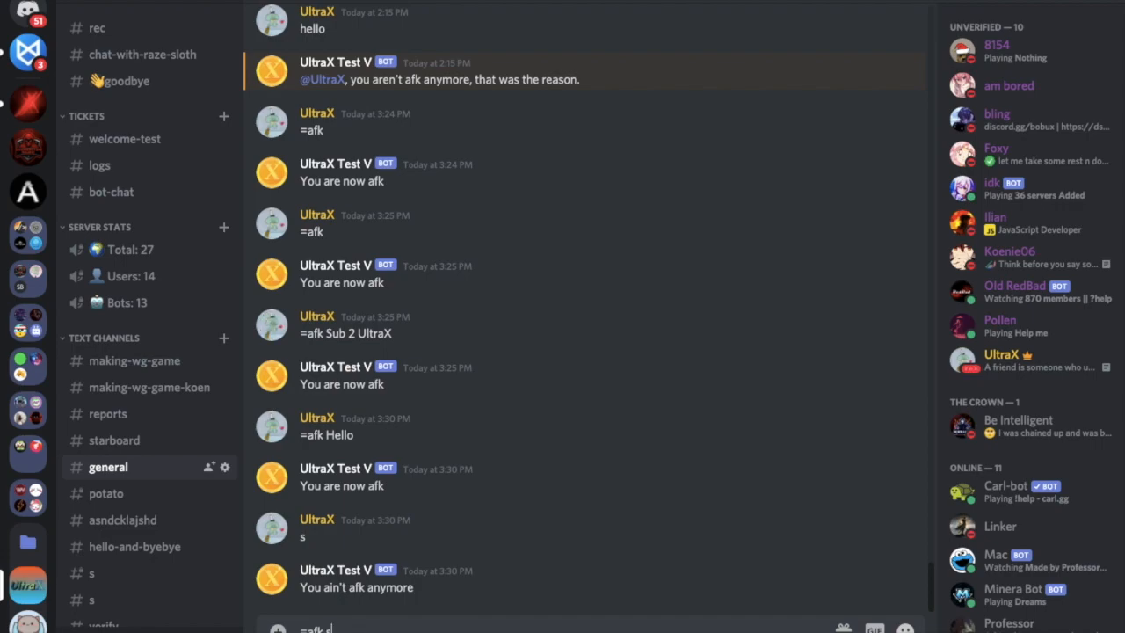
text(ub 2 UltraX)
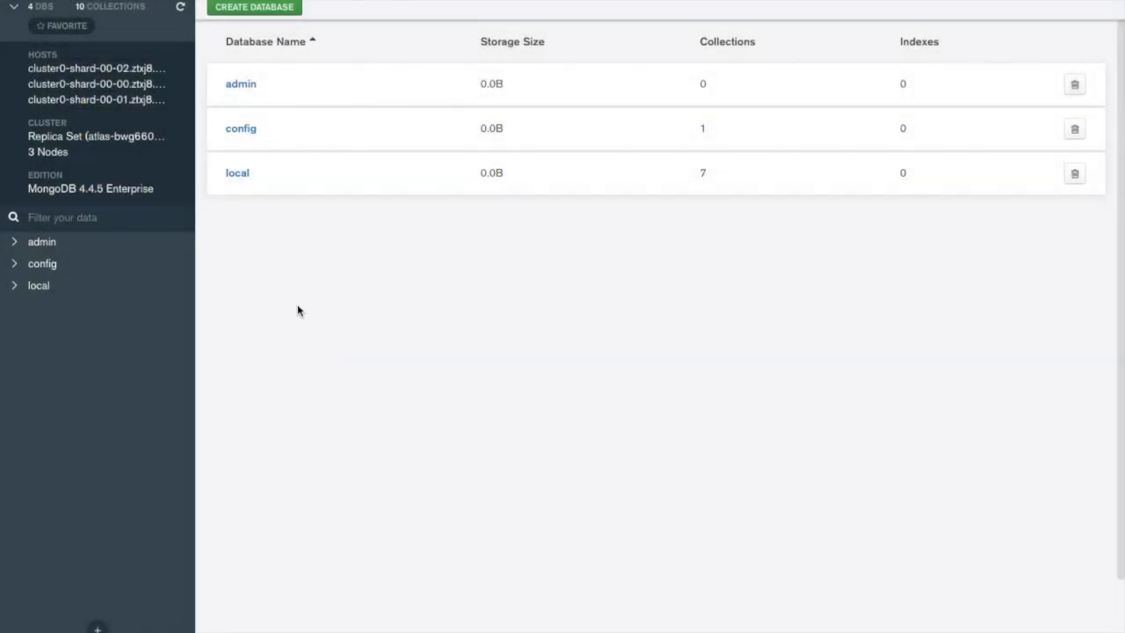
Step: Refresh MongoDB Compass and open Data.afks to inspect the new AFK record
click(254, 7)
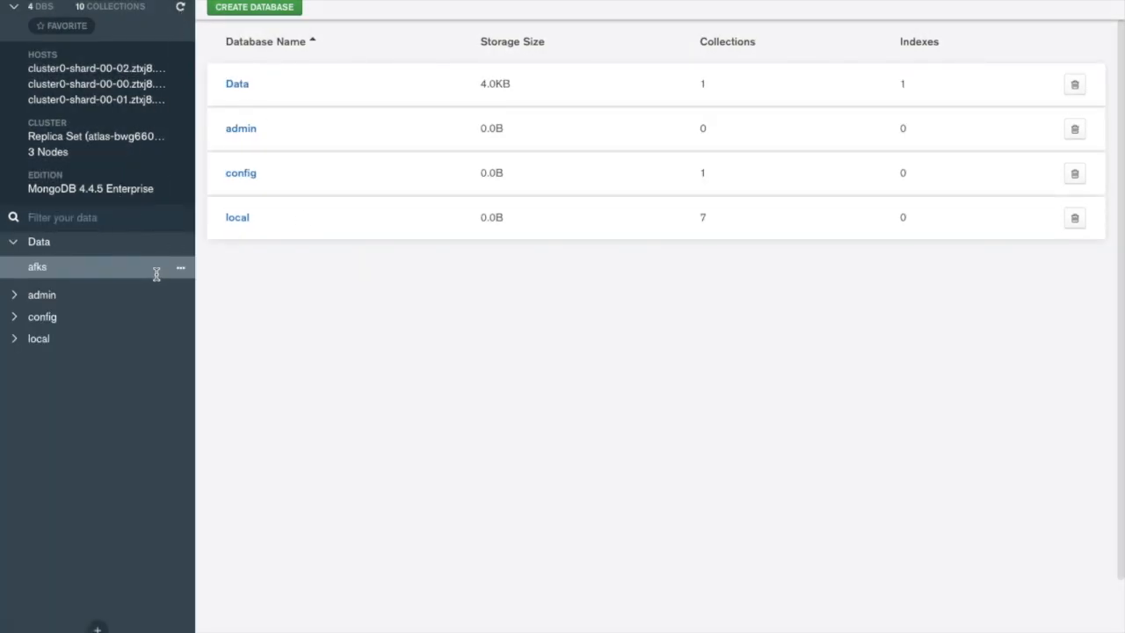
click(37, 266)
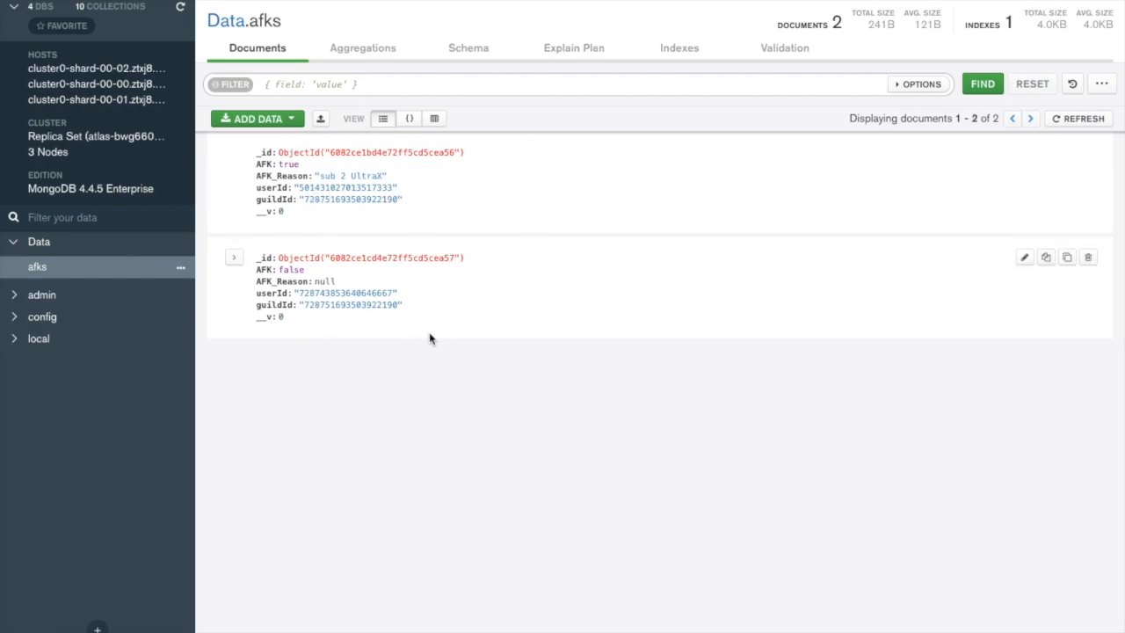
double_click(343, 293)
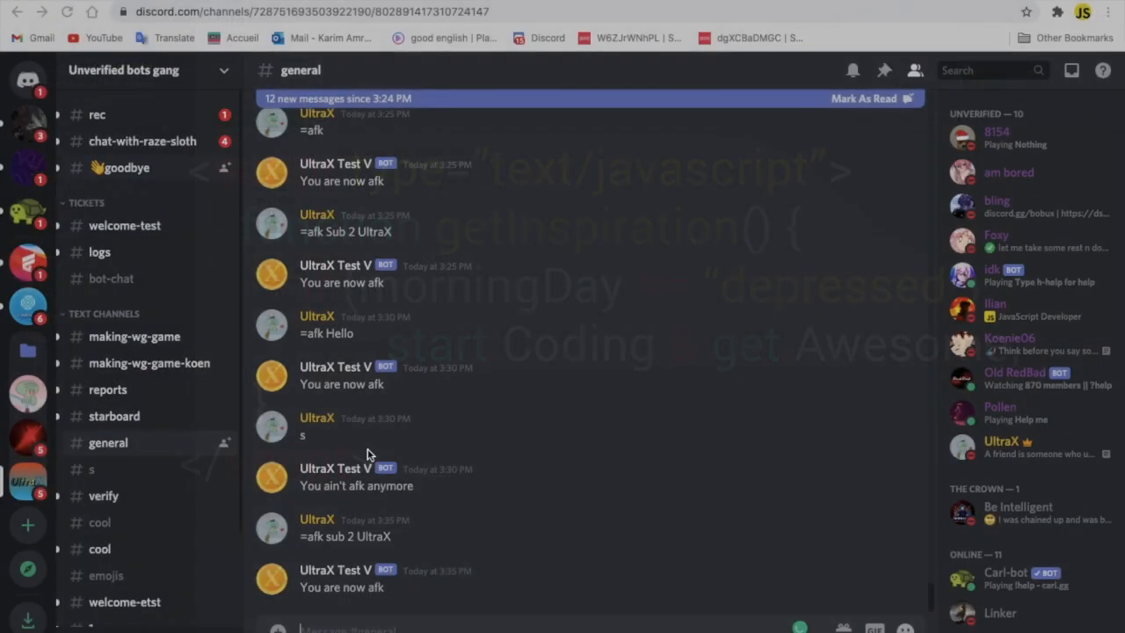
click(864, 97)
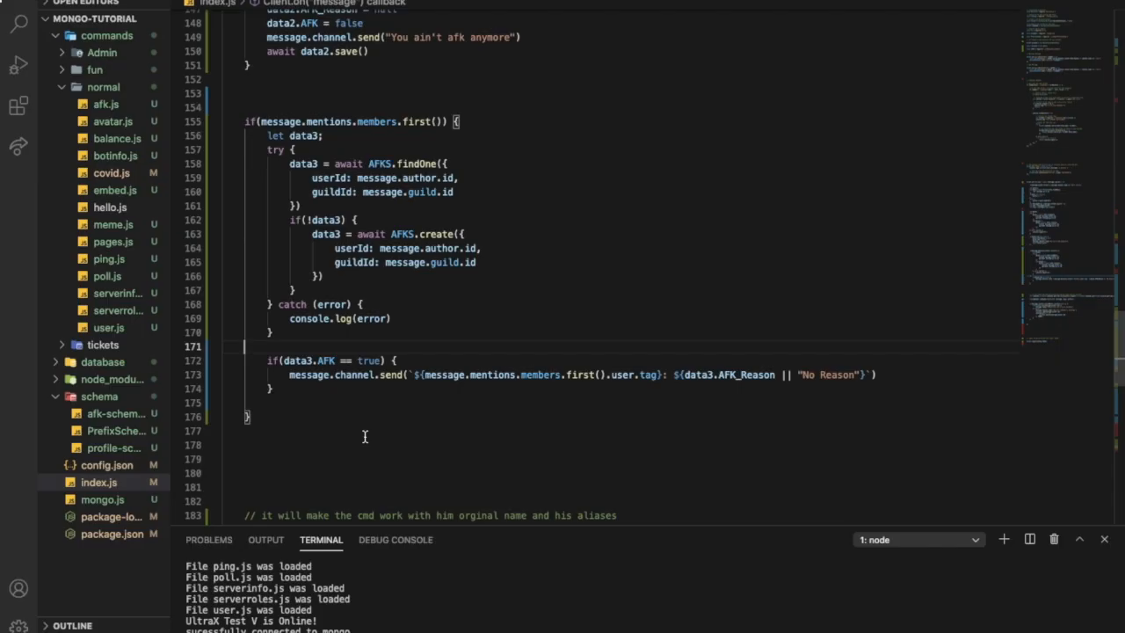
mouse_move(385, 356)
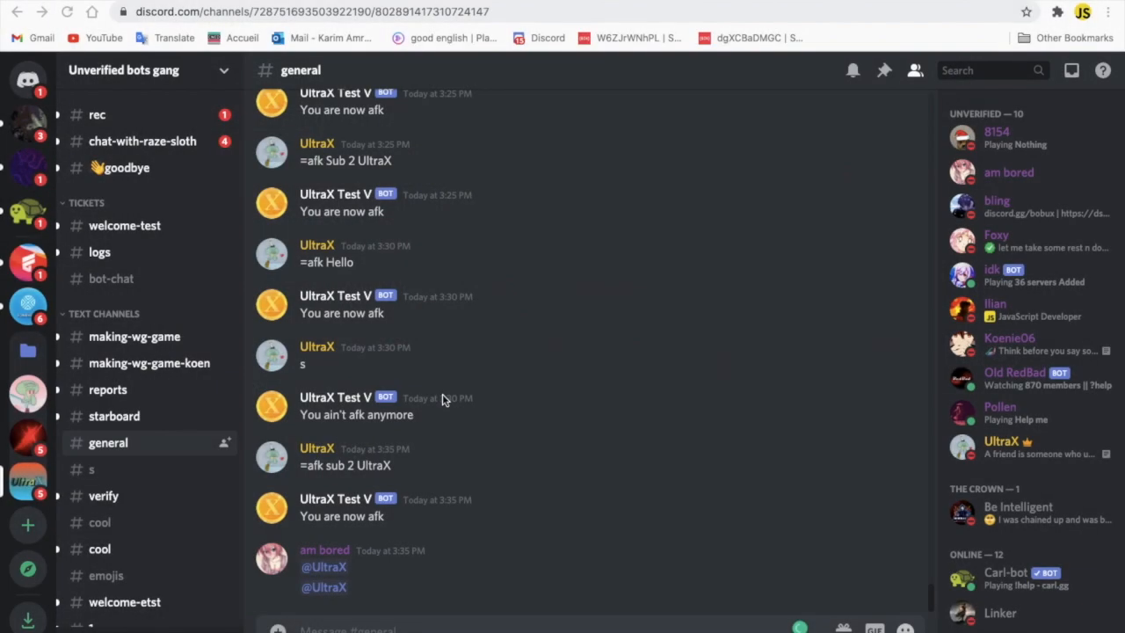
mouse_move(580, 397)
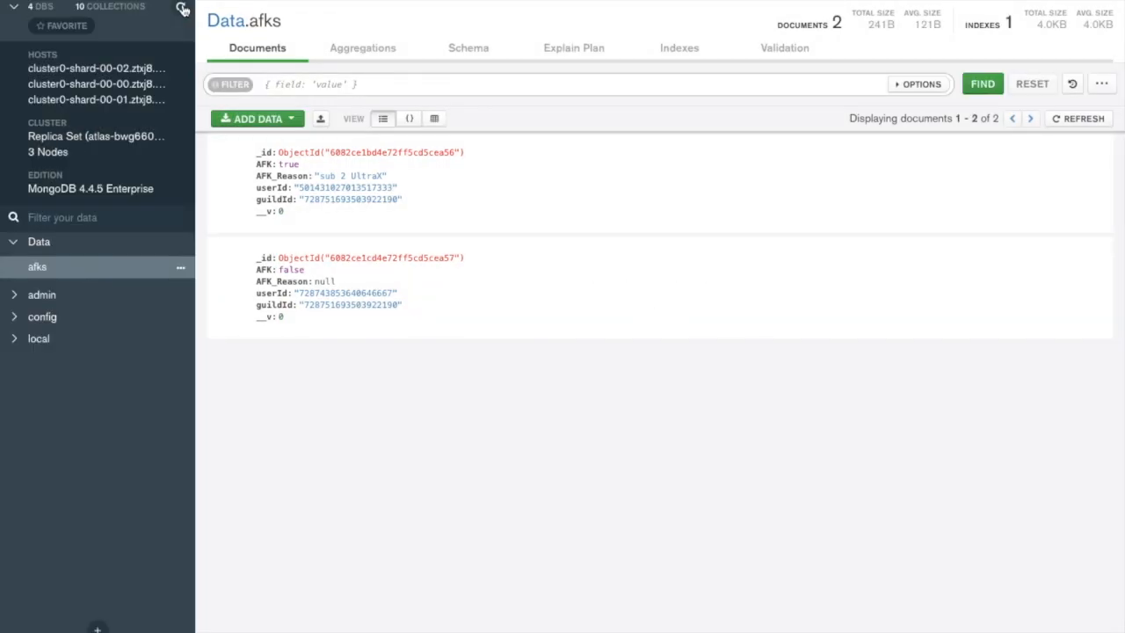
Step: Refresh the Data.afks documents to show three records with AFK false and null reasons
click(1078, 118)
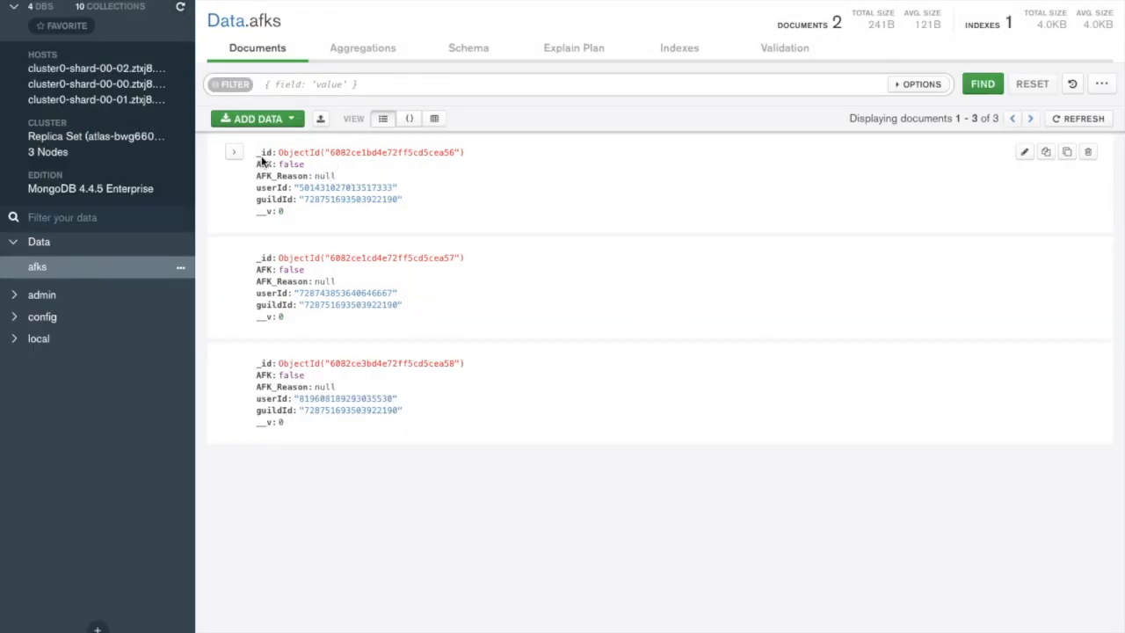